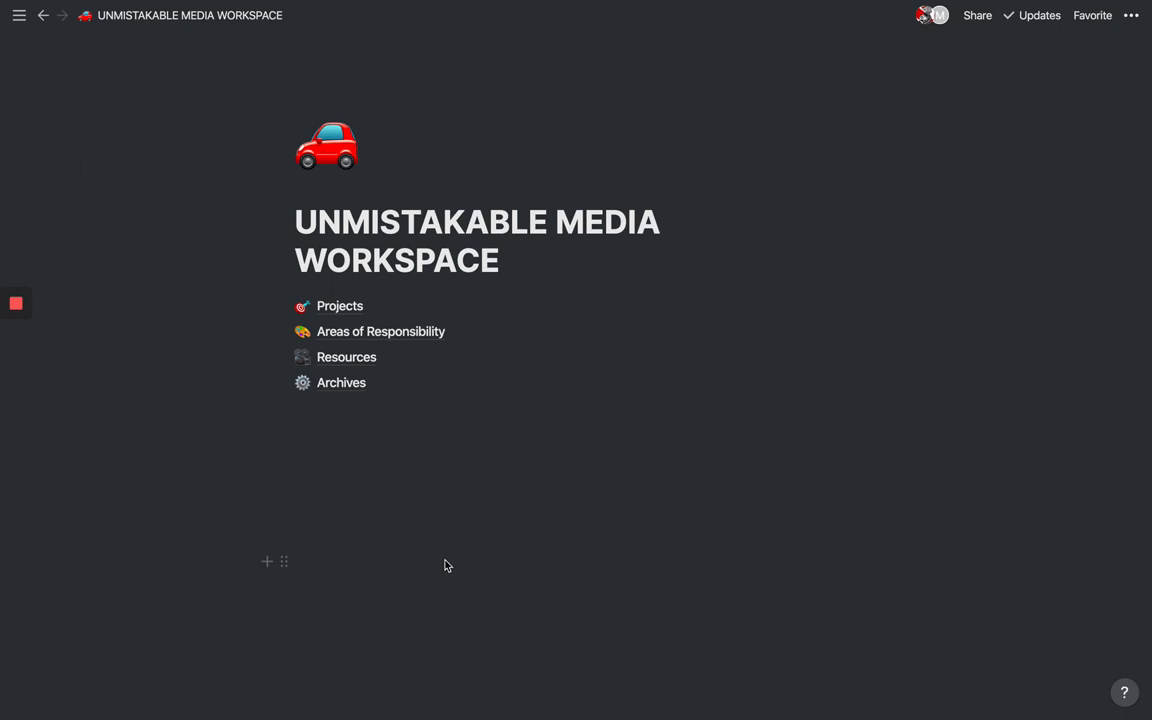
Step: Start a new empty block on the page and scroll through its contents
{"action": "left_click", "coordinate": [355, 408]}
{"action": "type", "text": "/"}
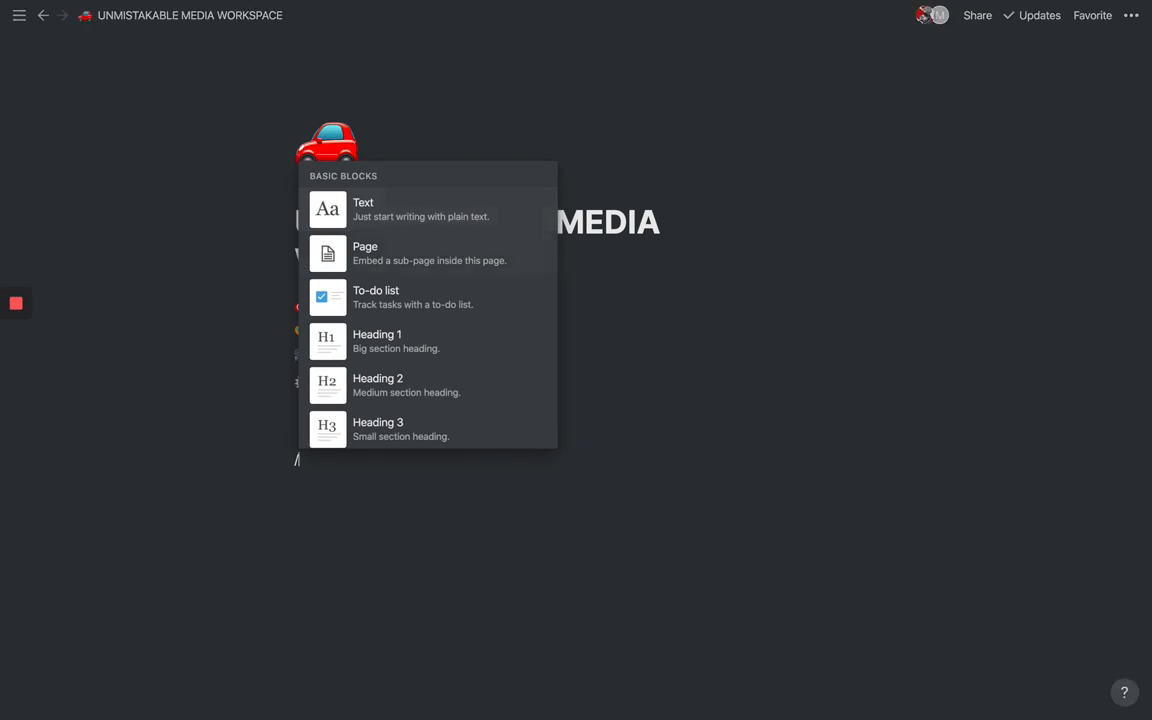
{"action": "scroll", "scroll_direction": "down", "scroll_amount": 3}
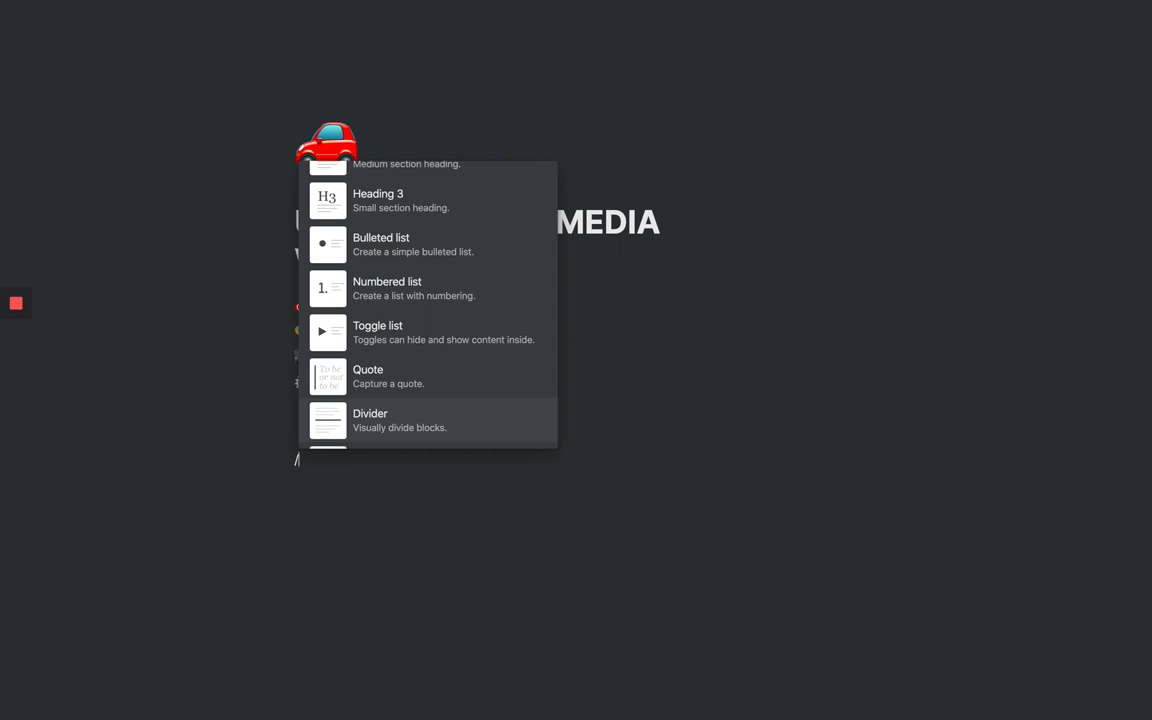
{"action": "scroll", "scroll_direction": "down", "scroll_amount": 3}
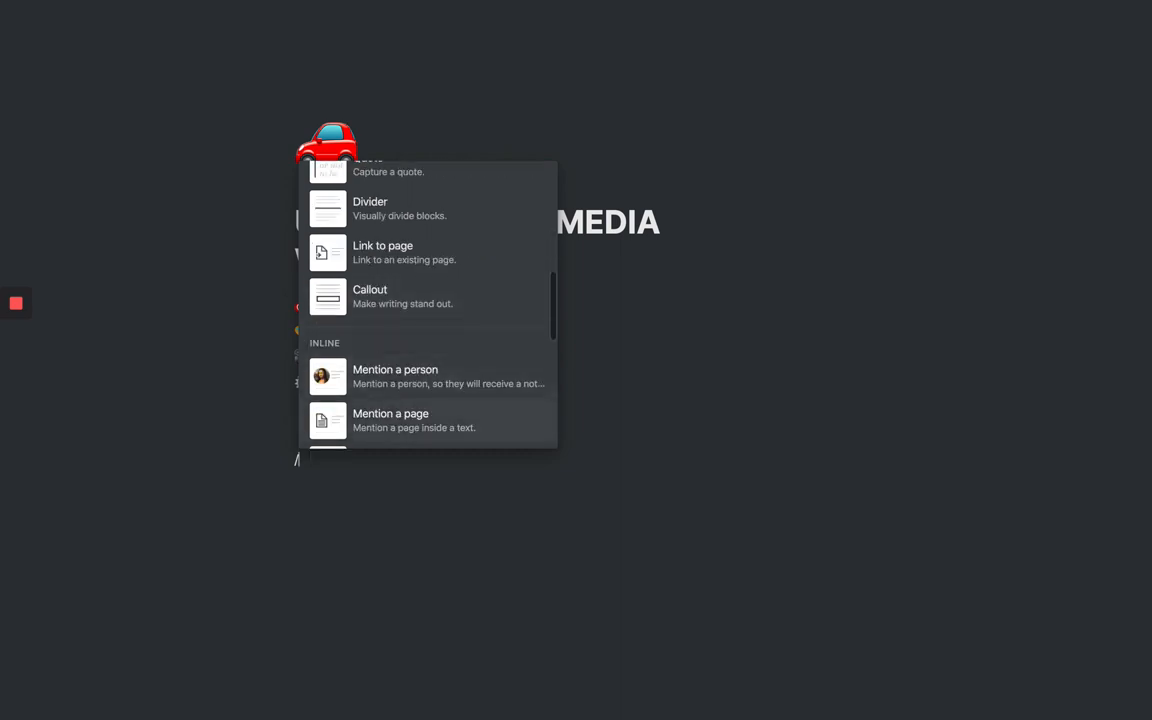
{"action": "scroll", "scroll_direction": "up", "scroll_amount": 3}
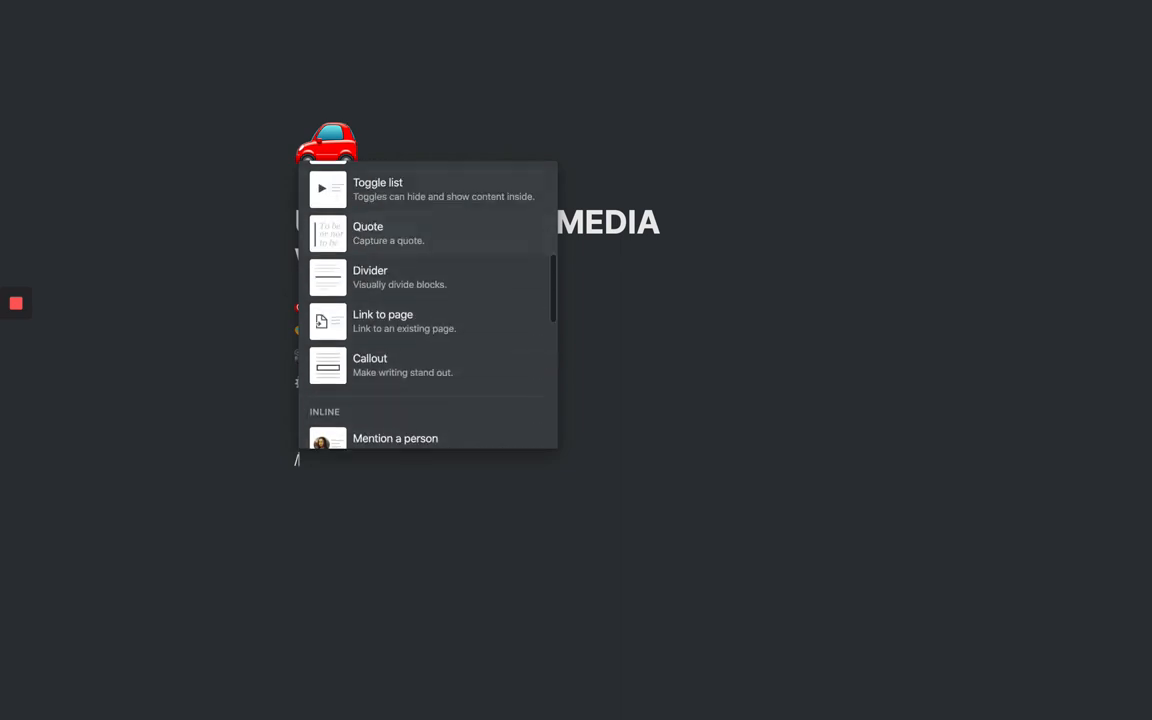
{"action": "scroll", "scroll_direction": "up", "scroll_amount": 3}
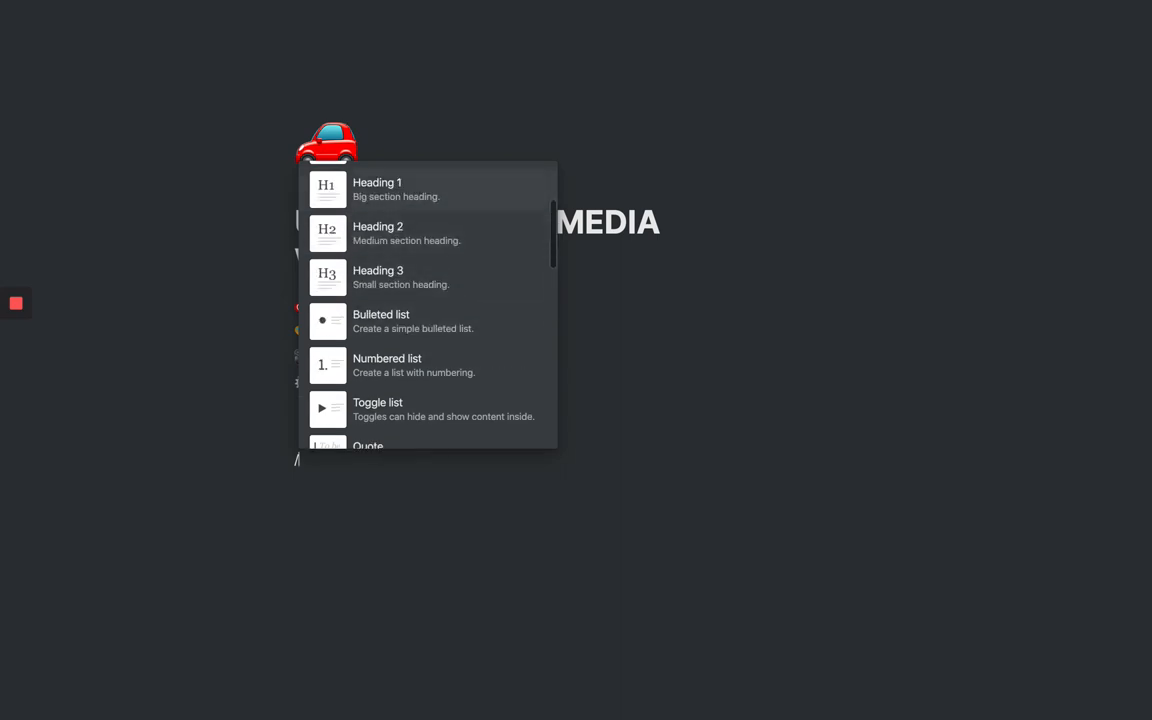
{"action": "scroll", "scroll_direction": "up", "scroll_amount": 3}
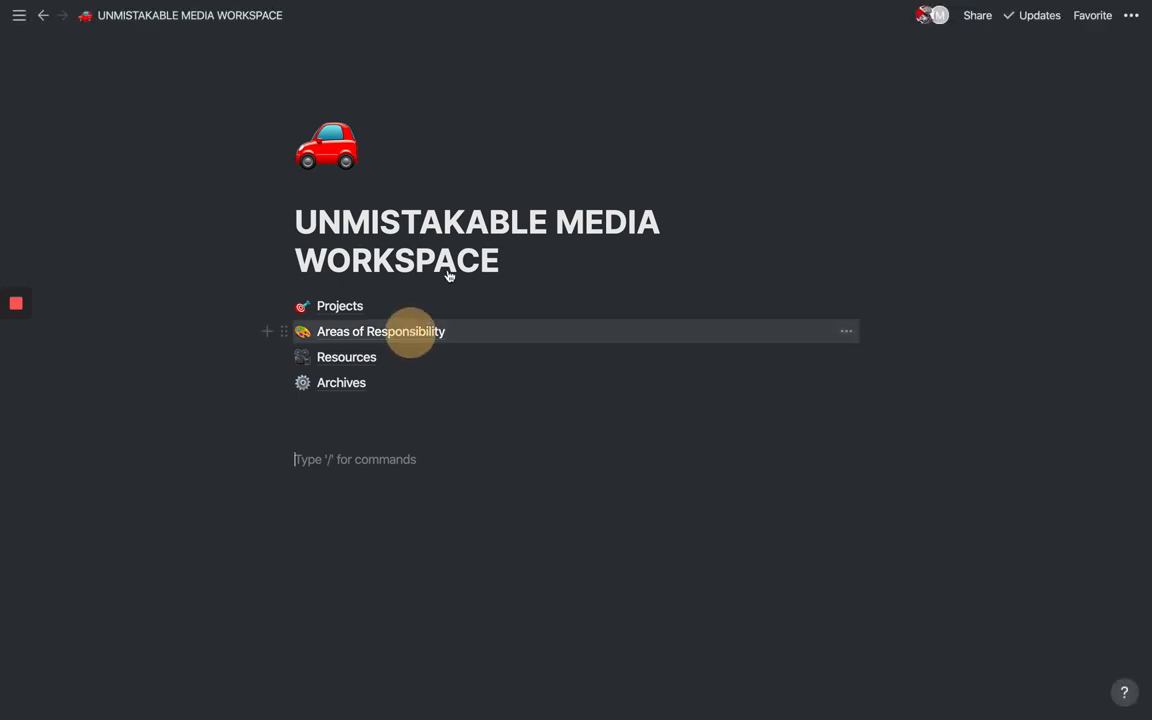
Step: Go through Areas of Responsibility and Free Writing to May 2020, then back to Free Writing
{"action": "left_click", "coordinate": [380, 331]}
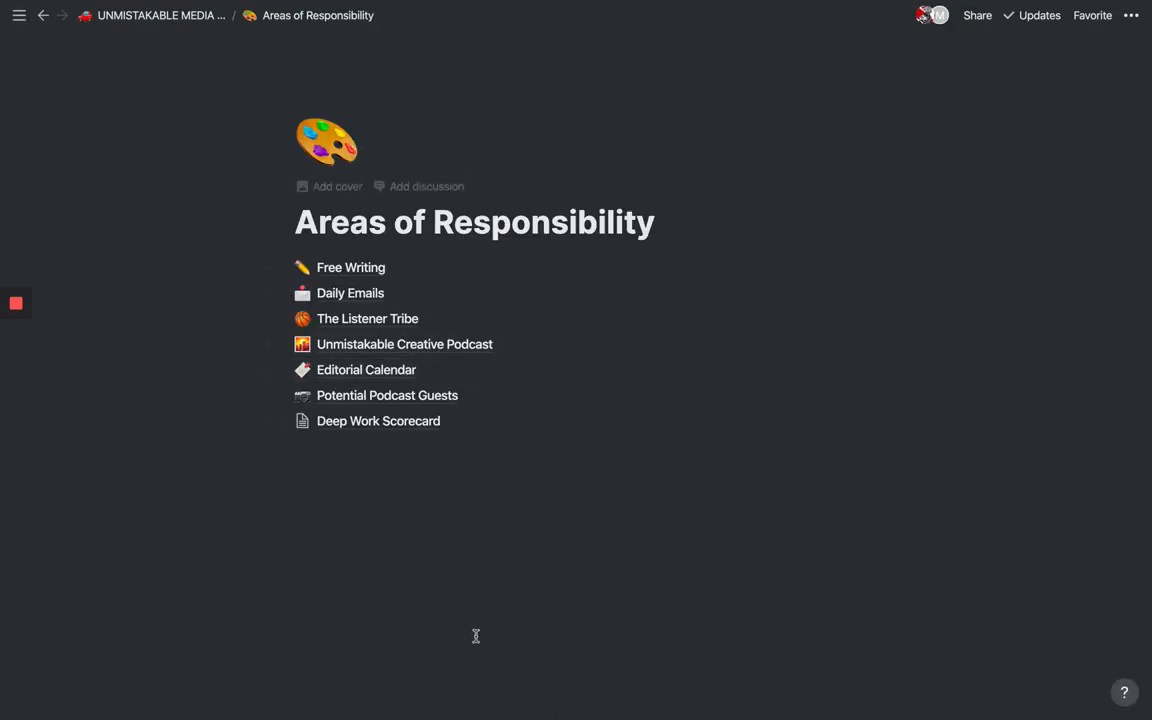
{"action": "mouse_move", "coordinate": [476, 618]}
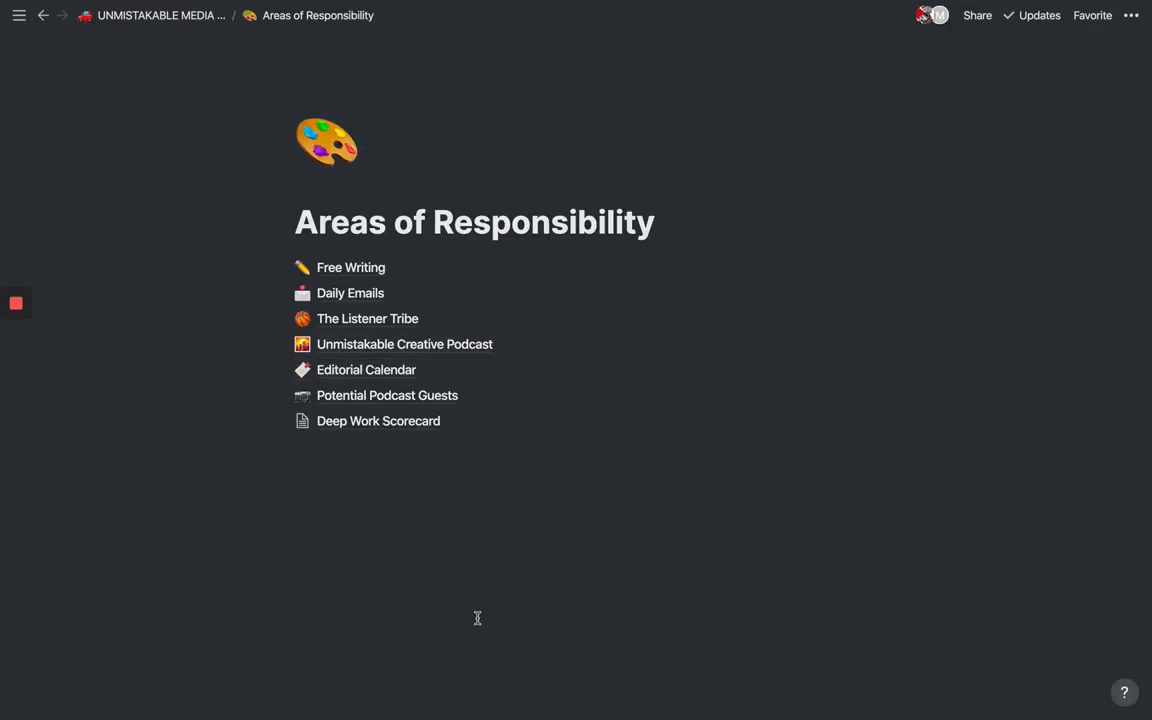
{"action": "mouse_move", "coordinate": [740, 472]}
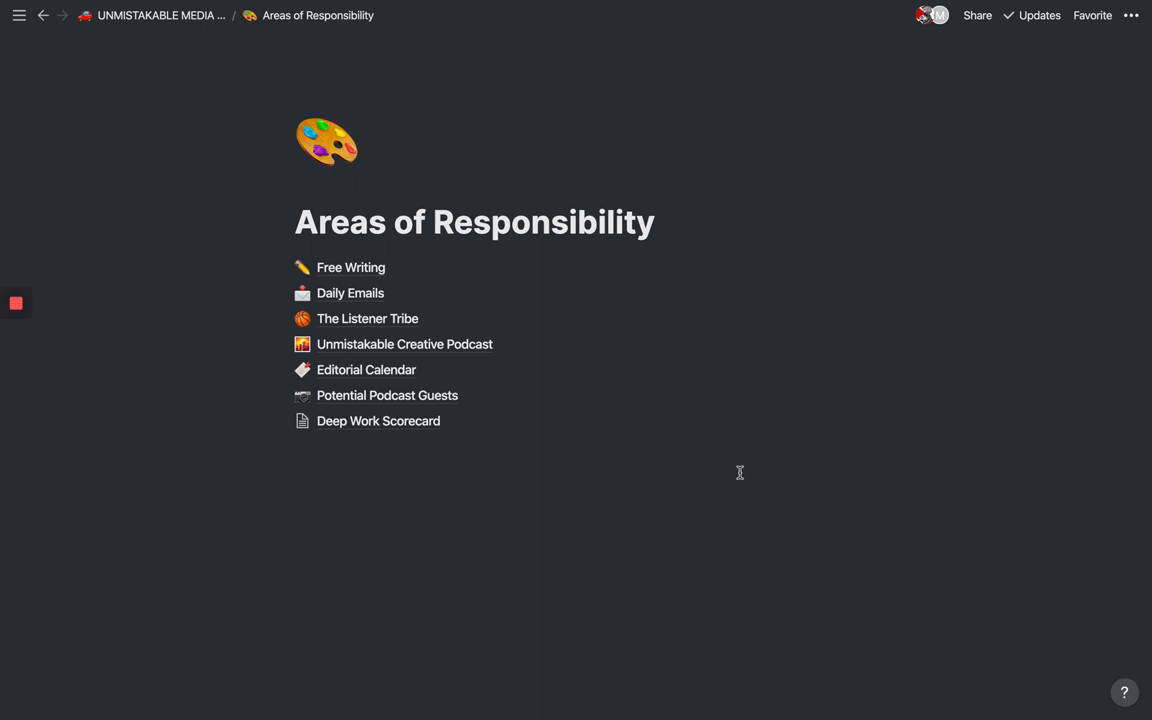
{"action": "mouse_move", "coordinate": [351, 267]}
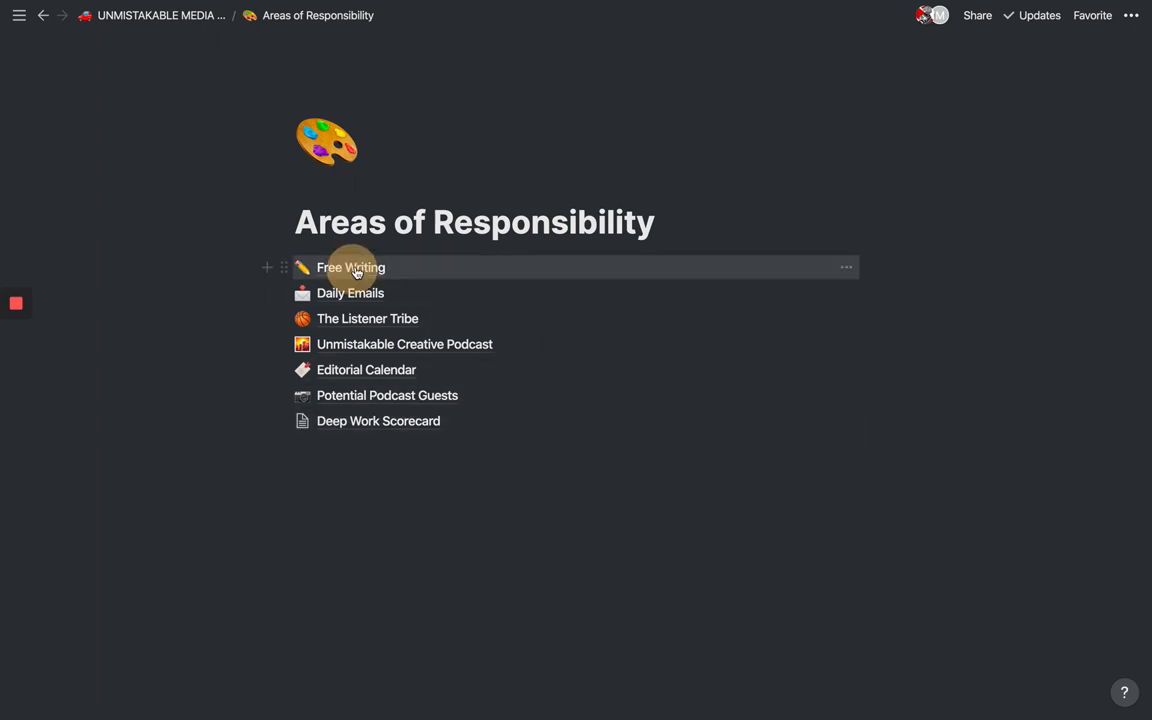
{"action": "left_click", "coordinate": [351, 267]}
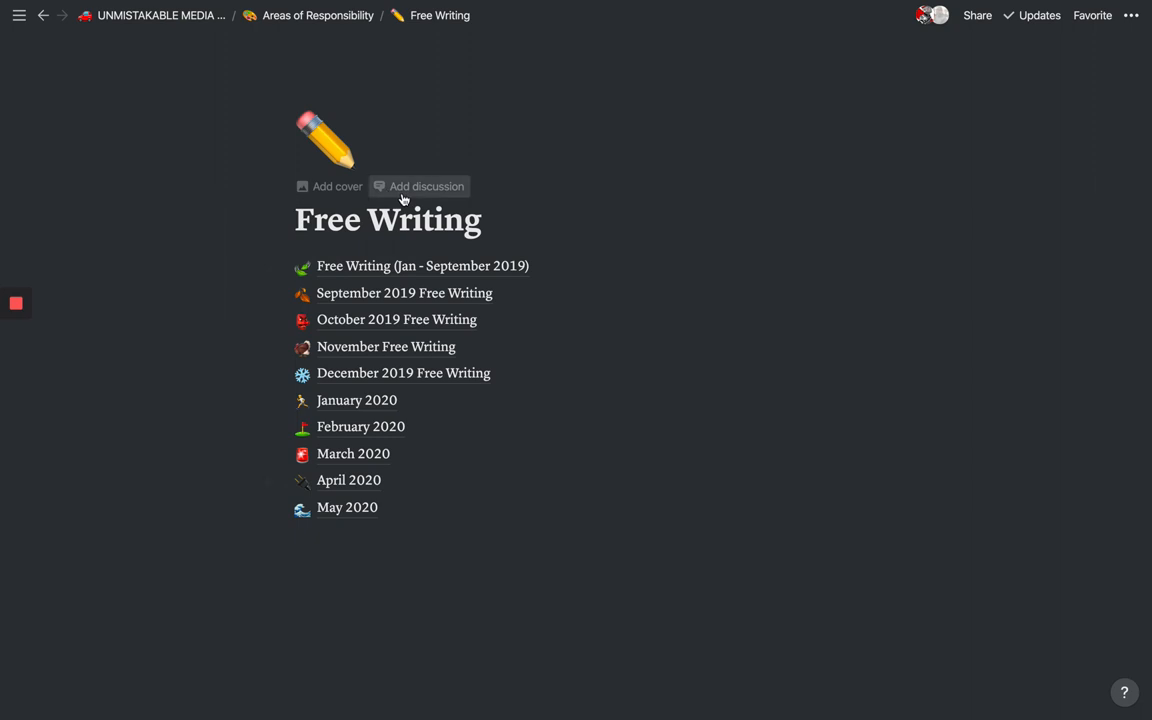
{"action": "mouse_move", "coordinate": [410, 230]}
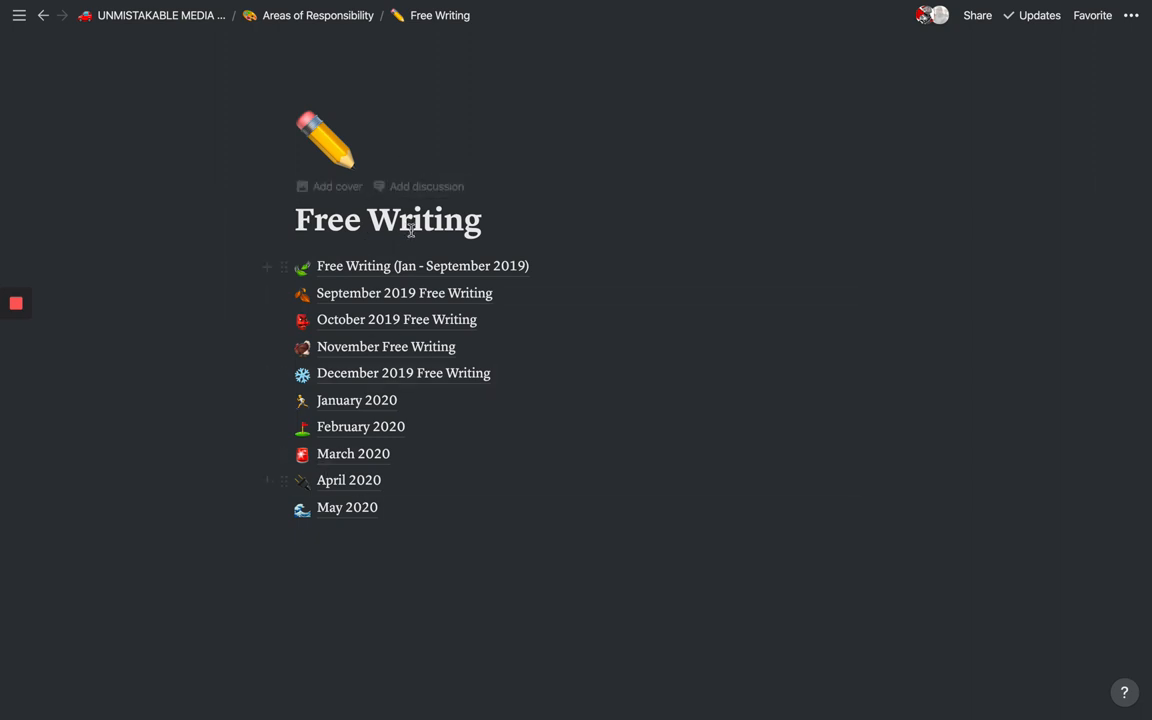
{"action": "mouse_move", "coordinate": [404, 293]}
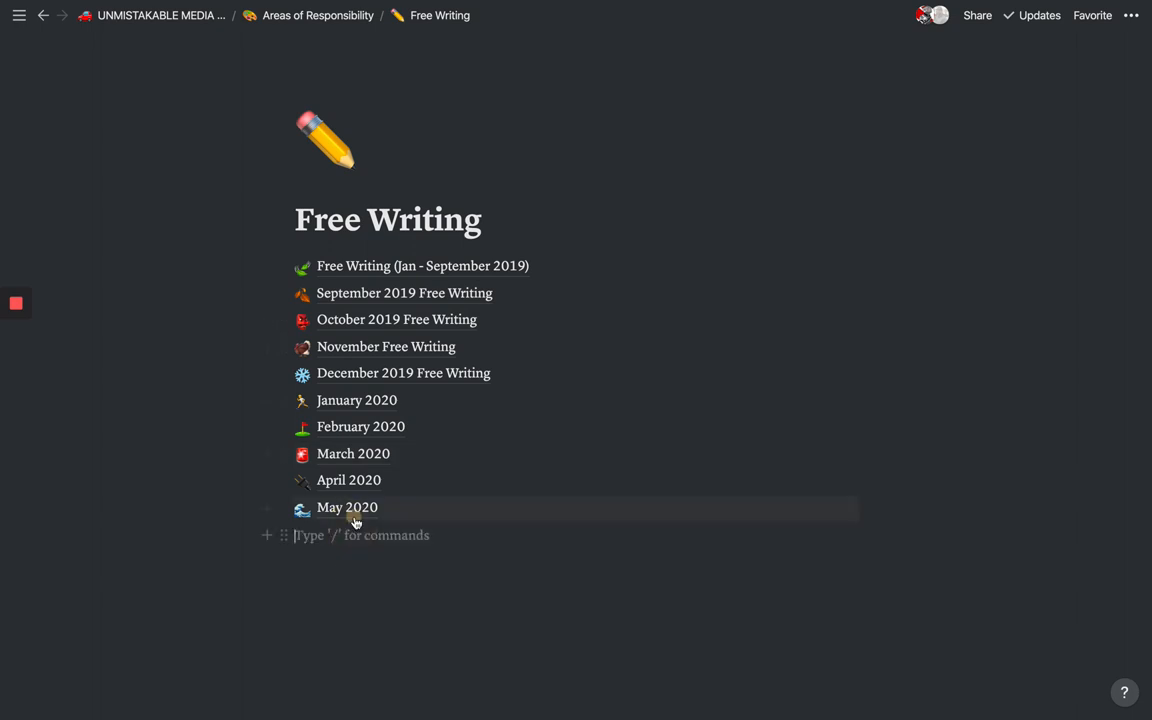
{"action": "left_click", "coordinate": [347, 507]}
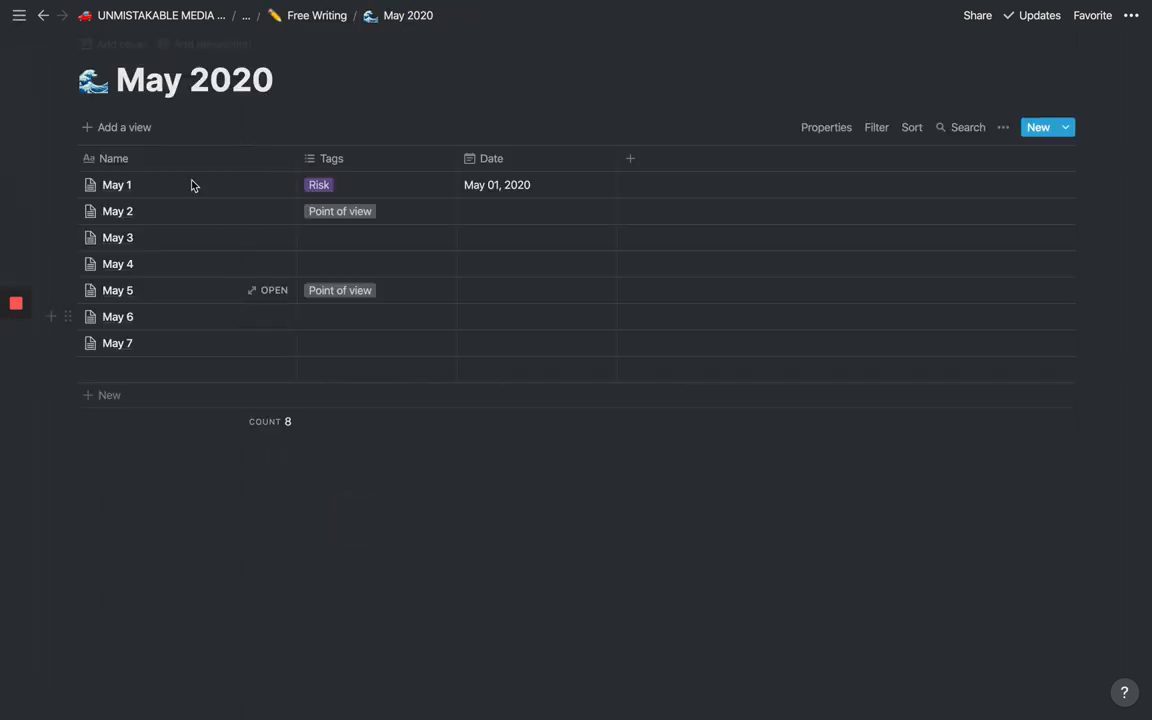
{"action": "mouse_move", "coordinate": [488, 237]}
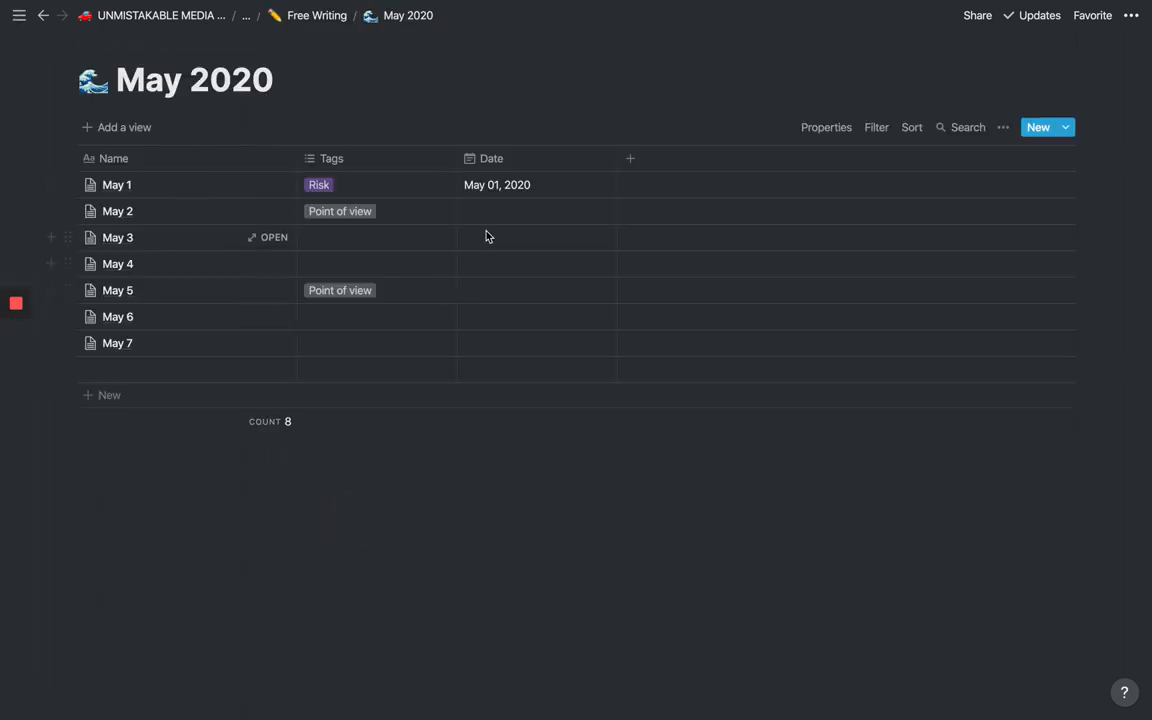
{"action": "mouse_move", "coordinate": [377, 105]}
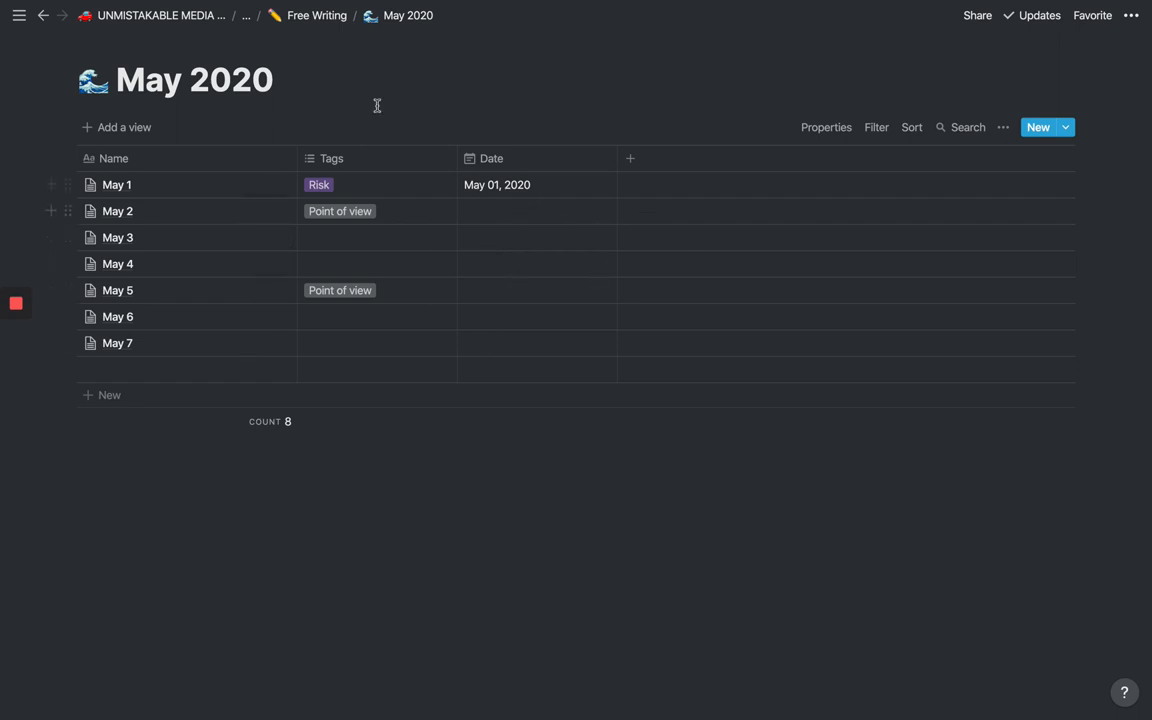
{"action": "mouse_move", "coordinate": [352, 275]}
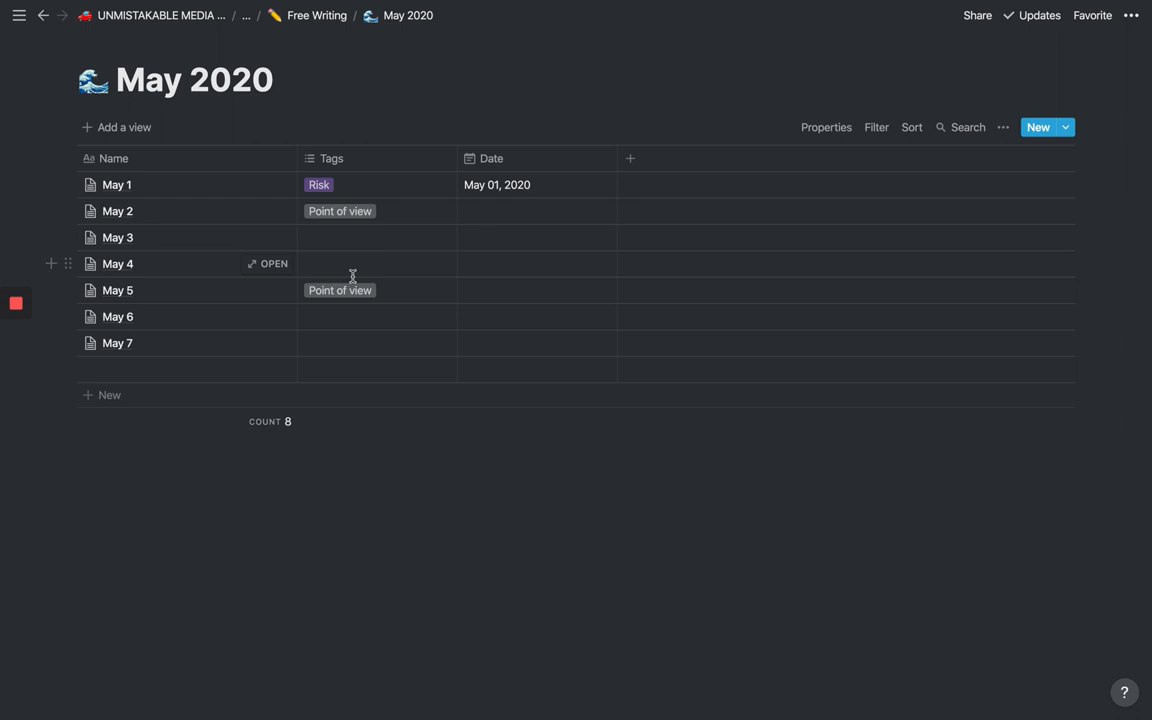
{"action": "mouse_move", "coordinate": [364, 30]}
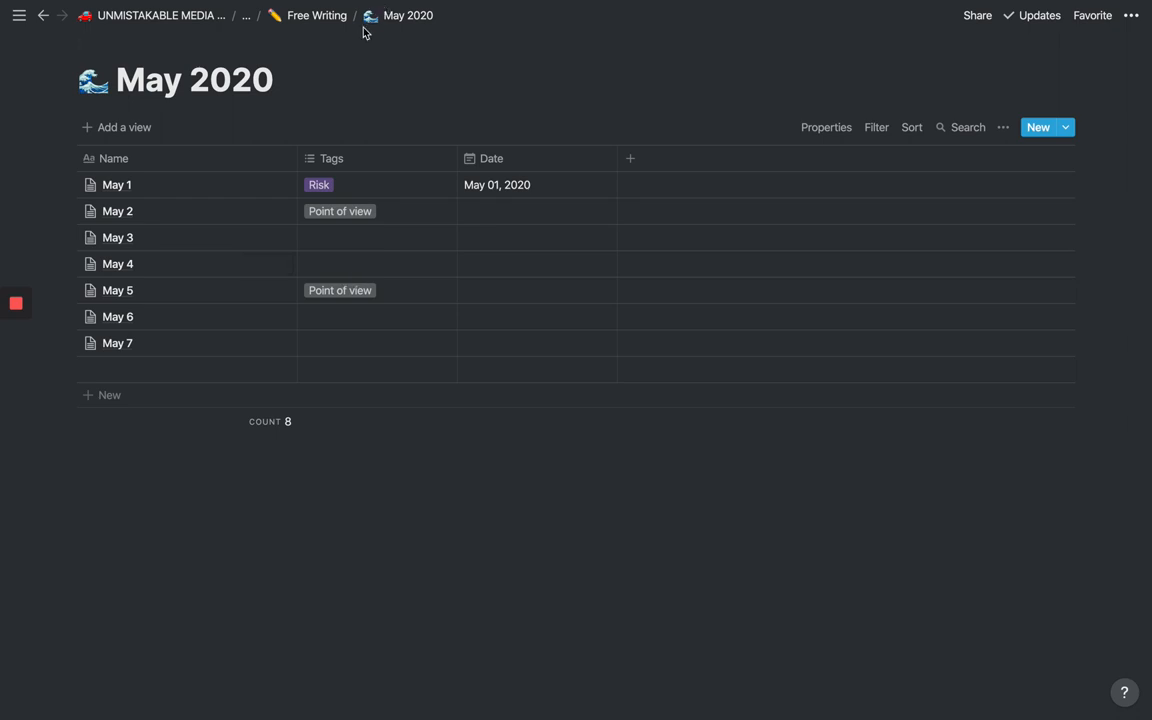
{"action": "left_click", "coordinate": [316, 15]}
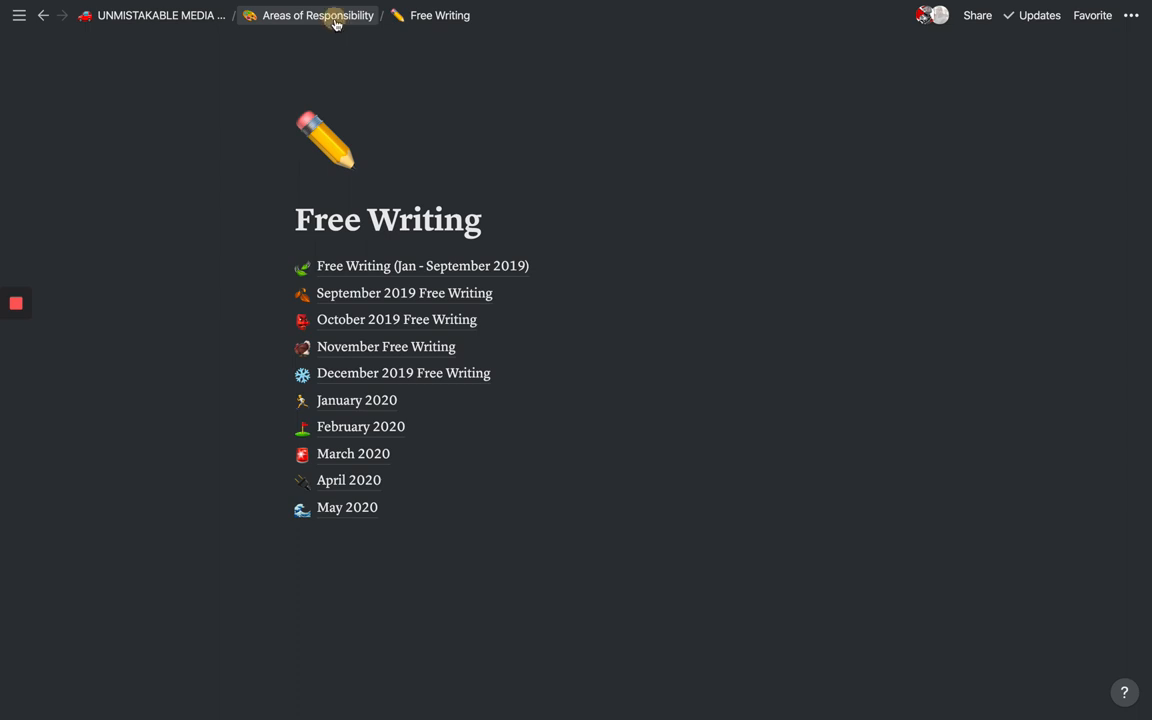
Step: Go up to Areas of Responsibility and open the Editorial Calendar database of ten articles
{"action": "left_click", "coordinate": [317, 15]}
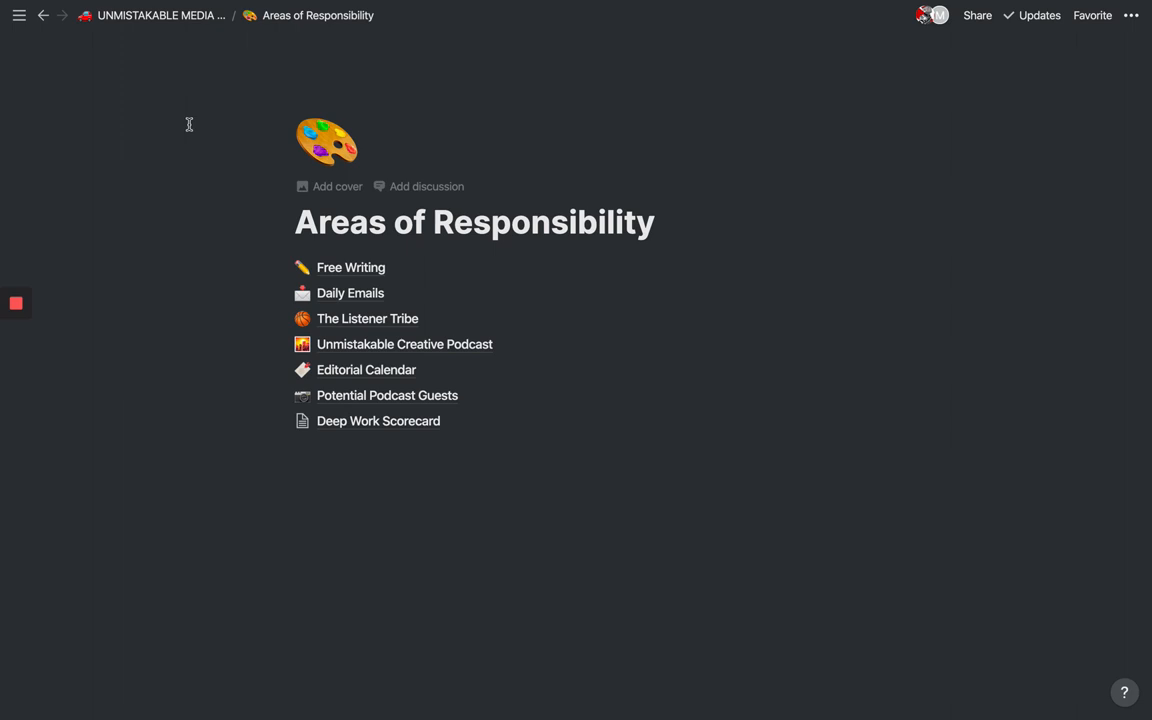
{"action": "mouse_move", "coordinate": [324, 185]}
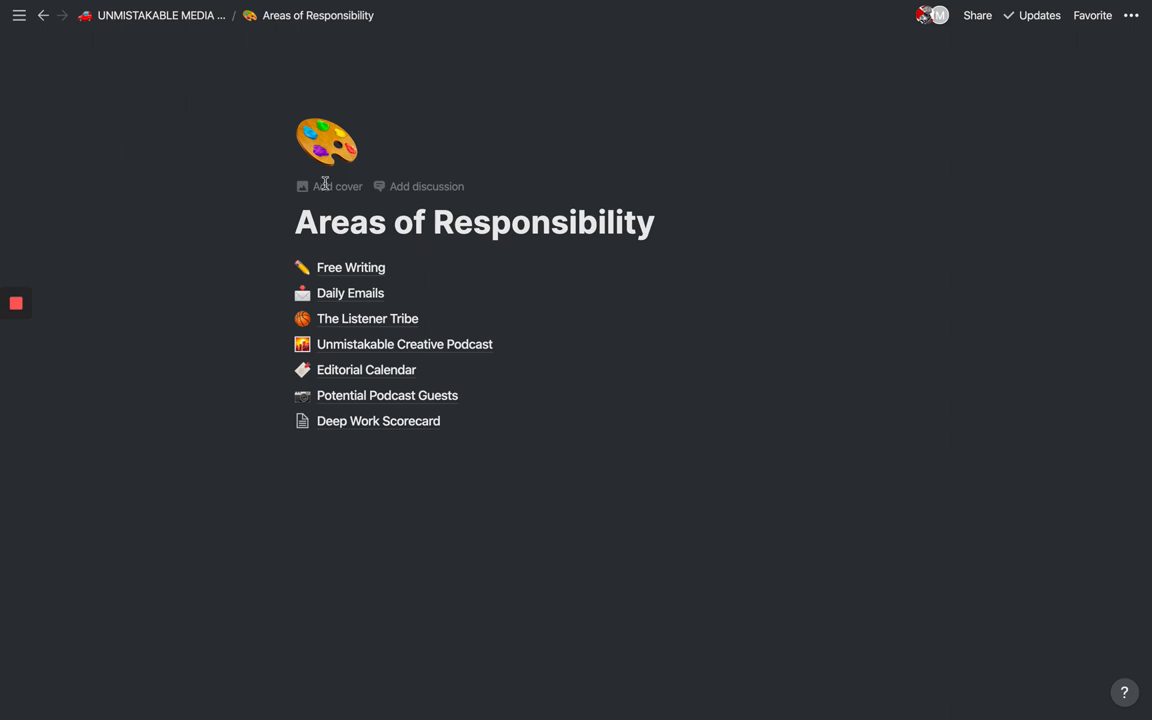
{"action": "mouse_move", "coordinate": [366, 369]}
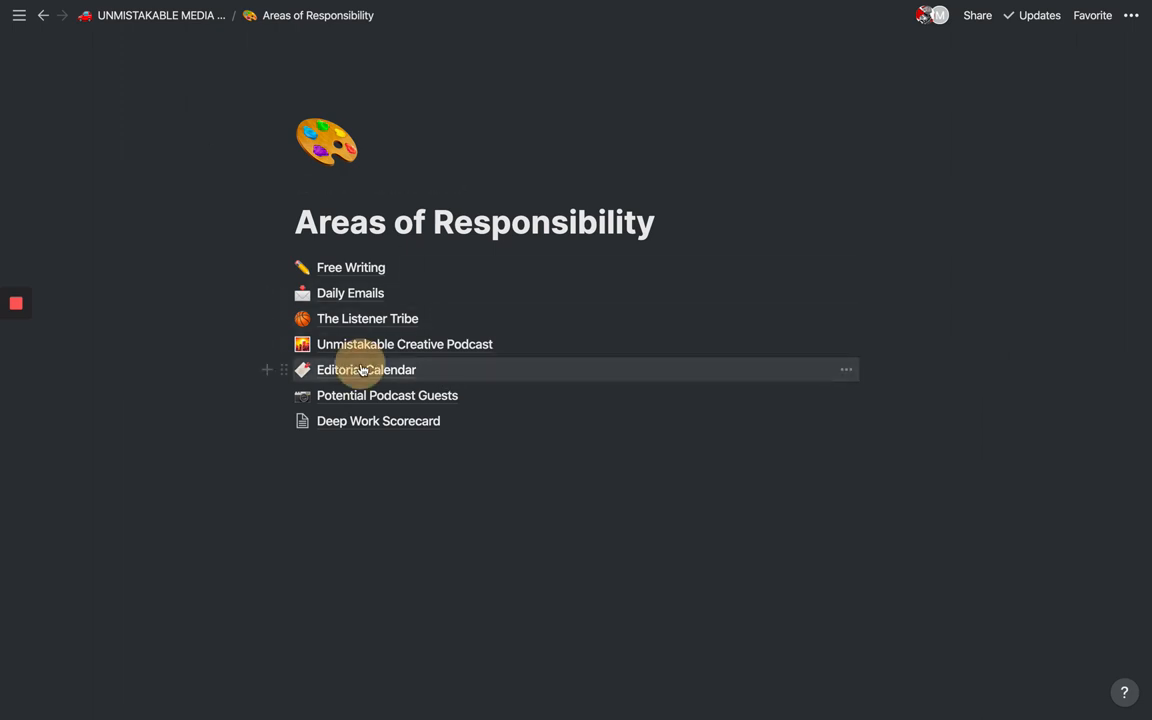
{"action": "left_click", "coordinate": [366, 369]}
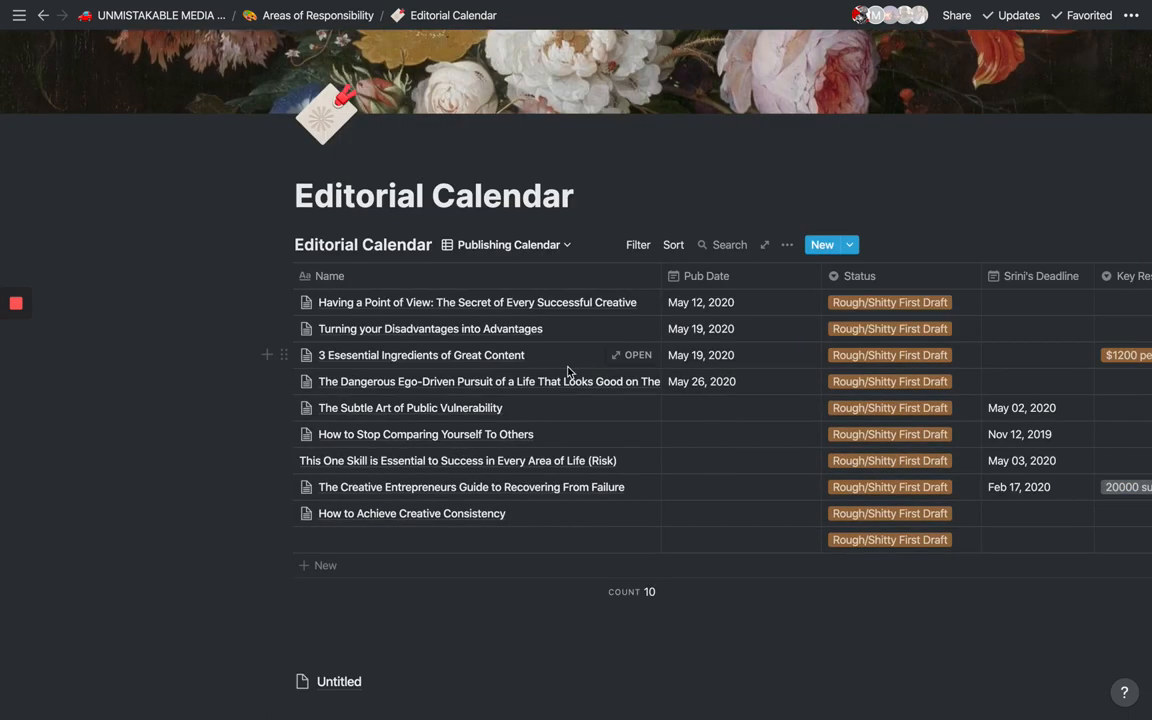
{"action": "mouse_move", "coordinate": [880, 331]}
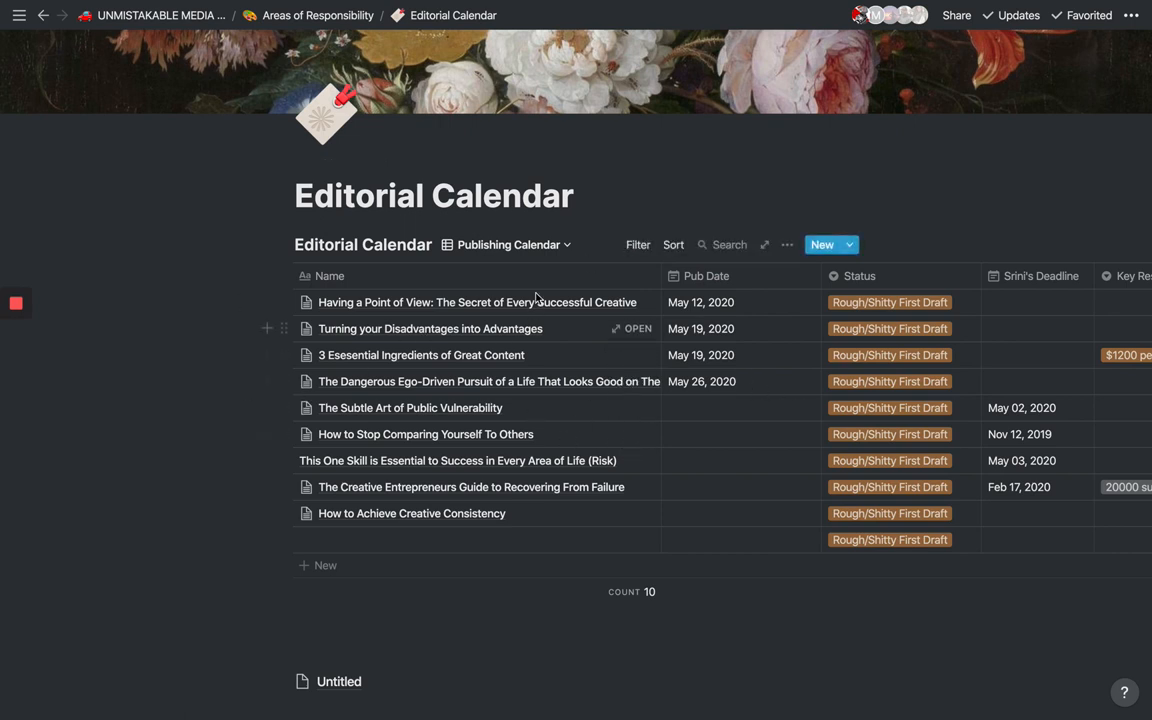
{"action": "mouse_move", "coordinate": [631, 302]}
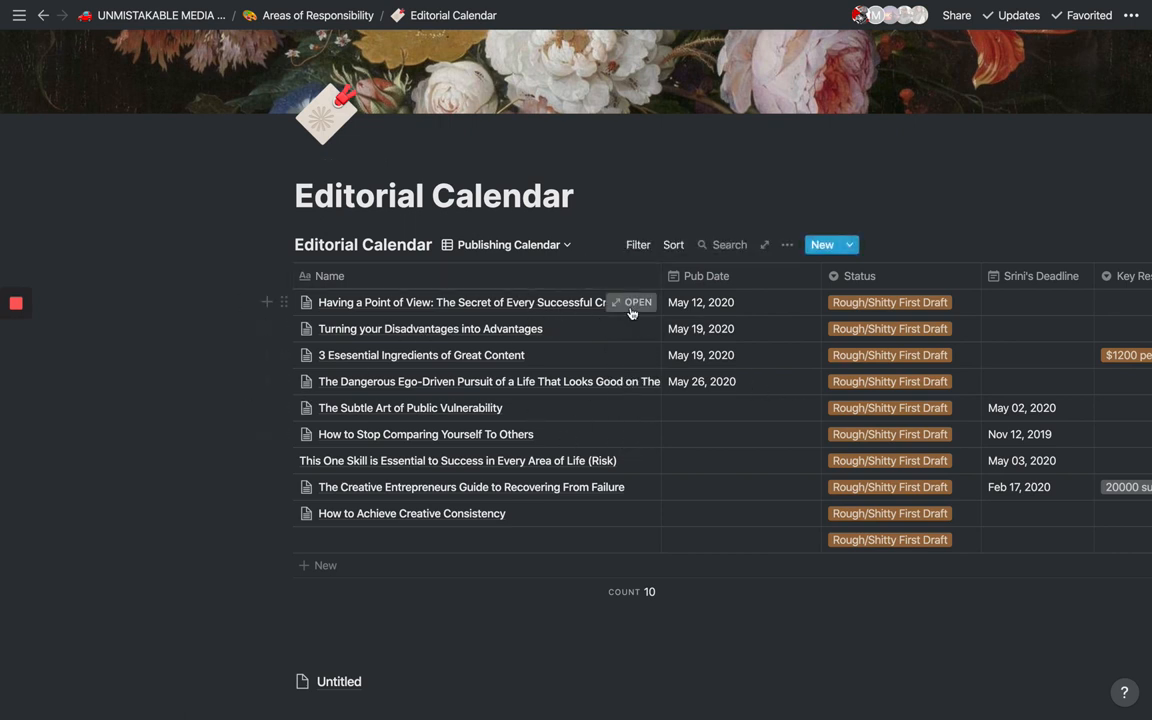
{"action": "left_click", "coordinate": [637, 302]}
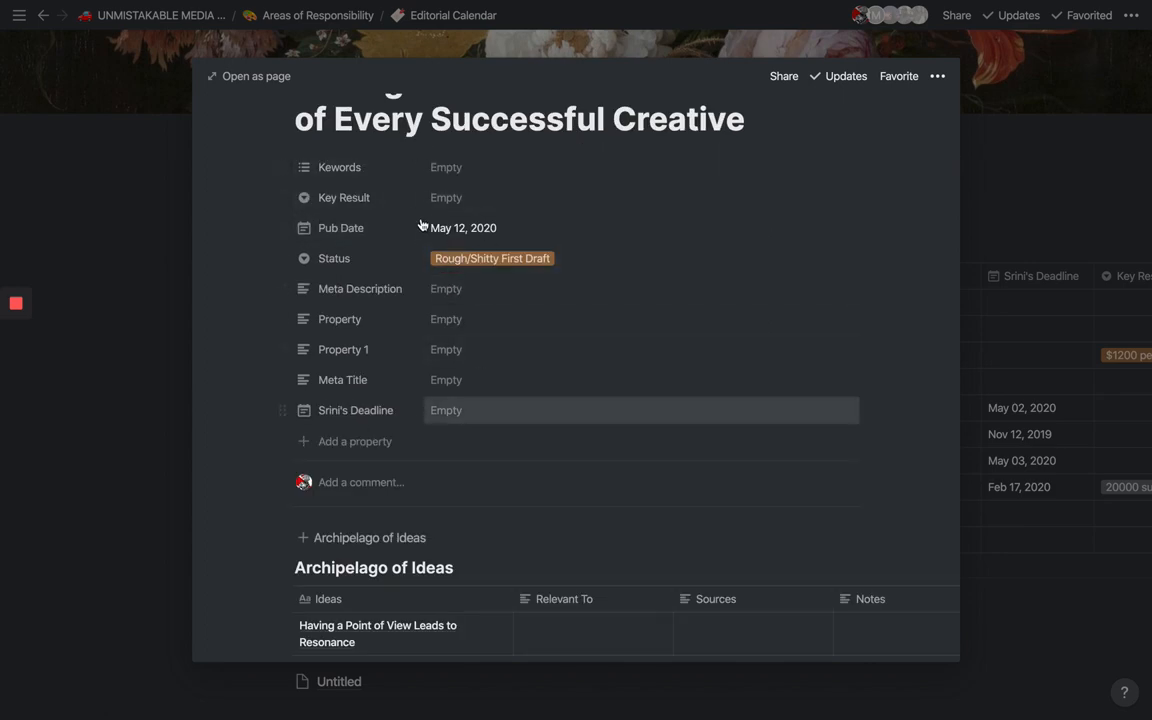
{"action": "scroll", "scroll_direction": "down", "scroll_amount": 3}
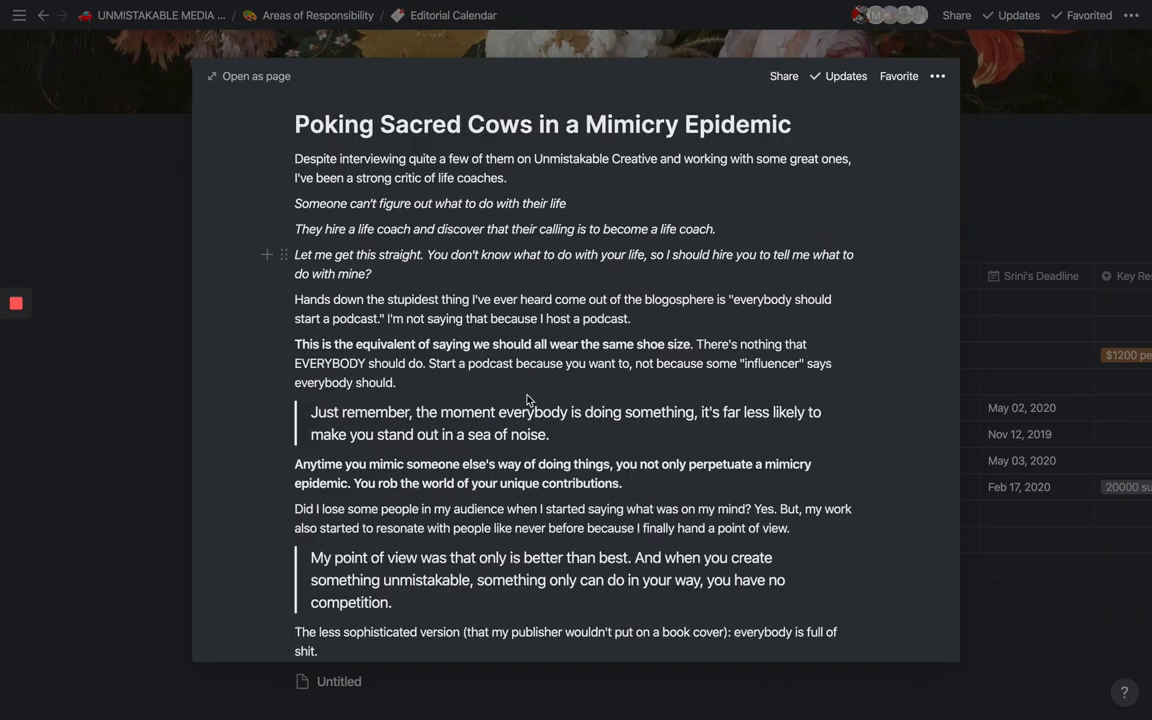
{"action": "mouse_move", "coordinate": [515, 263]}
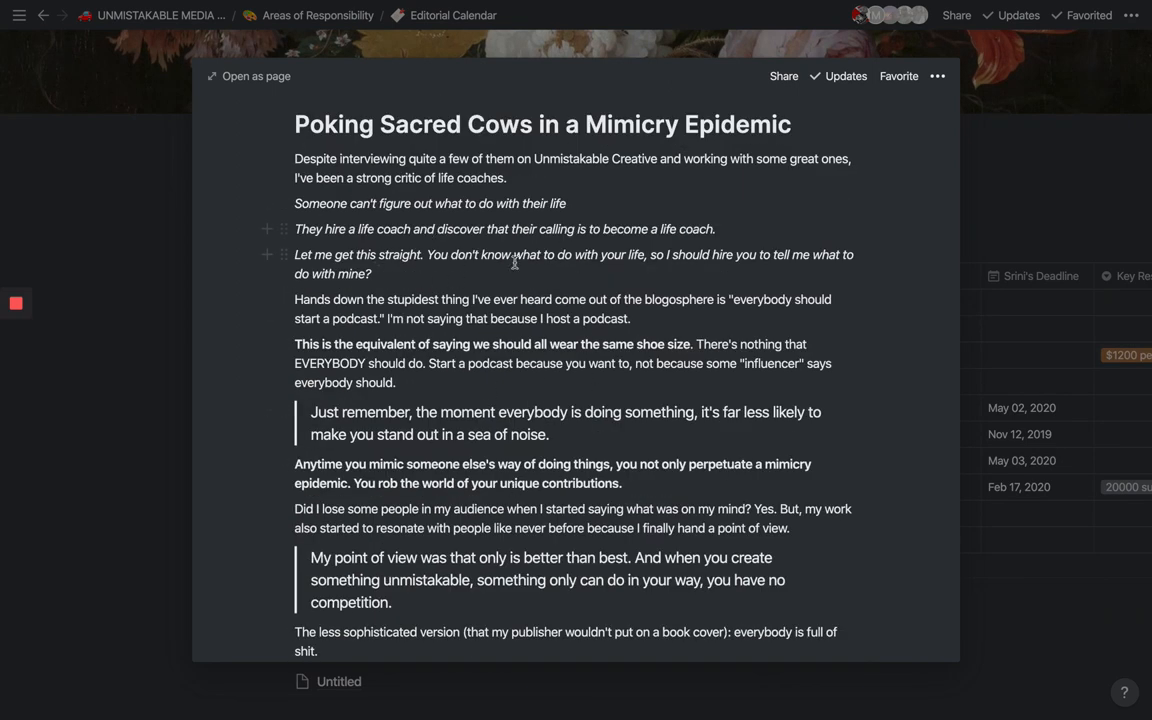
{"action": "scroll", "scroll_direction": "up", "scroll_amount": 3}
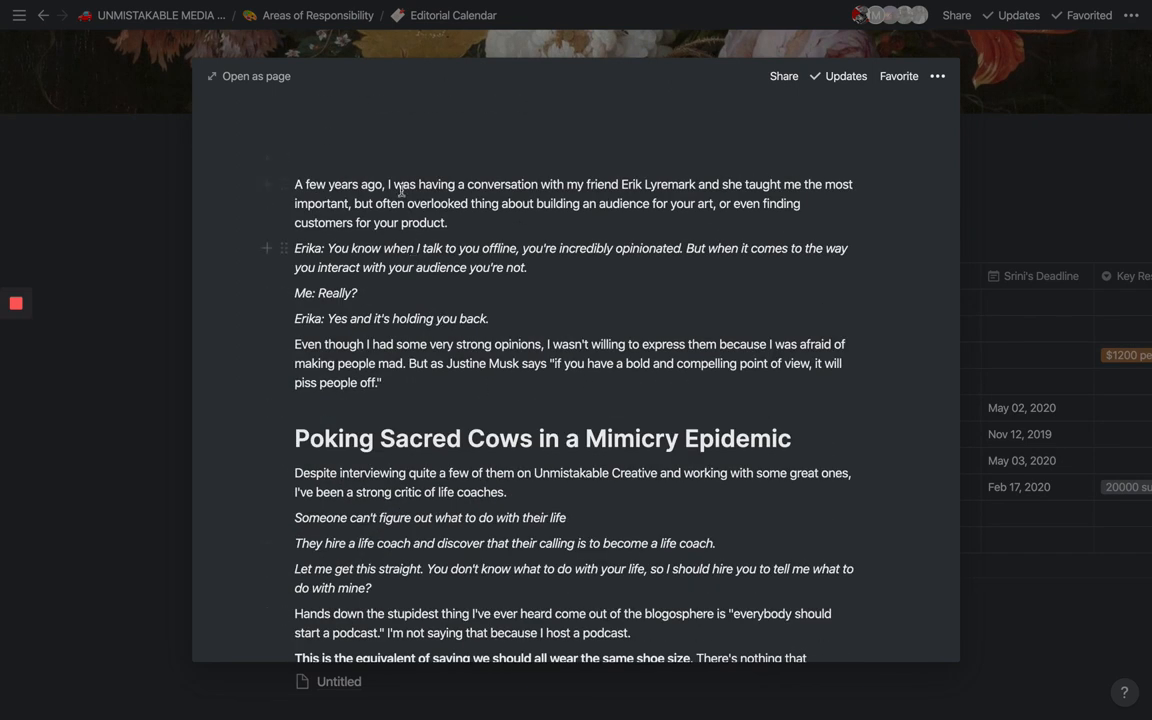
{"action": "scroll", "scroll_direction": "down", "scroll_amount": 3}
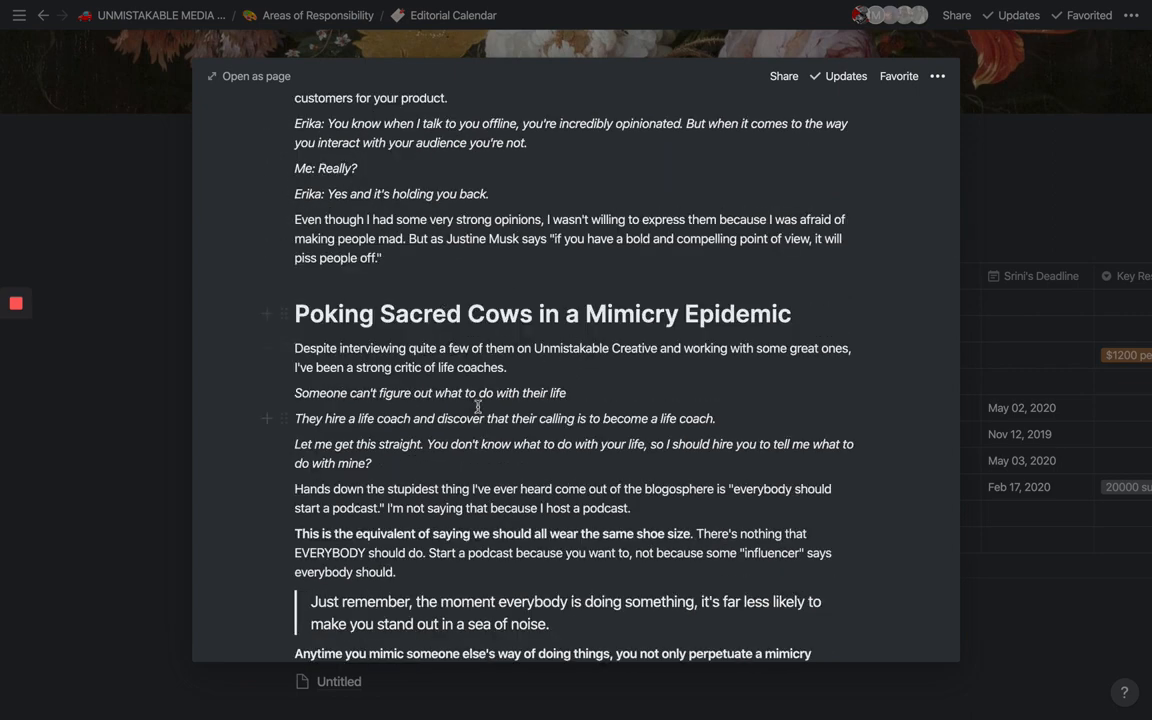
{"action": "scroll", "scroll_direction": "down", "scroll_amount": 3}
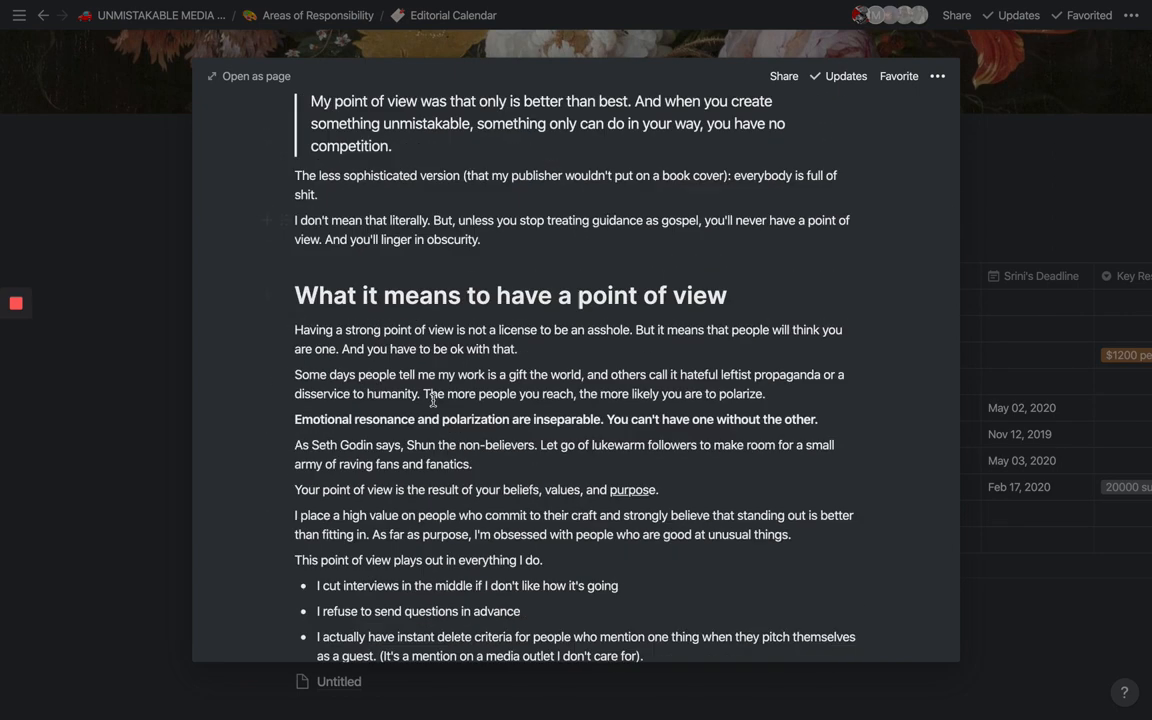
{"action": "scroll", "scroll_direction": "down", "scroll_amount": 3}
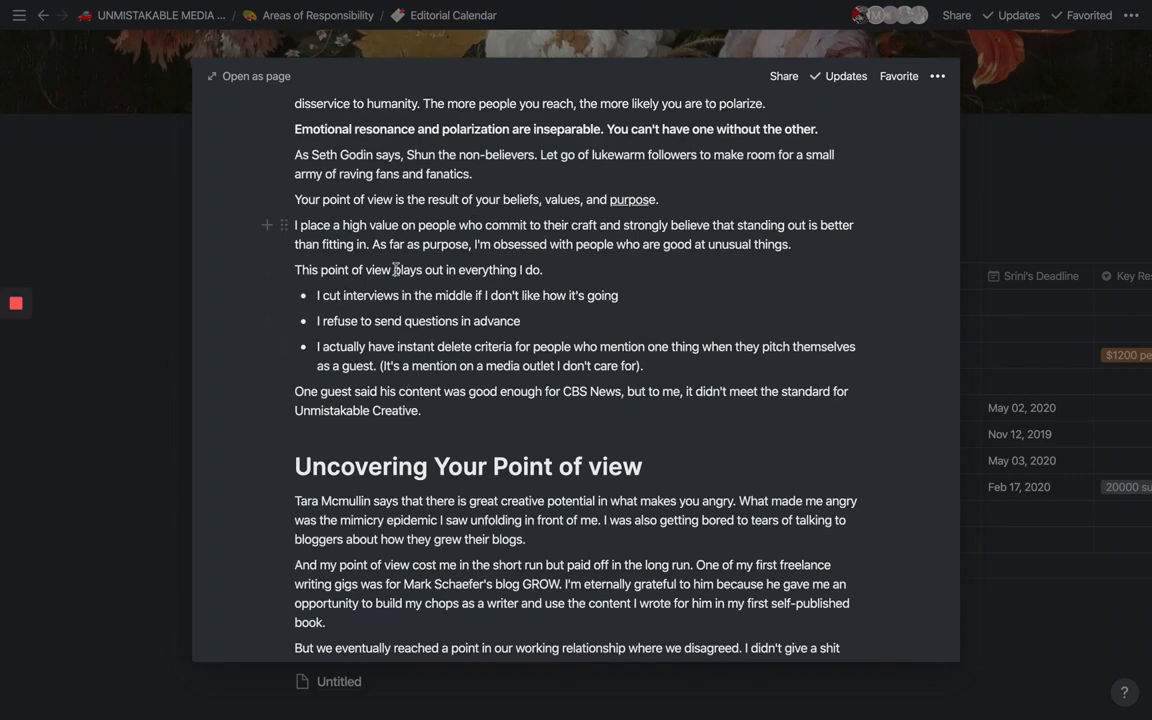
{"action": "mouse_move", "coordinate": [276, 349]}
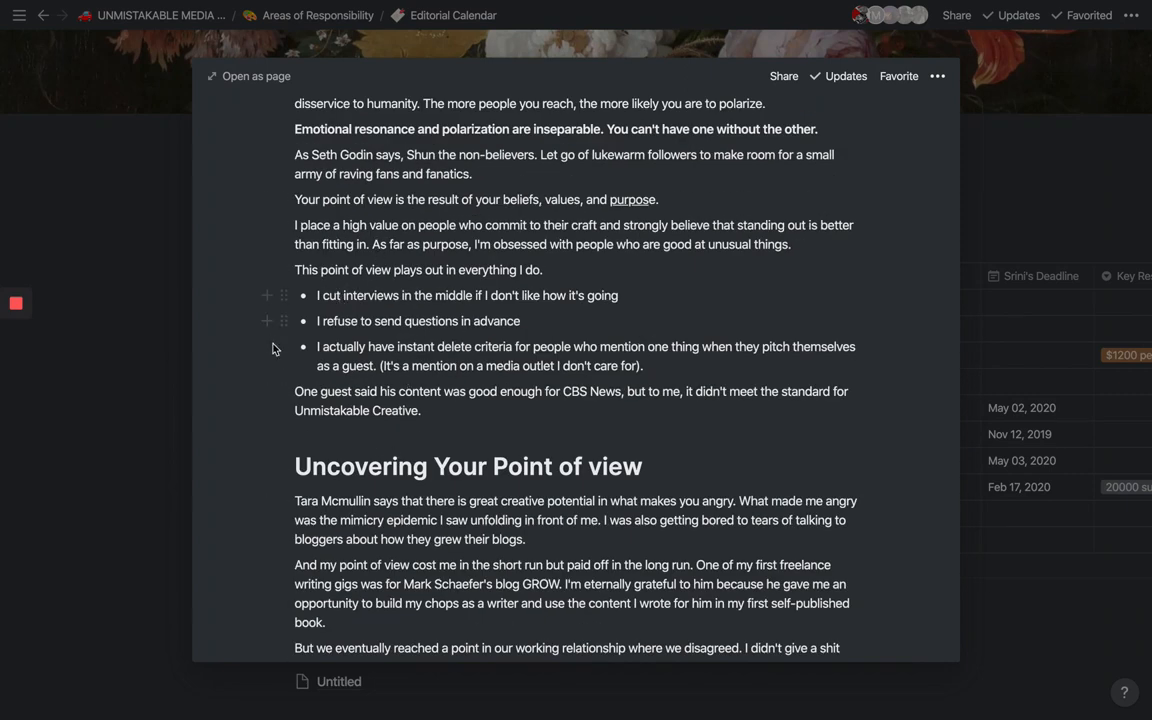
{"action": "scroll", "scroll_direction": "down", "scroll_amount": 3}
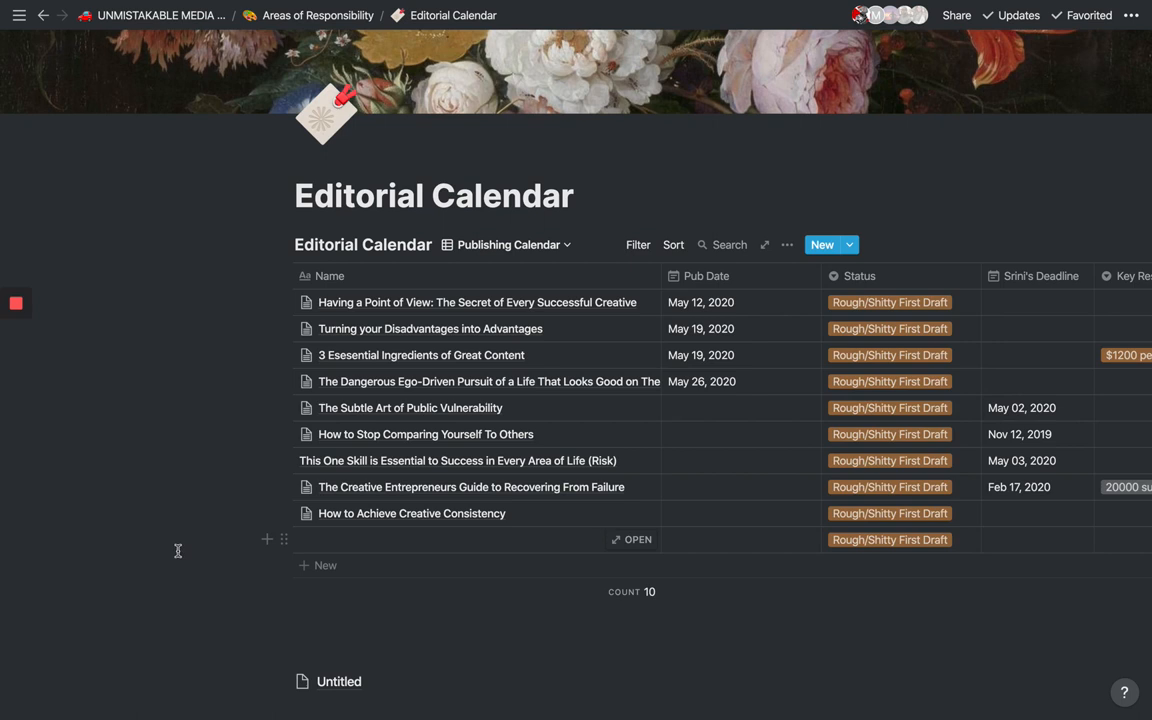
{"action": "mouse_move", "coordinate": [242, 358]}
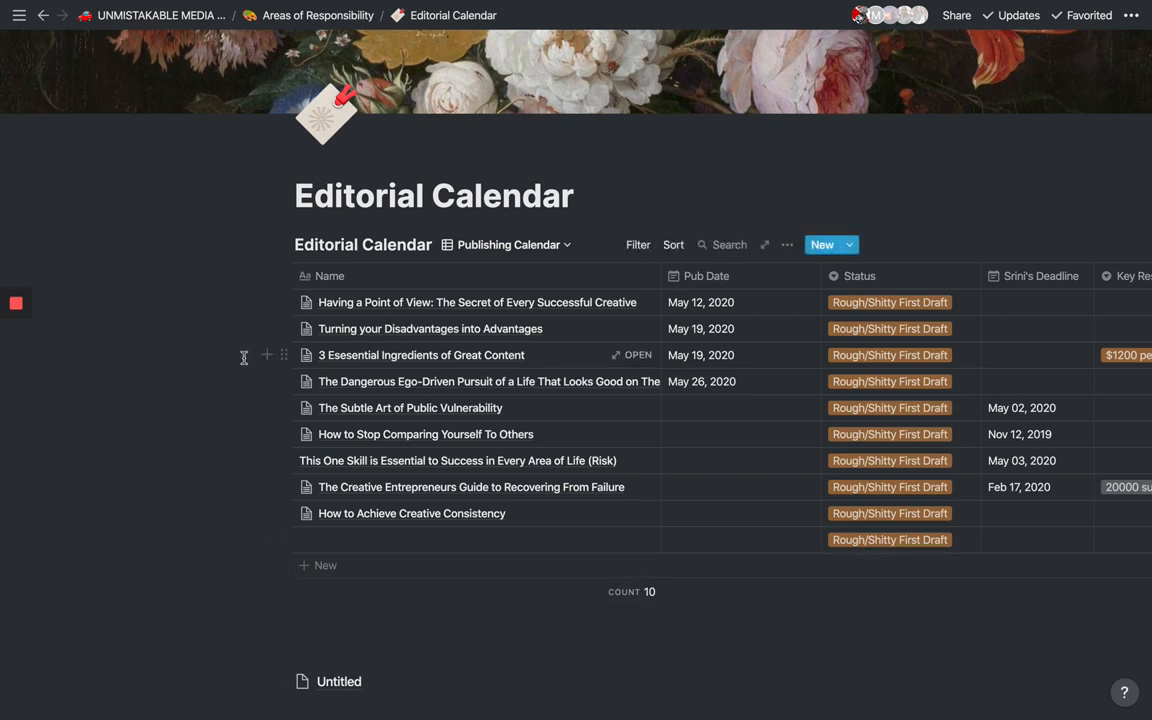
{"action": "mouse_move", "coordinate": [258, 70]}
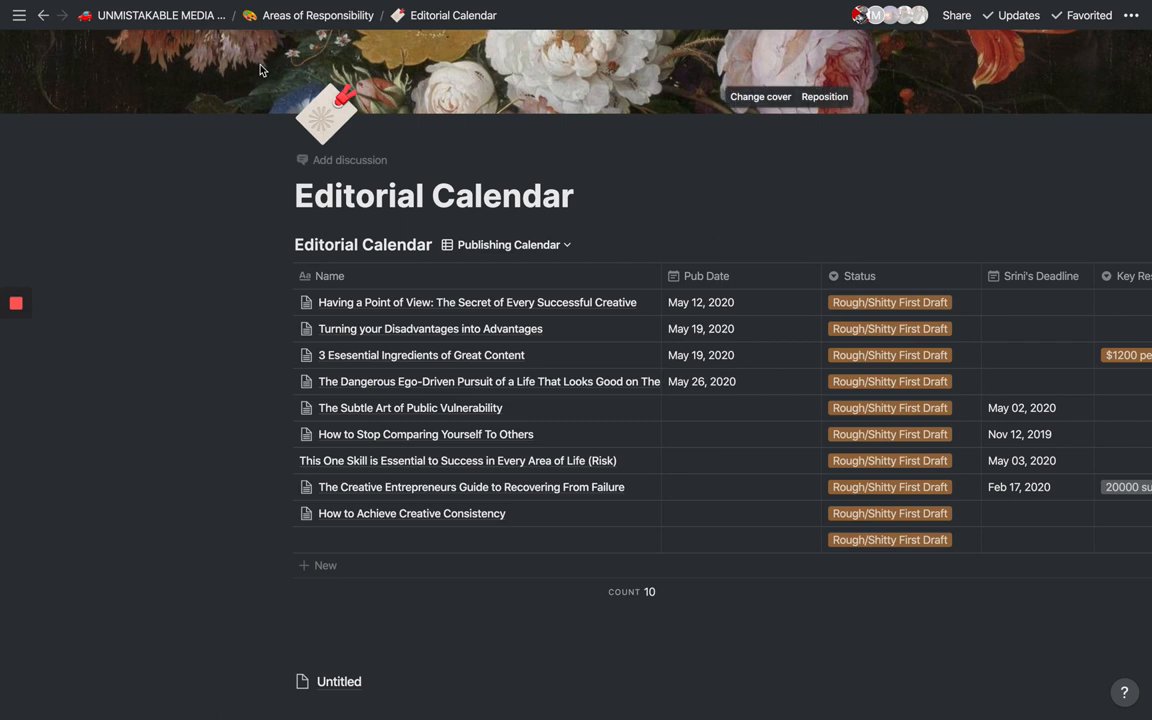
{"action": "mouse_move", "coordinate": [293, 15]}
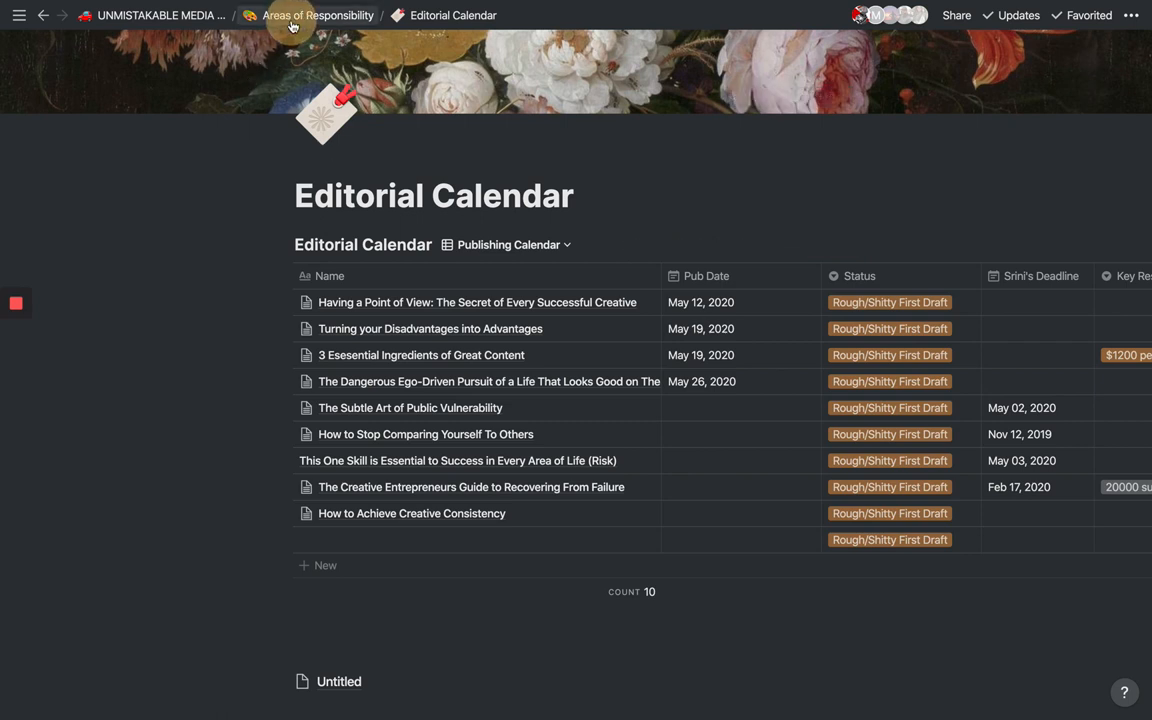
Step: Return to the top-level UNMISTAKABLE MEDIA WORKSPACE page via the breadcrumb
{"action": "left_click", "coordinate": [160, 15]}
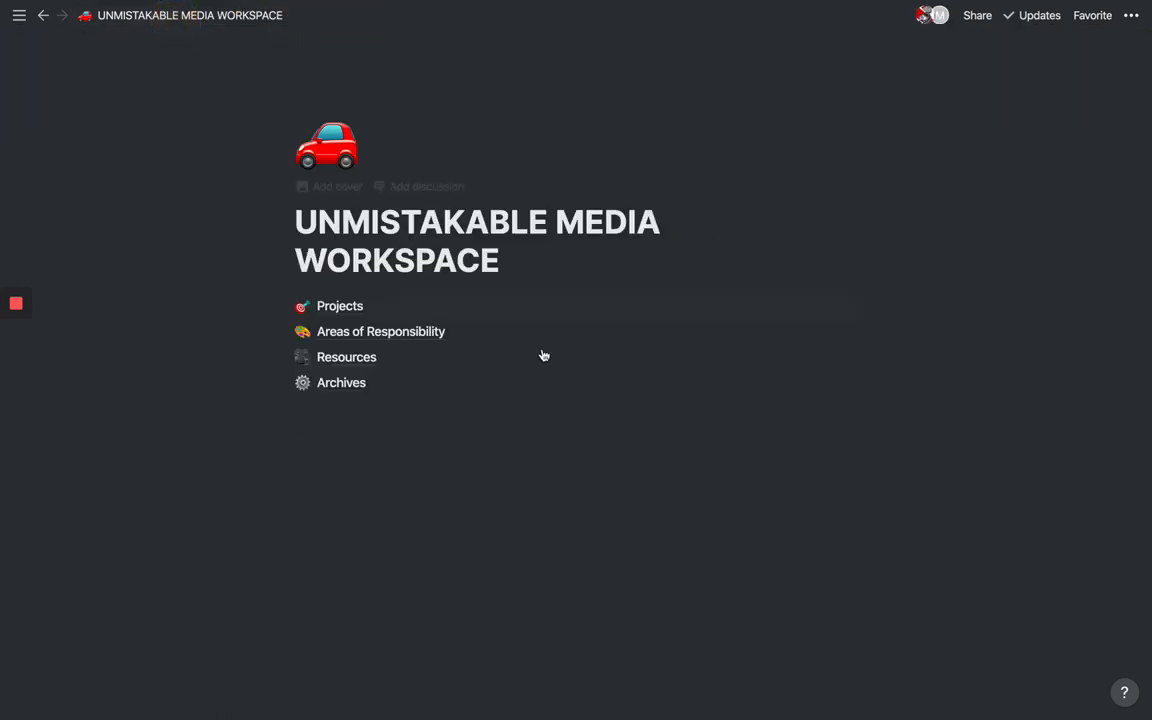
{"action": "mouse_move", "coordinate": [771, 233]}
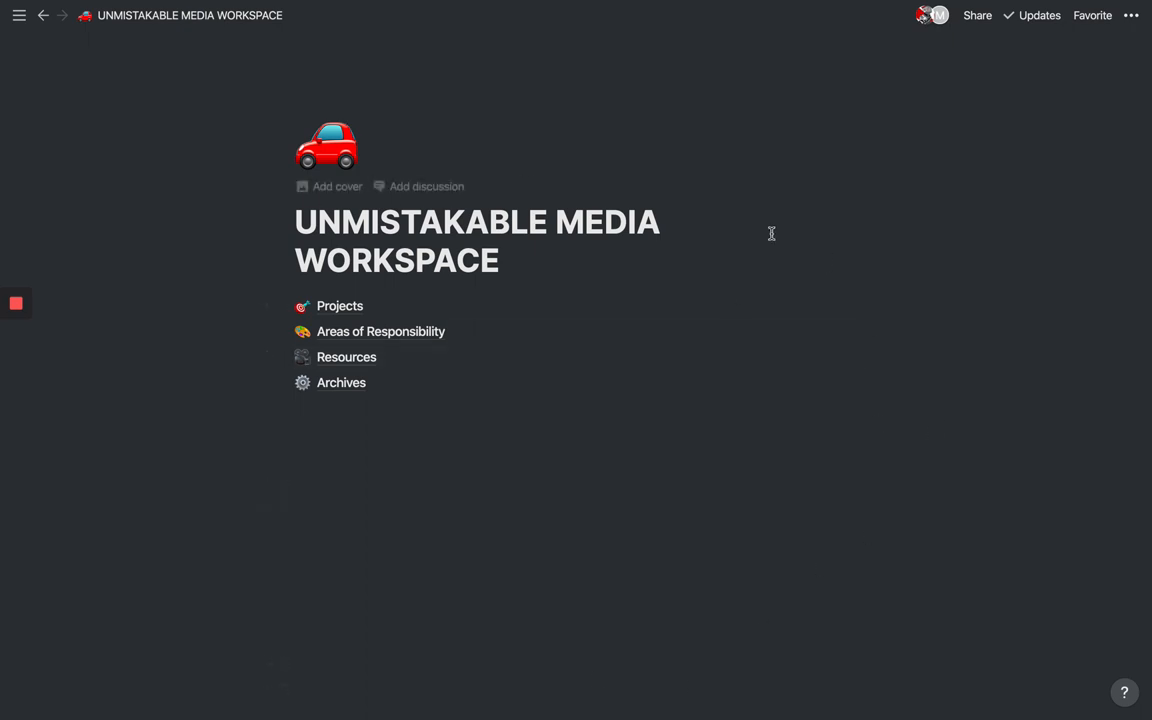
{"action": "mouse_move", "coordinate": [505, 391]}
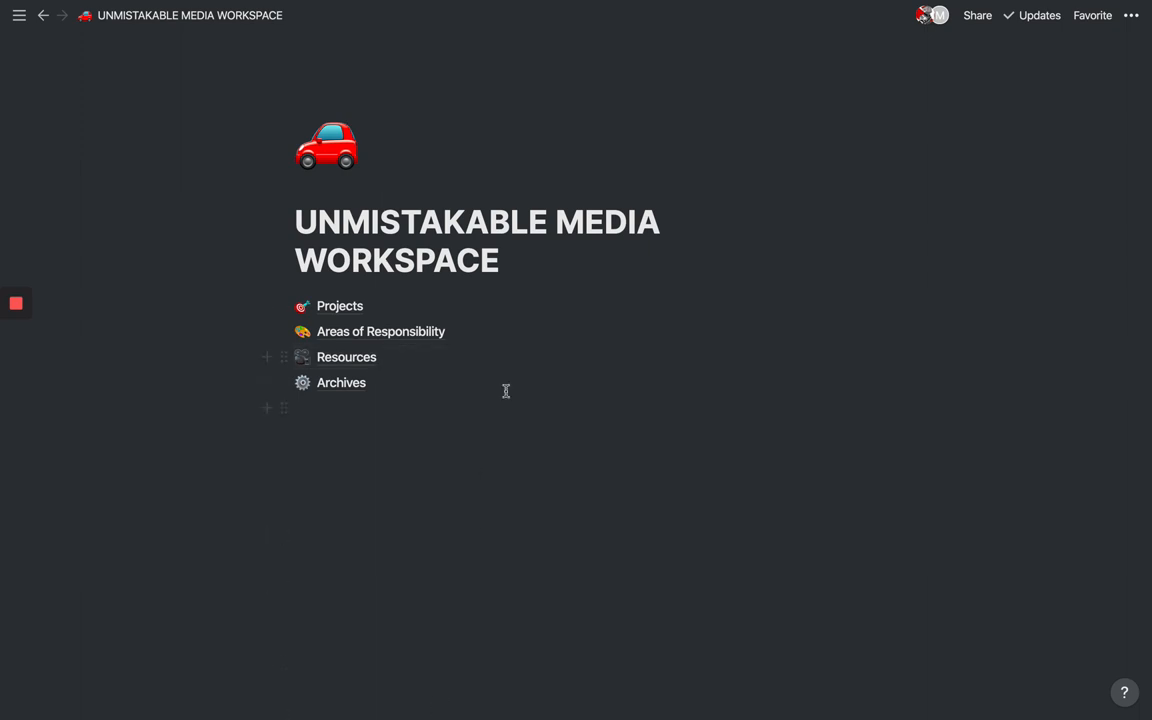
{"action": "mouse_move", "coordinate": [505, 351]}
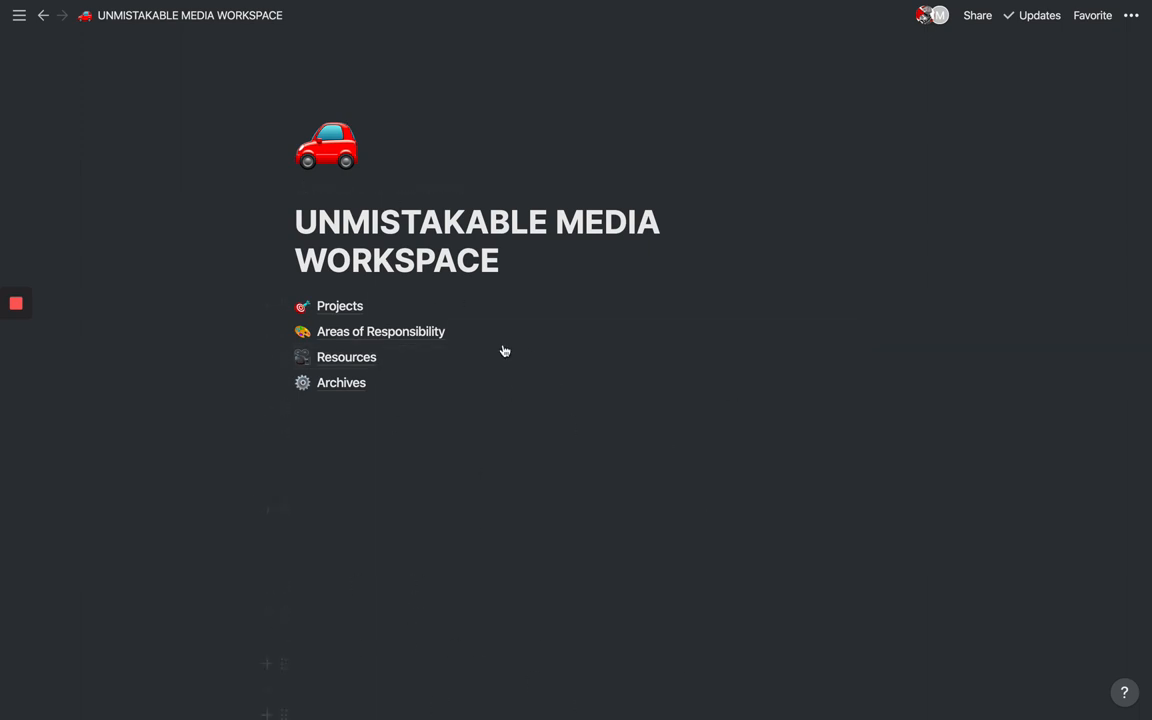
{"action": "mouse_move", "coordinate": [360, 575]}
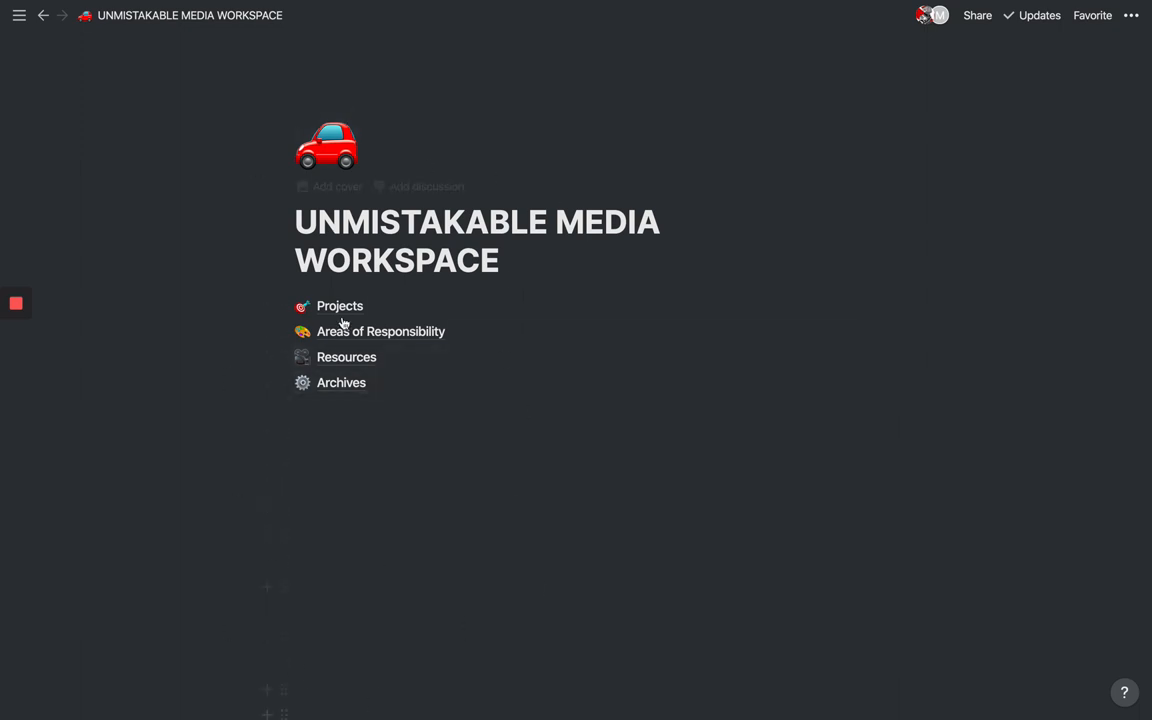
{"action": "mouse_move", "coordinate": [339, 306]}
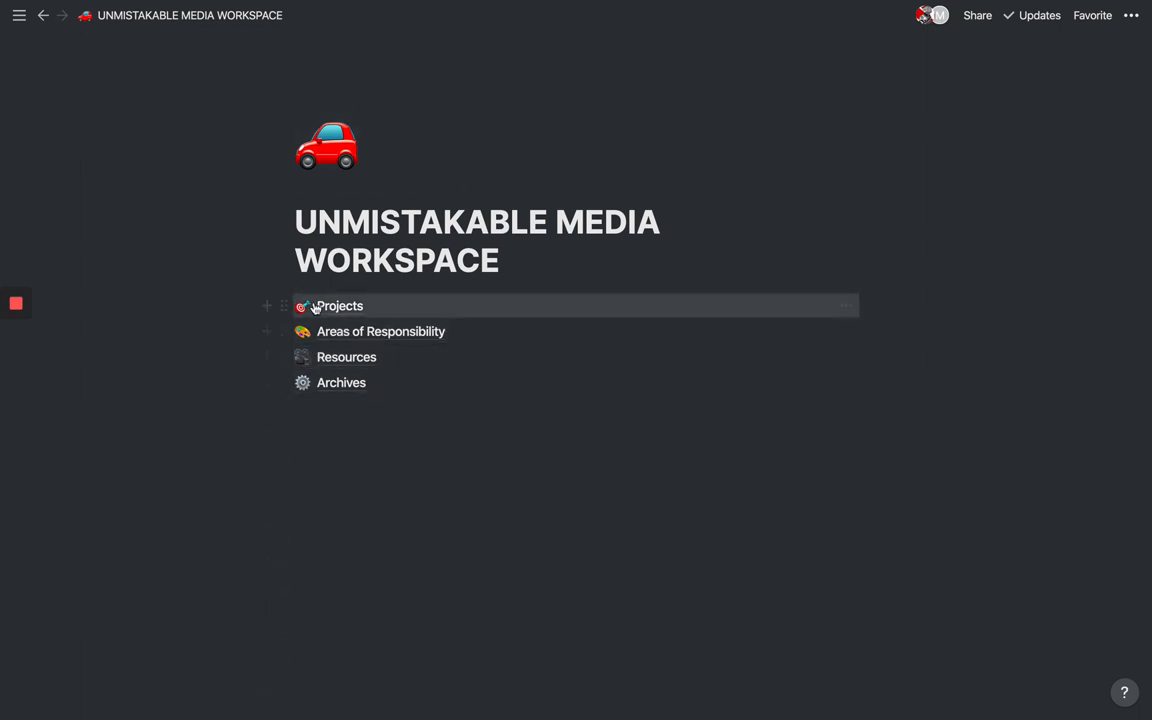
{"action": "mouse_move", "coordinate": [366, 539]}
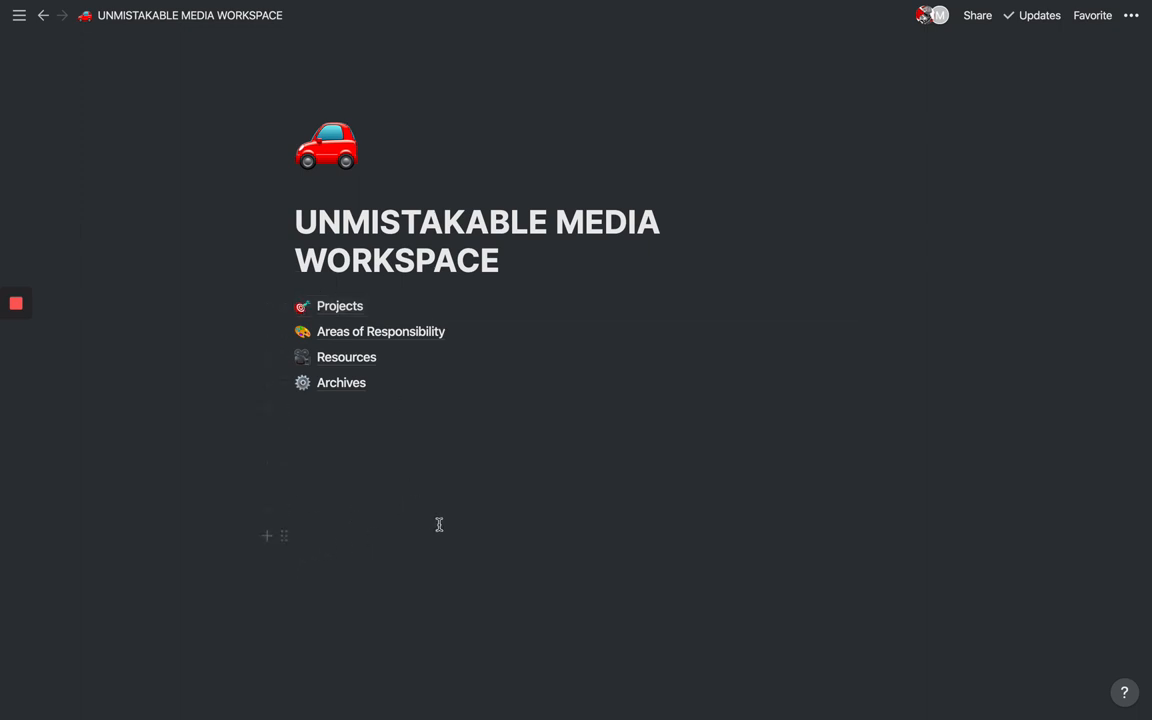
{"action": "mouse_move", "coordinate": [283, 564]}
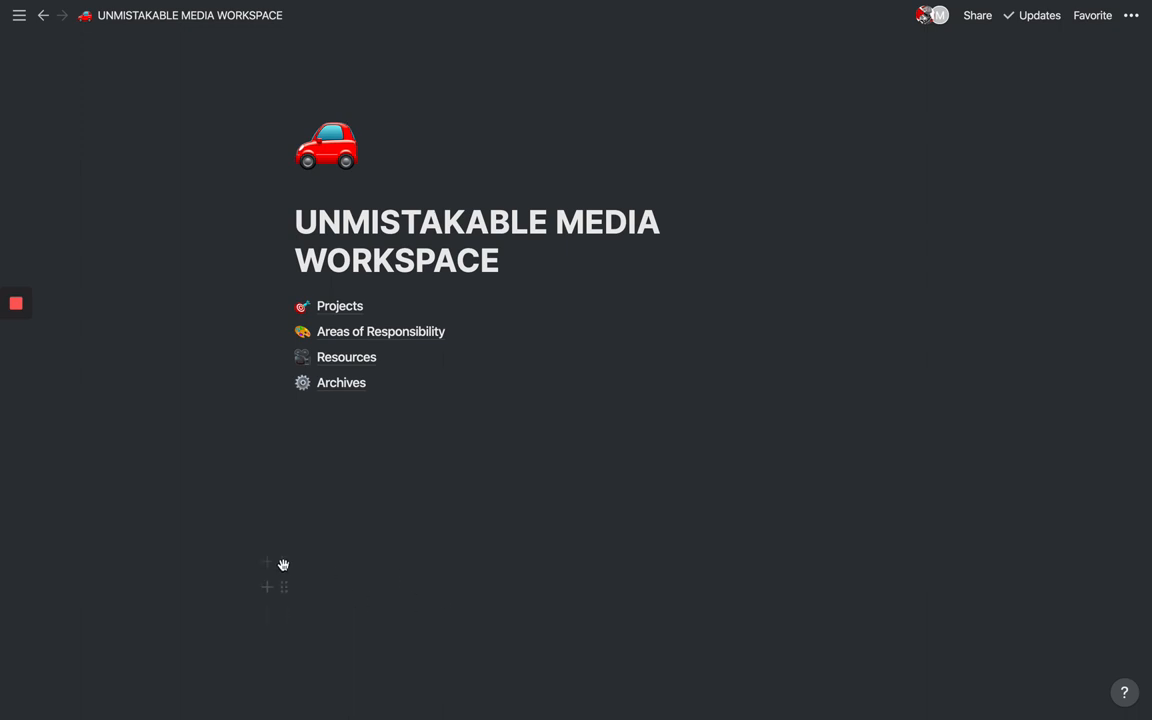
{"action": "mouse_move", "coordinate": [430, 232]}
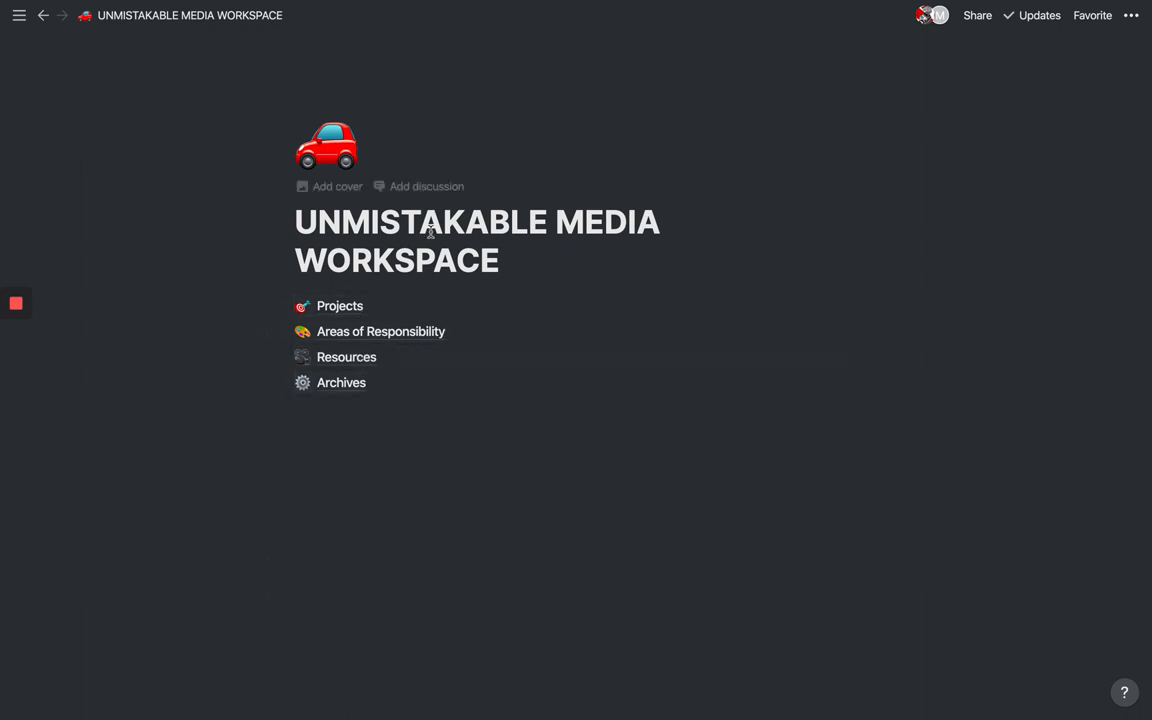
{"action": "mouse_move", "coordinate": [392, 417]}
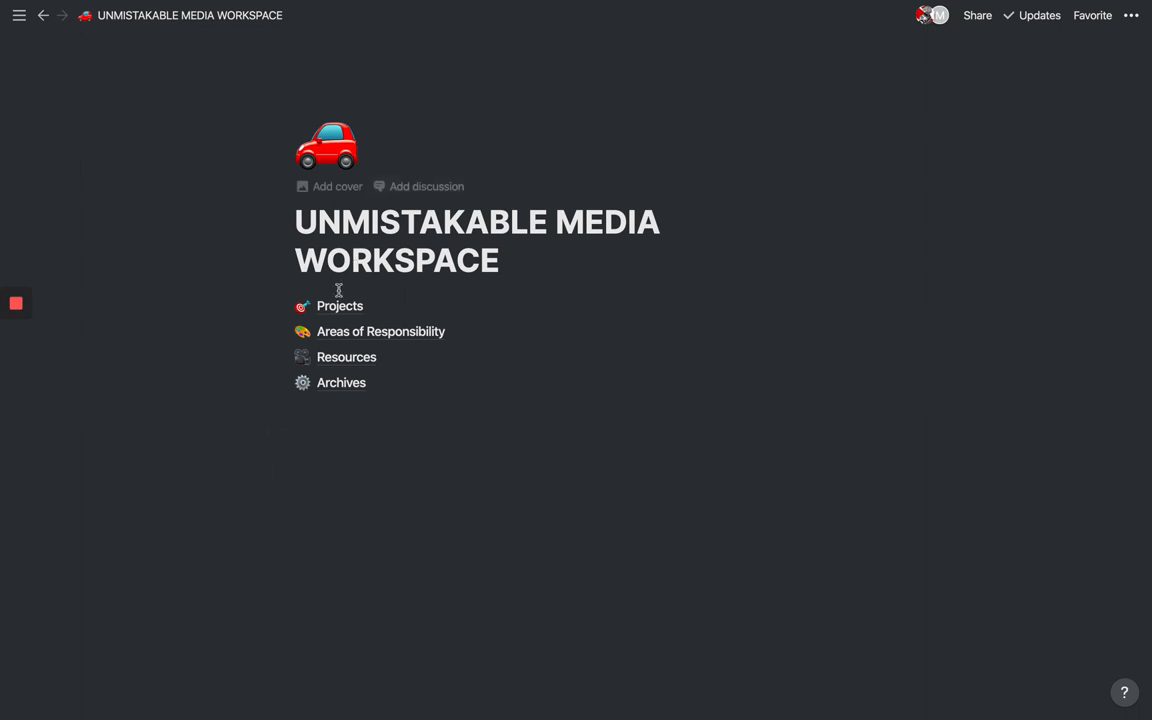
{"action": "mouse_move", "coordinate": [212, 232]}
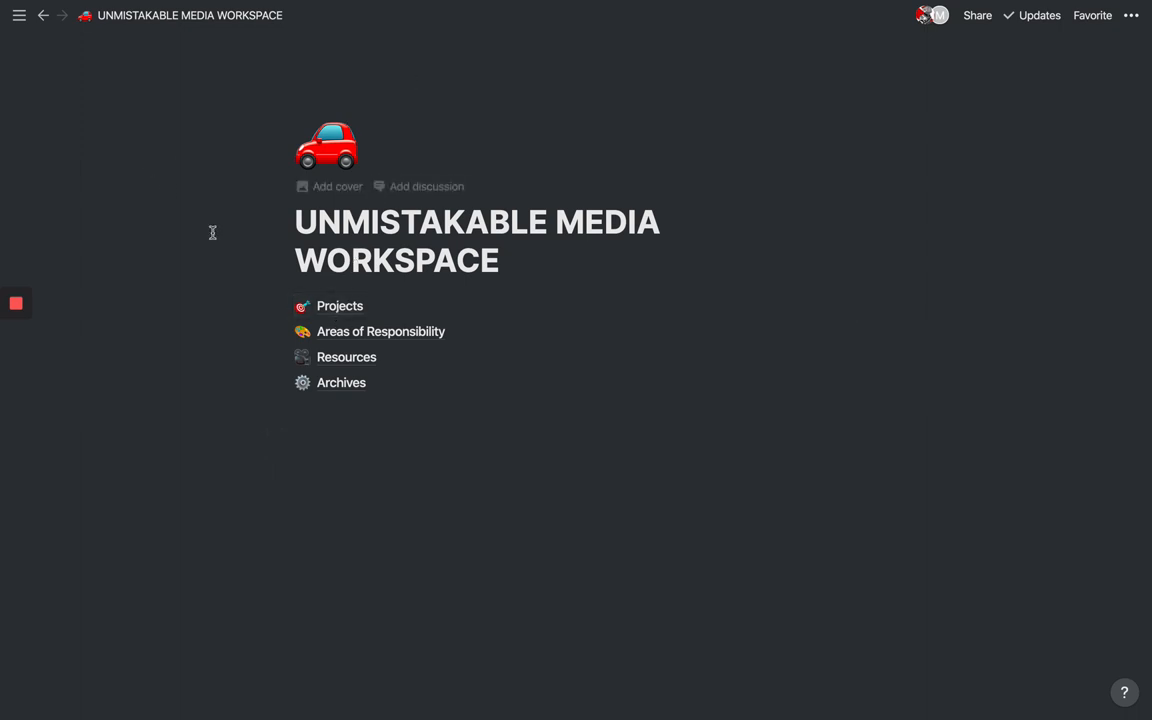
{"action": "mouse_move", "coordinate": [380, 331]}
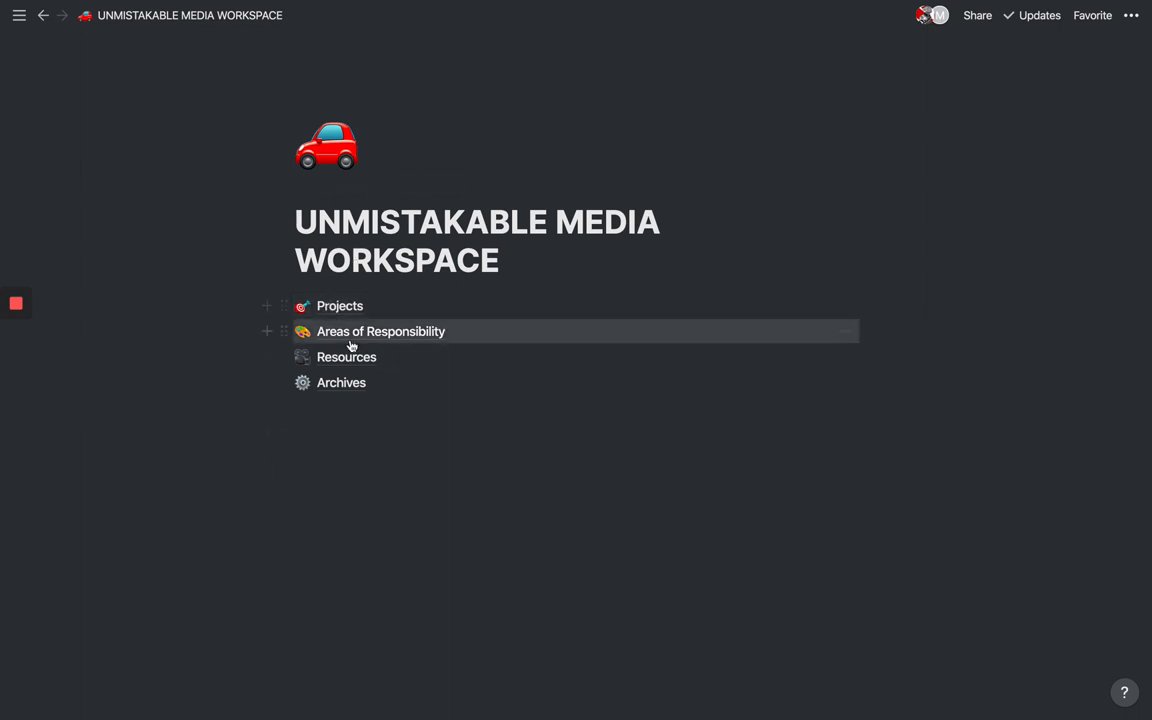
Step: Open Areas of Responsibility, then the Unmistakable Creative Podcast page
{"action": "left_click", "coordinate": [380, 331]}
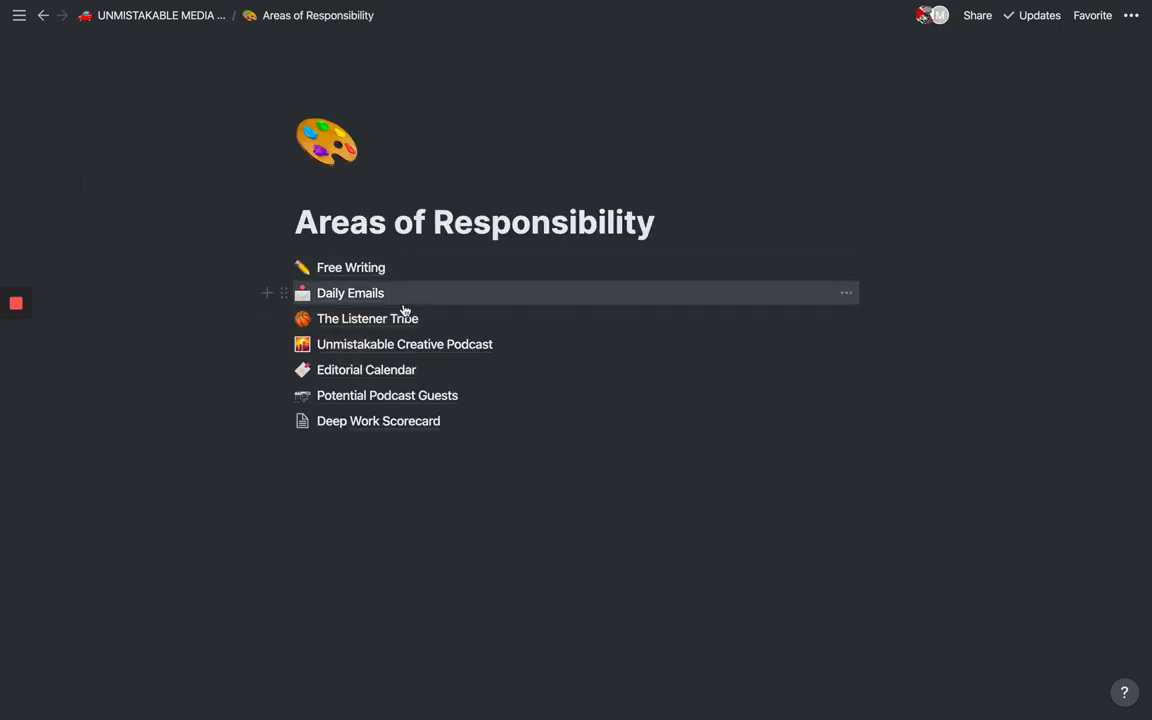
{"action": "mouse_move", "coordinate": [405, 344]}
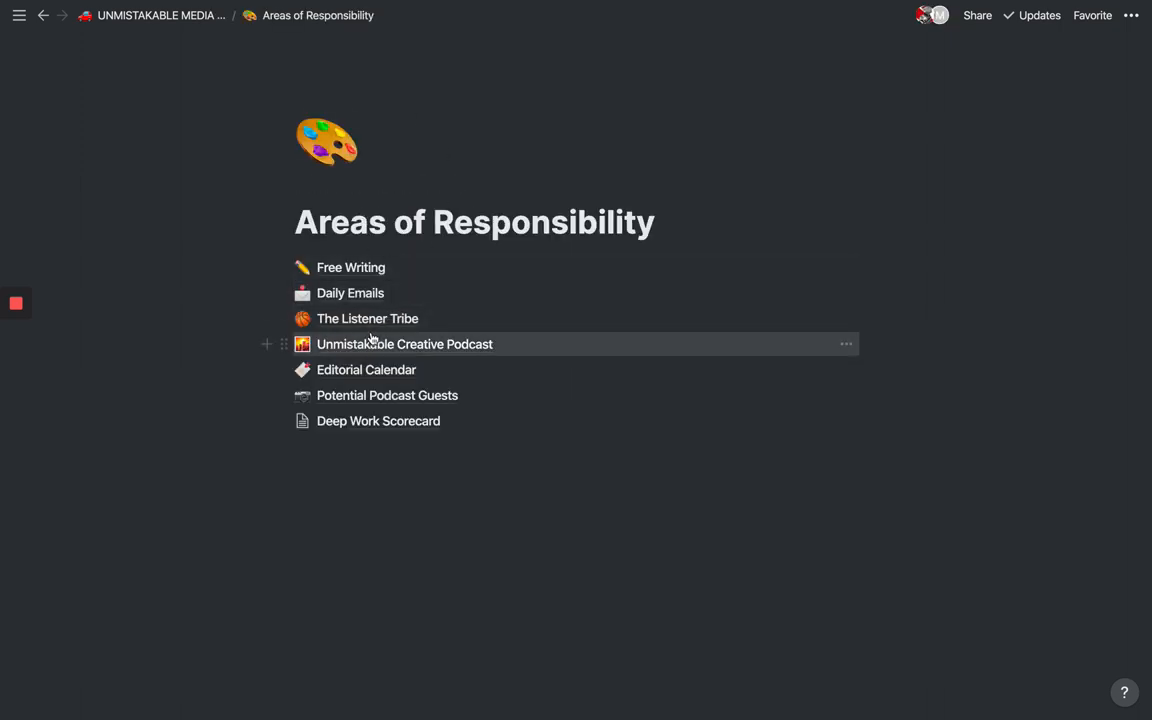
{"action": "mouse_move", "coordinate": [367, 318]}
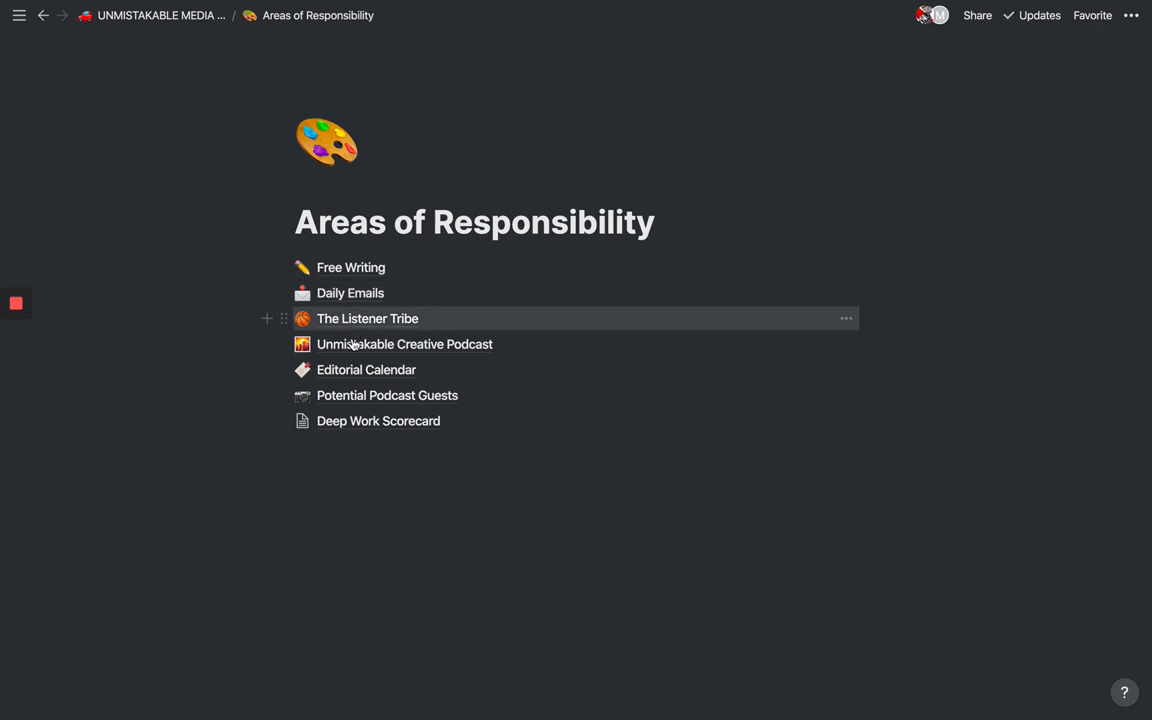
{"action": "left_click", "coordinate": [404, 344]}
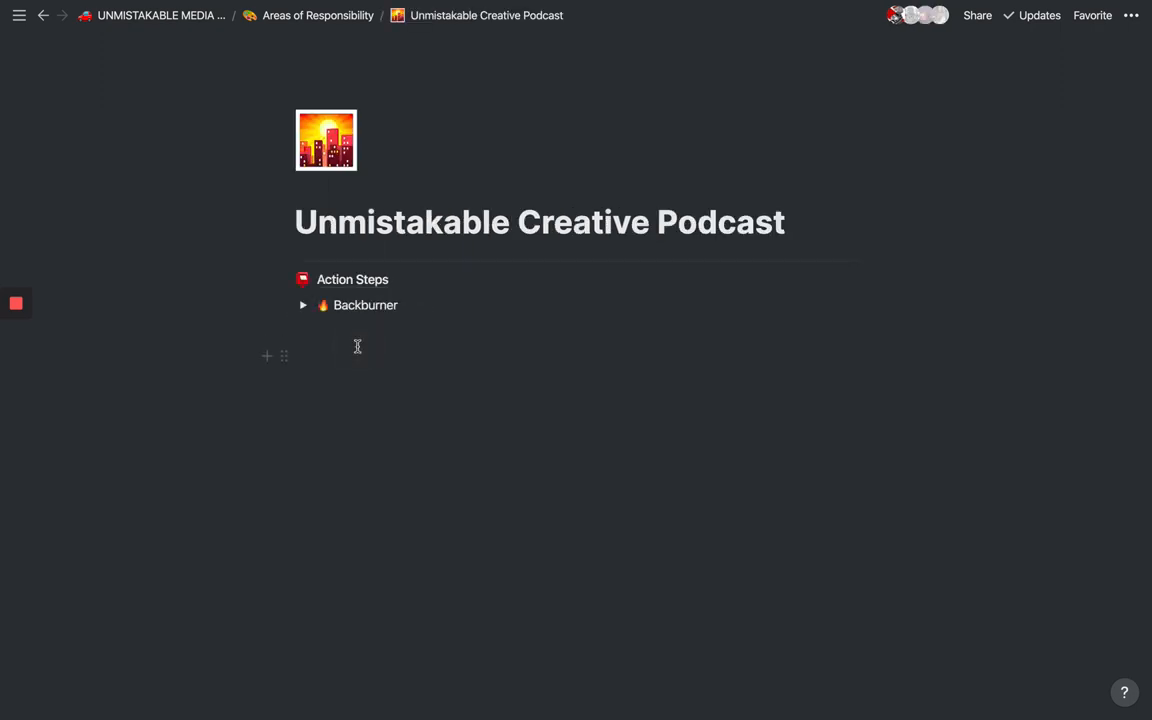
{"action": "mouse_move", "coordinate": [380, 268]}
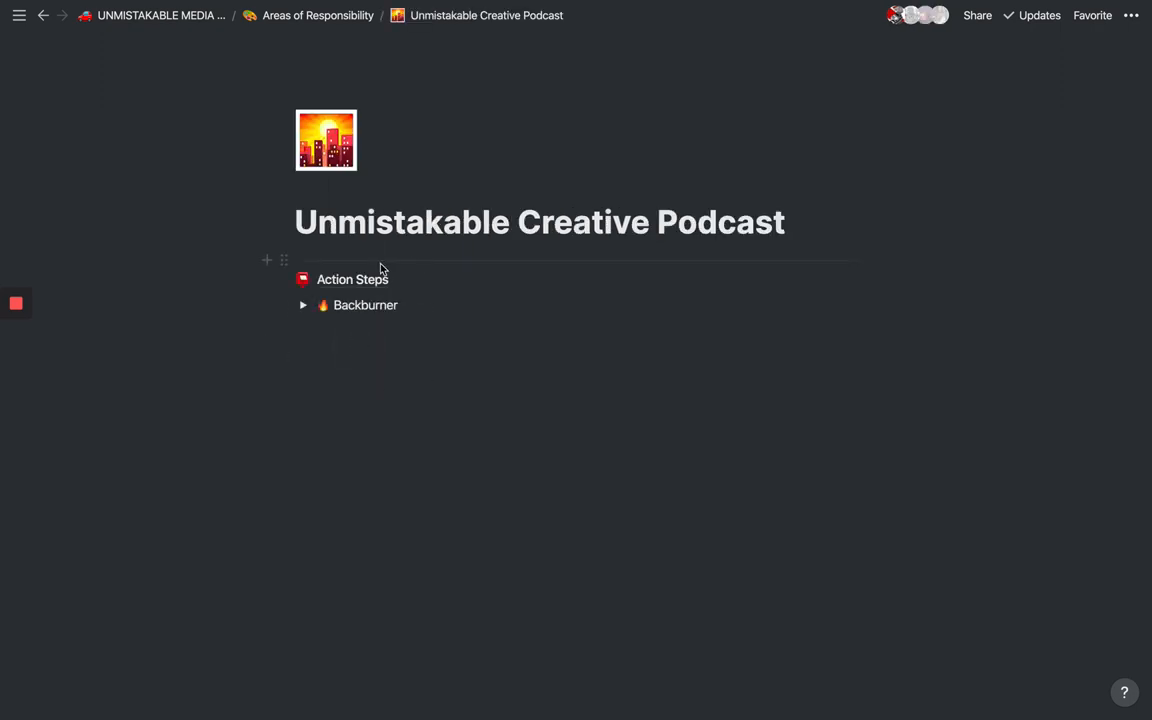
Step: Open the podcast's Action Steps table of nine tasks
{"action": "left_click", "coordinate": [352, 279]}
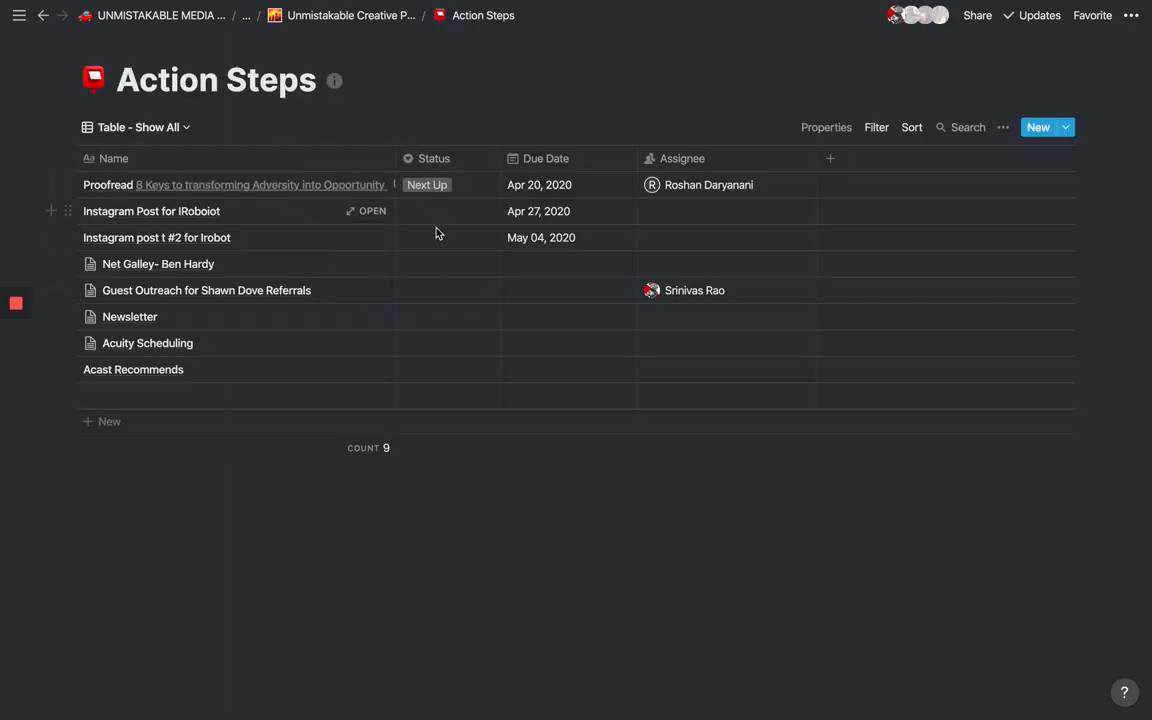
{"action": "mouse_move", "coordinate": [400, 348]}
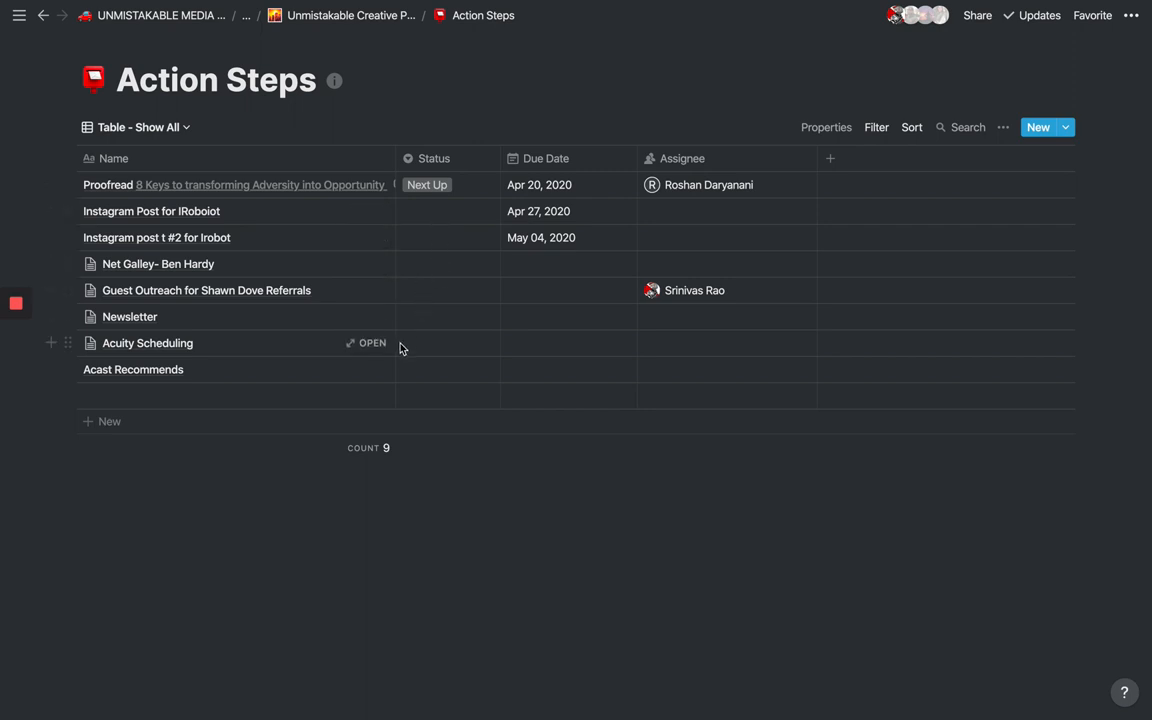
{"action": "mouse_move", "coordinate": [556, 347]}
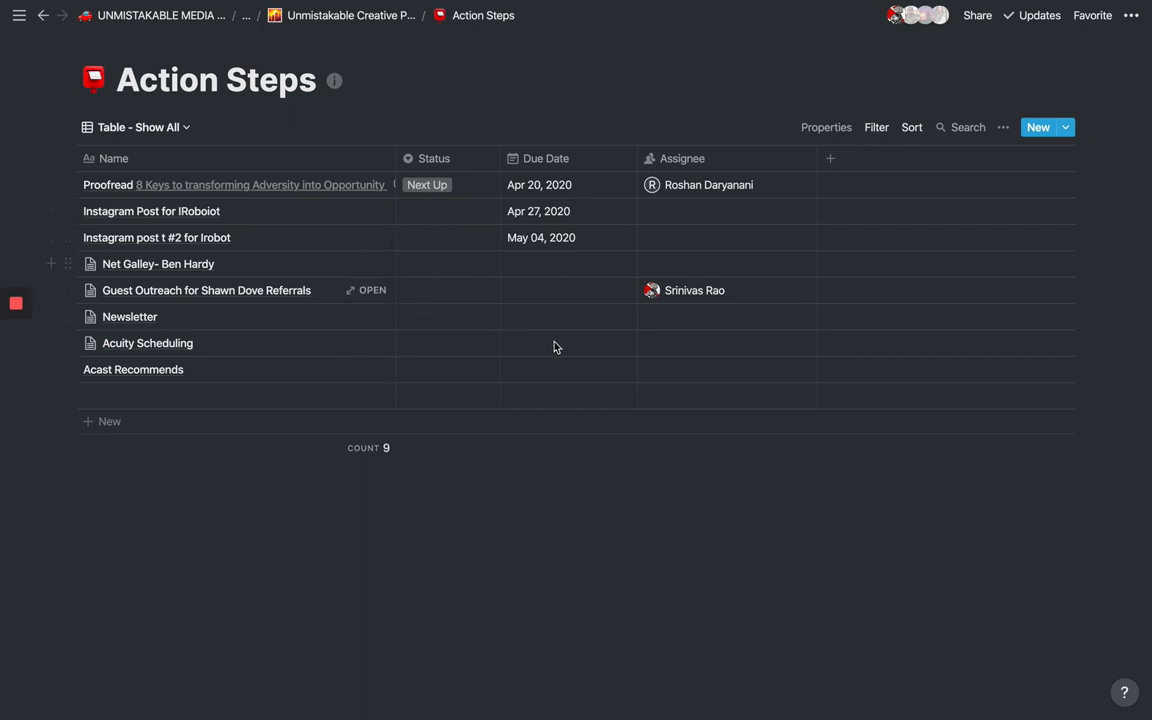
{"action": "mouse_move", "coordinate": [600, 369]}
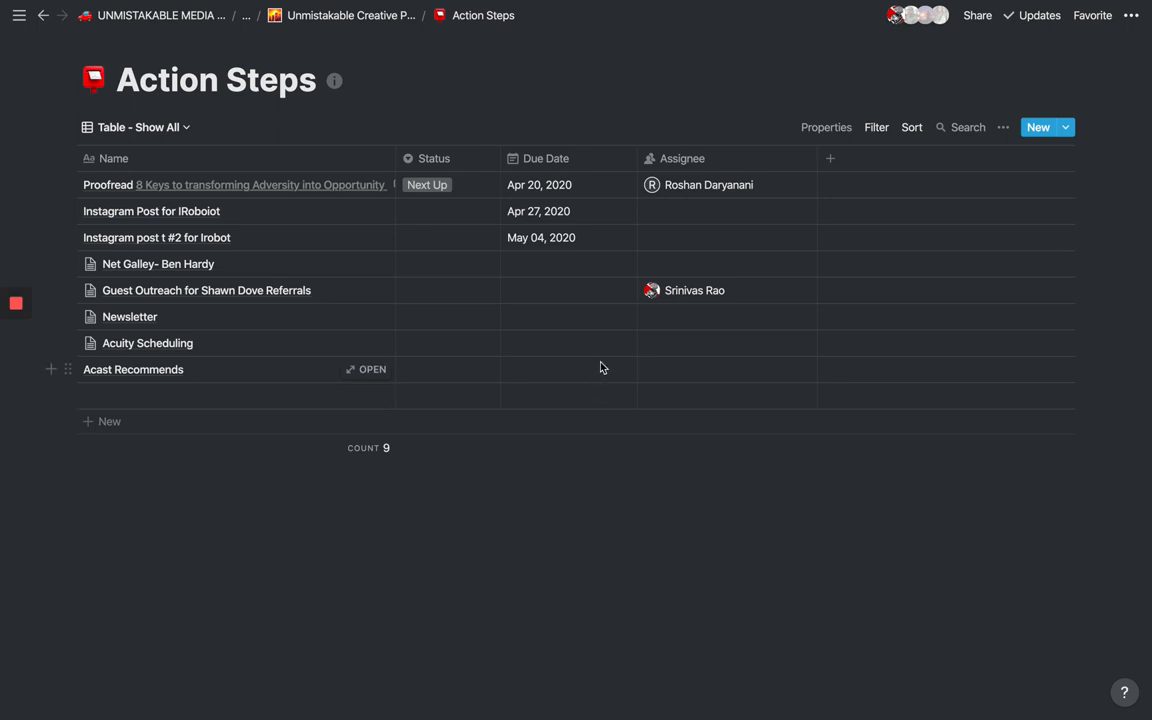
{"action": "mouse_move", "coordinate": [464, 269]}
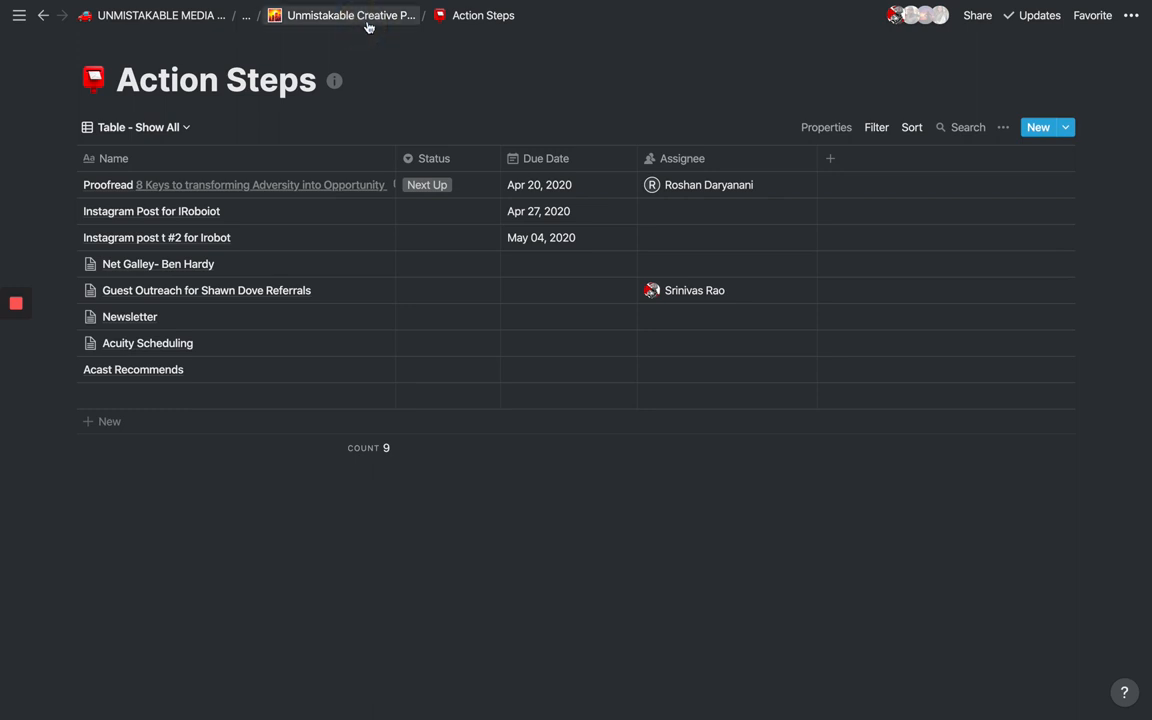
Step: Go back through Unmistakable Creative Podcast to the Areas of Responsibility page
{"action": "left_click", "coordinate": [351, 15]}
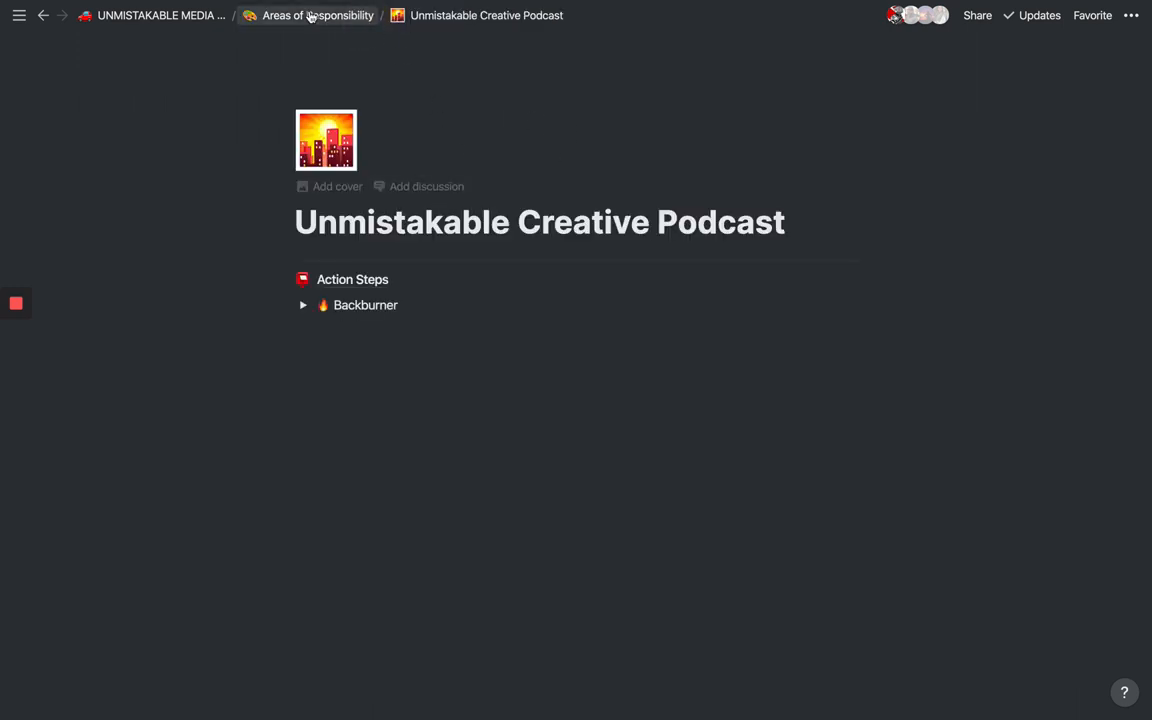
{"action": "left_click", "coordinate": [317, 15]}
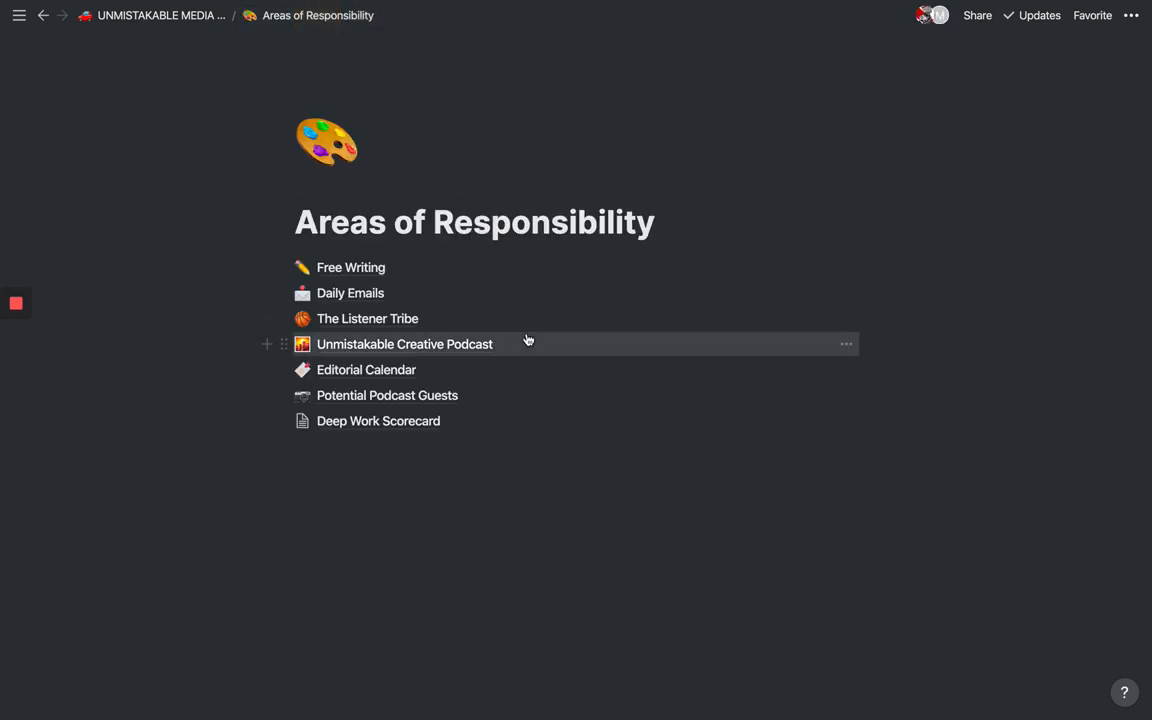
{"action": "mouse_move", "coordinate": [446, 308]}
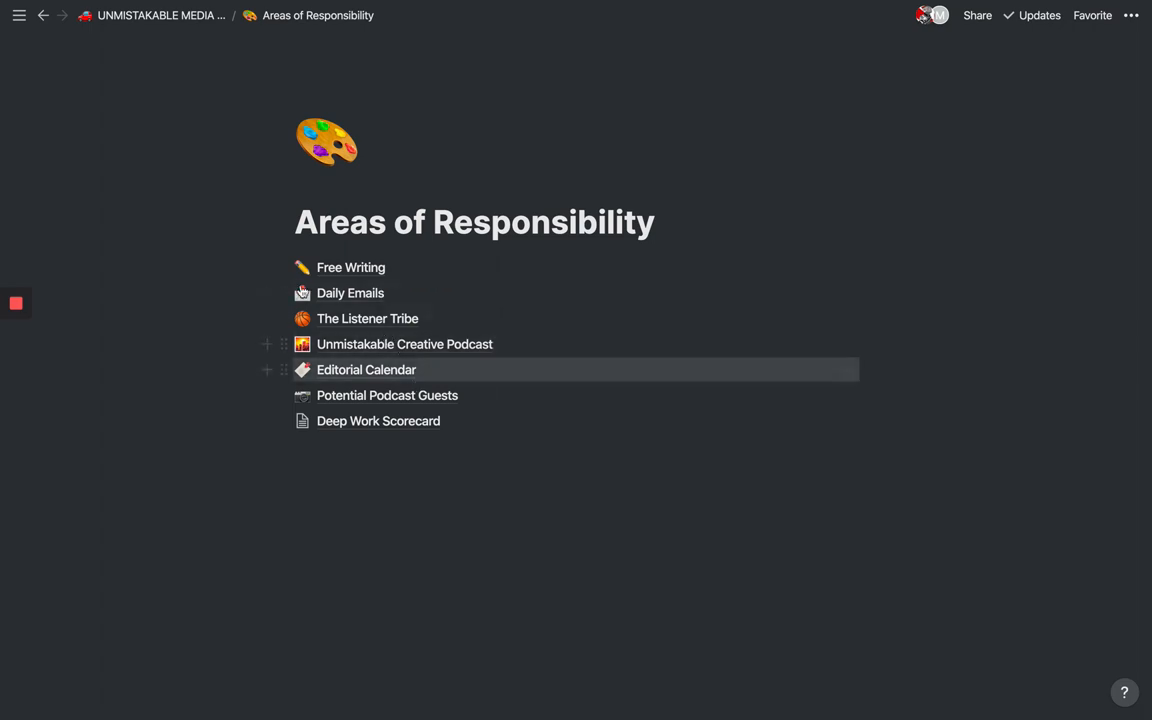
Step: Browse the Daily Emails page, then return to Areas of Responsibility
{"action": "left_click", "coordinate": [350, 293]}
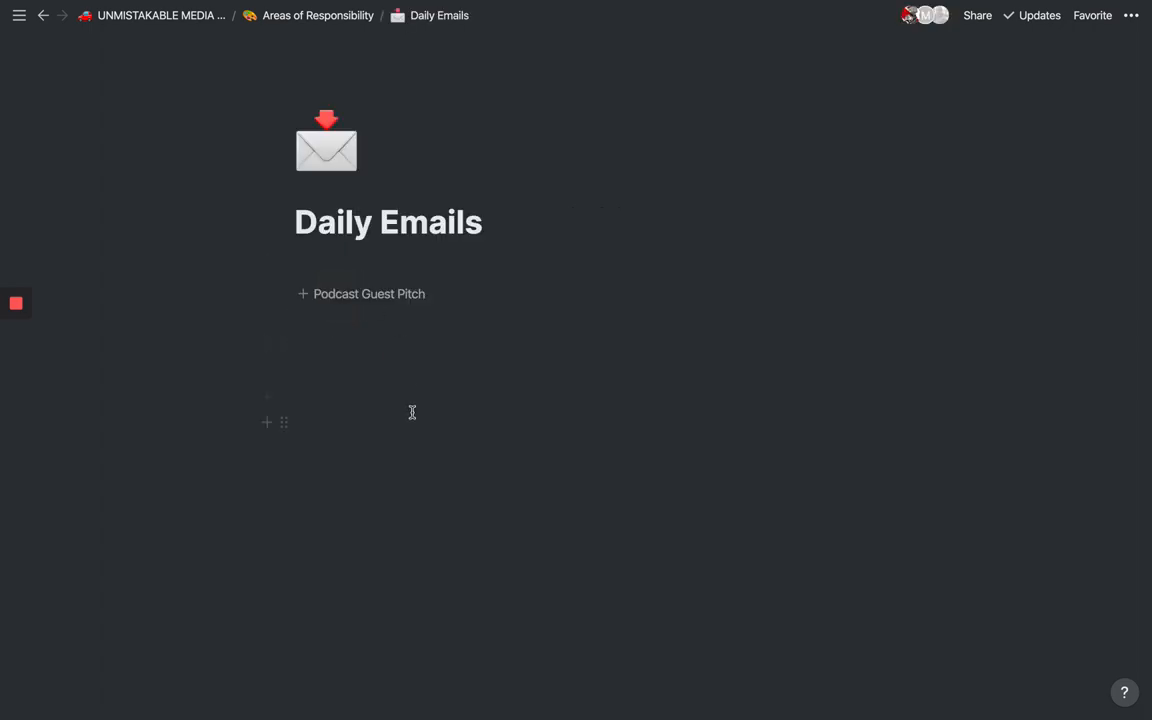
{"action": "scroll", "scroll_direction": "down", "scroll_amount": 3}
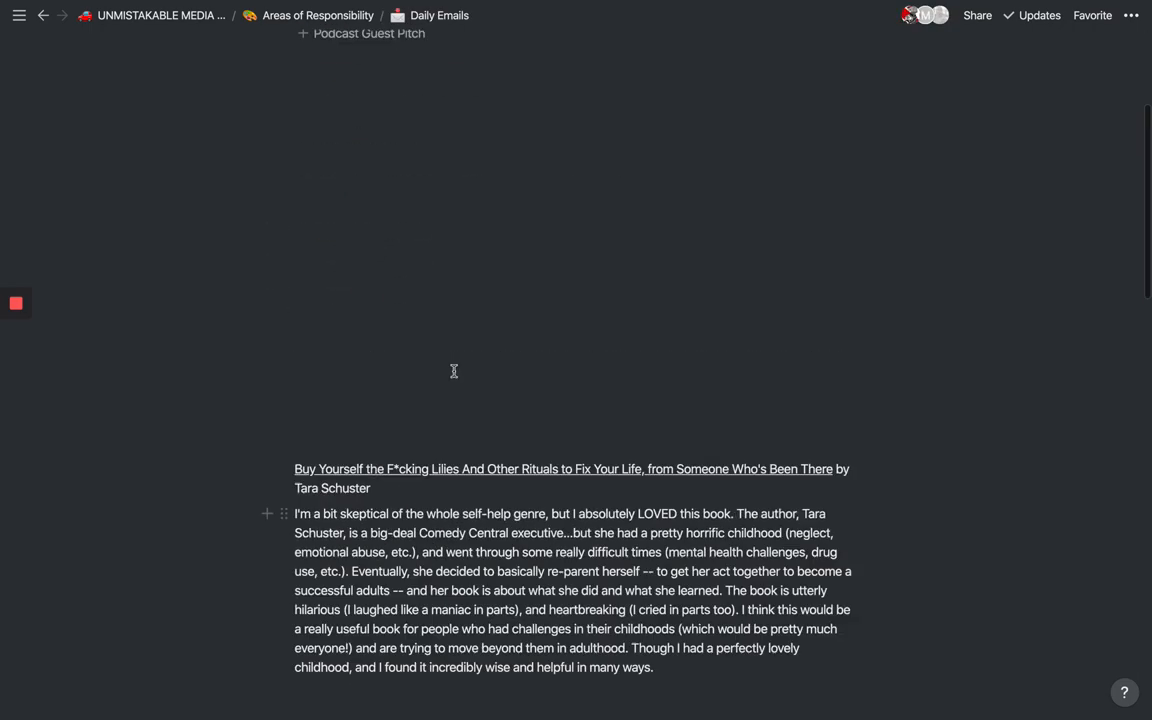
{"action": "scroll", "scroll_direction": "up", "scroll_amount": 3}
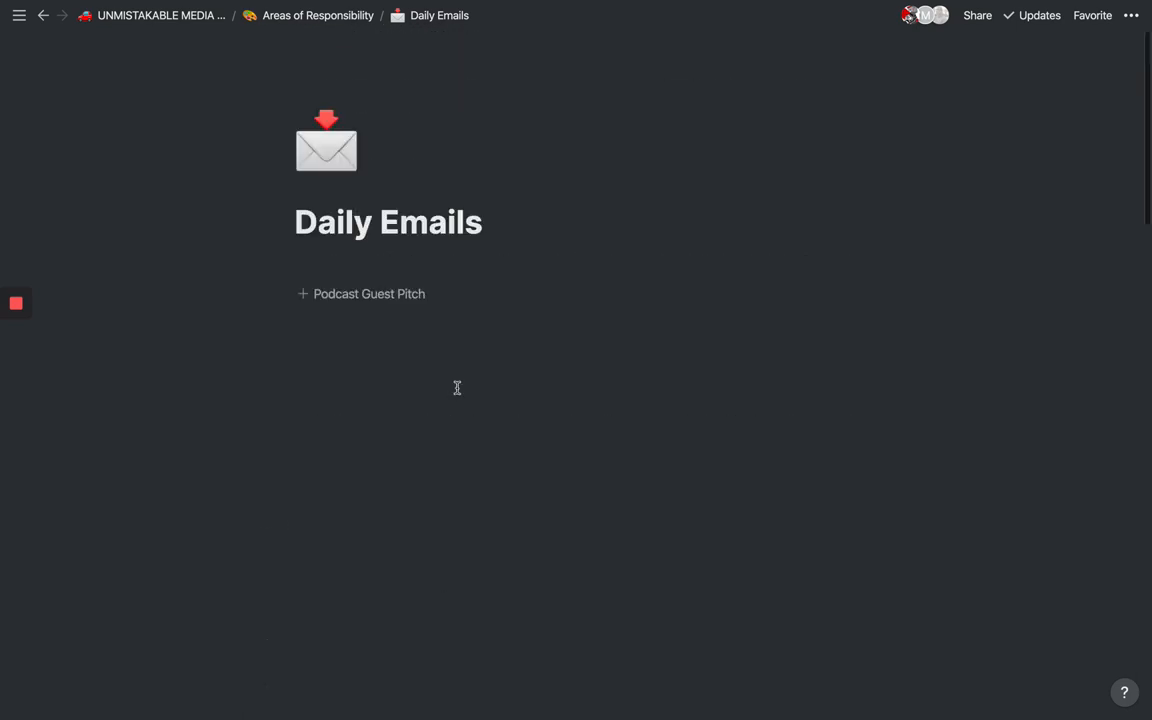
{"action": "mouse_move", "coordinate": [364, 129]}
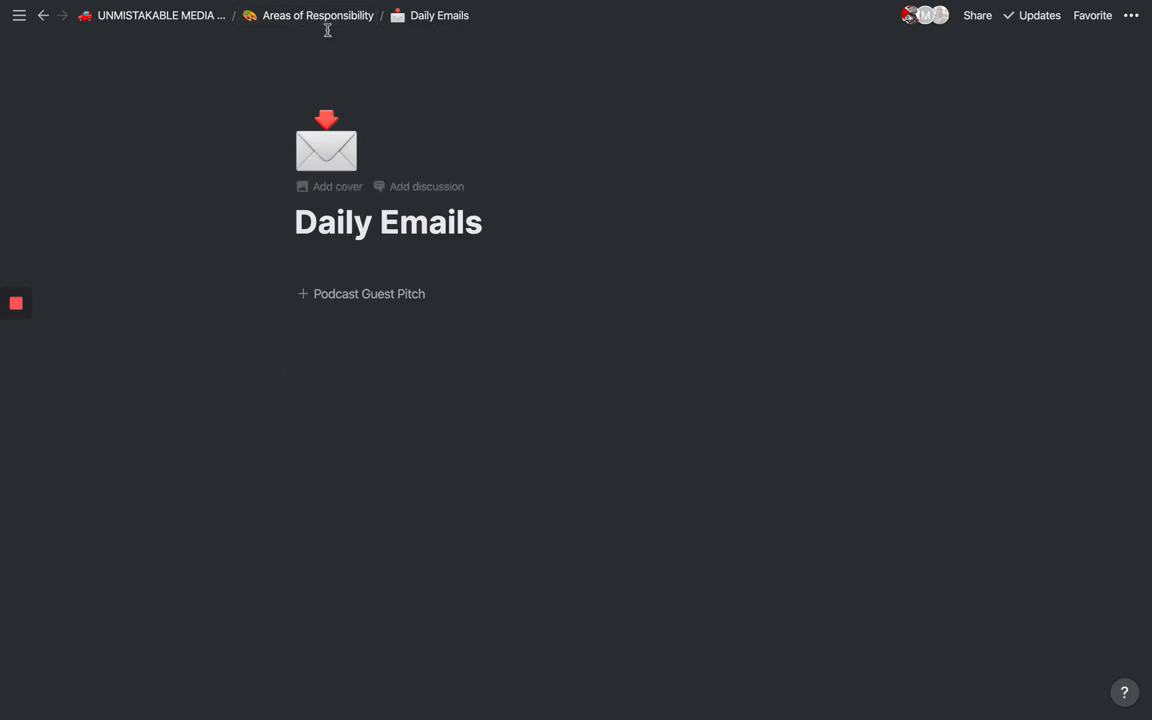
{"action": "mouse_move", "coordinate": [323, 30]}
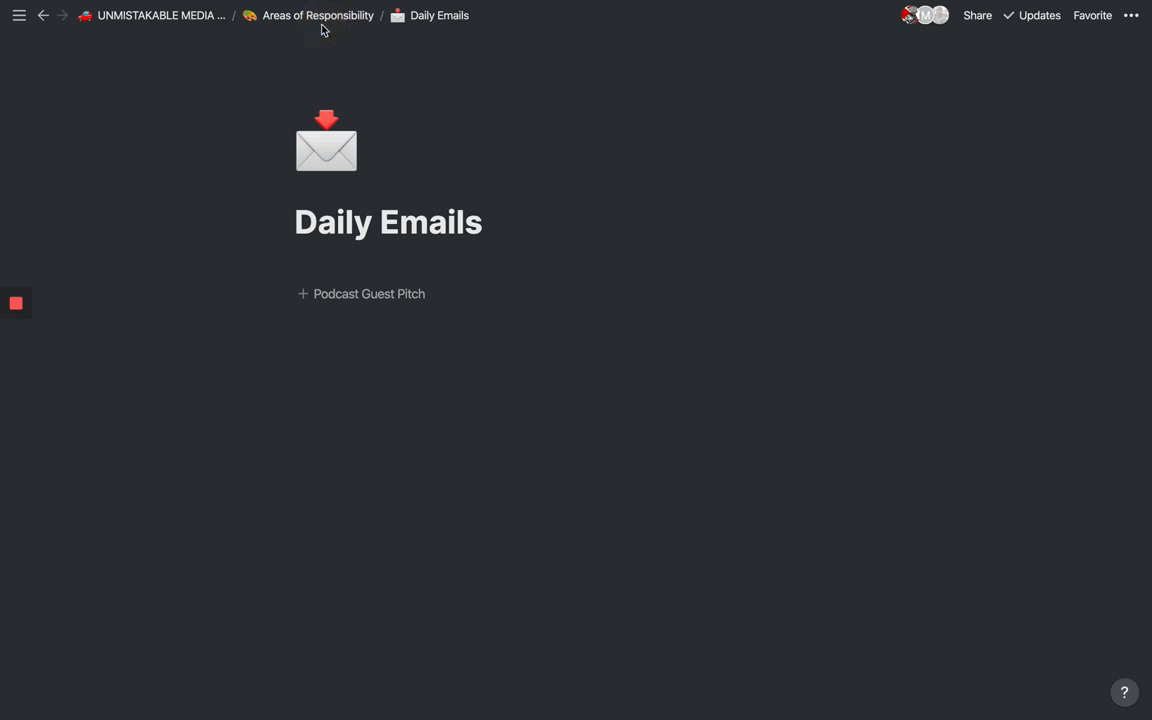
{"action": "left_click", "coordinate": [317, 15]}
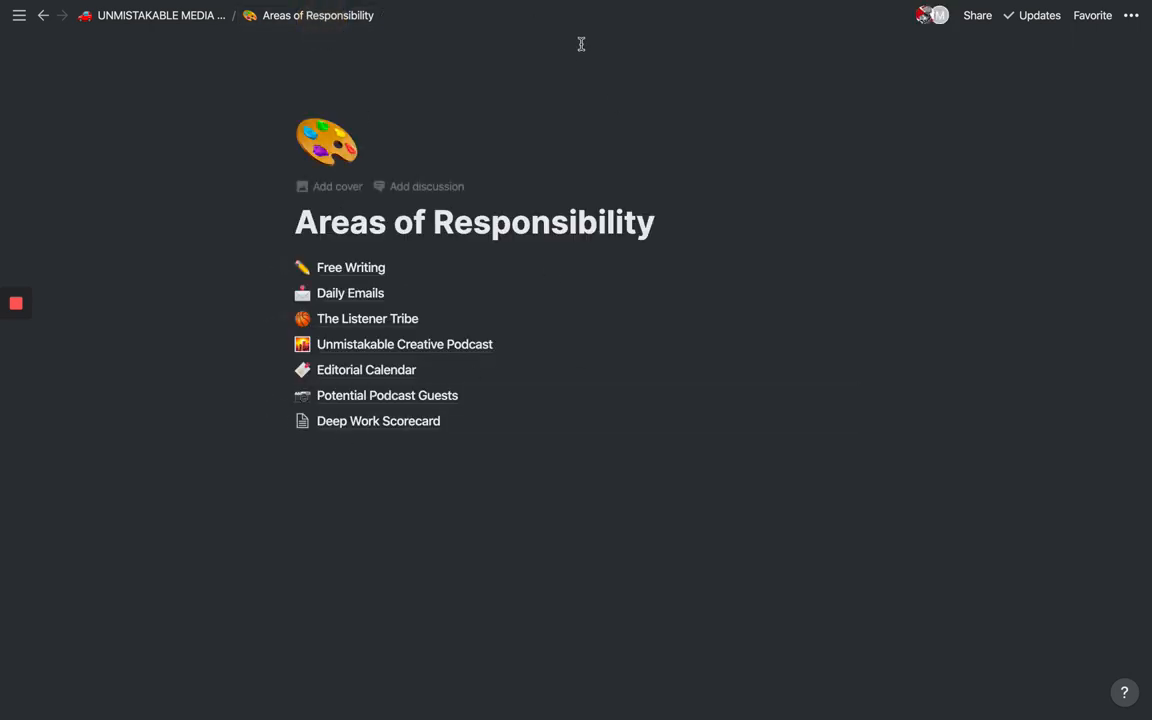
{"action": "mouse_move", "coordinate": [501, 304]}
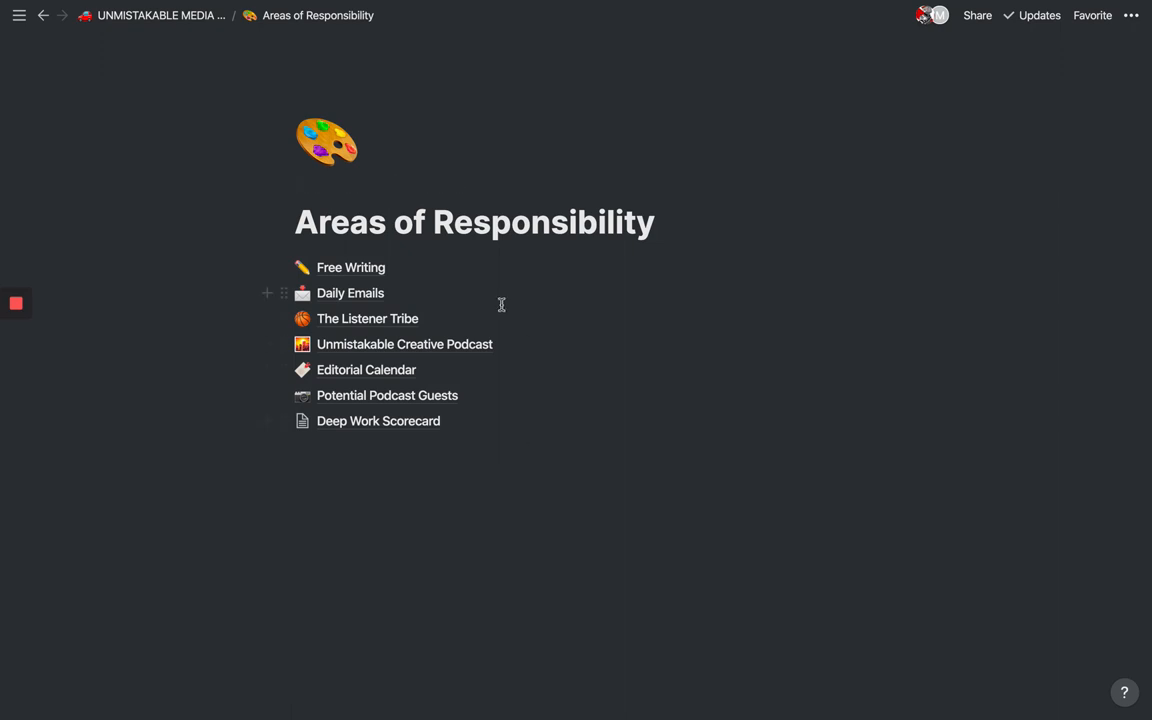
{"action": "mouse_move", "coordinate": [393, 267]}
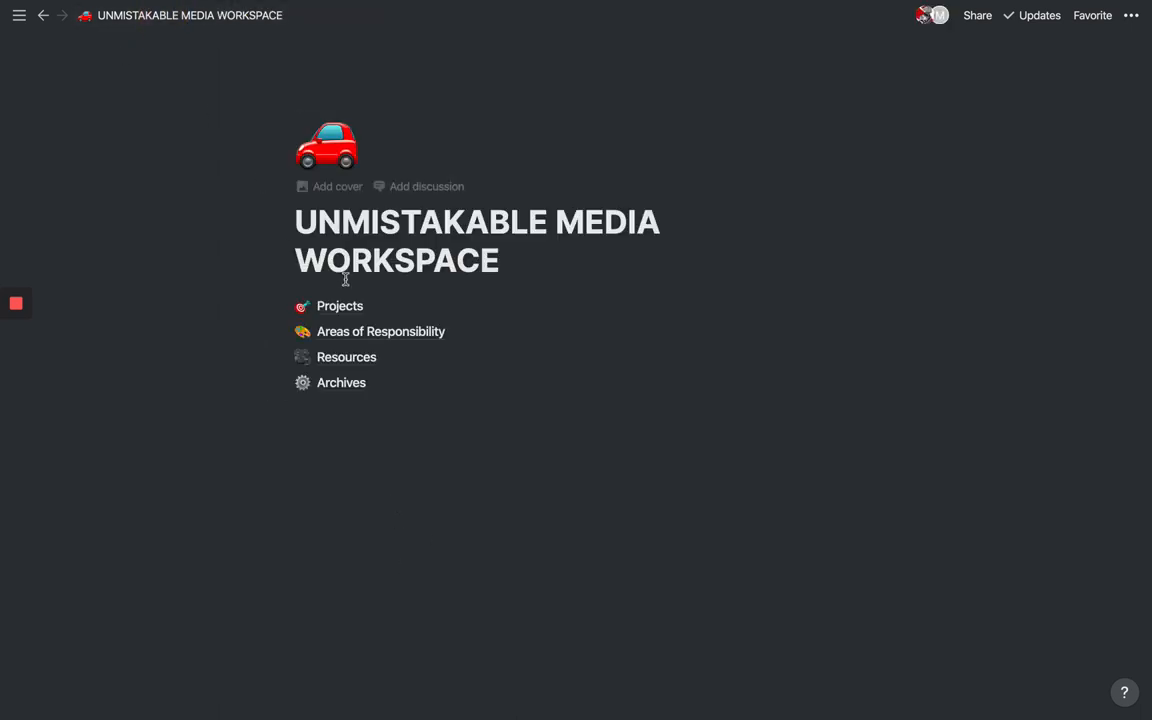
Step: Open Projects from the workspace home to list its project pages and databases
{"action": "left_click", "coordinate": [339, 306]}
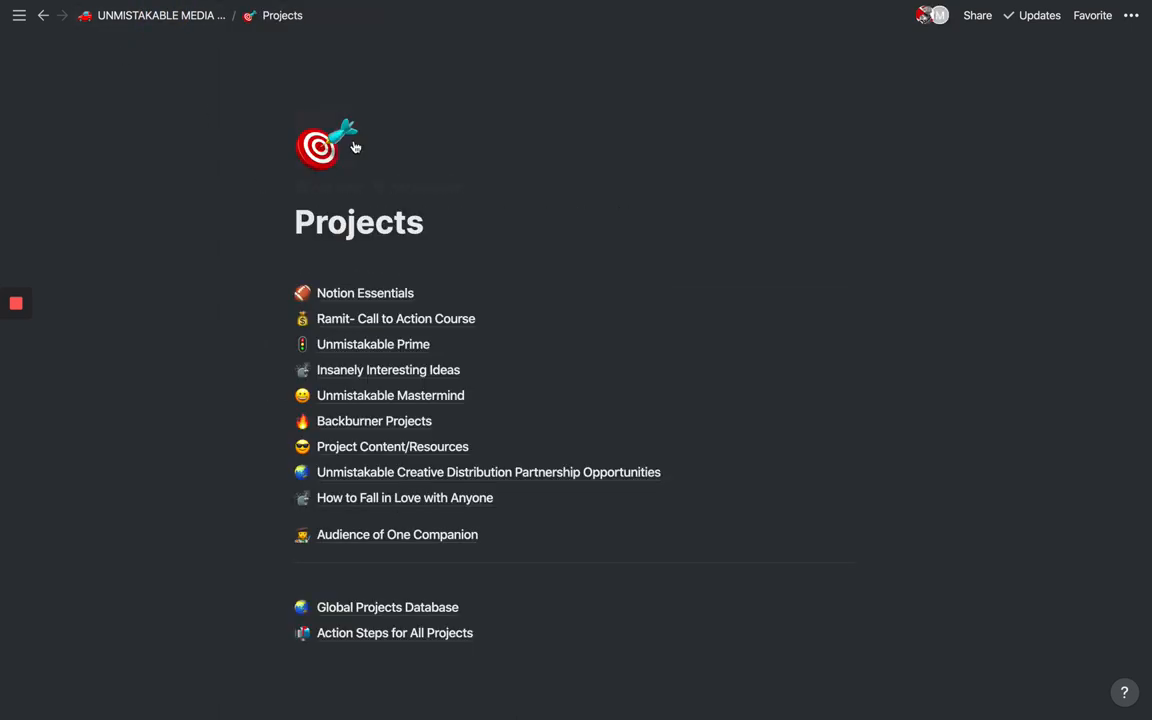
{"action": "mouse_move", "coordinate": [284, 485]}
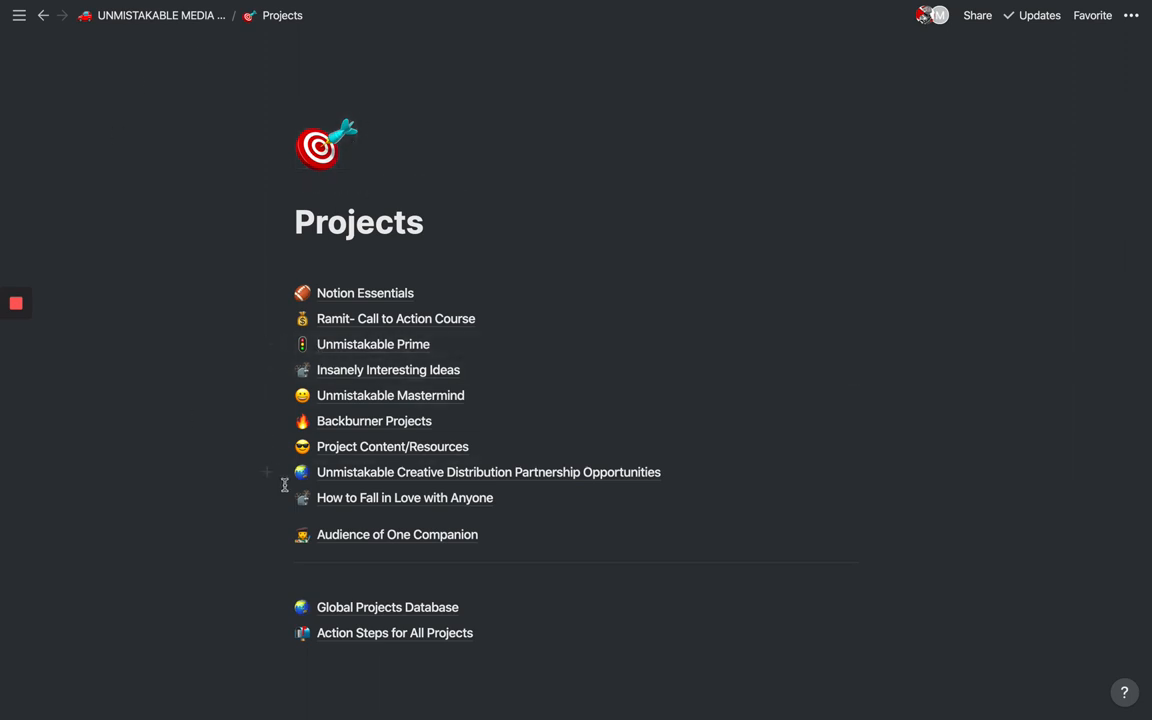
{"action": "mouse_move", "coordinate": [432, 290]}
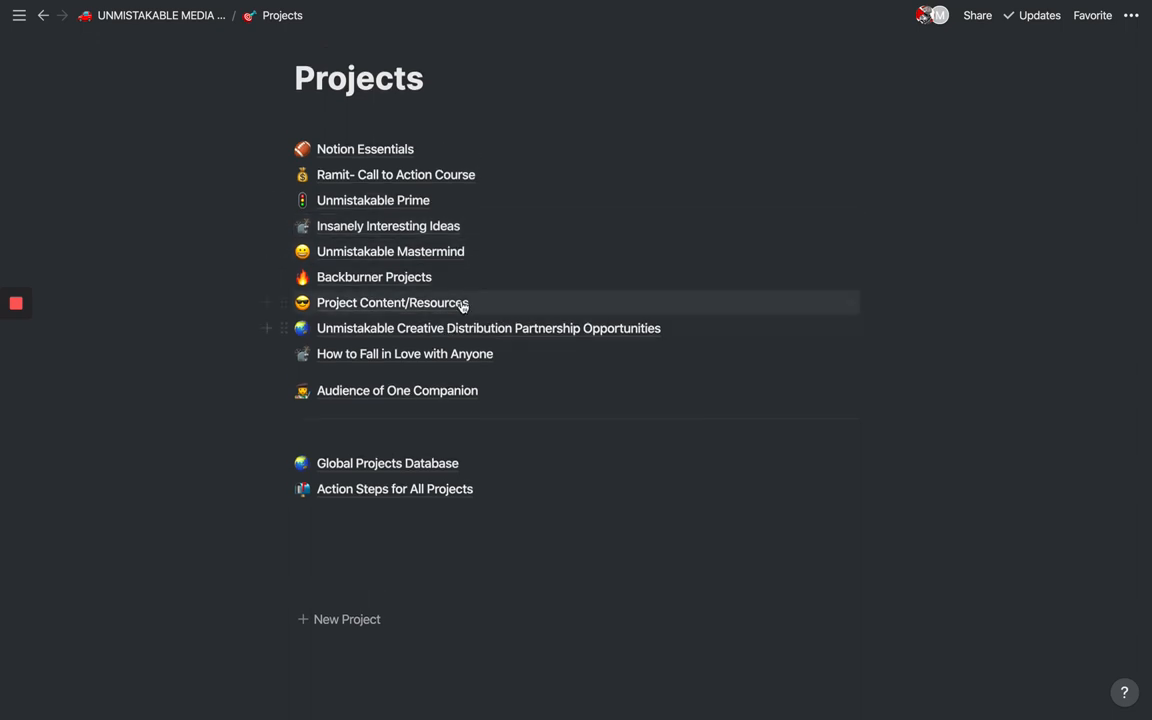
{"action": "mouse_move", "coordinate": [421, 408]}
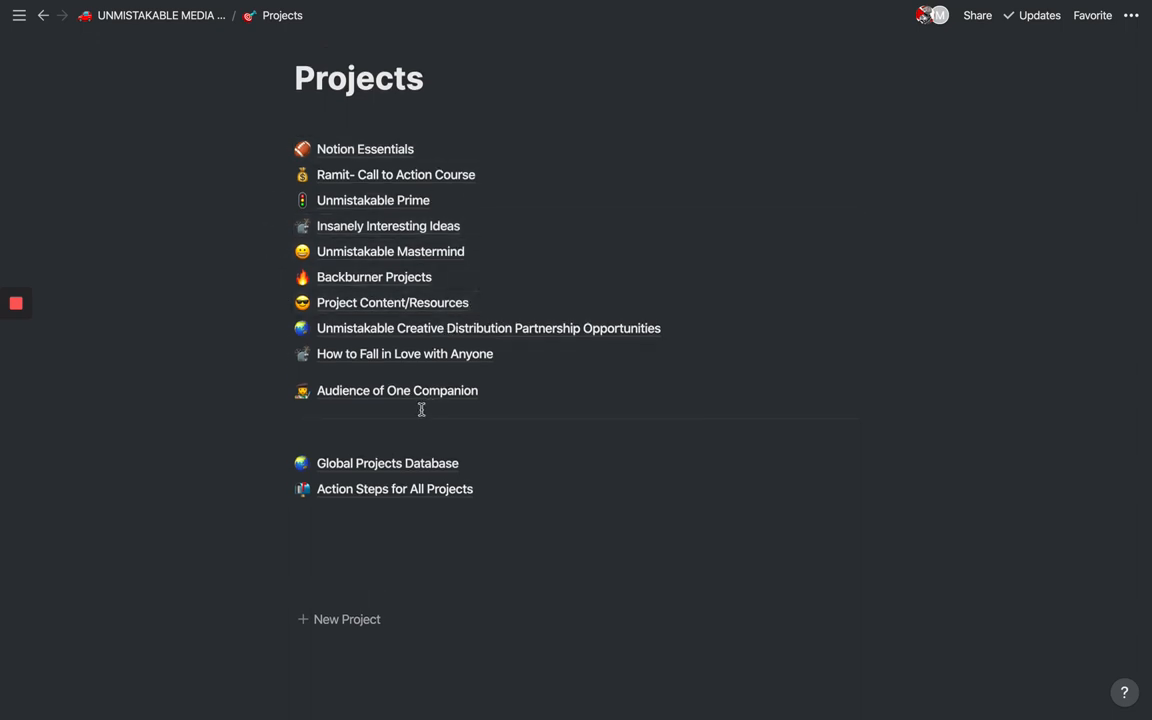
Step: Open Notion Essentials and delete its team communication note below the links
{"action": "left_click", "coordinate": [365, 149]}
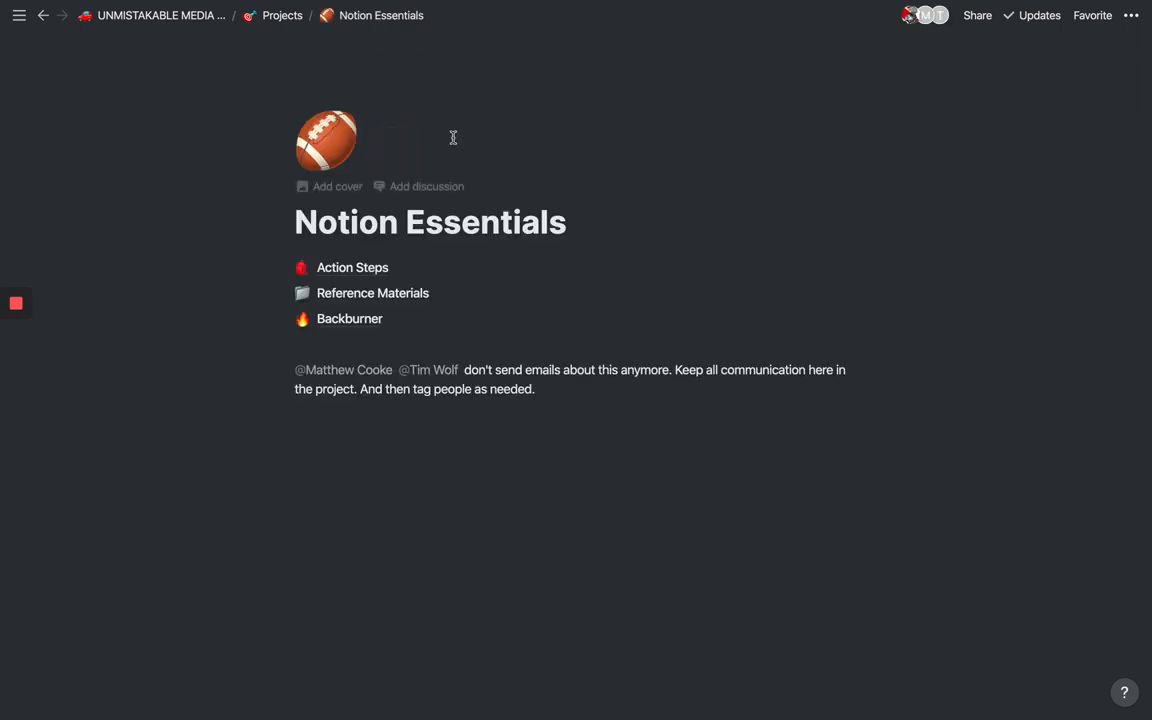
{"action": "mouse_move", "coordinate": [311, 205]}
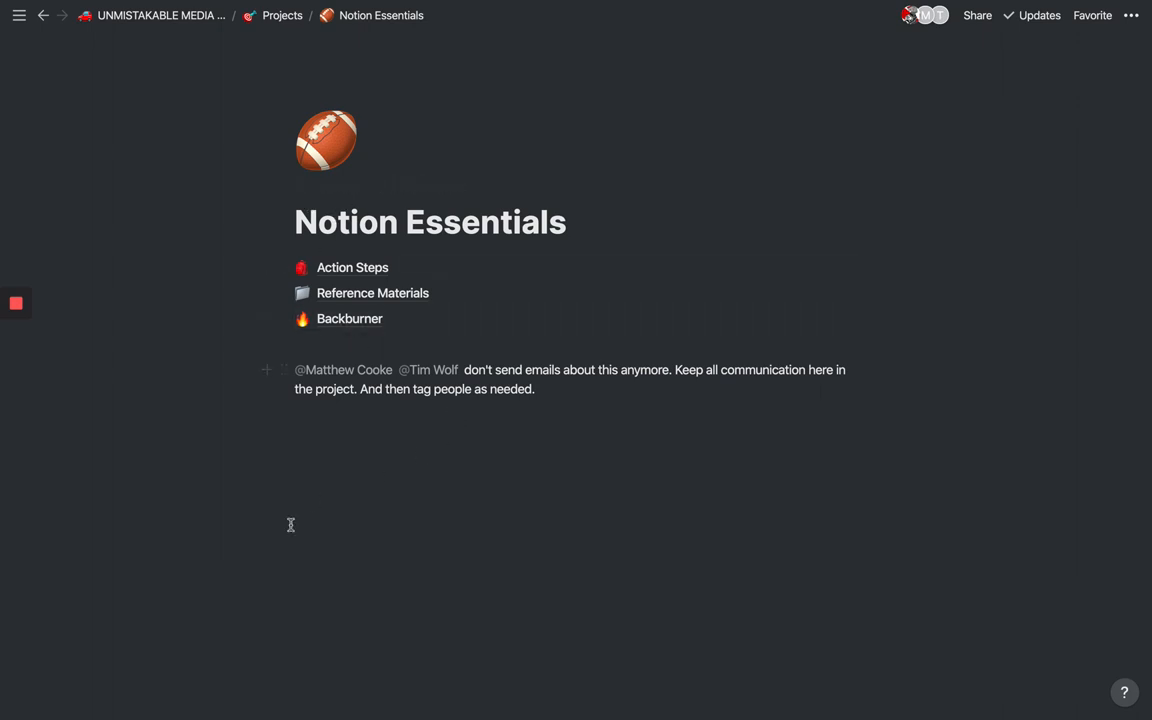
{"action": "mouse_move", "coordinate": [605, 534]}
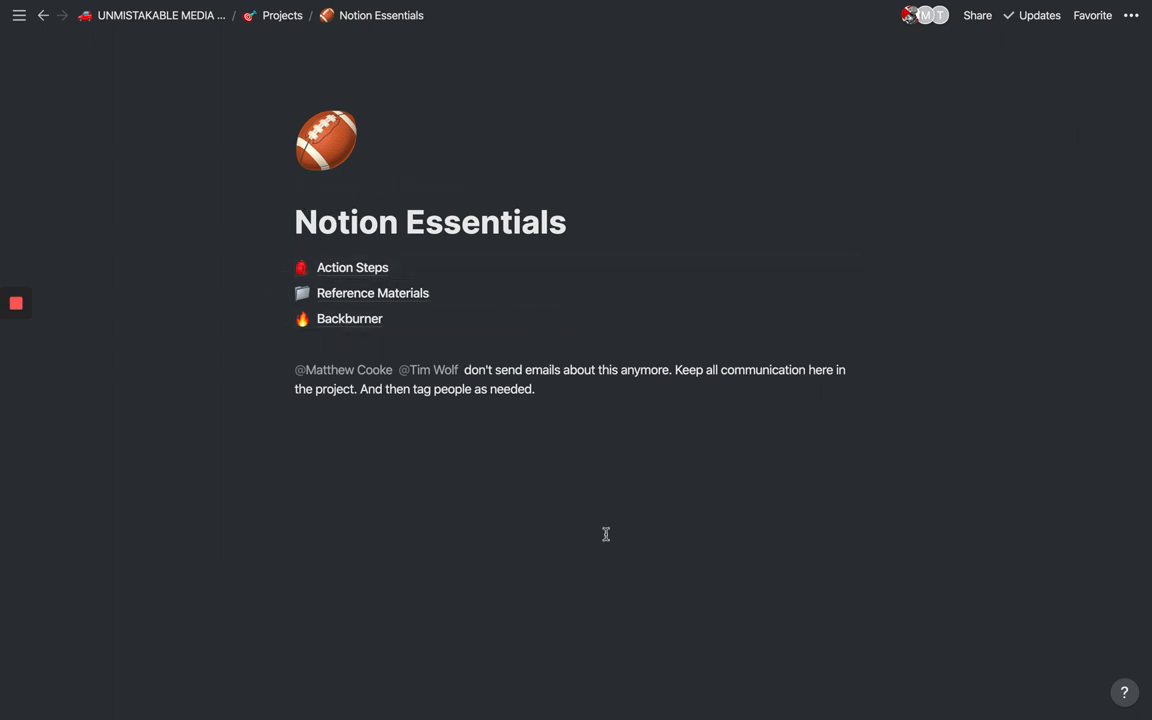
{"action": "left_click", "coordinate": [575, 379]}
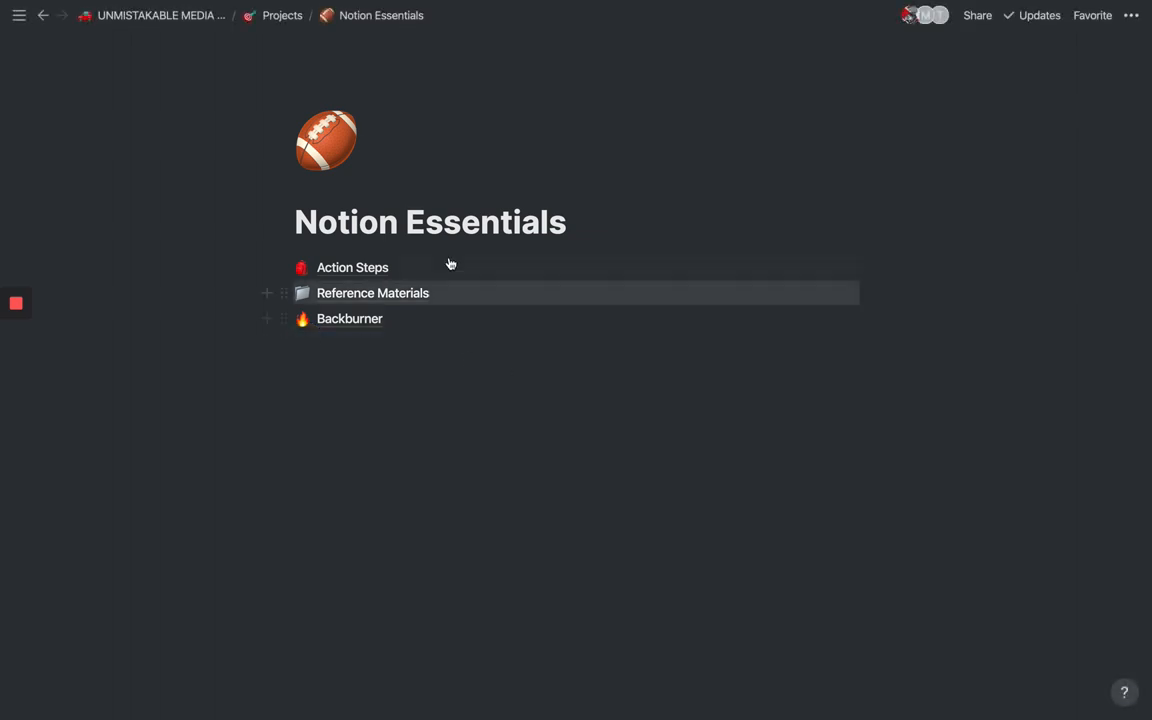
{"action": "mouse_move", "coordinate": [352, 267]}
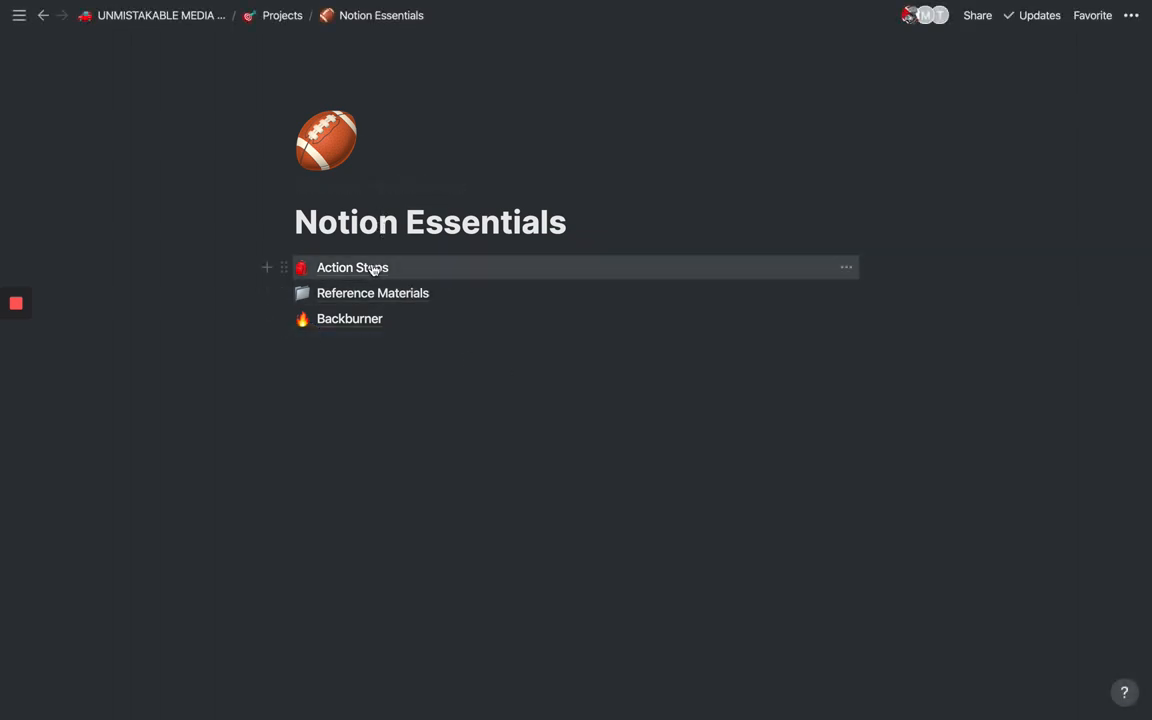
{"action": "mouse_move", "coordinate": [395, 292]}
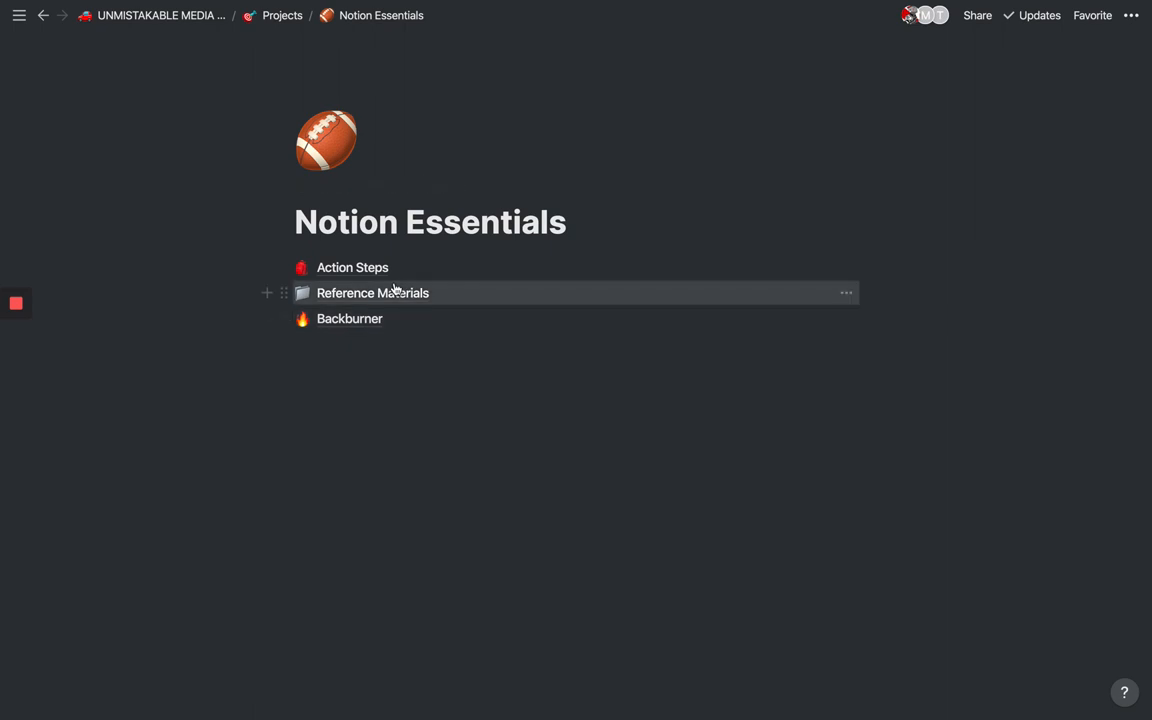
Step: Open Notion Essentials' Action Steps table of seven tasks, returning briefly to the project page
{"action": "left_click", "coordinate": [352, 267]}
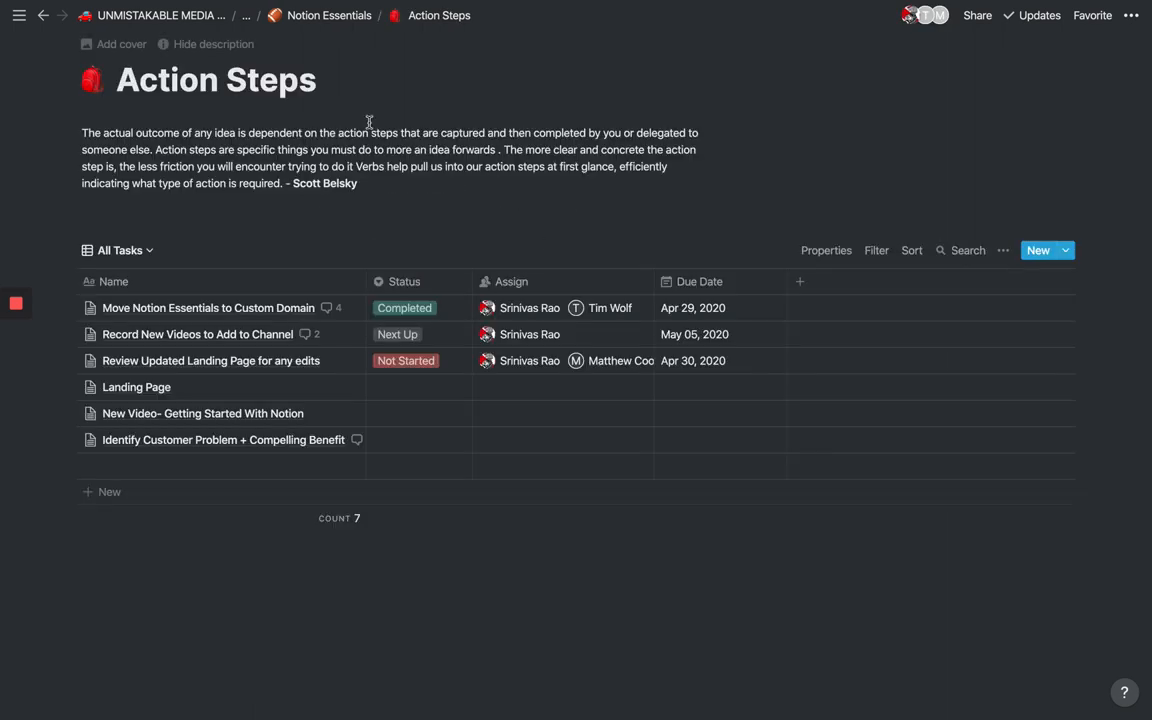
{"action": "mouse_move", "coordinate": [323, 30]}
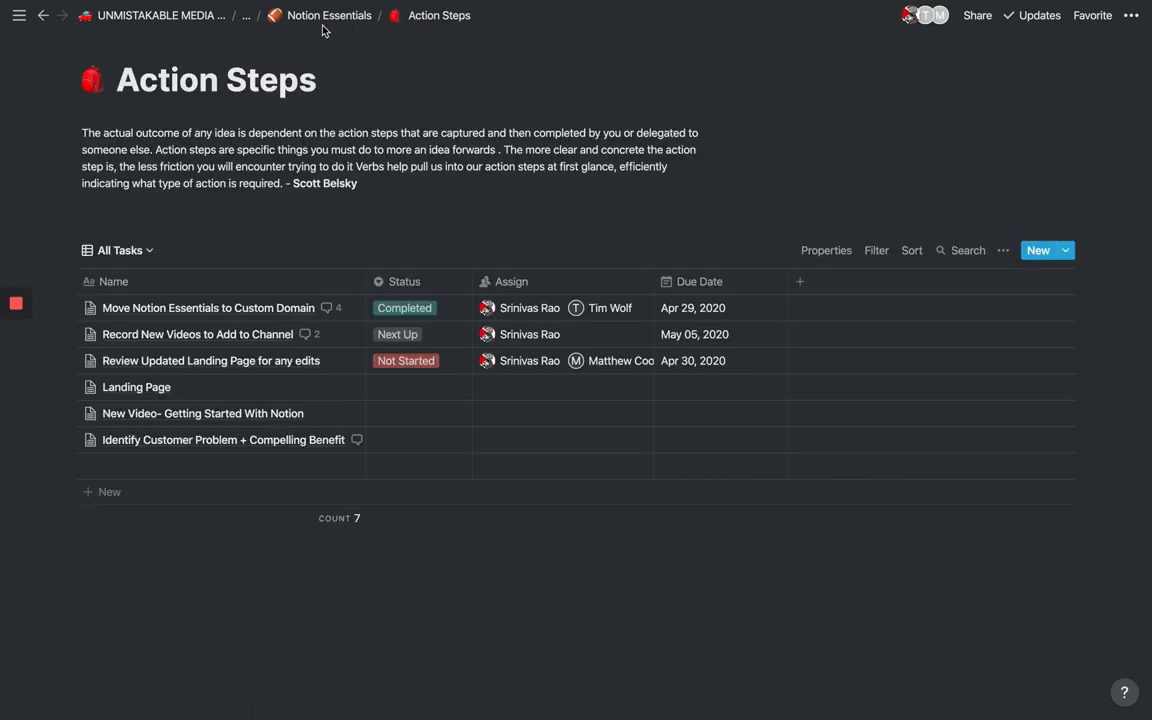
{"action": "left_click", "coordinate": [329, 15]}
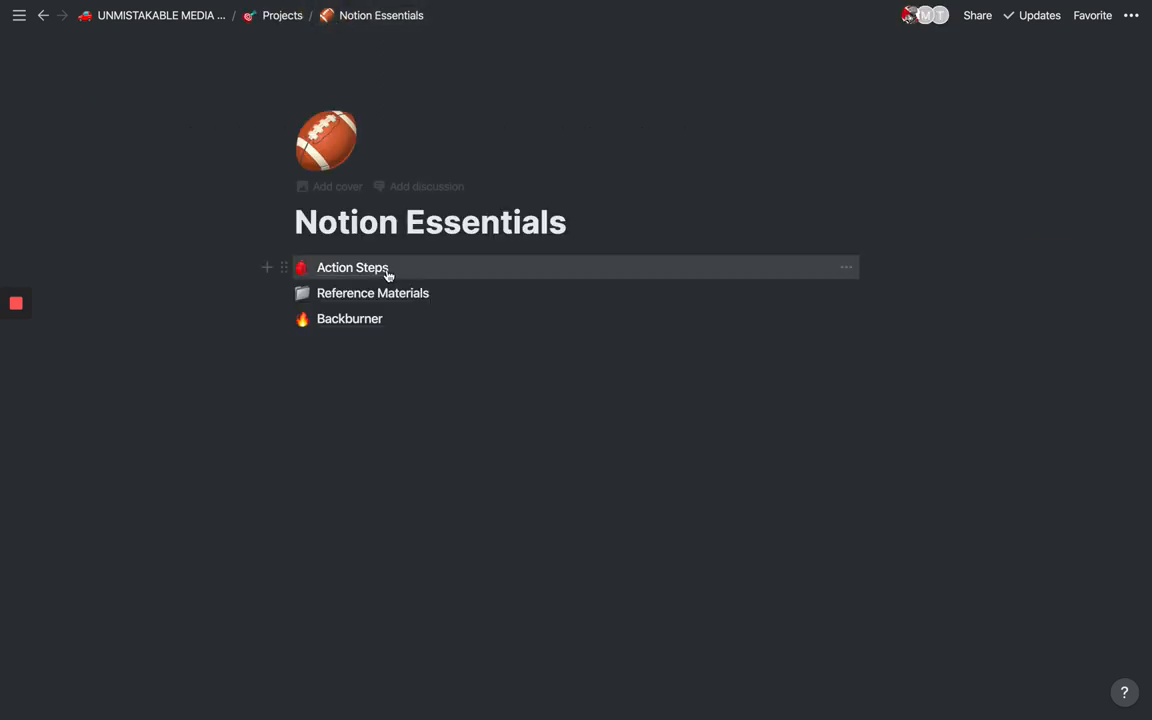
{"action": "left_click", "coordinate": [352, 267]}
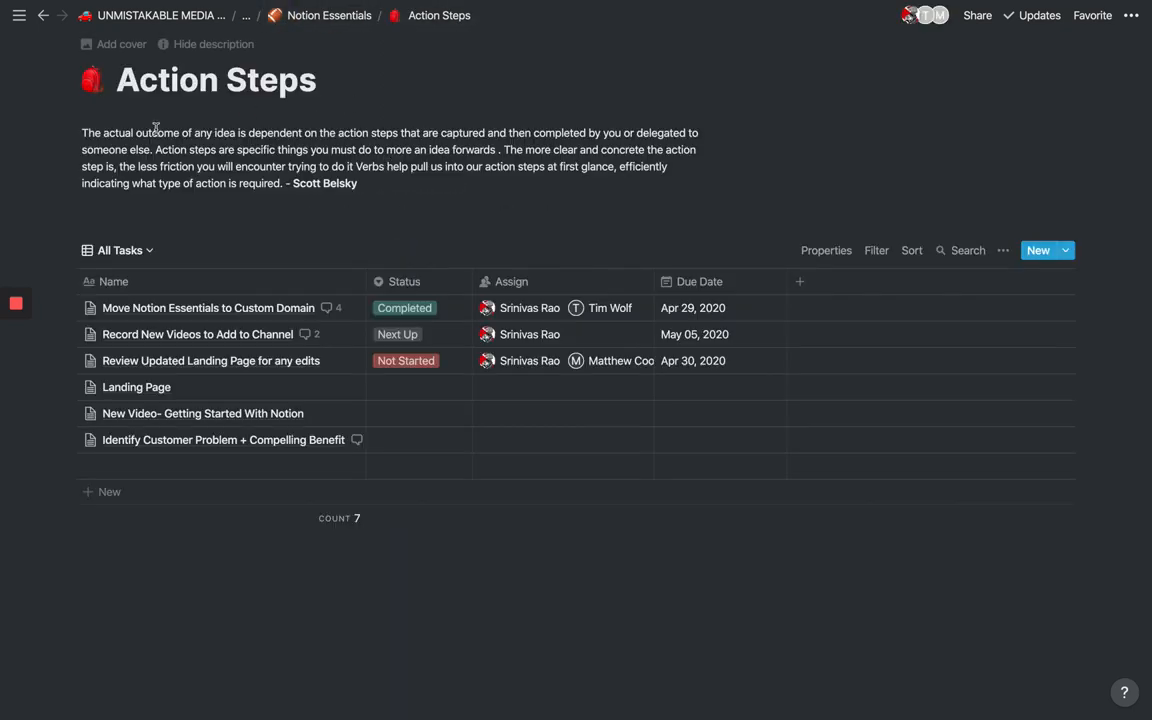
{"action": "mouse_move", "coordinate": [449, 224]}
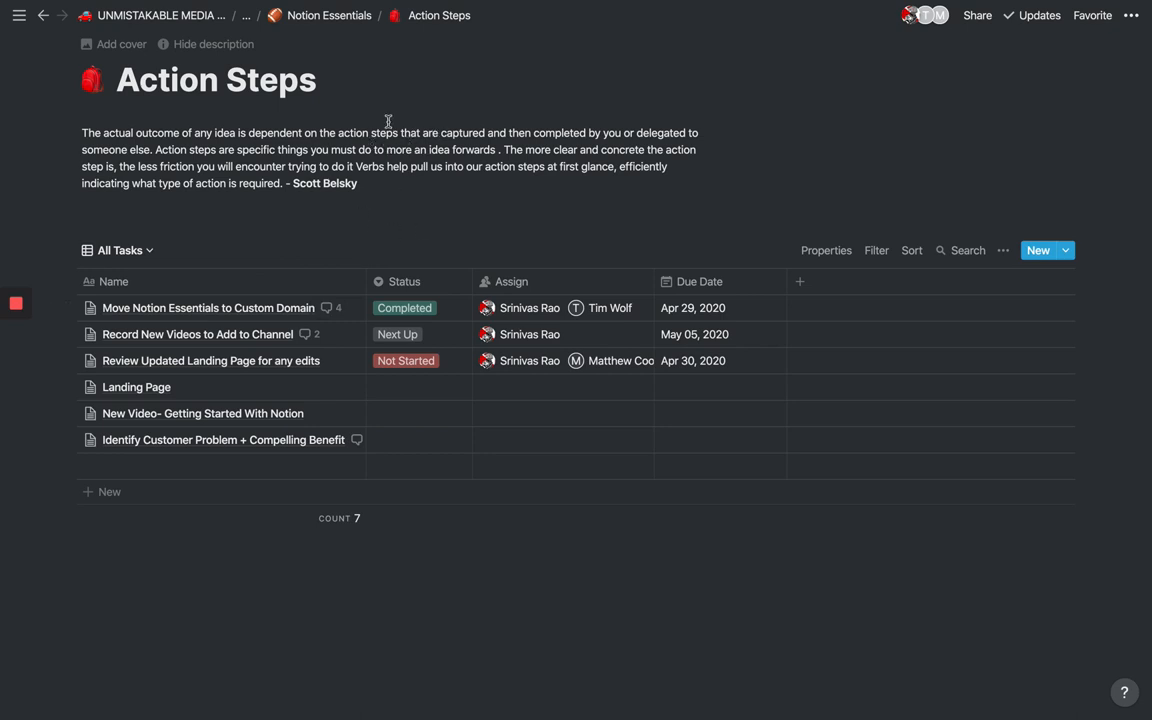
{"action": "mouse_move", "coordinate": [356, 149]}
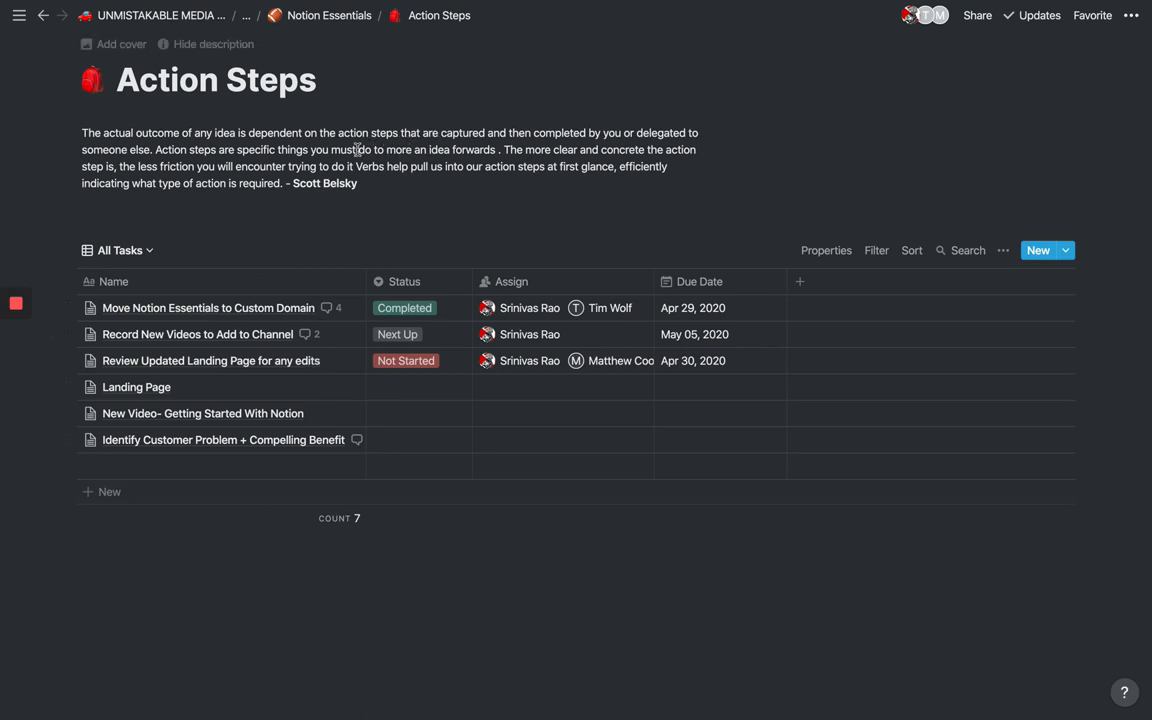
{"action": "mouse_move", "coordinate": [322, 413]}
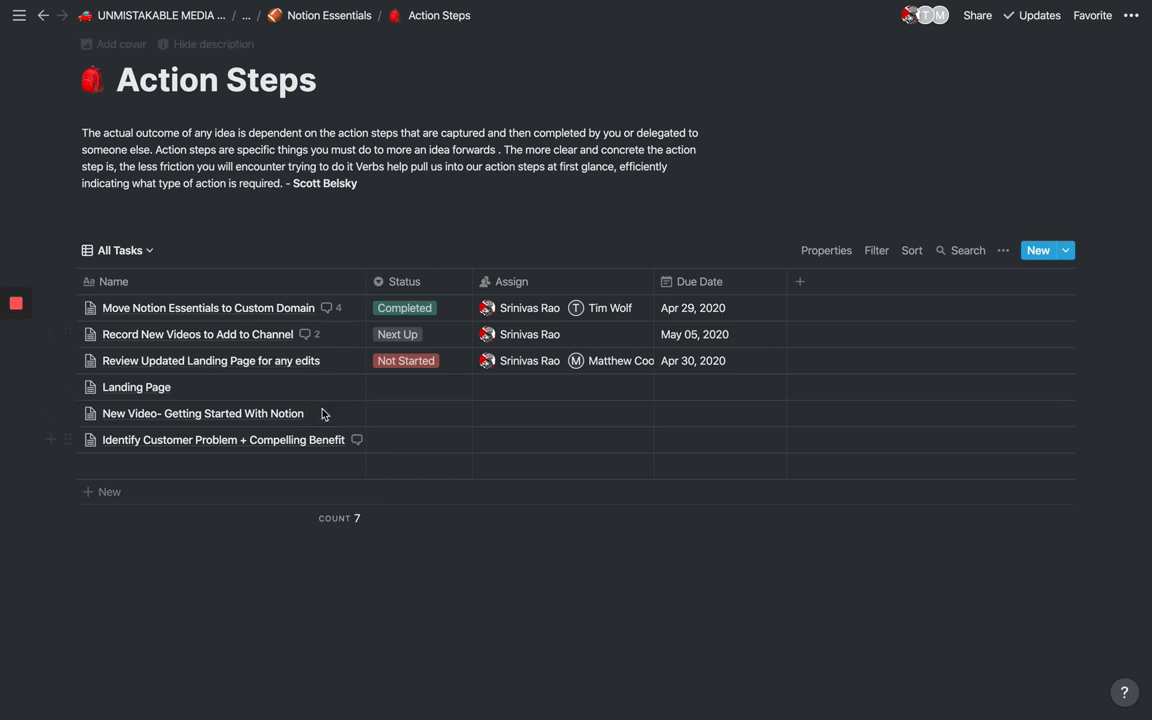
{"action": "mouse_move", "coordinate": [228, 420]}
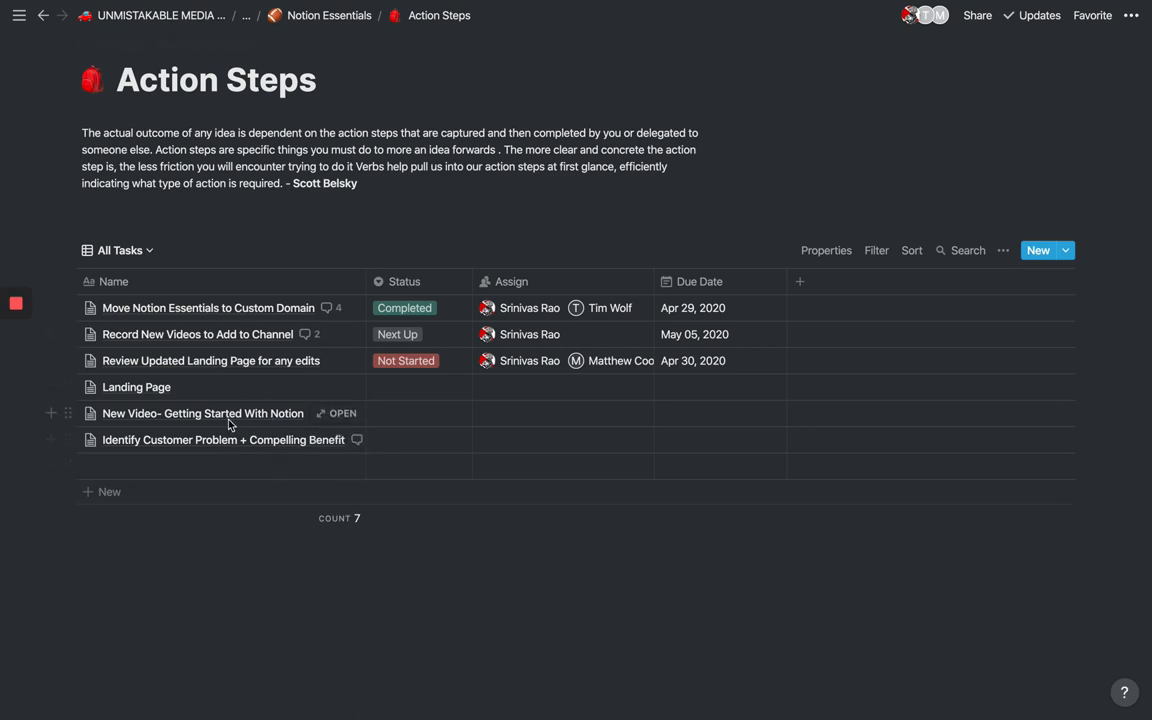
{"action": "mouse_move", "coordinate": [335, 413]}
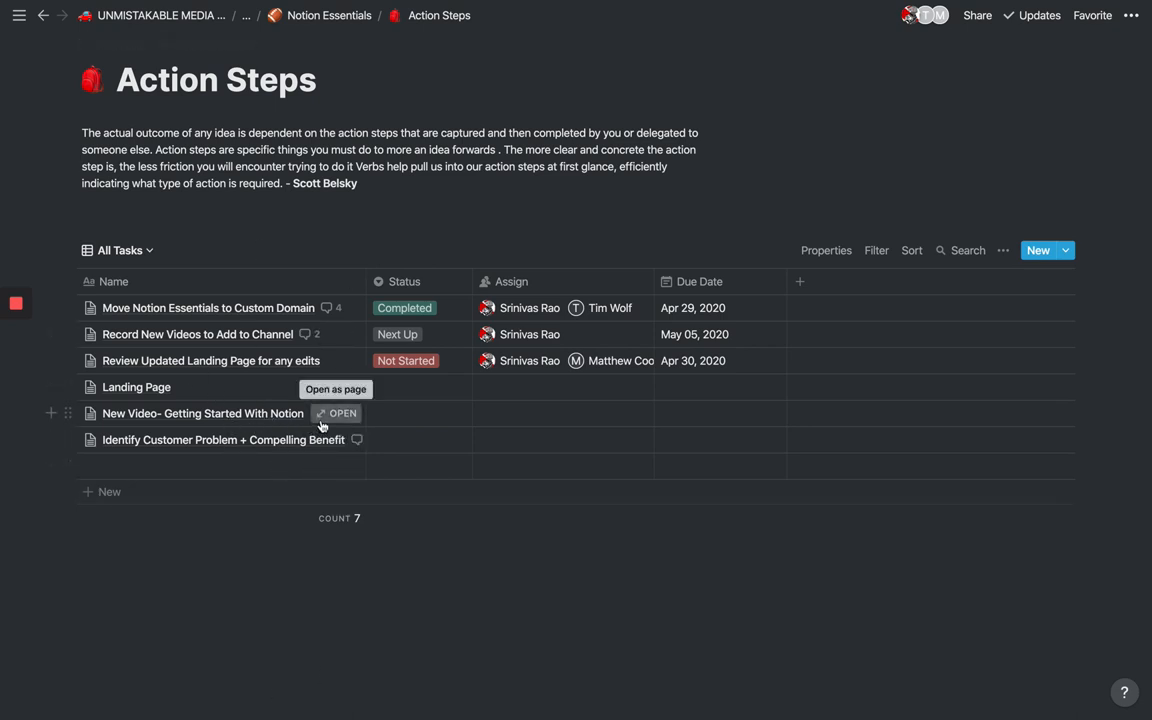
{"action": "mouse_move", "coordinate": [388, 348]}
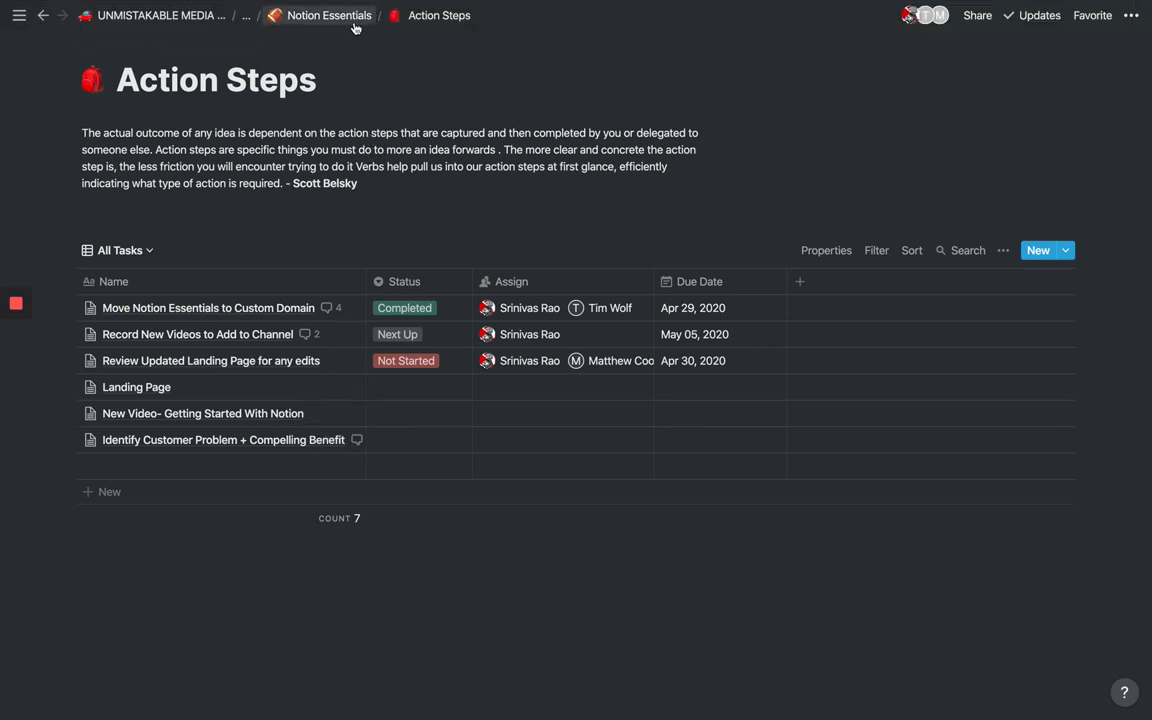
Step: Open Notion Essentials' Reference Materials page and browse its Loom video and Whimsical mind map
{"action": "left_click", "coordinate": [329, 15]}
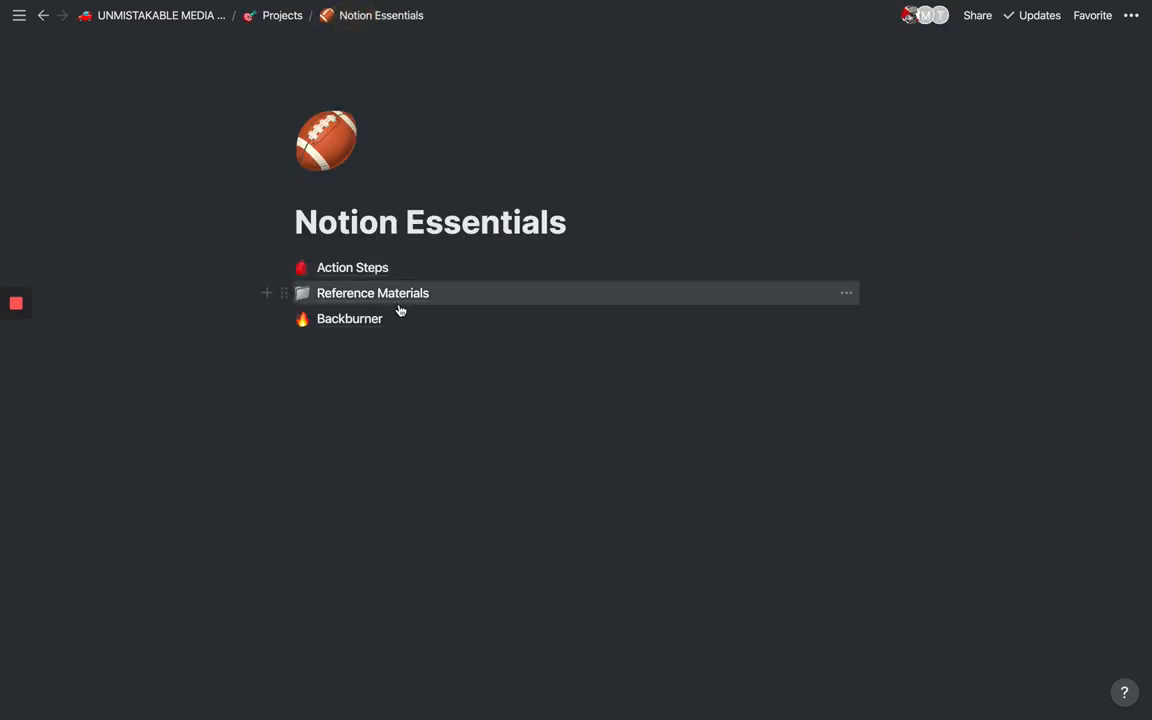
{"action": "left_click", "coordinate": [372, 293]}
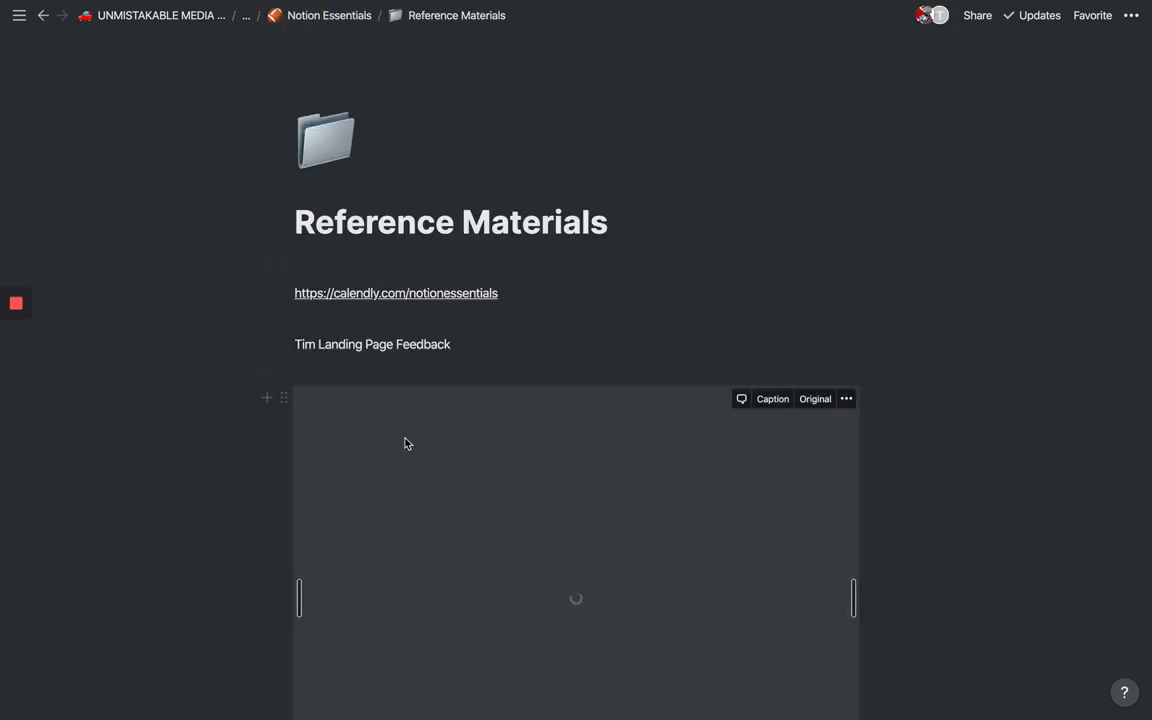
{"action": "scroll", "scroll_direction": "down", "scroll_amount": 3}
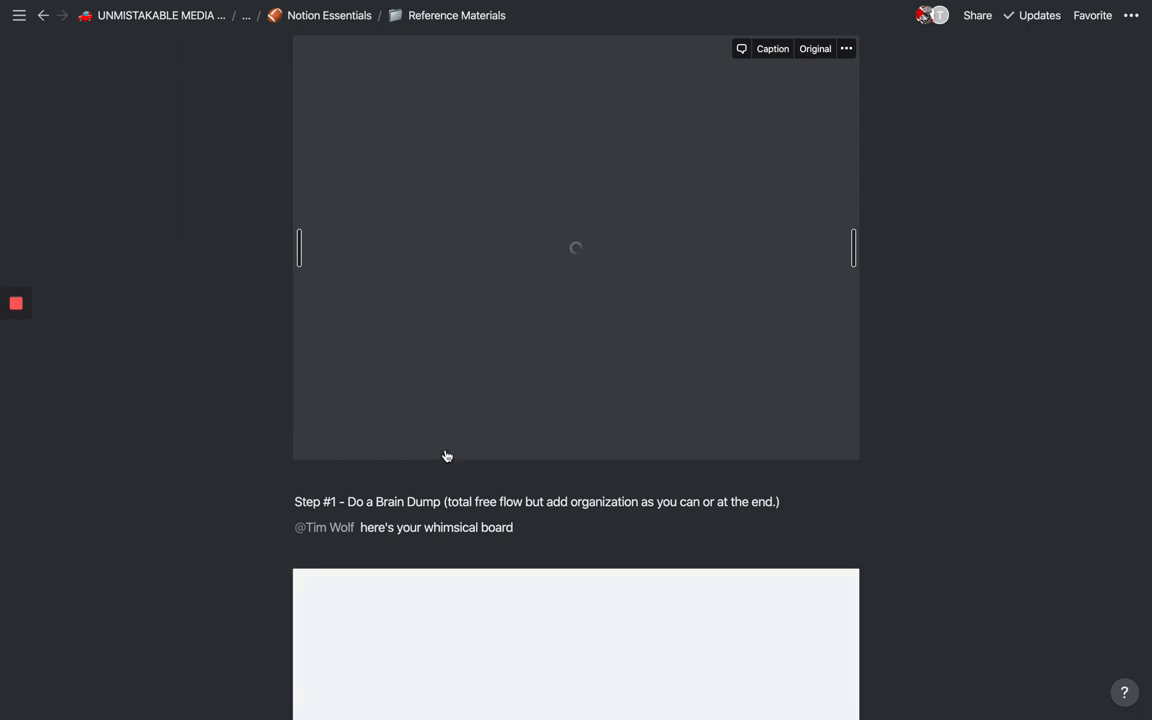
{"action": "scroll", "scroll_direction": "up", "scroll_amount": 3}
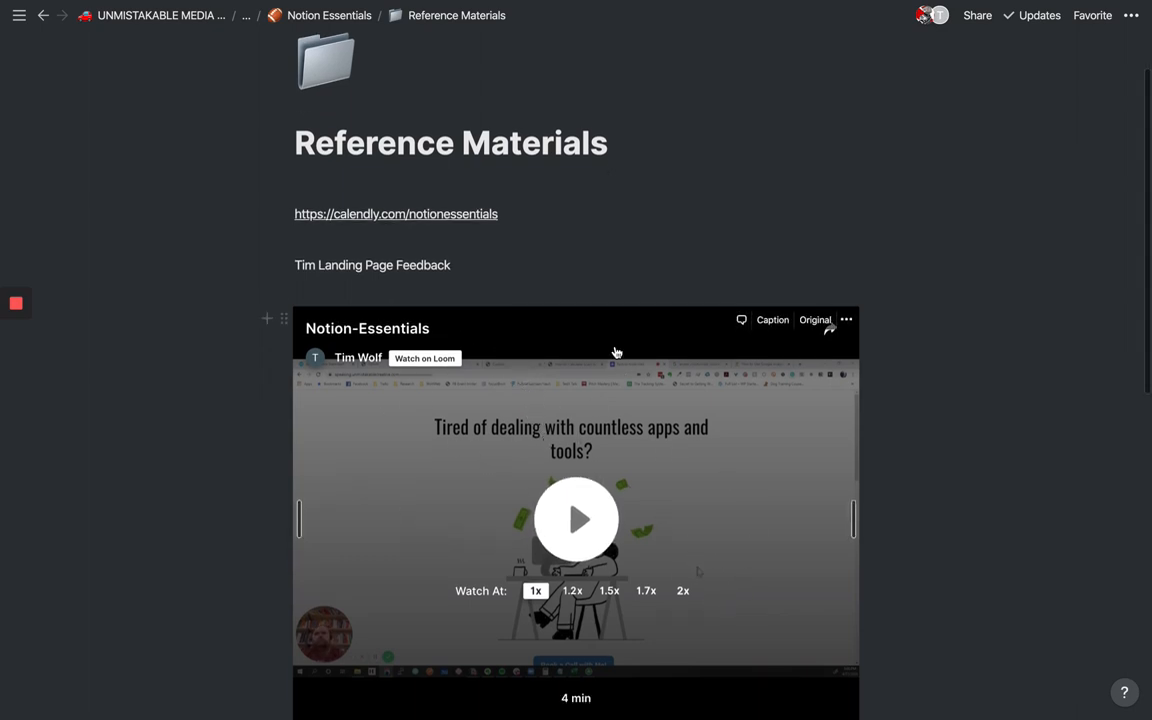
{"action": "scroll", "scroll_direction": "down", "scroll_amount": 3}
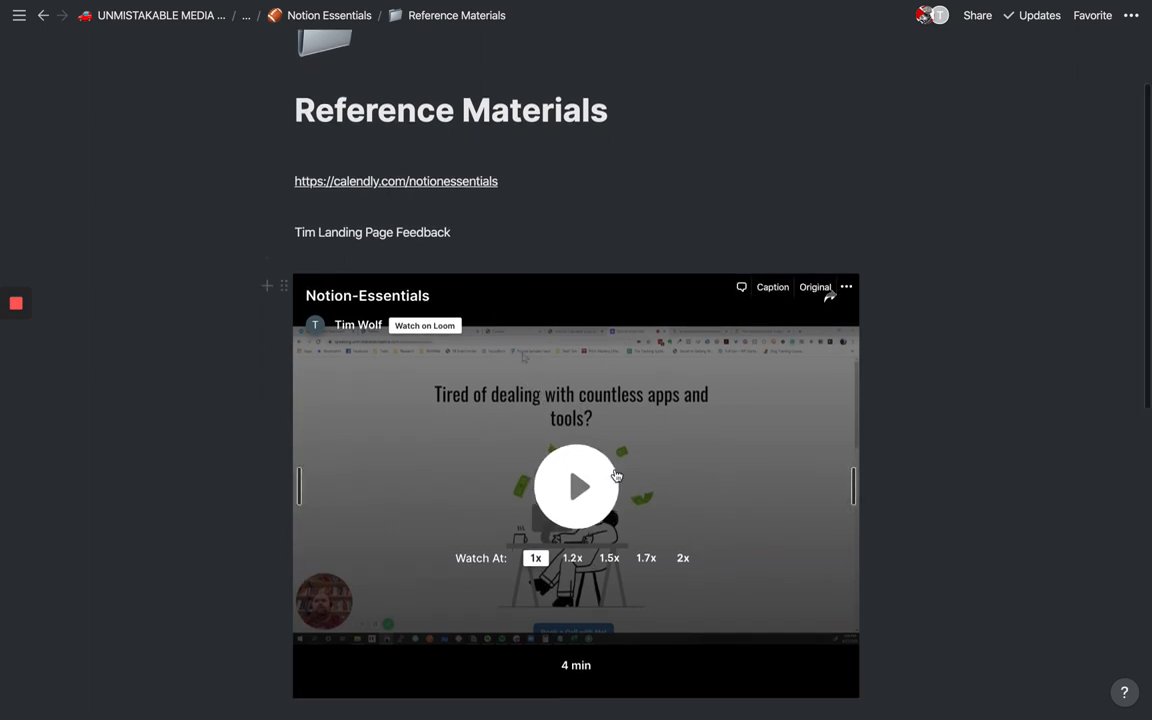
{"action": "scroll", "scroll_direction": "down", "scroll_amount": 3}
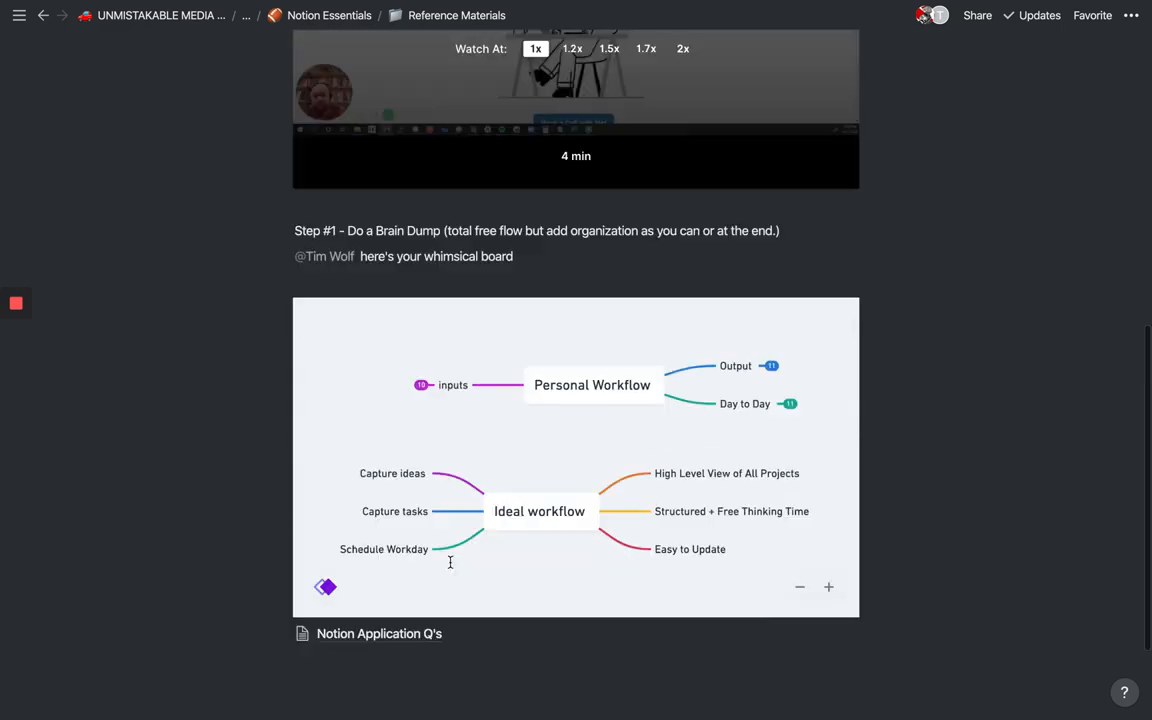
{"action": "scroll", "scroll_direction": "up", "scroll_amount": 3}
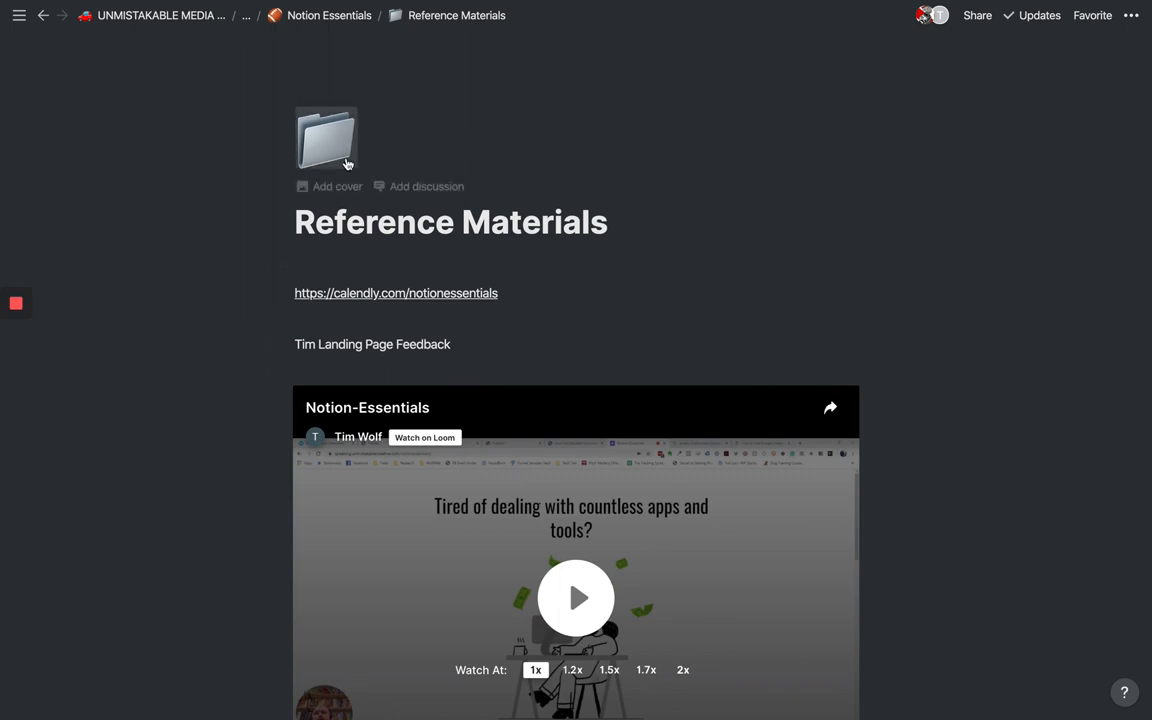
{"action": "mouse_move", "coordinate": [353, 142]}
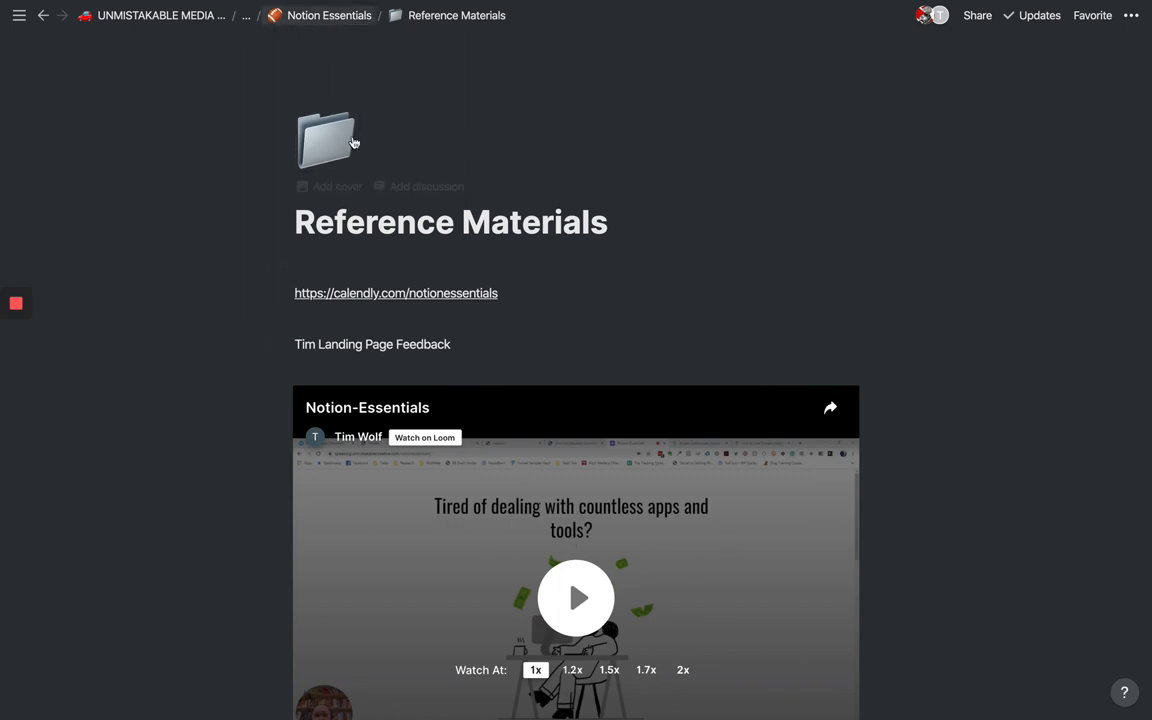
{"action": "mouse_move", "coordinate": [428, 190]}
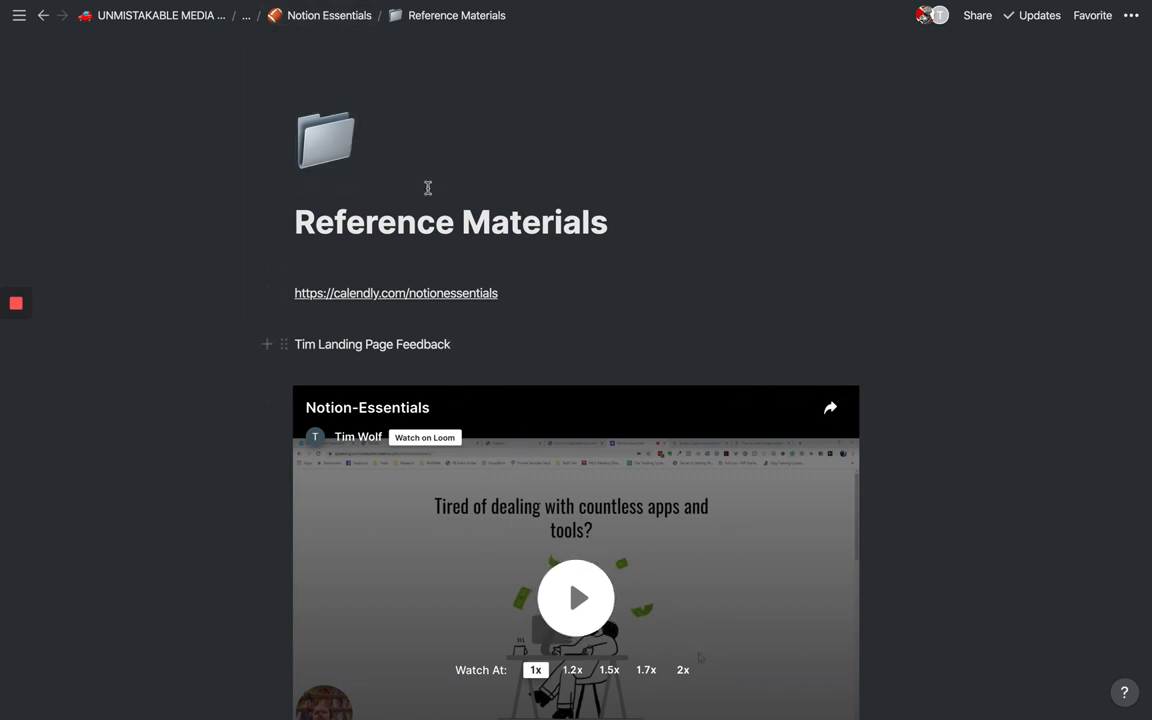
{"action": "mouse_move", "coordinate": [343, 25]}
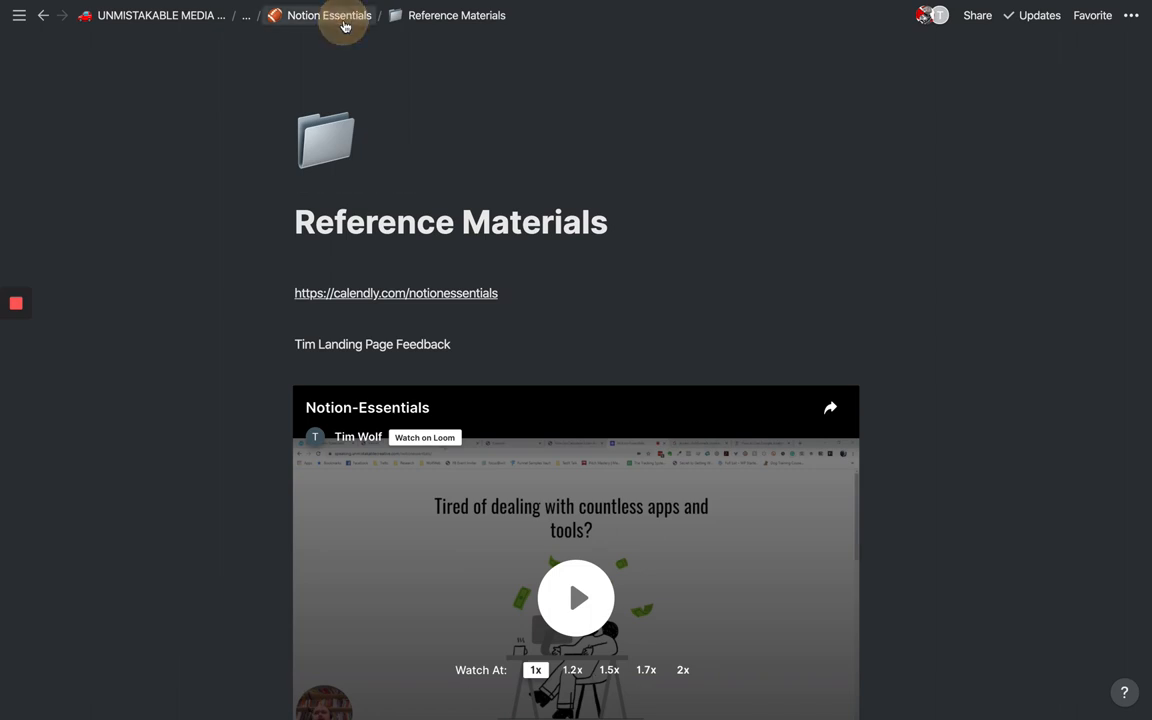
Step: Navigate back up through Notion Essentials to the Projects overview page via breadcrumbs
{"action": "left_click", "coordinate": [328, 15]}
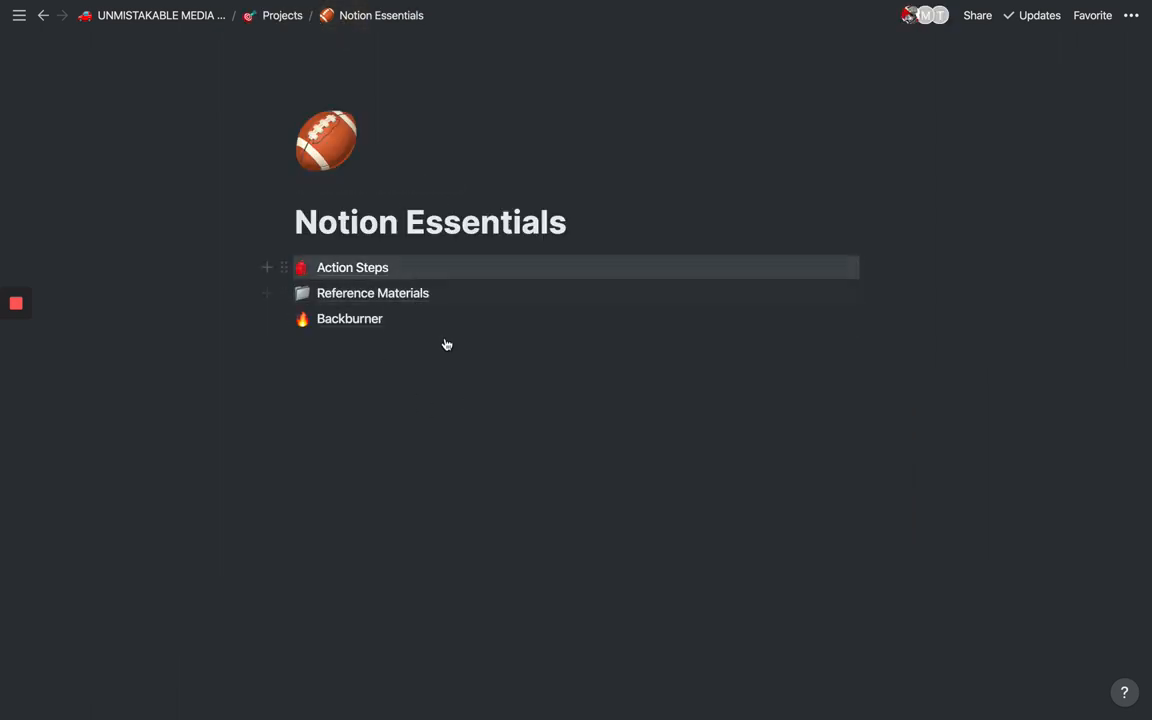
{"action": "mouse_move", "coordinate": [375, 318]}
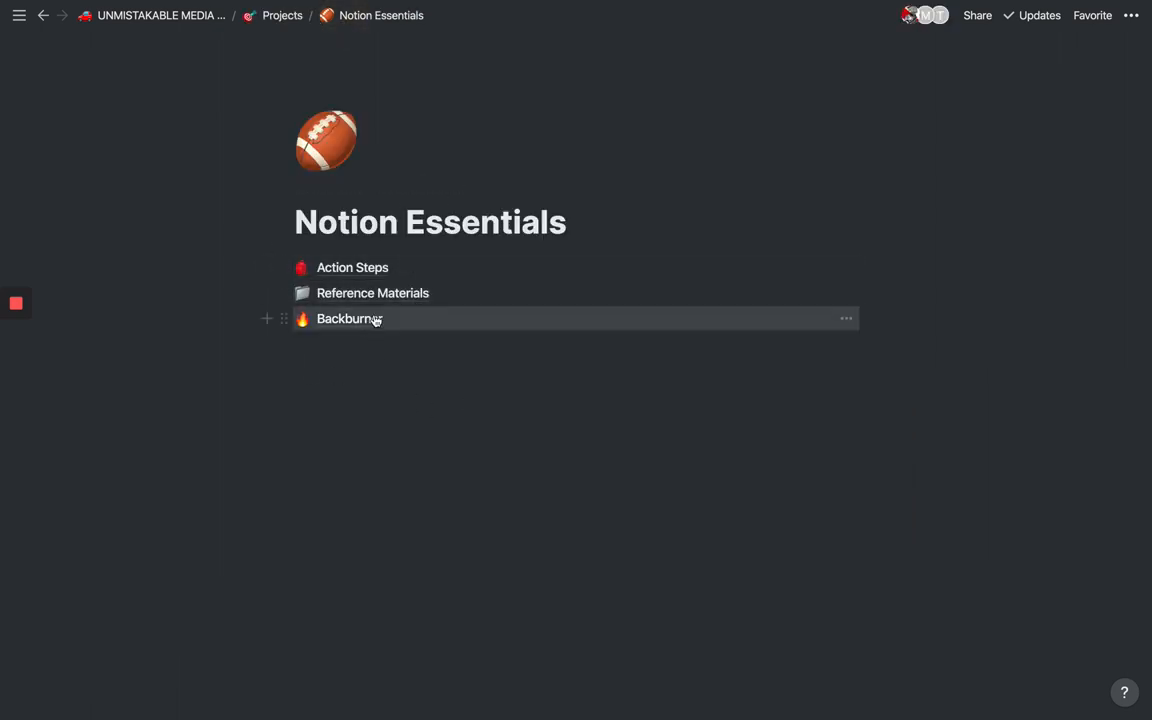
{"action": "mouse_move", "coordinate": [394, 272]}
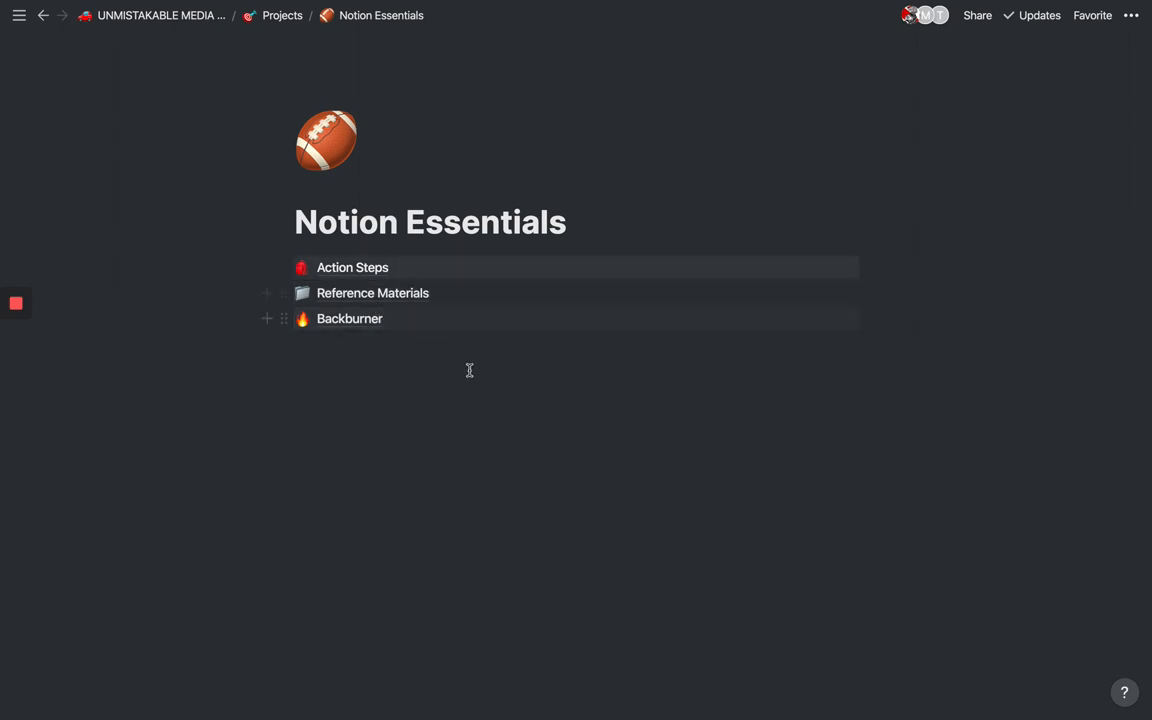
{"action": "mouse_move", "coordinate": [283, 15]}
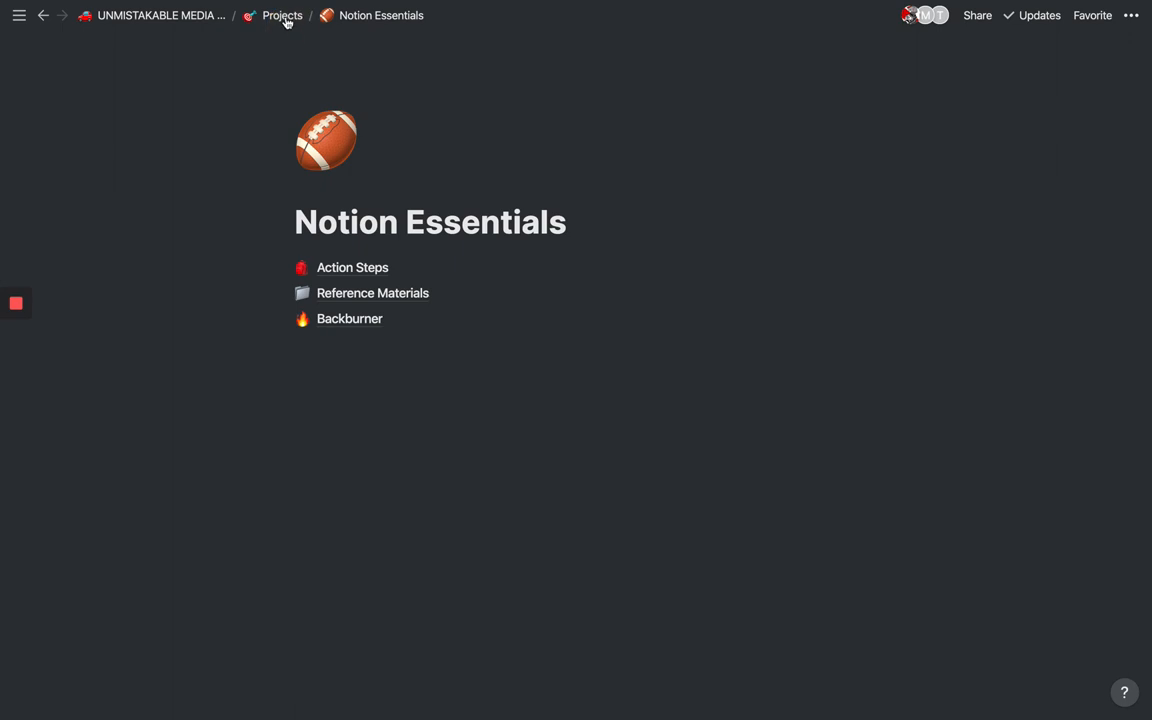
{"action": "left_click", "coordinate": [282, 15]}
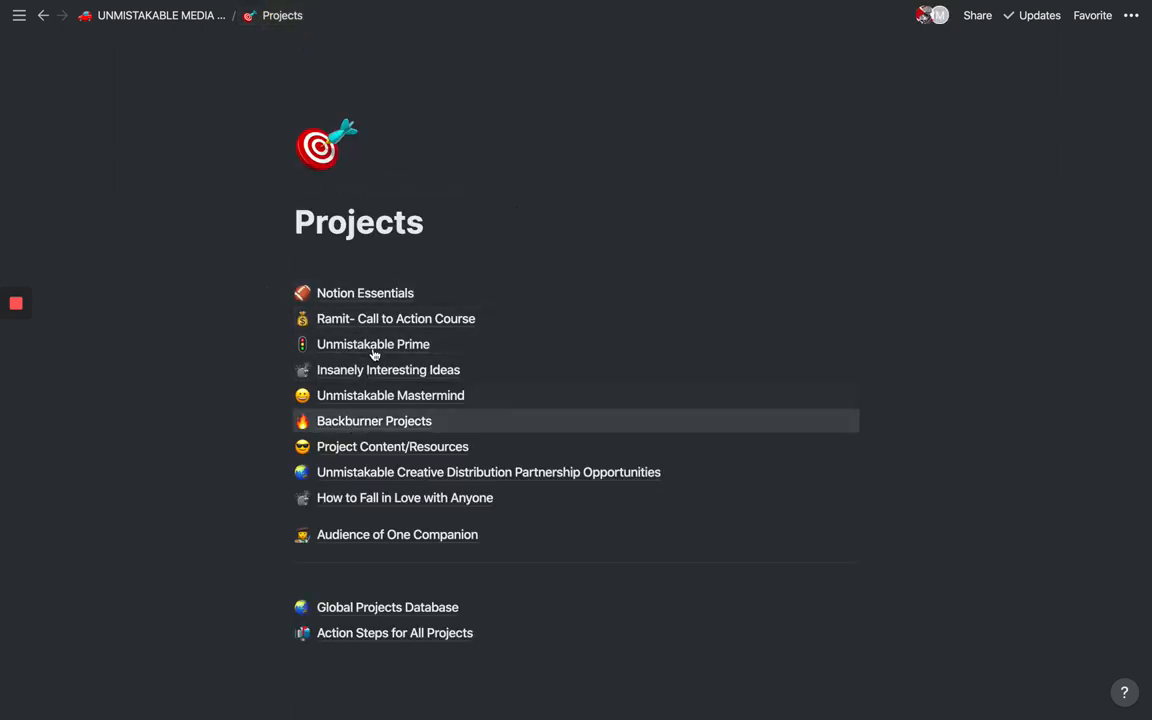
{"action": "mouse_move", "coordinate": [395, 318]}
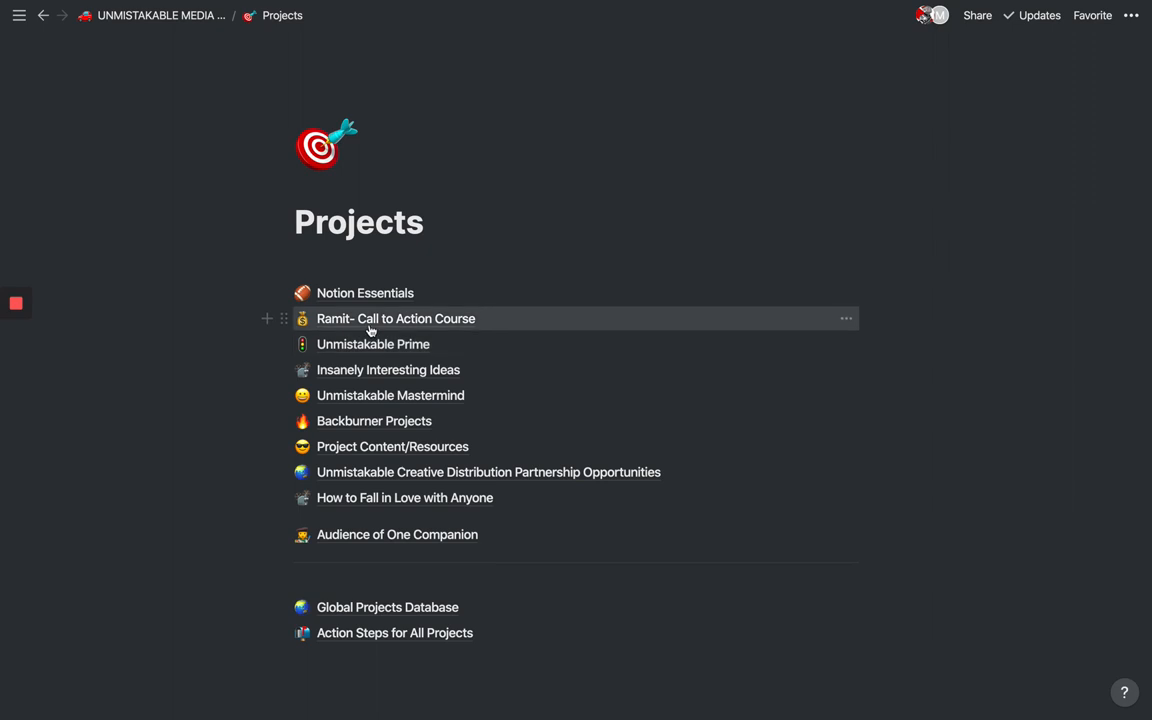
Step: Open the Ramit- Call to Action Course project, view its Action Steps, then return
{"action": "left_click", "coordinate": [396, 318]}
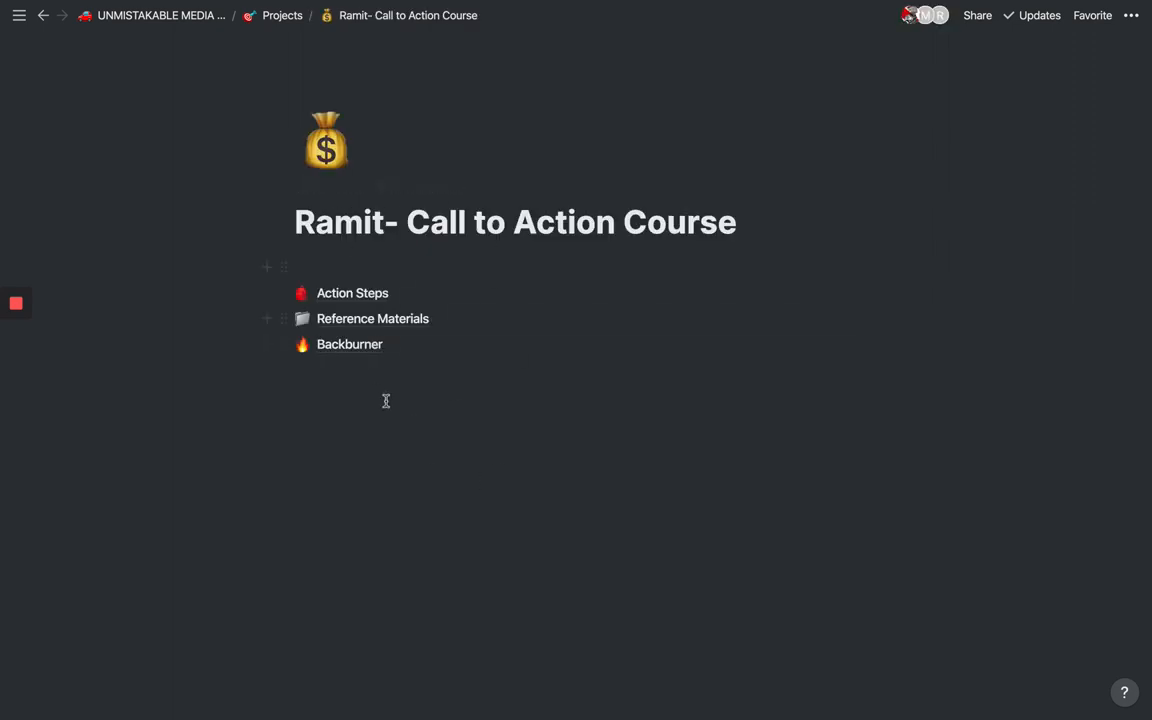
{"action": "mouse_move", "coordinate": [352, 293]}
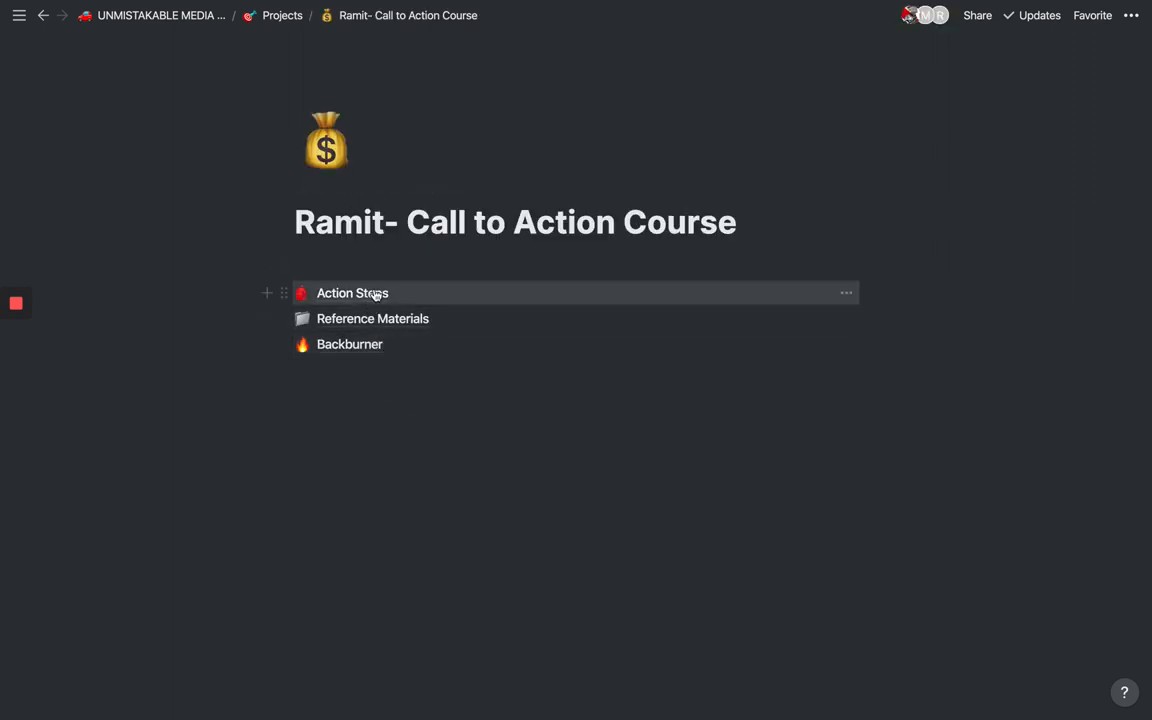
{"action": "mouse_move", "coordinate": [373, 318]}
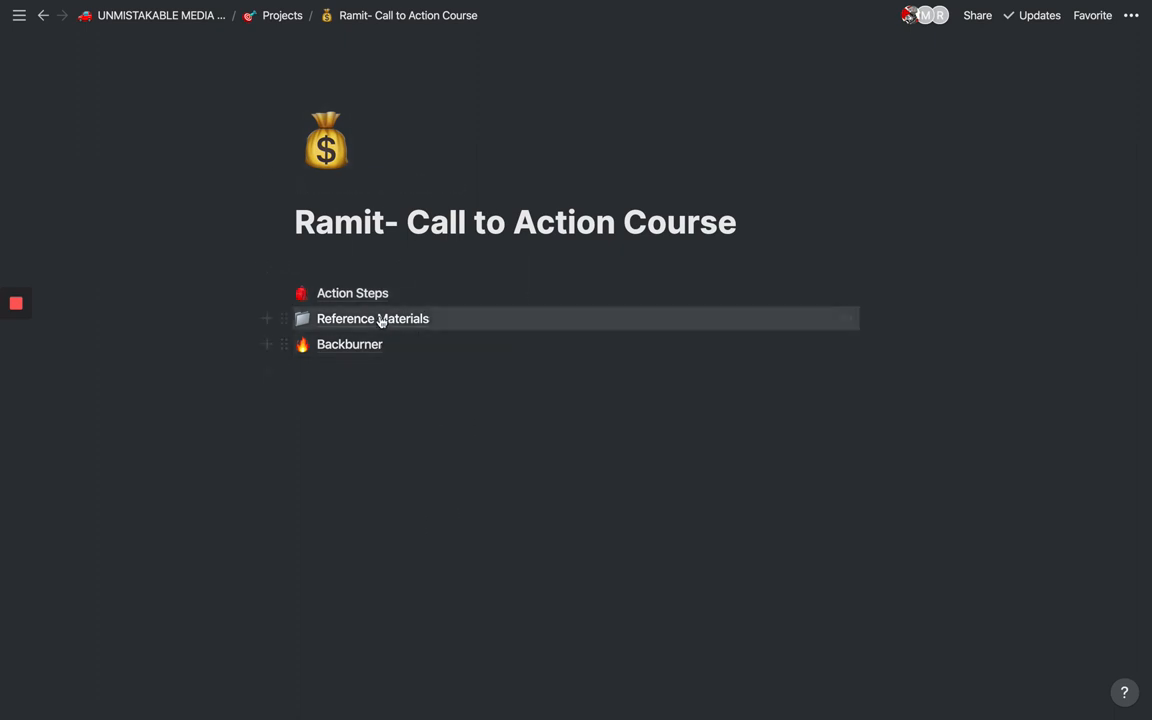
{"action": "left_click", "coordinate": [352, 293]}
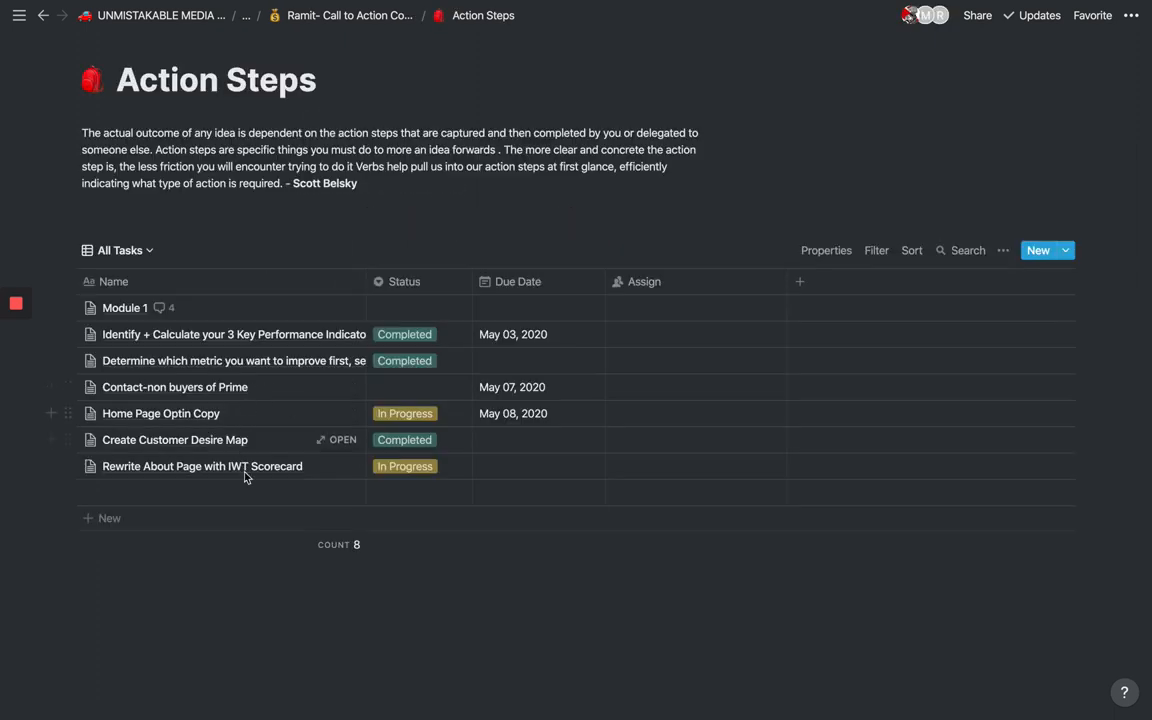
{"action": "mouse_move", "coordinate": [211, 391]}
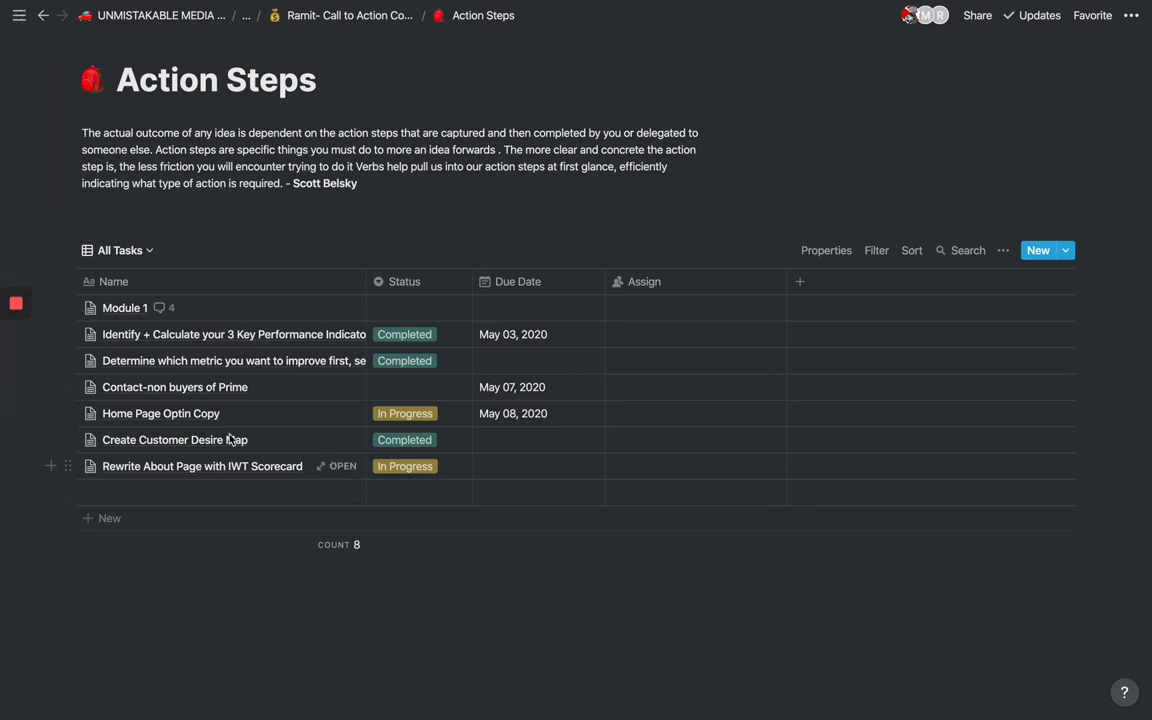
{"action": "mouse_move", "coordinate": [294, 517]}
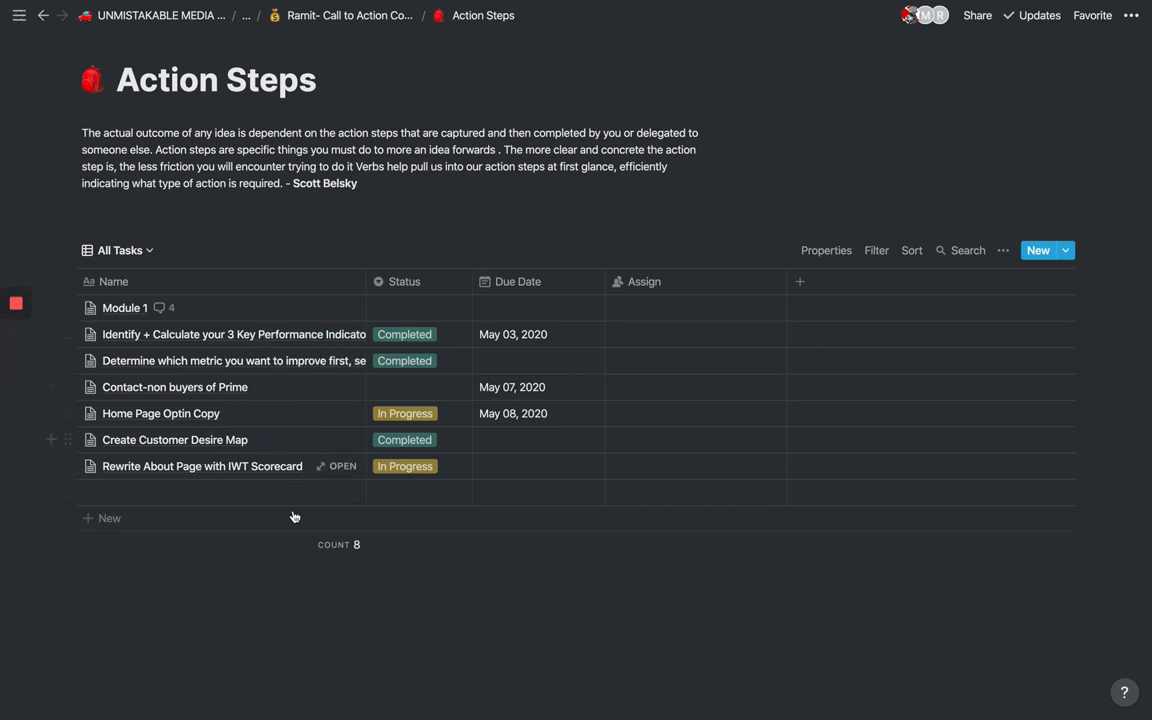
{"action": "left_click", "coordinate": [349, 15]}
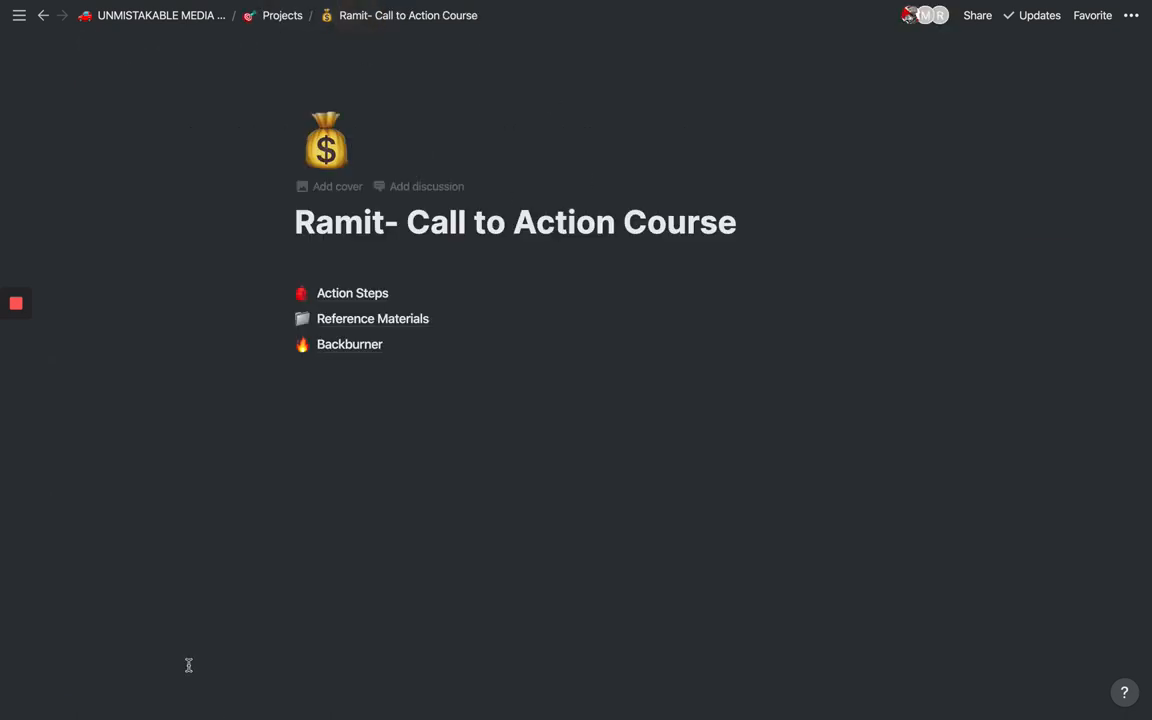
{"action": "mouse_move", "coordinate": [302, 344]}
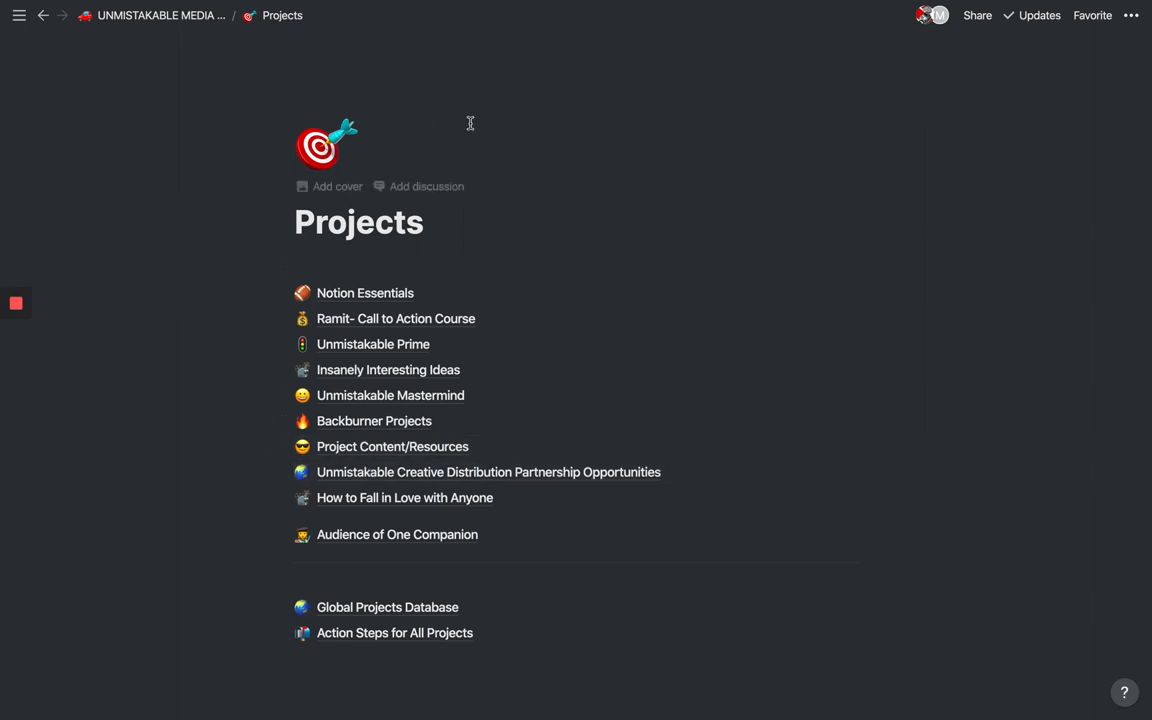
{"action": "mouse_move", "coordinate": [527, 370]}
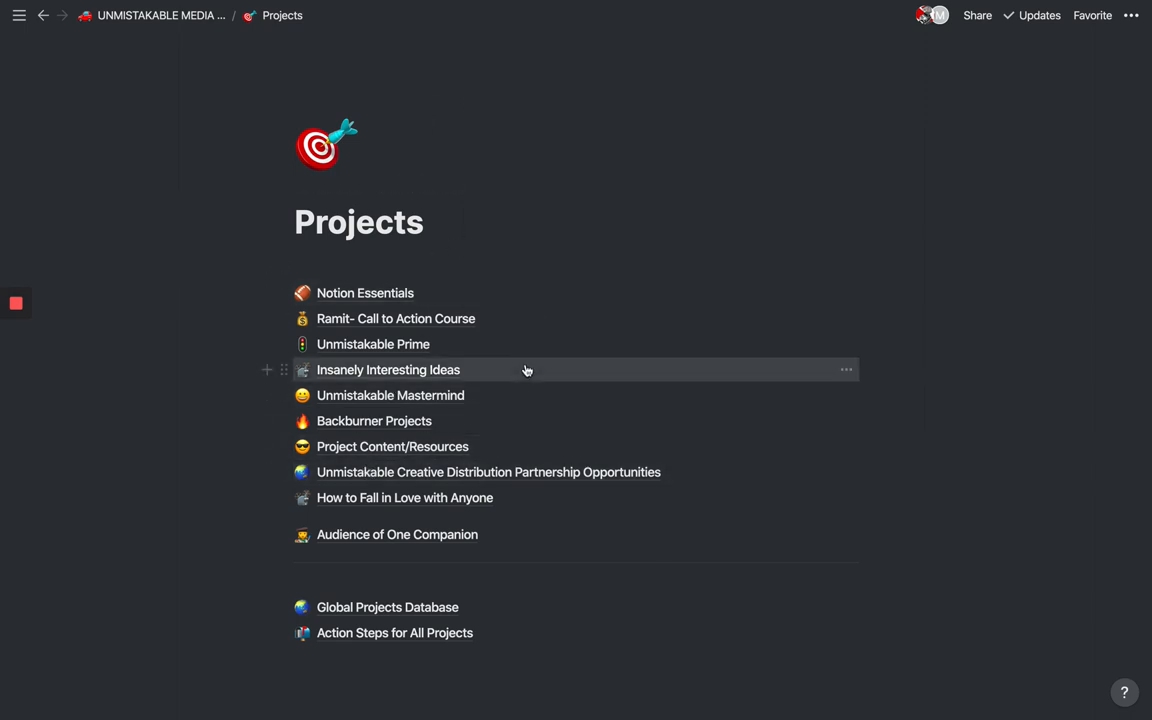
{"action": "mouse_move", "coordinate": [288, 186]}
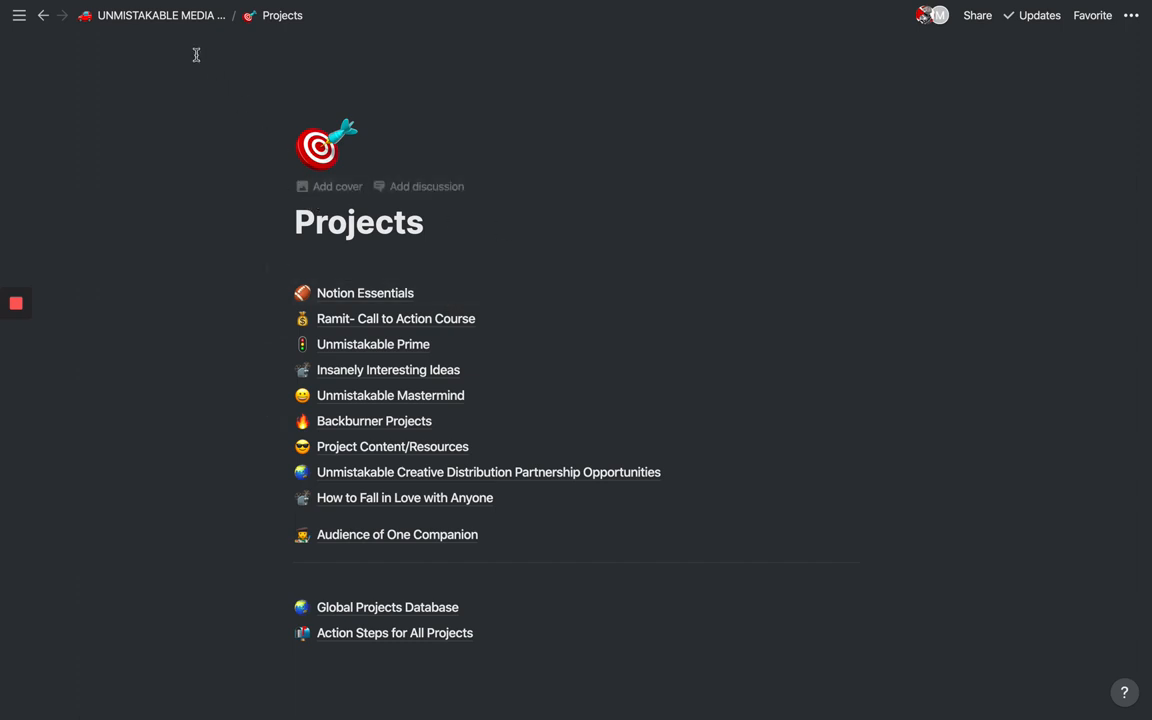
Step: Return to the UNMISTAKABLE MEDIA WORKSPACE home page via its breadcrumb
{"action": "left_click", "coordinate": [152, 15]}
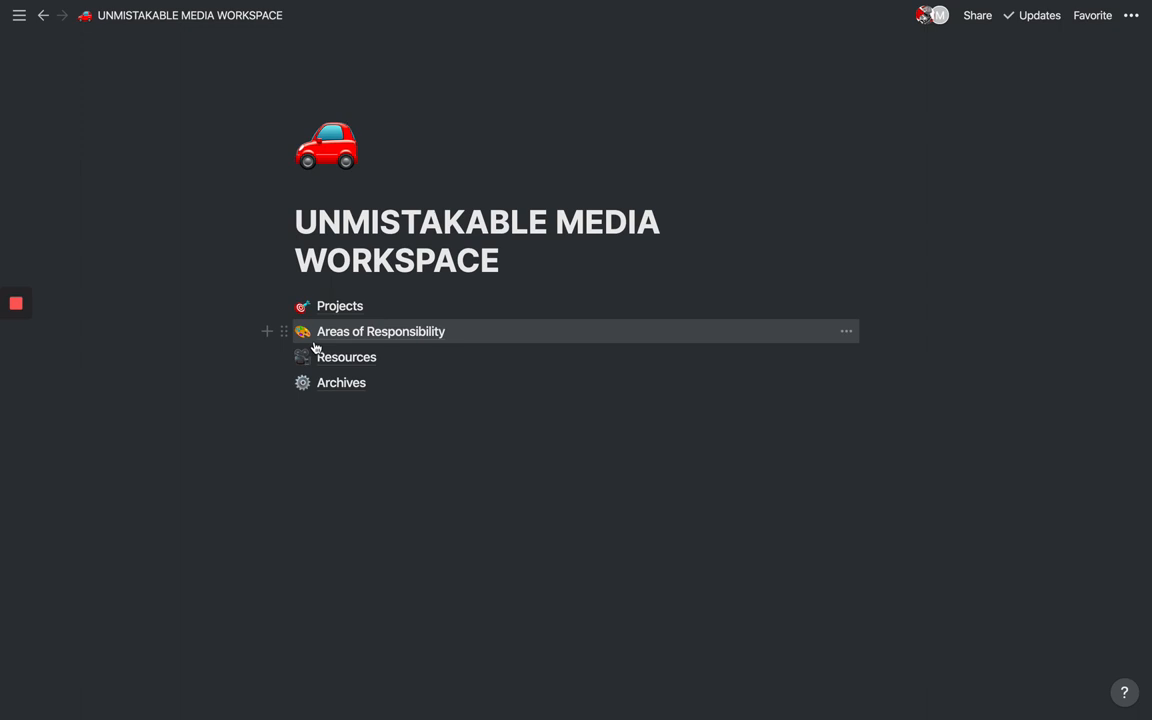
{"action": "mouse_move", "coordinate": [287, 118]}
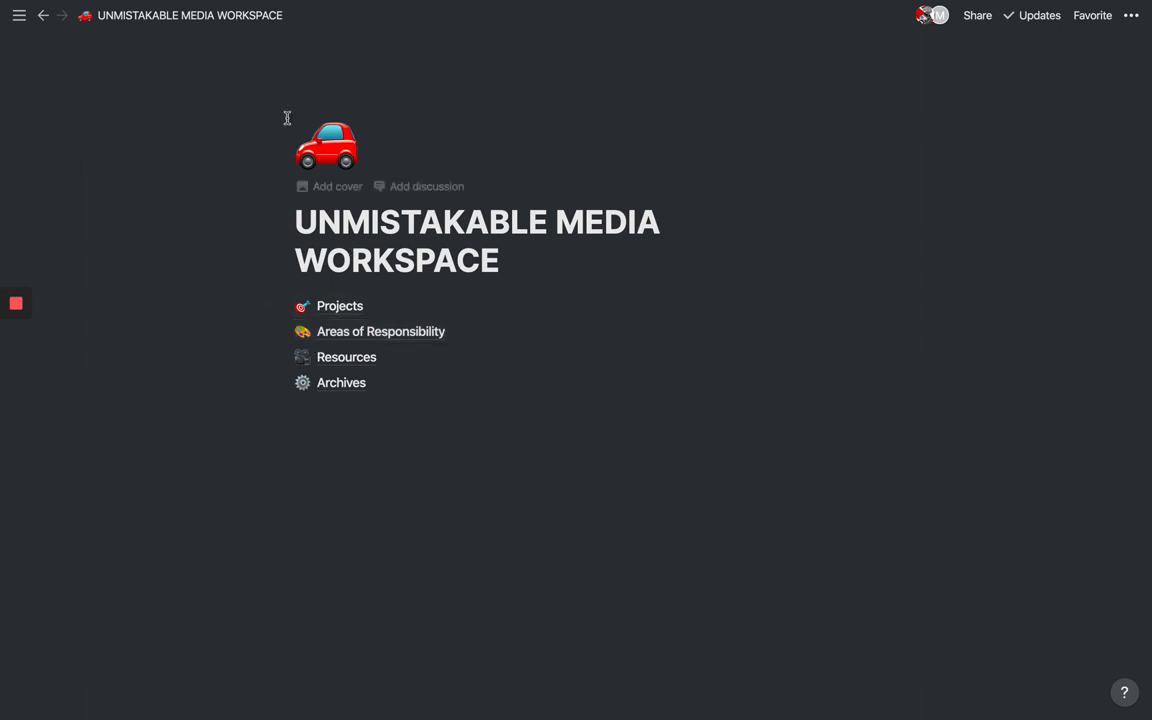
{"action": "mouse_move", "coordinate": [3, 138]}
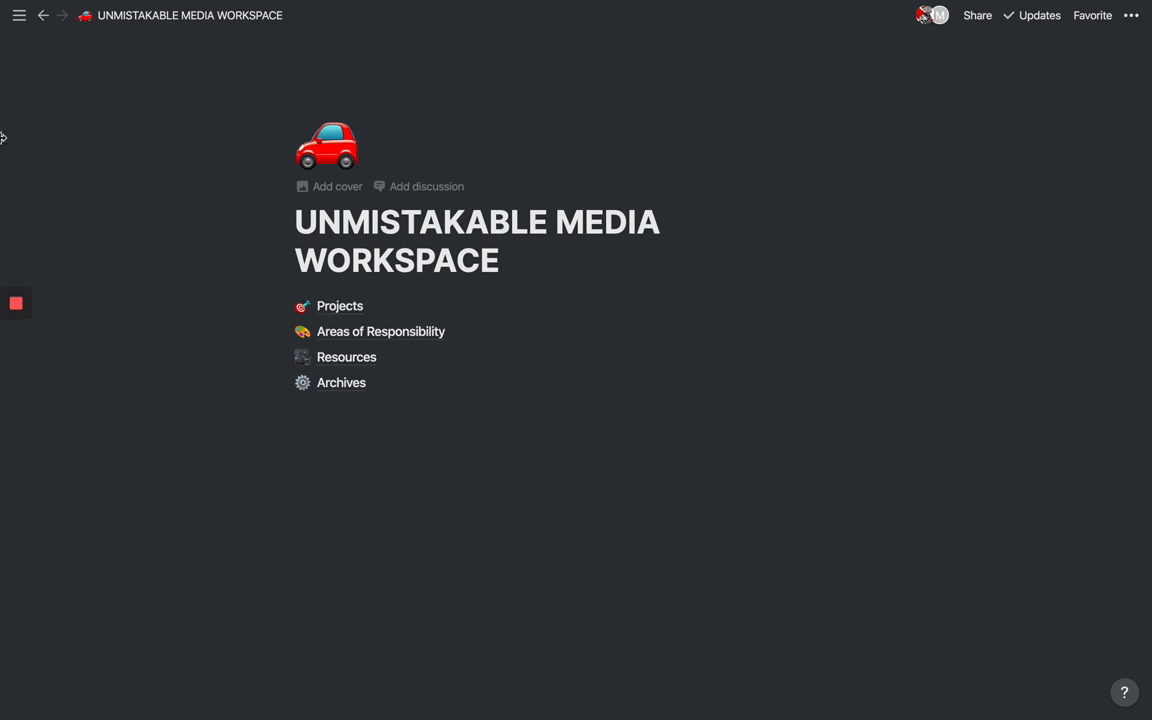
{"action": "mouse_move", "coordinate": [456, 124]}
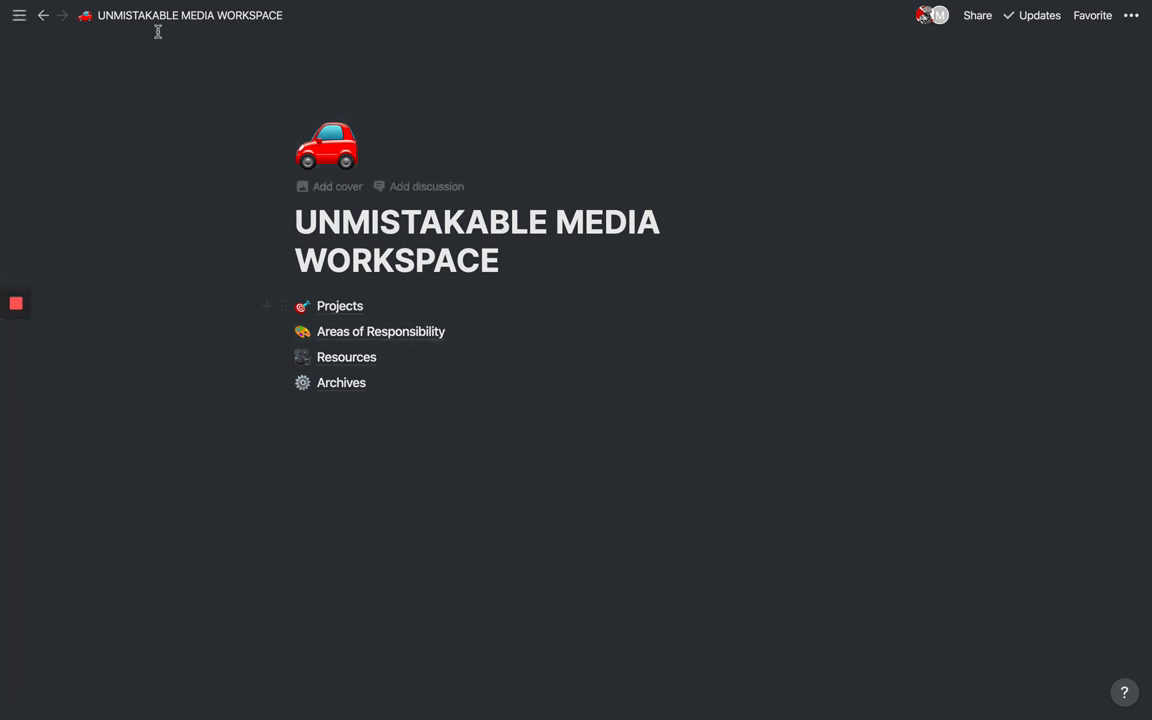
{"action": "mouse_move", "coordinate": [240, 157]}
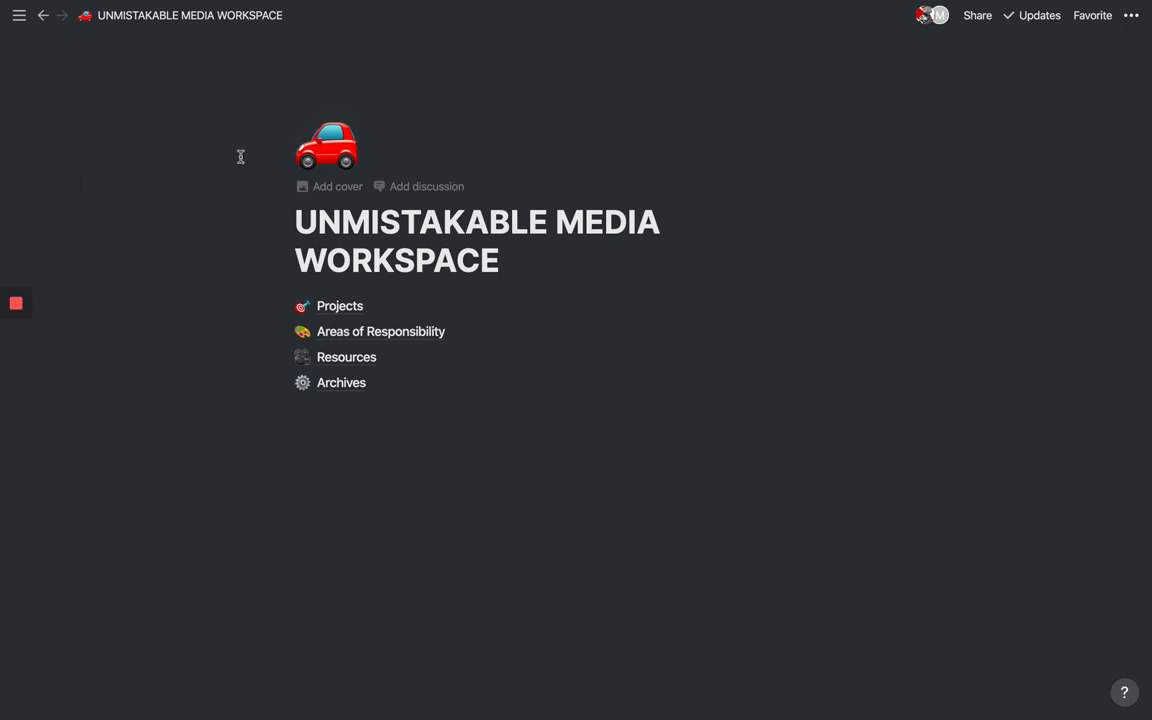
{"action": "mouse_move", "coordinate": [385, 305]}
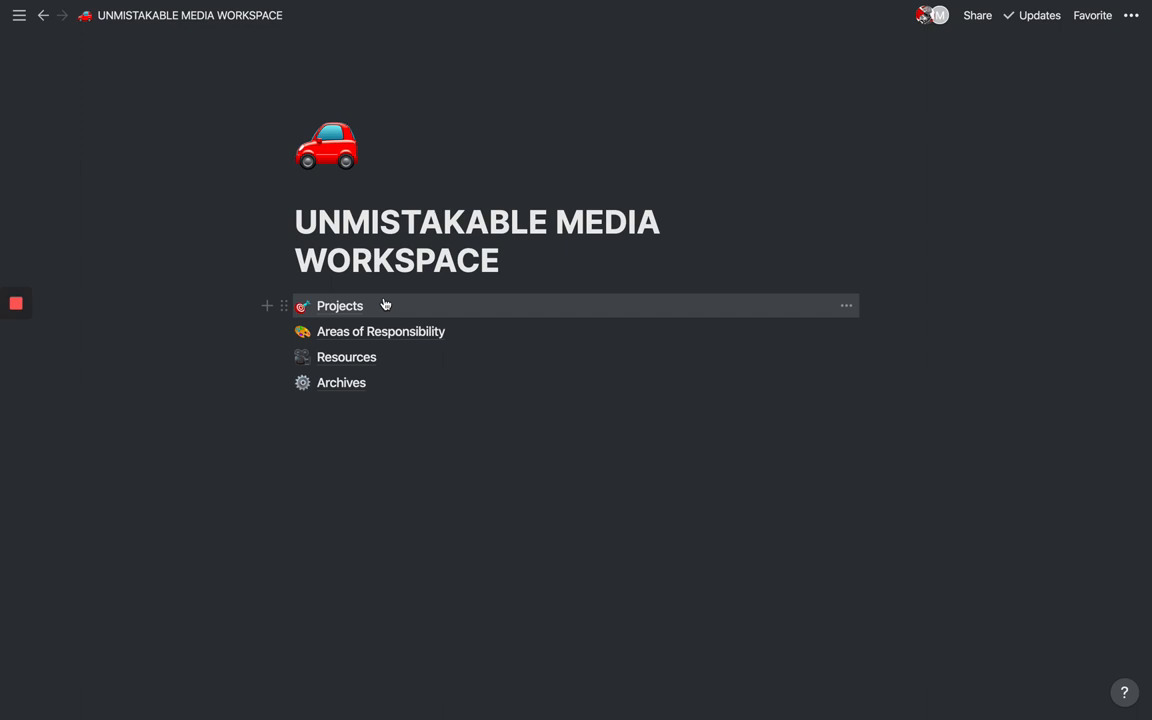
{"action": "mouse_move", "coordinate": [378, 357]}
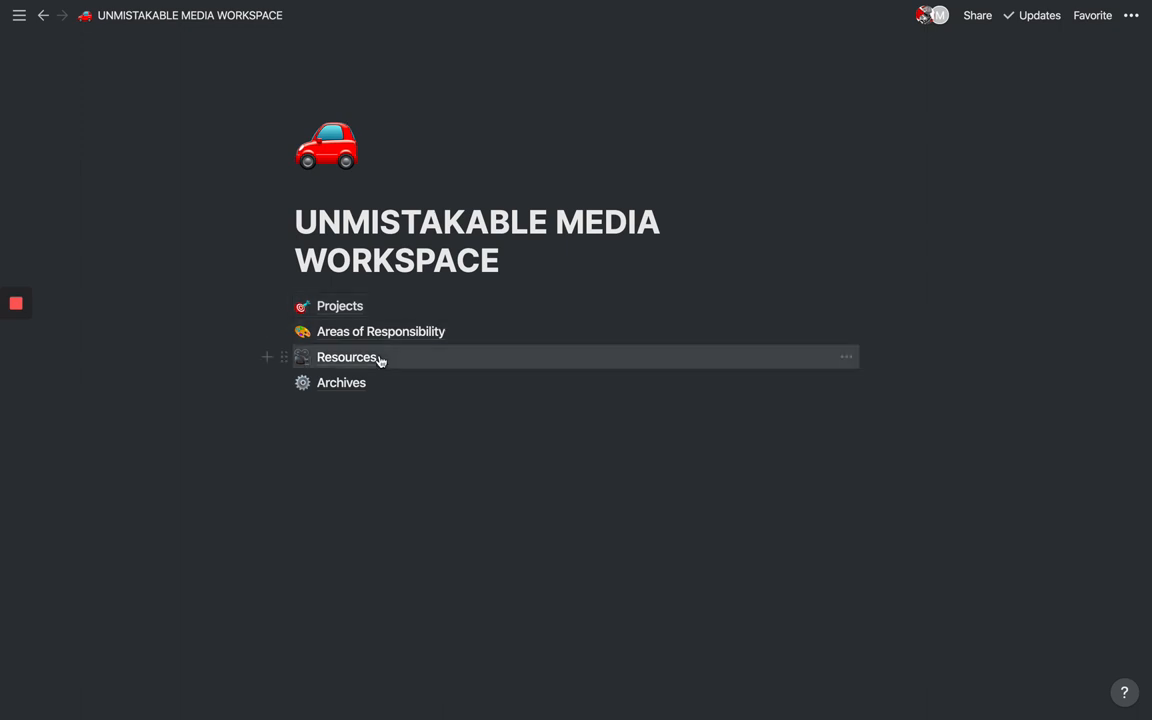
Step: Open Resources, then Personal Knowledge Base, and scroll through its notes list
{"action": "left_click", "coordinate": [346, 357]}
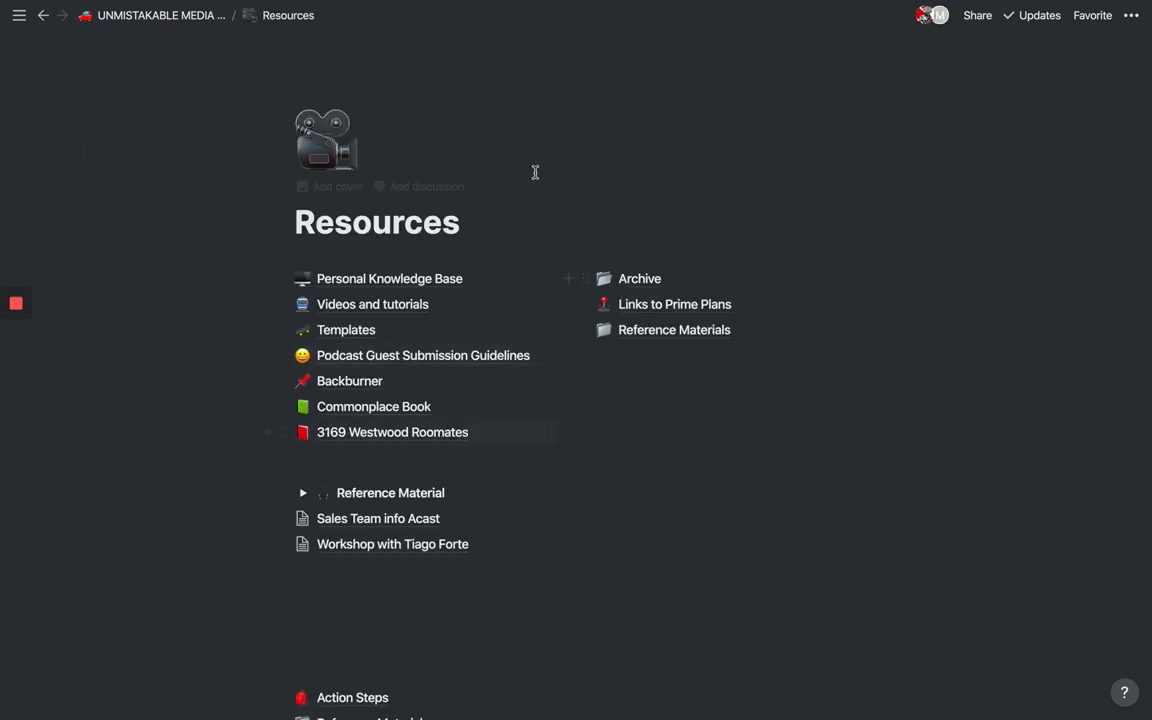
{"action": "mouse_move", "coordinate": [593, 209]}
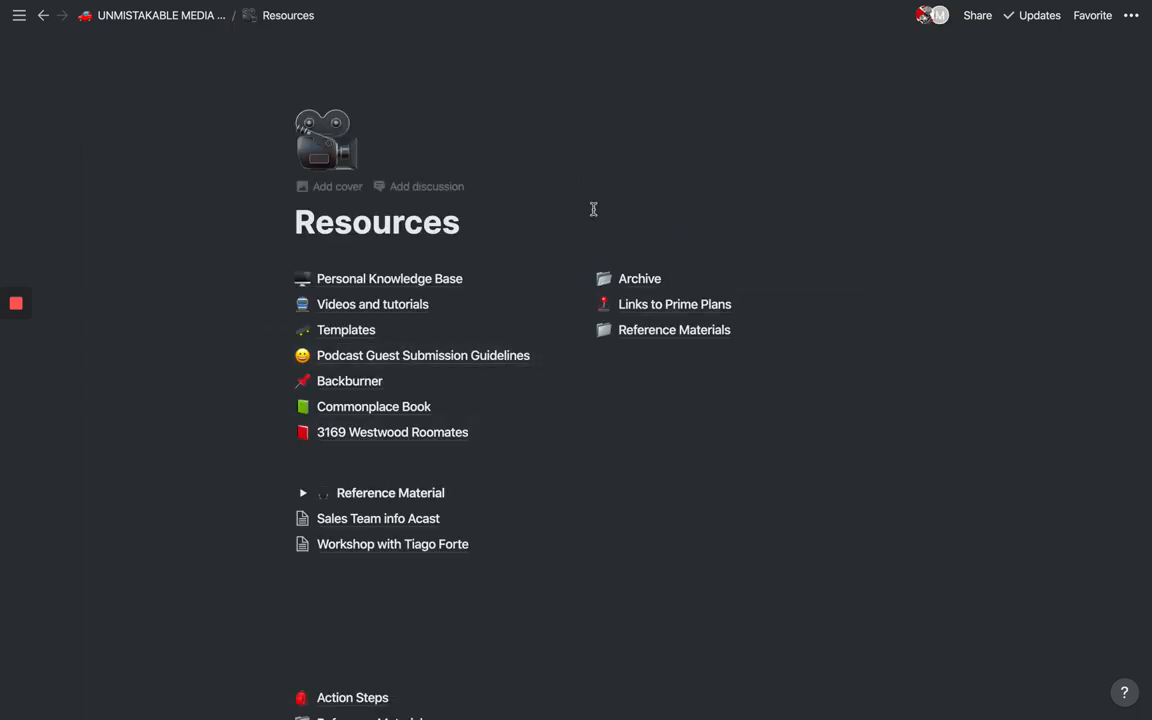
{"action": "mouse_move", "coordinate": [527, 263]}
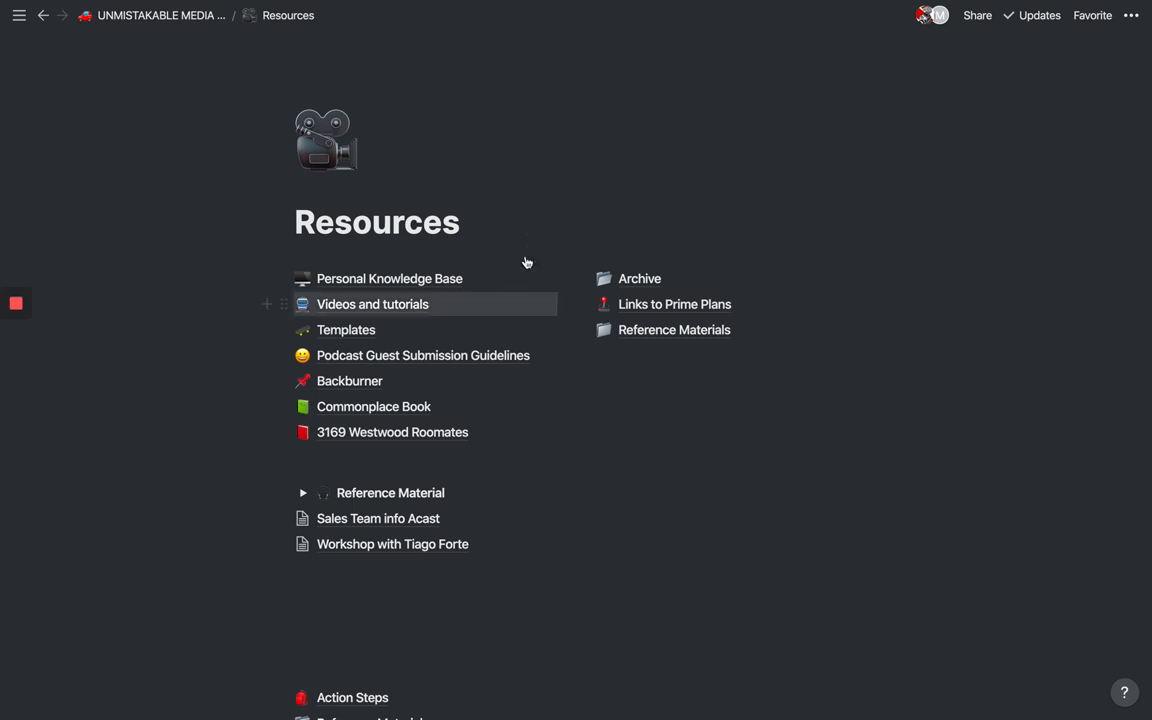
{"action": "mouse_move", "coordinate": [513, 219]}
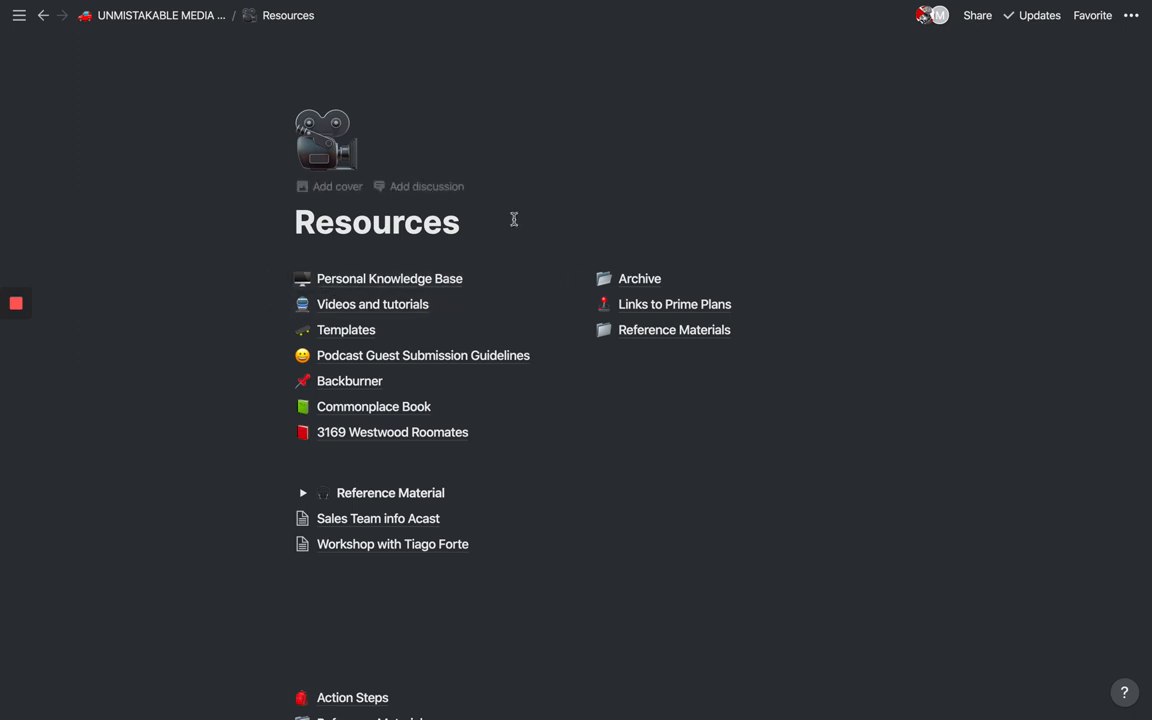
{"action": "mouse_move", "coordinate": [397, 330]}
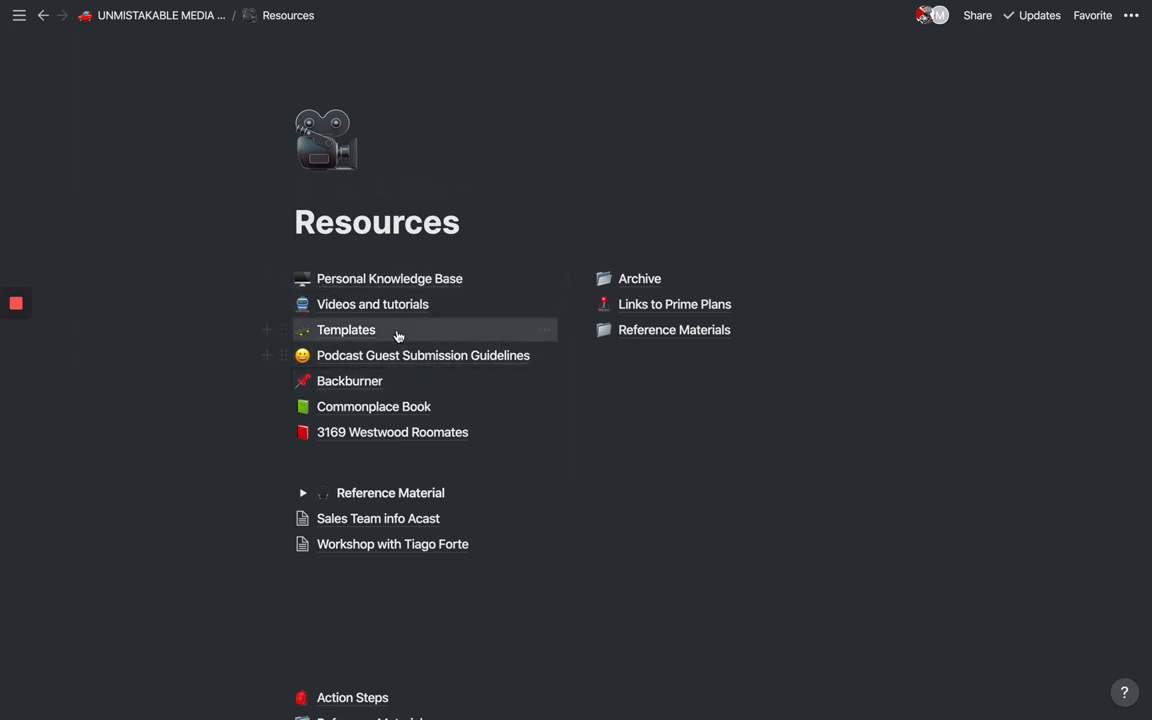
{"action": "mouse_move", "coordinate": [372, 304]}
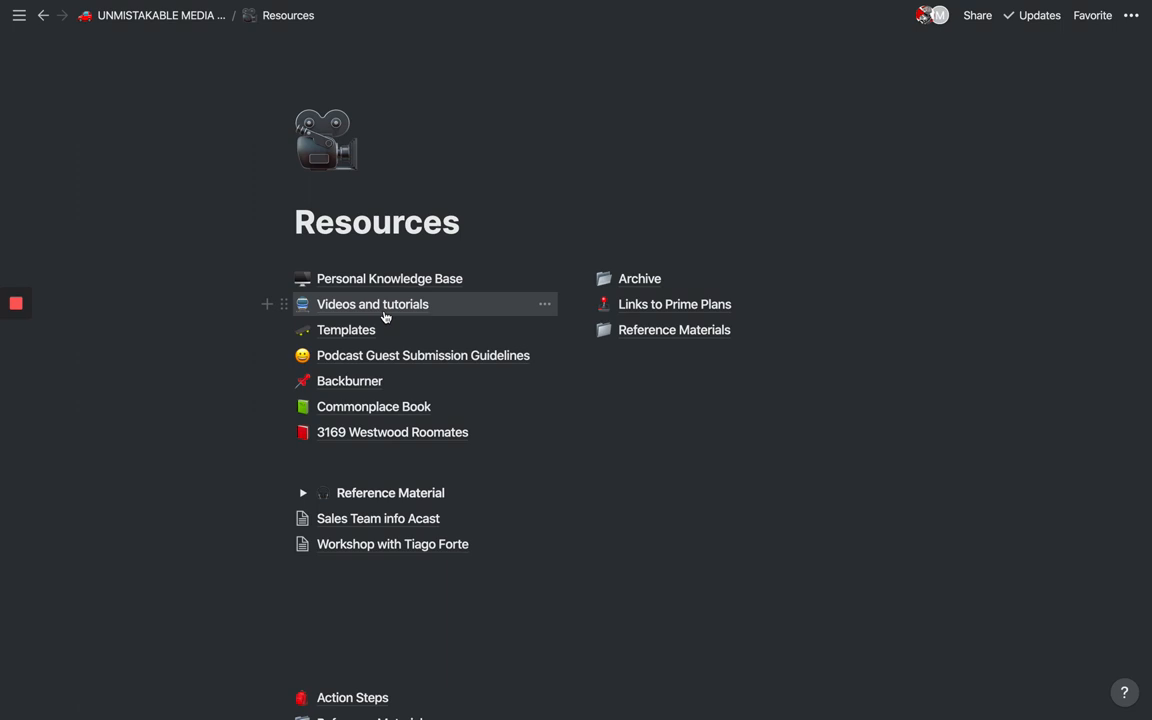
{"action": "left_click", "coordinate": [389, 278]}
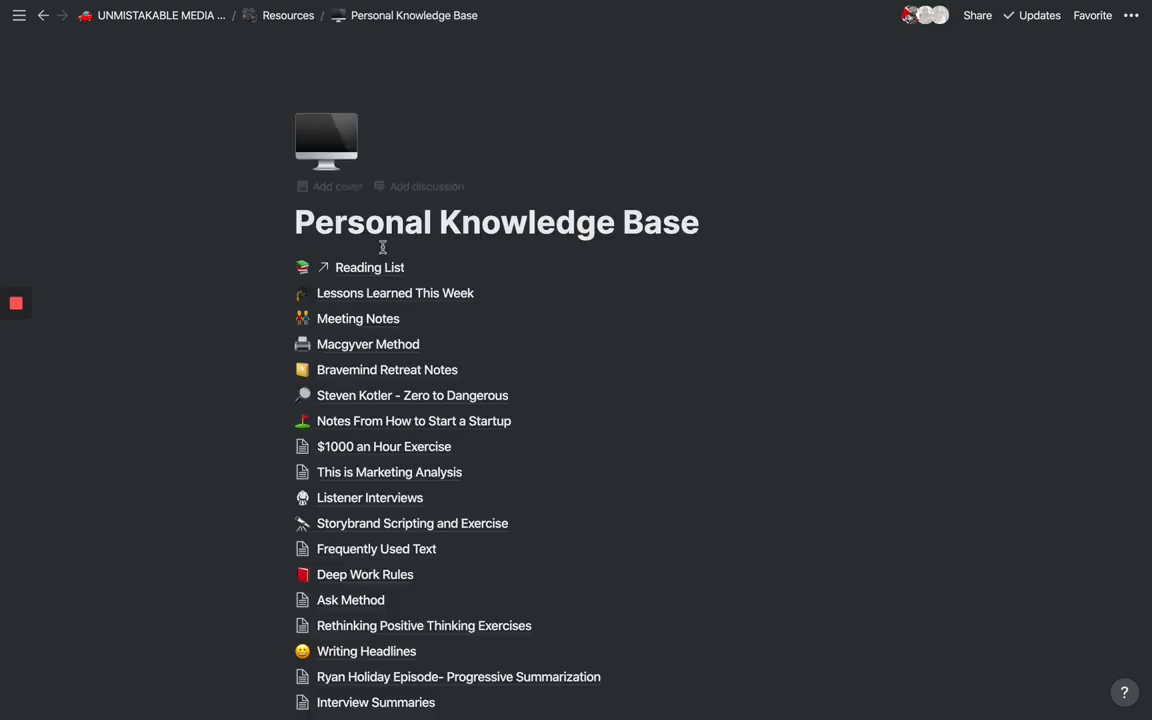
{"action": "scroll", "scroll_direction": "down", "scroll_amount": 3}
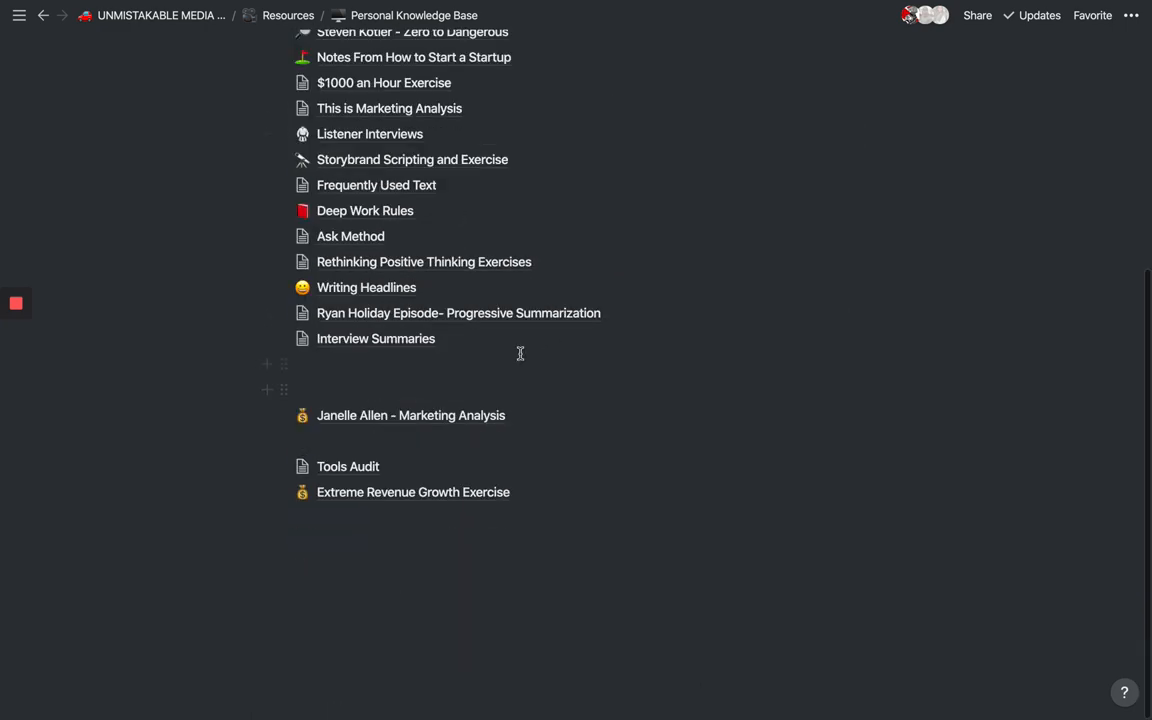
{"action": "scroll", "scroll_direction": "up", "scroll_amount": 3}
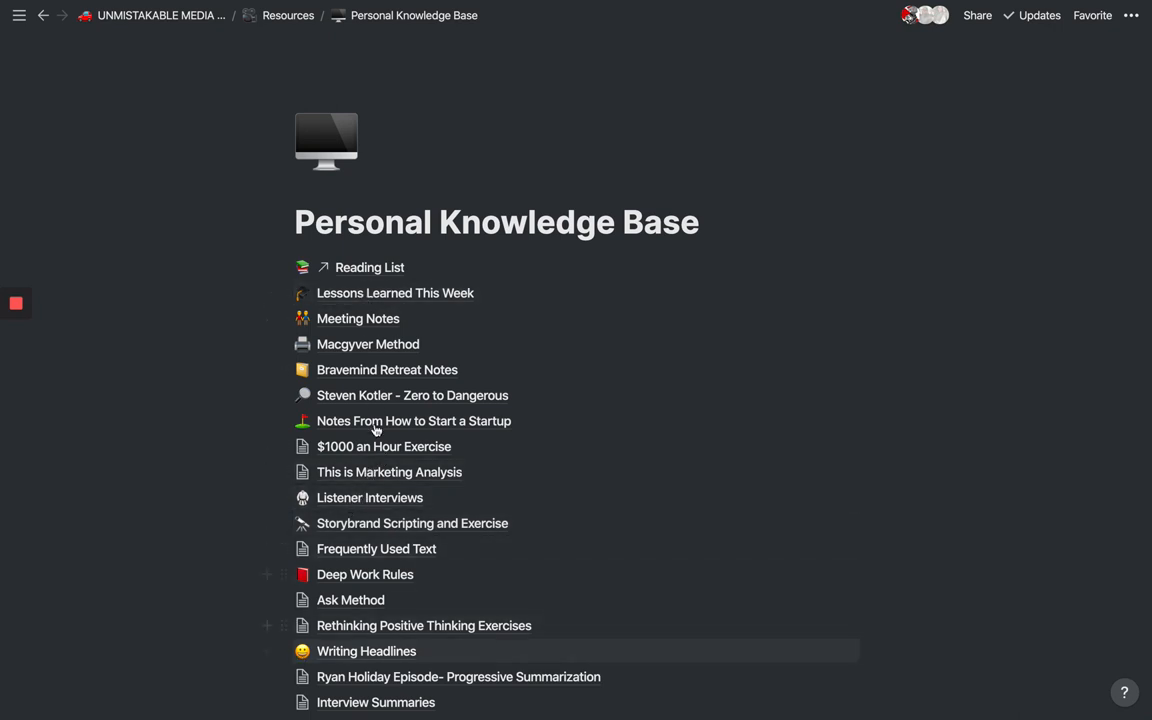
Step: Open the Reading List database and scroll its table of 213 books
{"action": "left_click", "coordinate": [369, 267]}
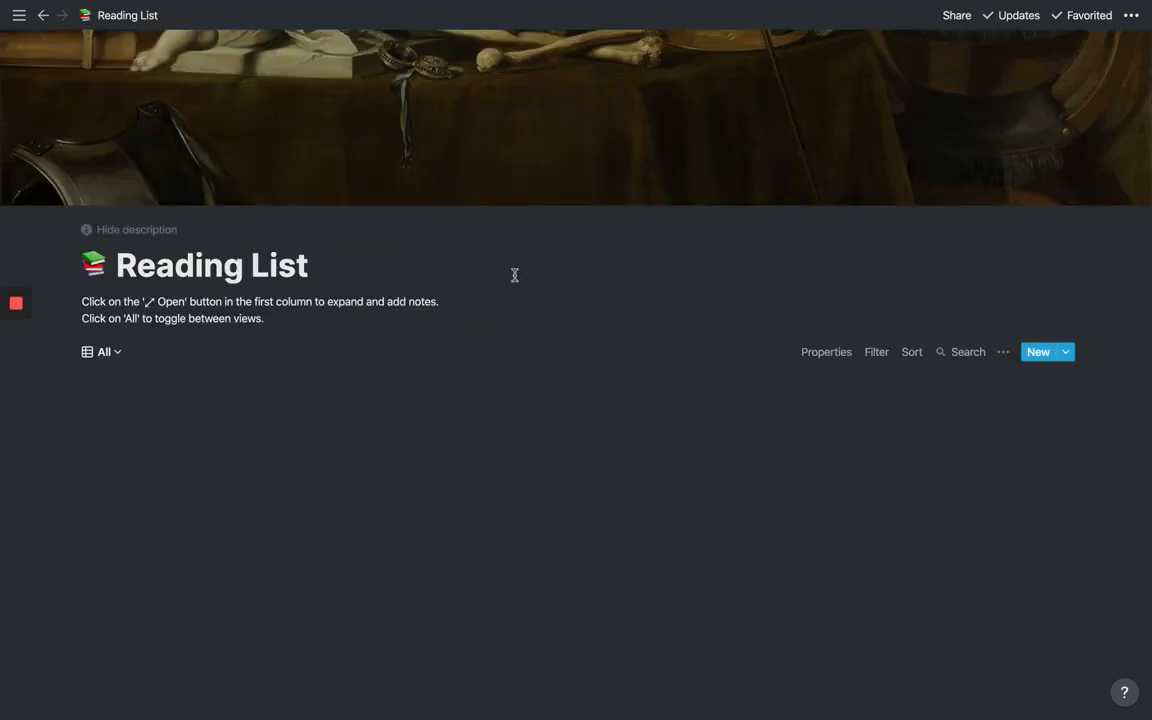
{"action": "scroll", "scroll_direction": "down", "scroll_amount": 3}
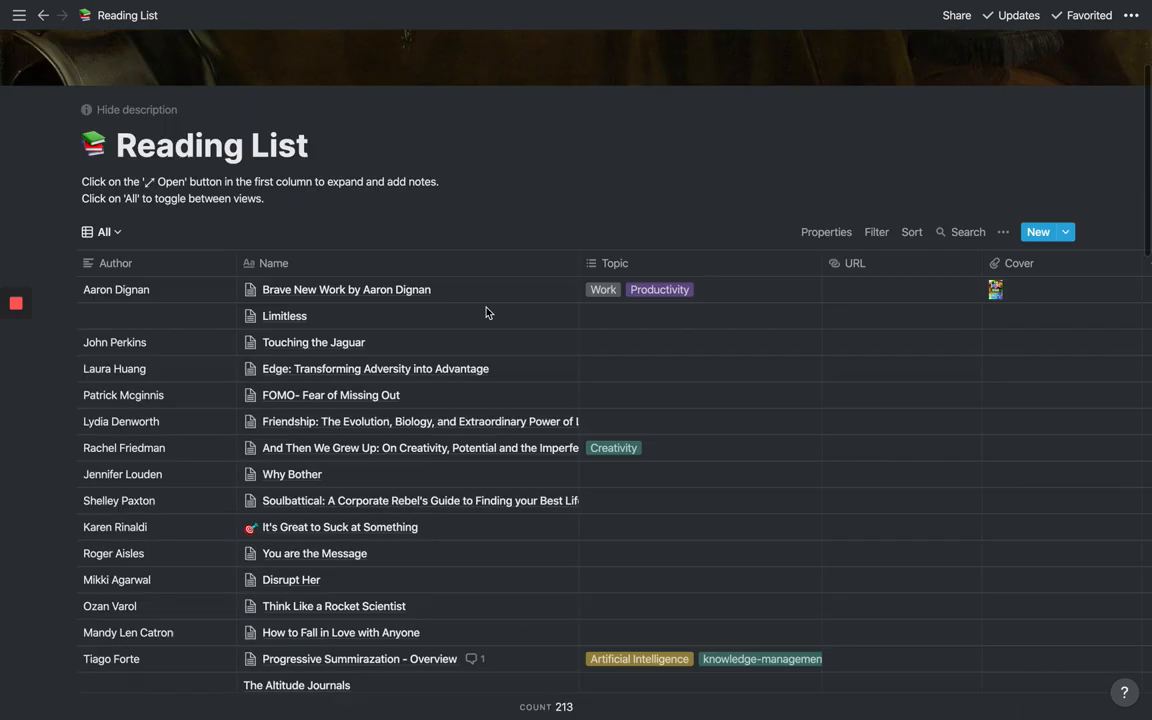
{"action": "mouse_move", "coordinate": [415, 245]}
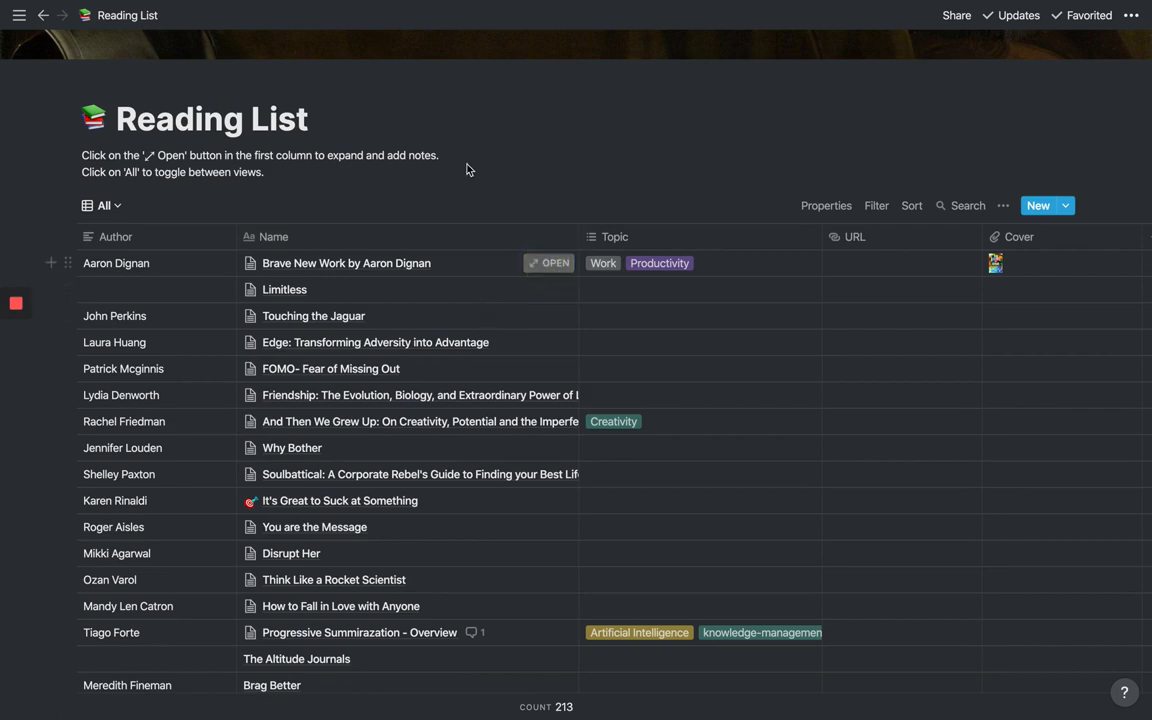
Step: Preview the Brave New Work by Aaron Dignan entry and scroll through its notes
{"action": "left_click", "coordinate": [549, 263]}
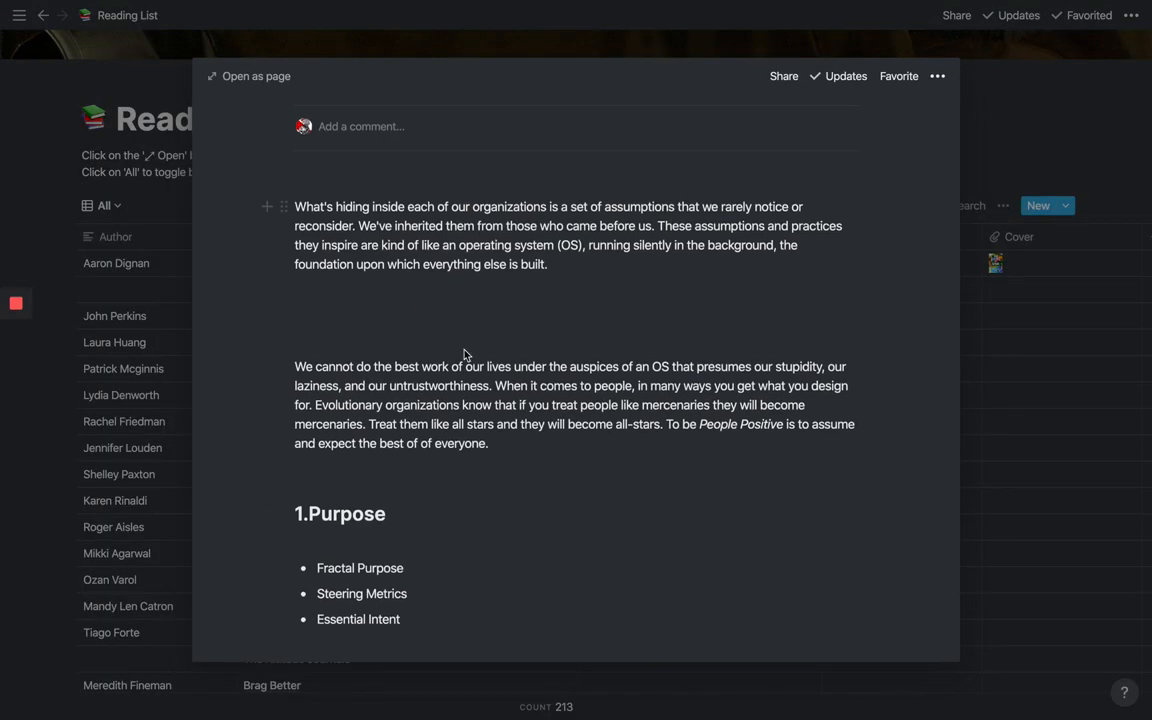
{"action": "scroll", "scroll_direction": "down", "scroll_amount": 3}
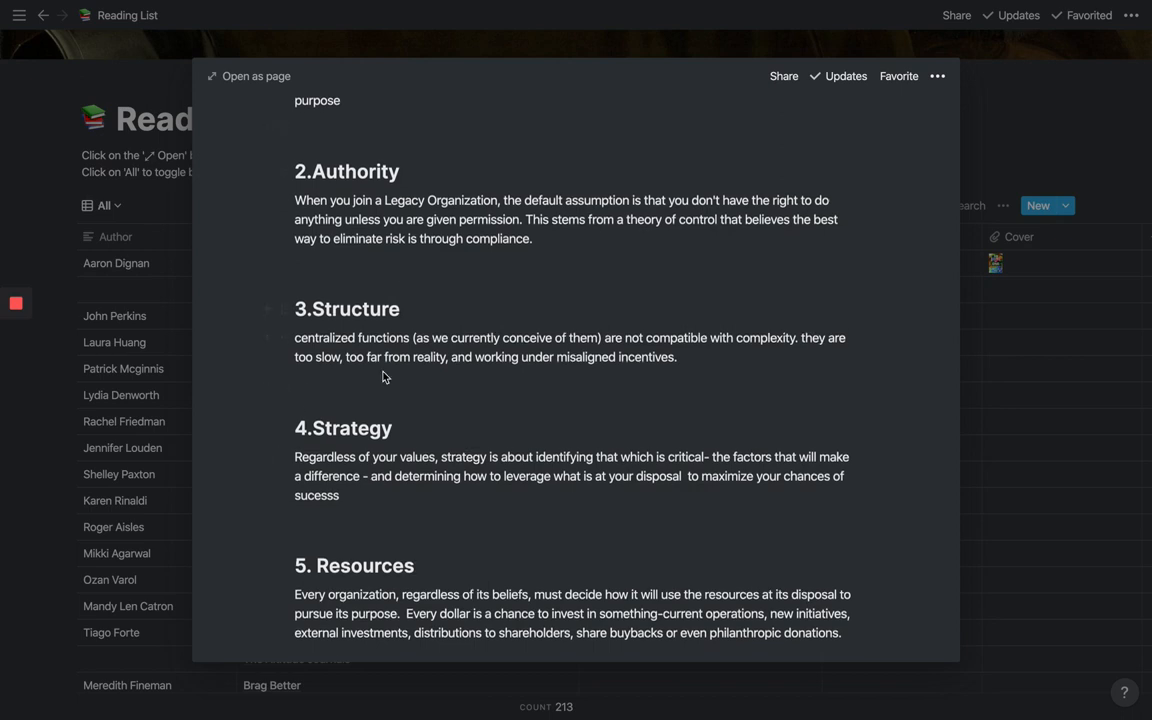
{"action": "scroll", "scroll_direction": "up", "scroll_amount": 3}
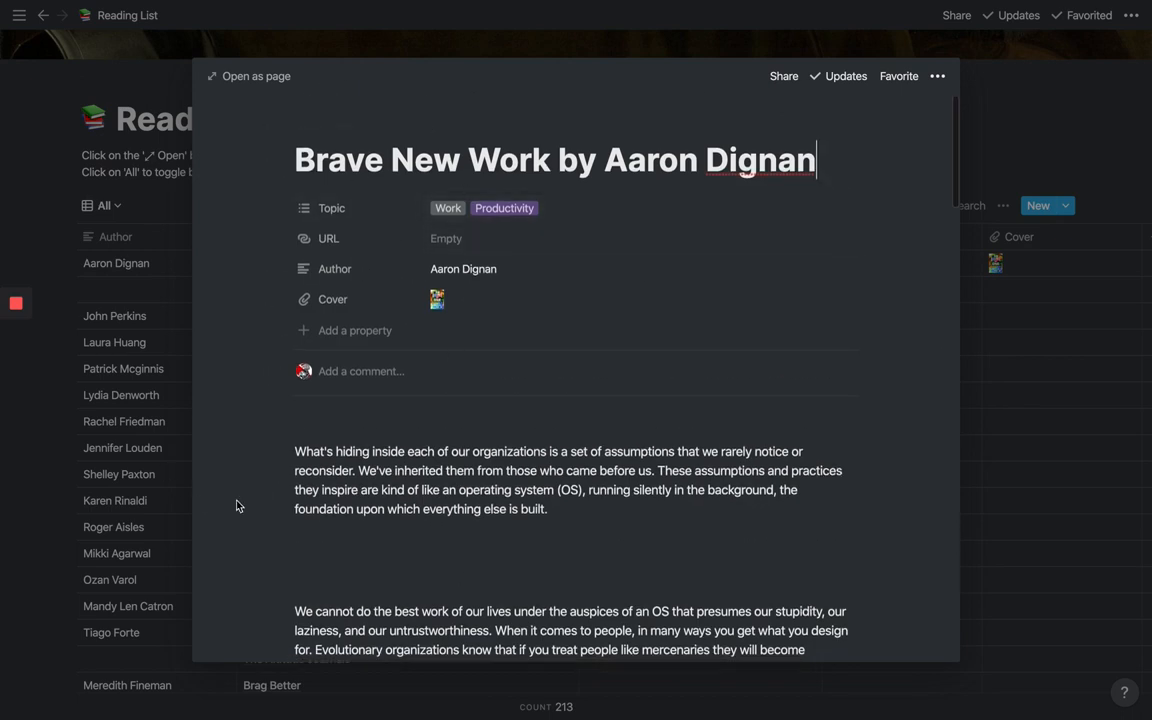
{"action": "scroll", "scroll_direction": "down", "scroll_amount": 3}
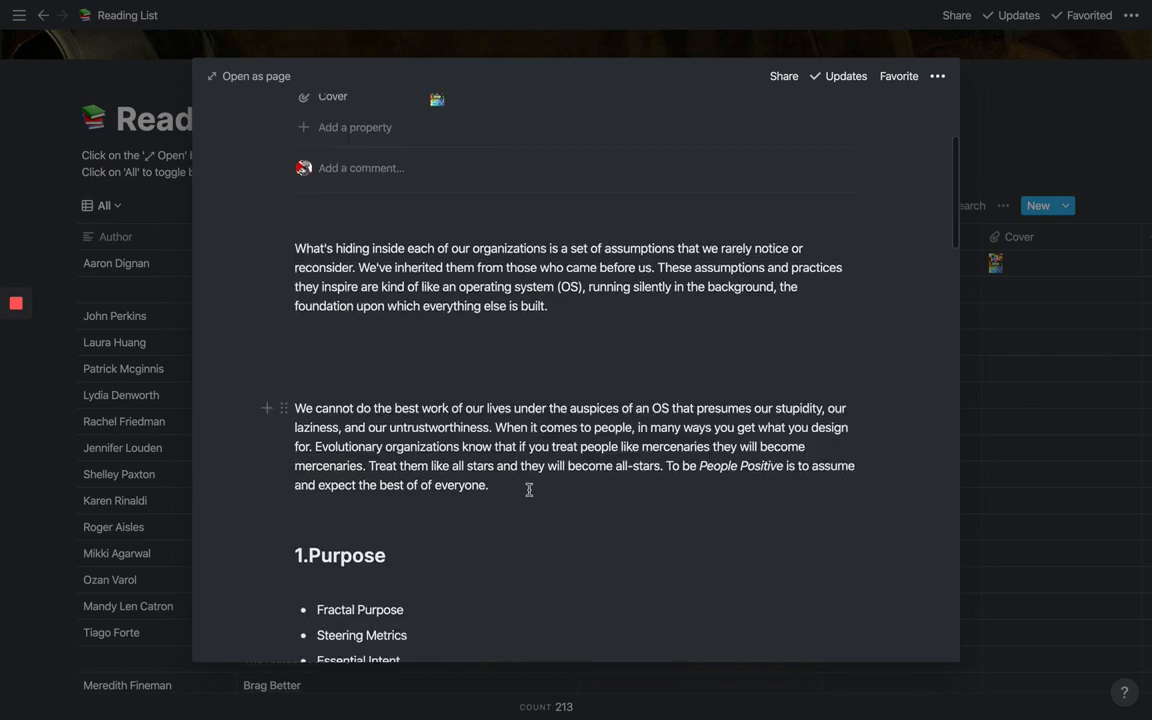
{"action": "scroll", "scroll_direction": "down", "scroll_amount": 3}
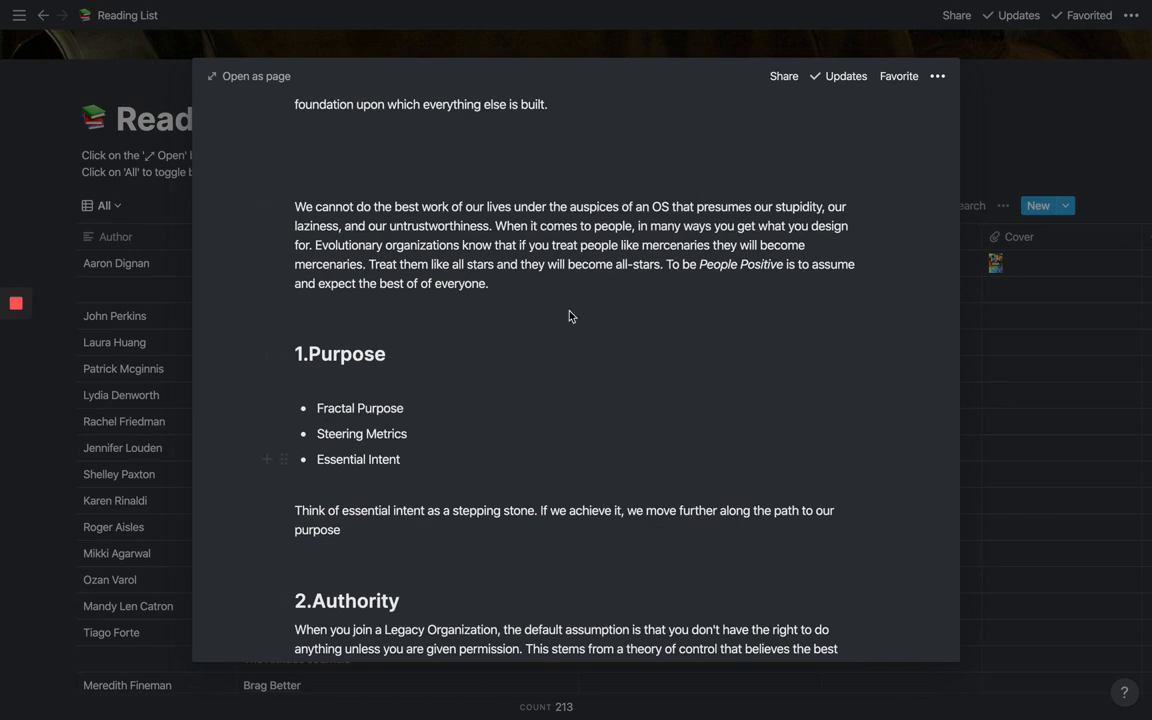
{"action": "scroll", "scroll_direction": "up", "scroll_amount": 3}
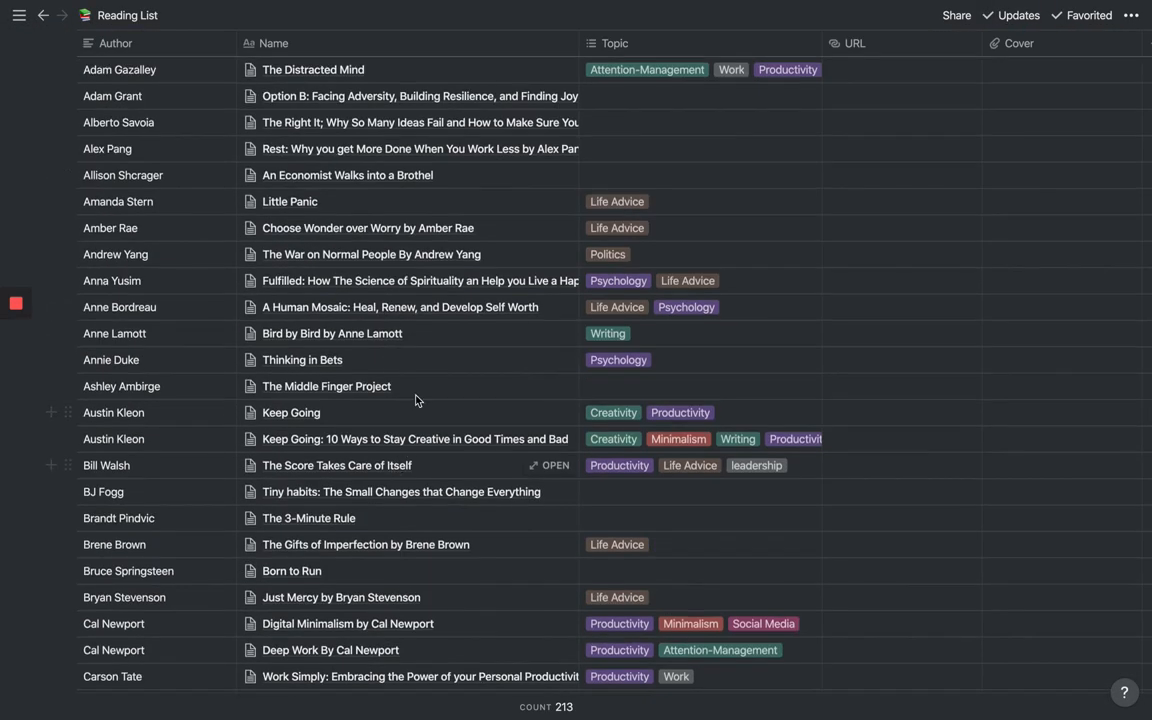
{"action": "scroll", "scroll_direction": "down", "scroll_amount": 3}
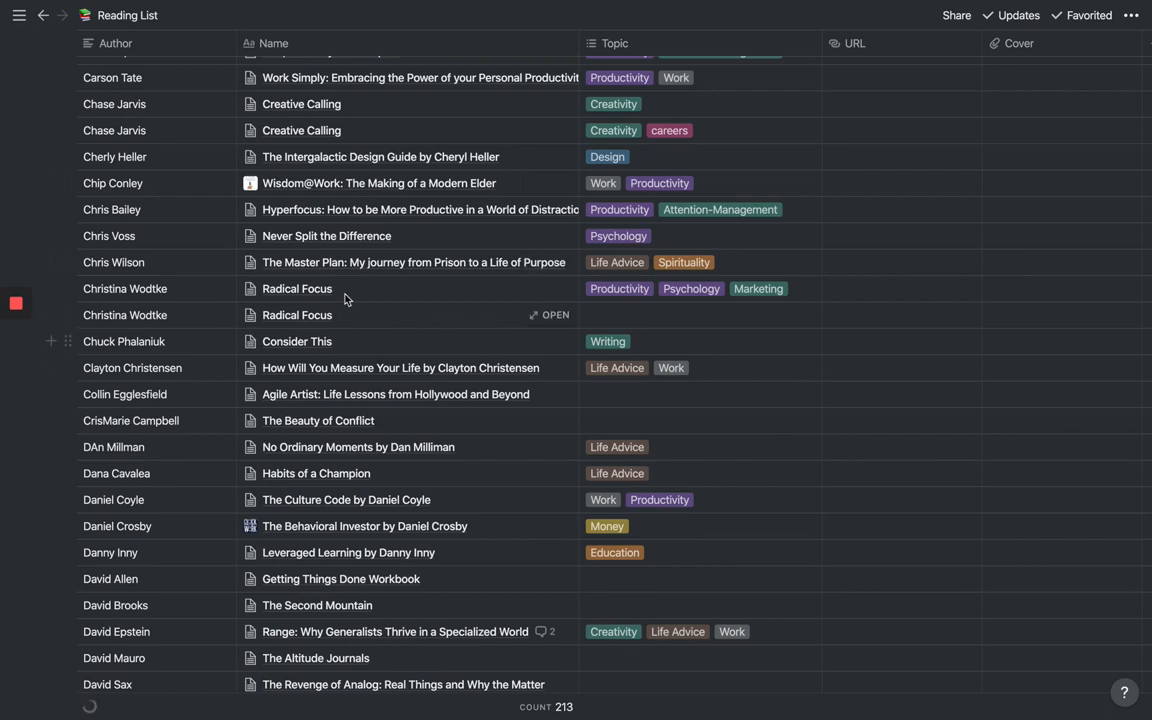
{"action": "scroll", "scroll_direction": "down", "scroll_amount": 3}
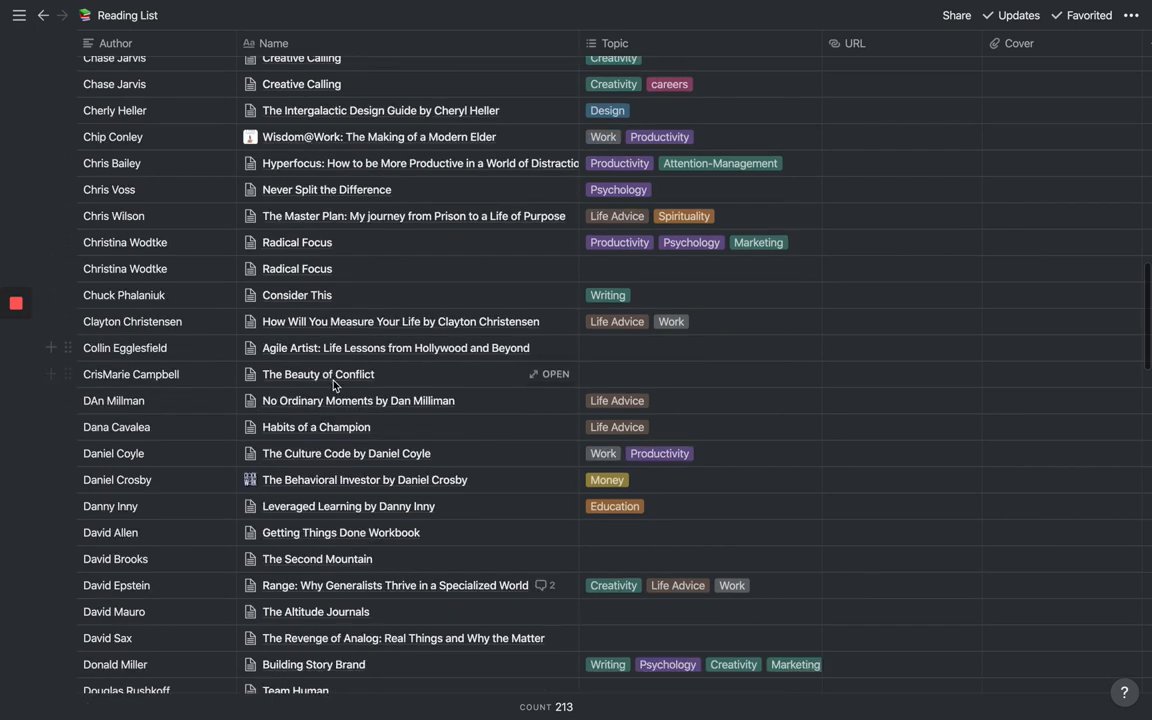
{"action": "scroll", "scroll_direction": "down", "scroll_amount": 3}
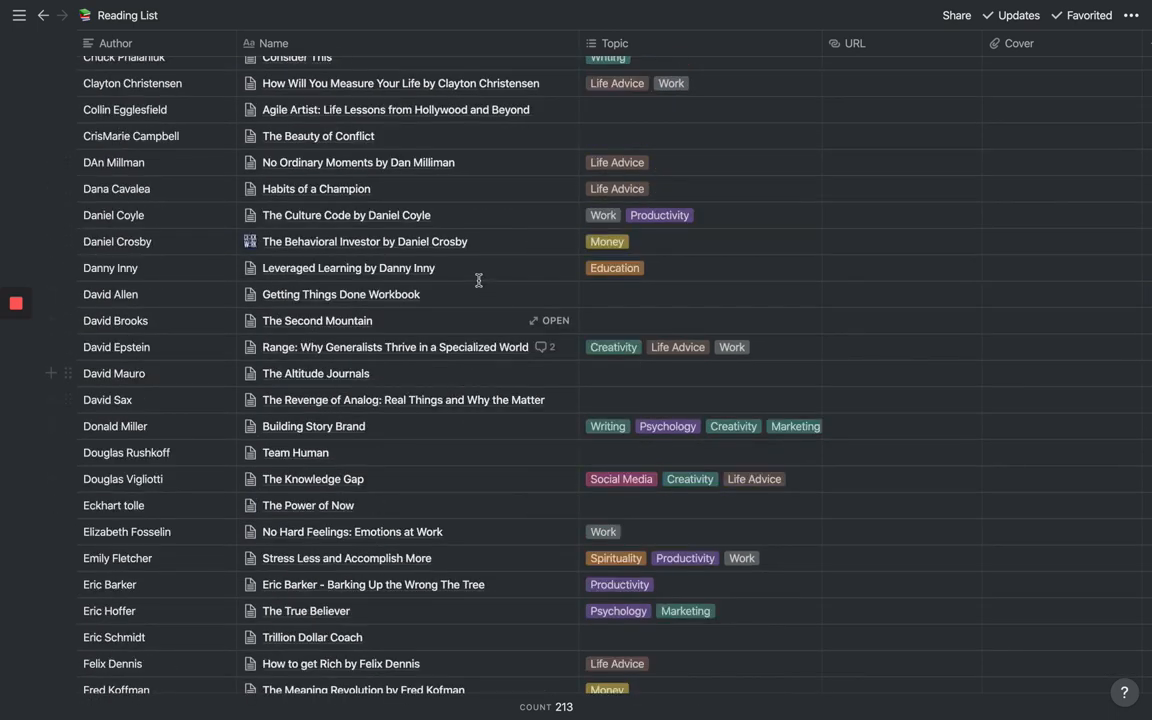
{"action": "scroll", "scroll_direction": "up", "scroll_amount": 3}
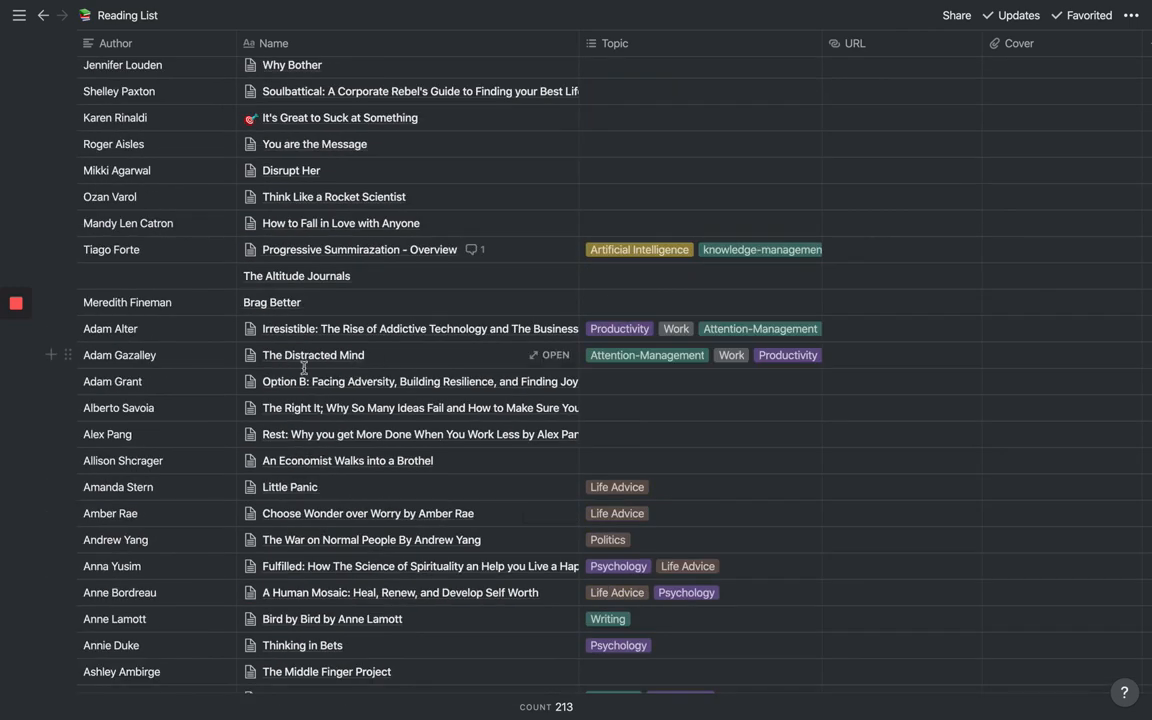
{"action": "scroll", "scroll_direction": "up", "scroll_amount": 3}
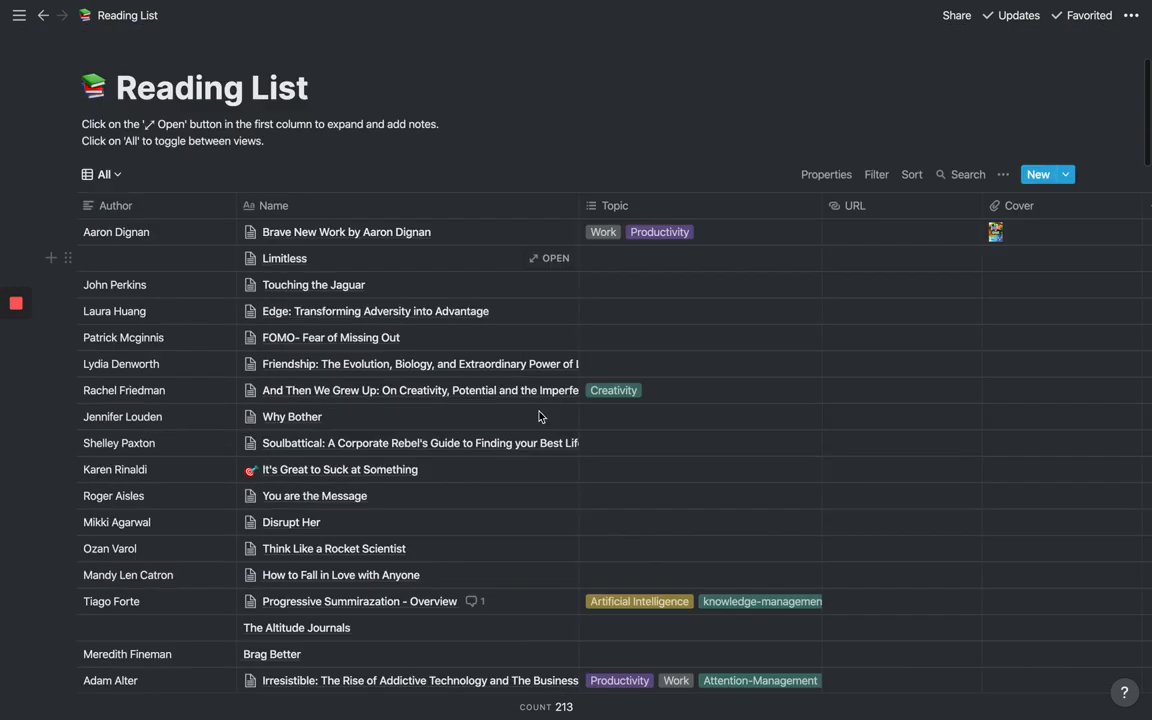
{"action": "scroll", "scroll_direction": "down", "scroll_amount": 3}
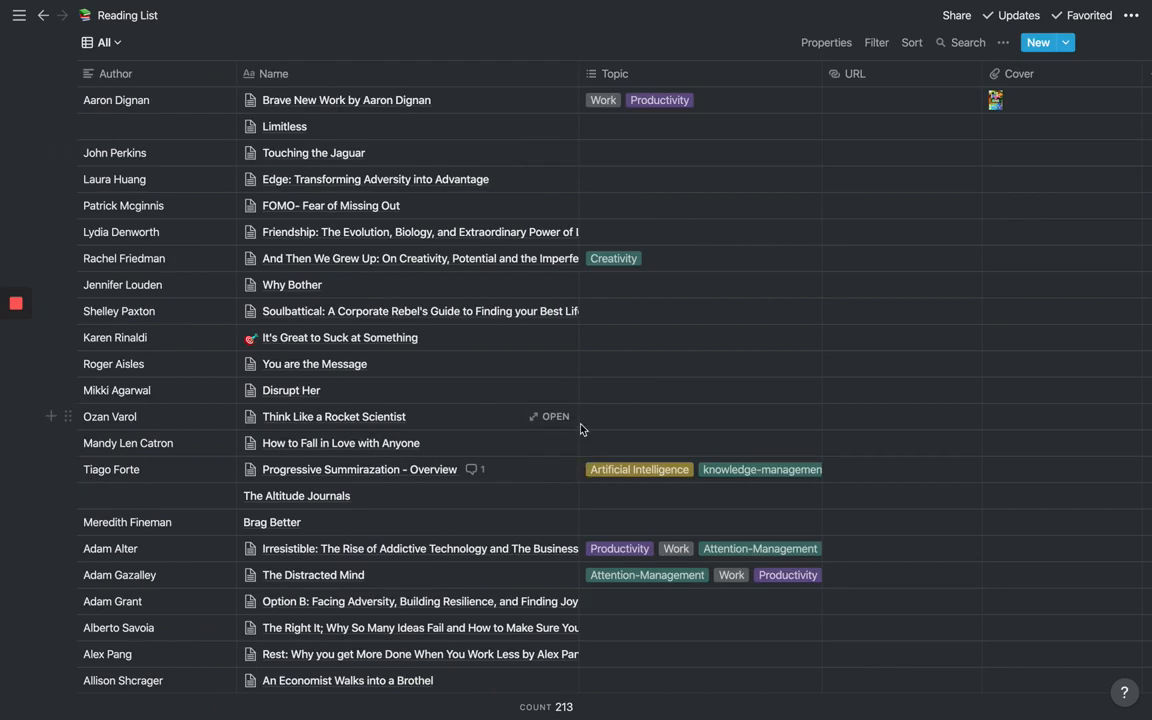
{"action": "scroll", "scroll_direction": "down", "scroll_amount": 3}
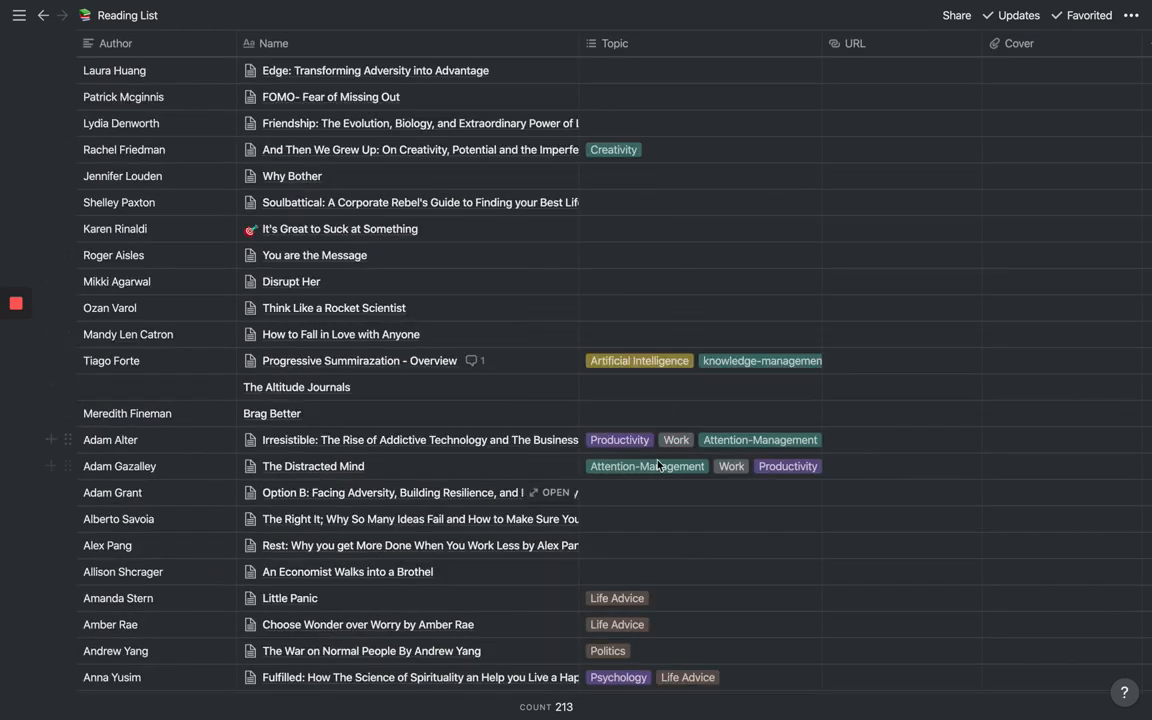
{"action": "scroll", "scroll_direction": "up", "scroll_amount": 3}
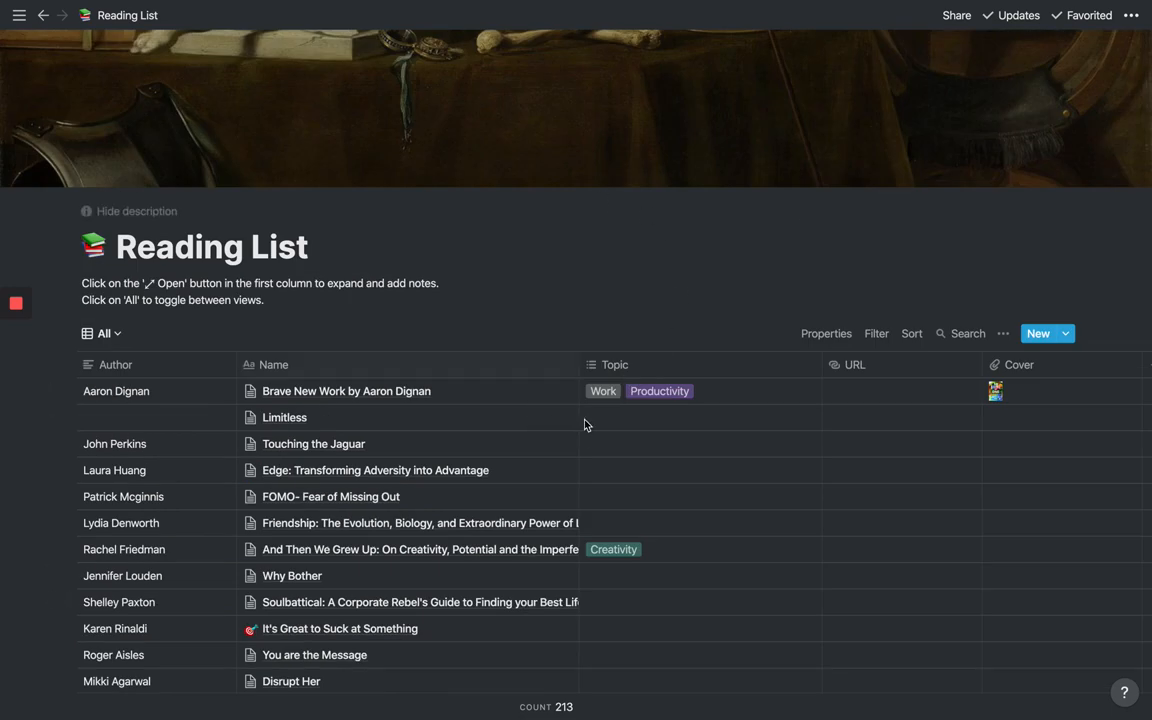
{"action": "scroll", "scroll_direction": "down", "scroll_amount": 3}
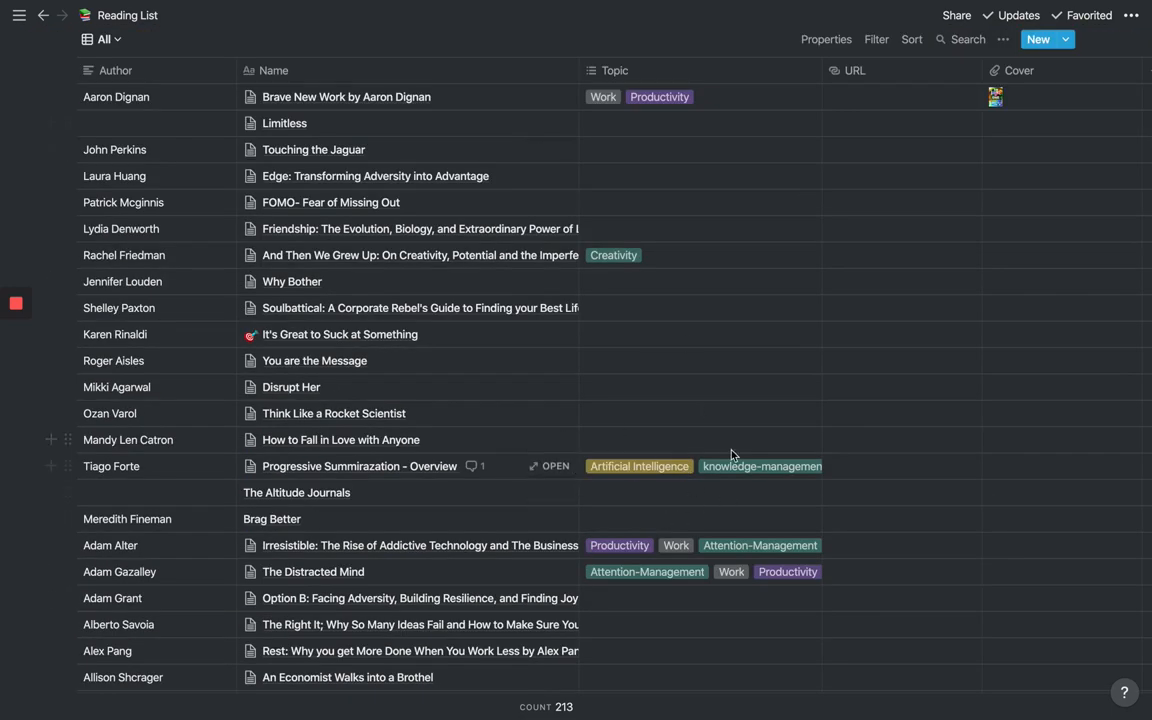
{"action": "mouse_move", "coordinate": [597, 391]}
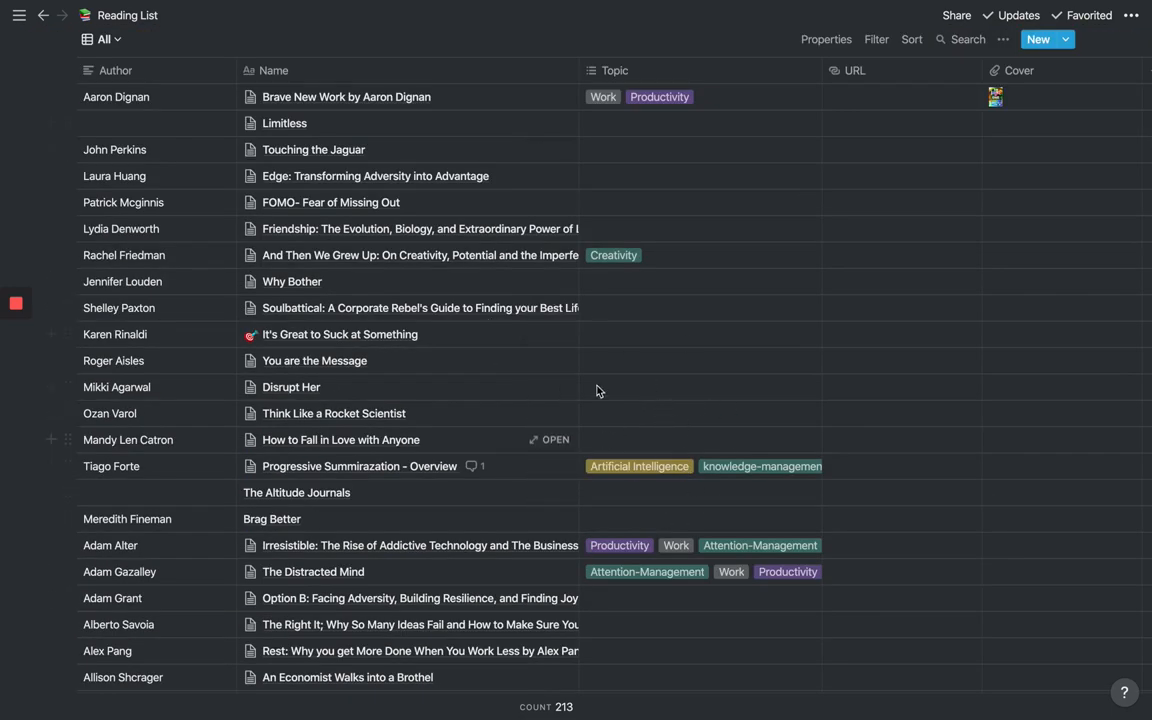
{"action": "scroll", "scroll_direction": "up", "scroll_amount": 3}
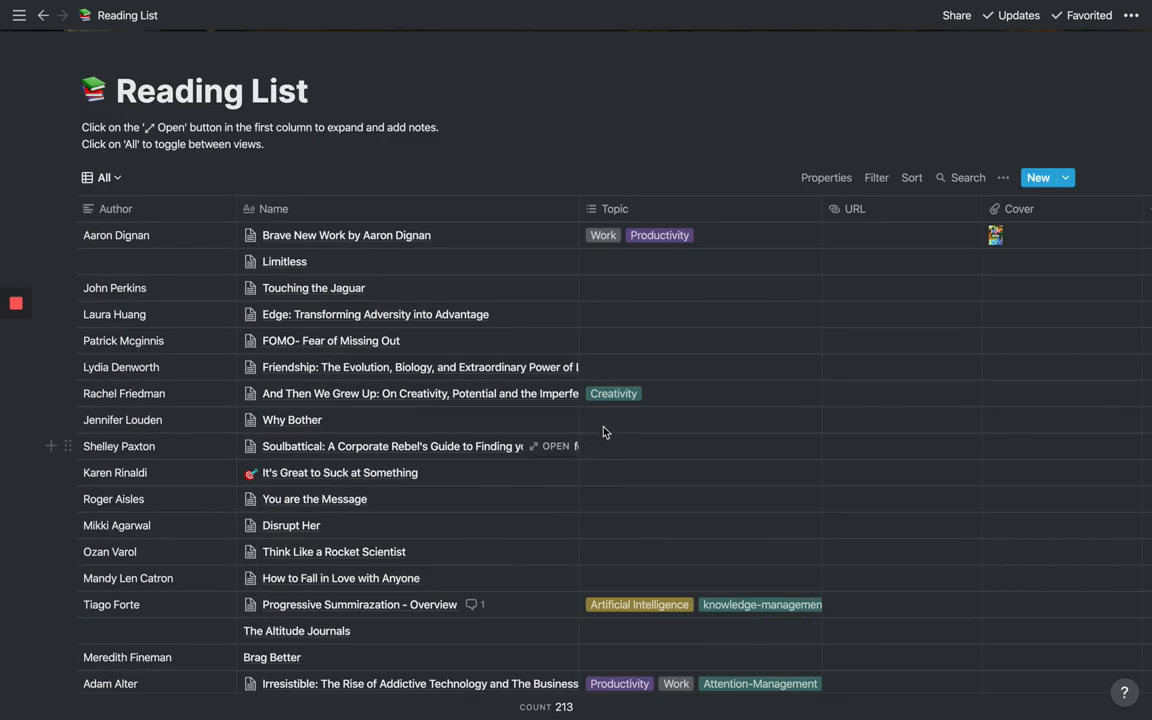
{"action": "scroll", "scroll_direction": "down", "scroll_amount": 3}
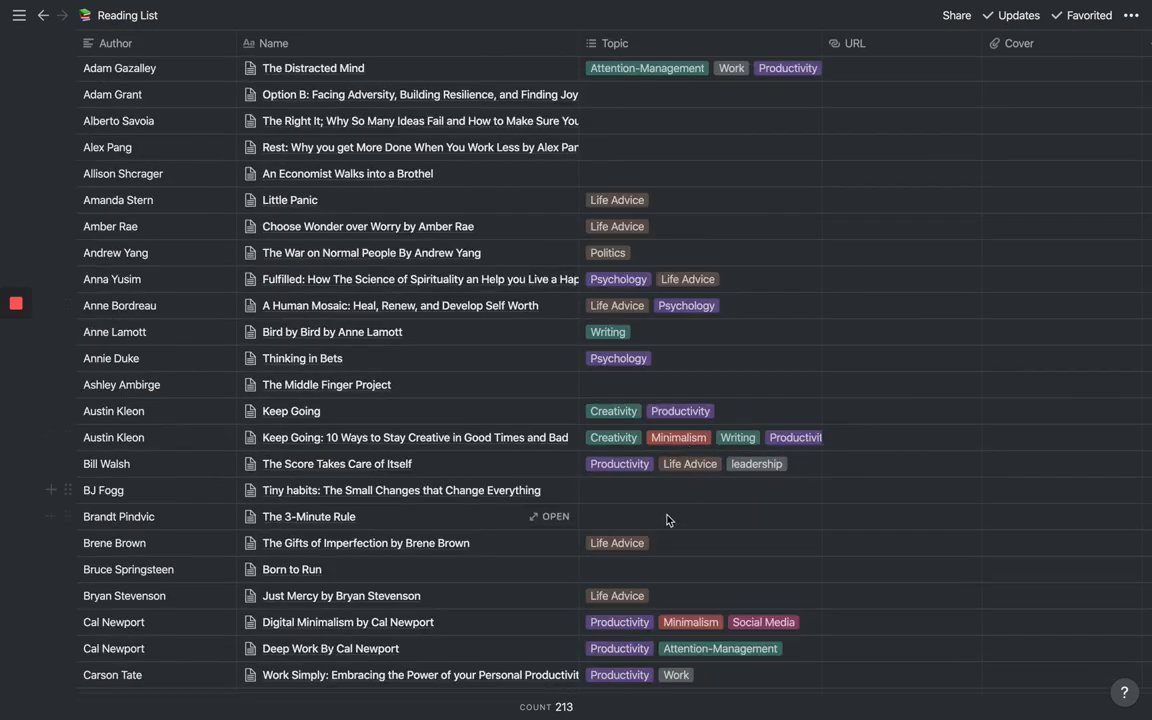
{"action": "scroll", "scroll_direction": "down", "scroll_amount": 3}
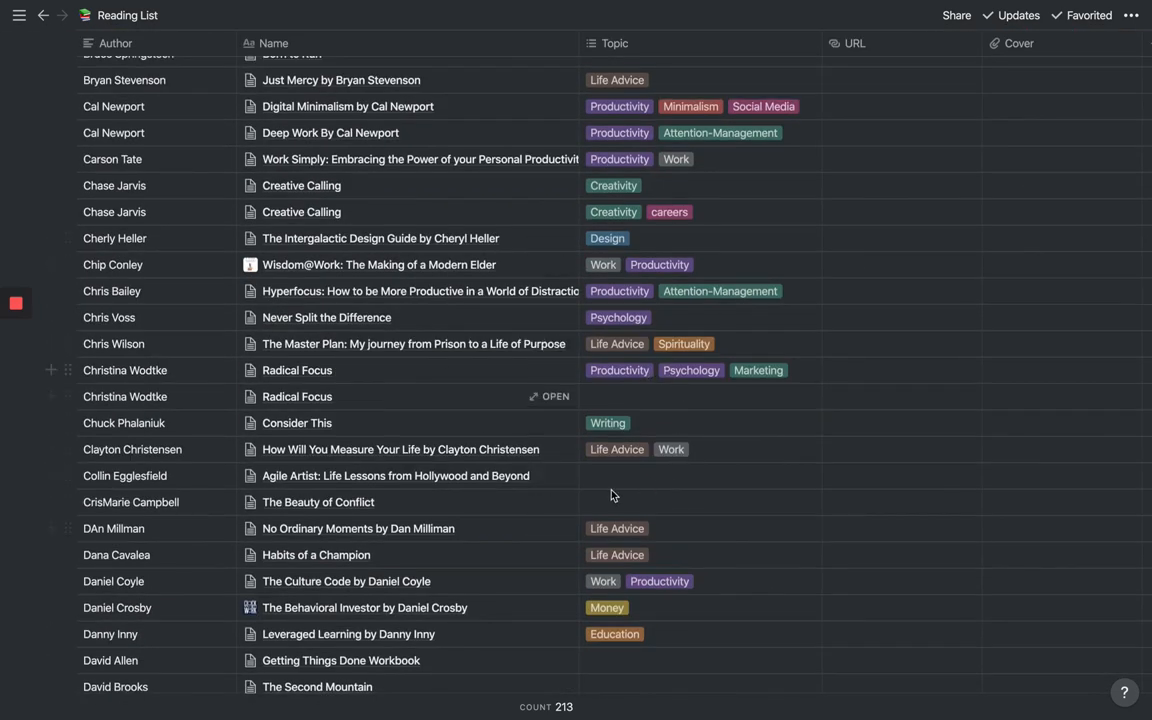
{"action": "scroll", "scroll_direction": "up", "scroll_amount": 3}
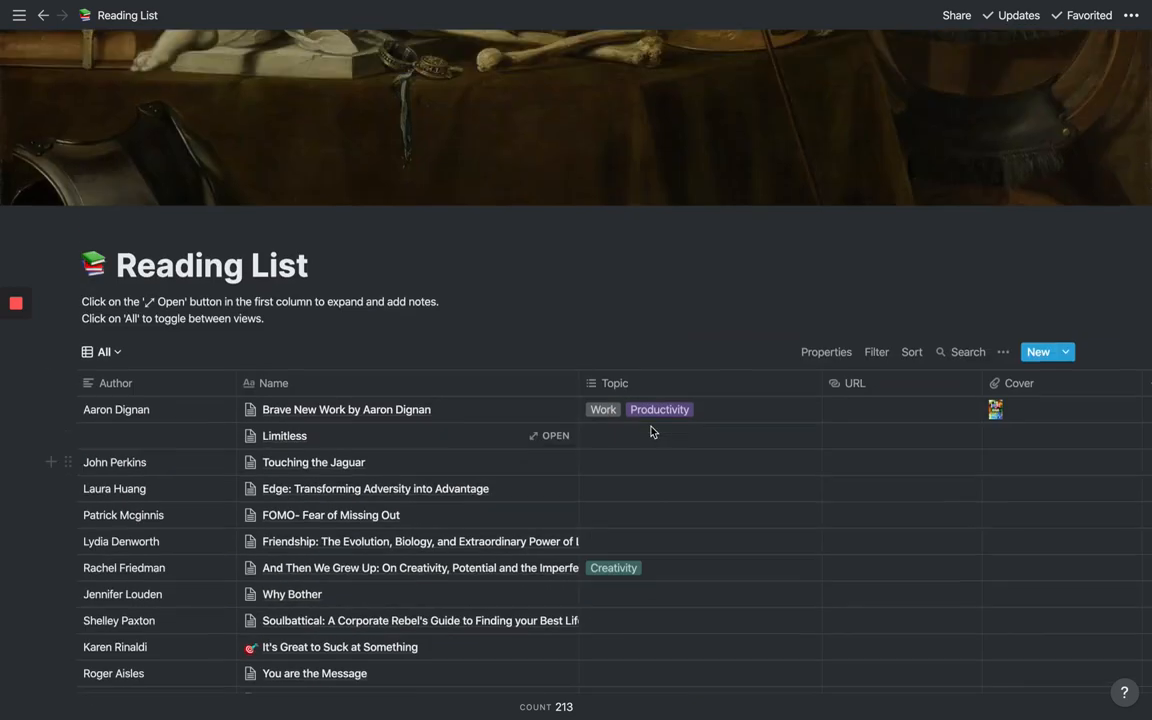
{"action": "mouse_move", "coordinate": [893, 351]}
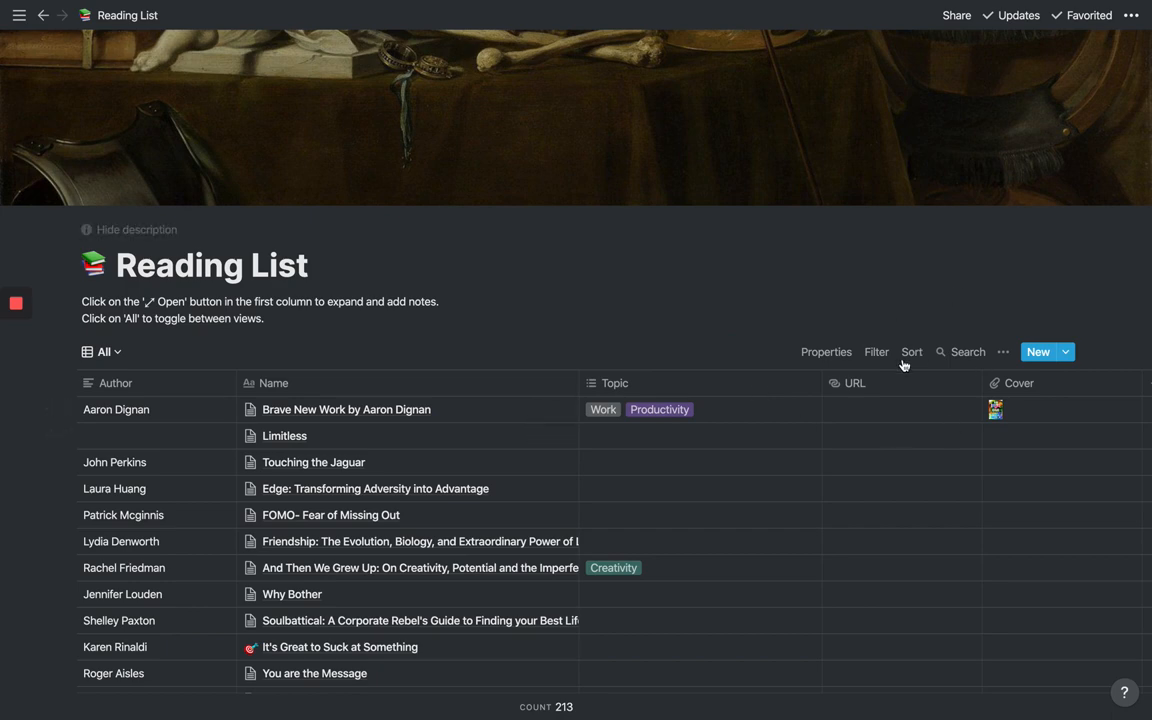
Step: Filter the Reading List to books whose Topic contains Productivity
{"action": "left_click", "coordinate": [876, 351]}
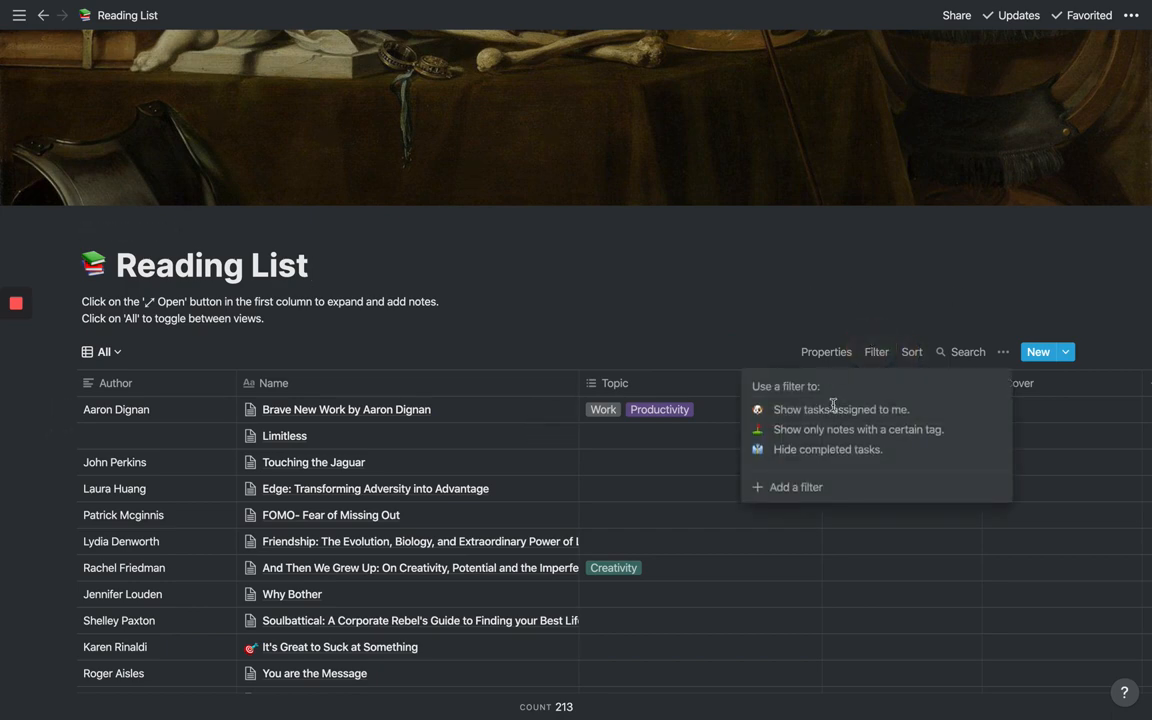
{"action": "mouse_move", "coordinate": [803, 452]}
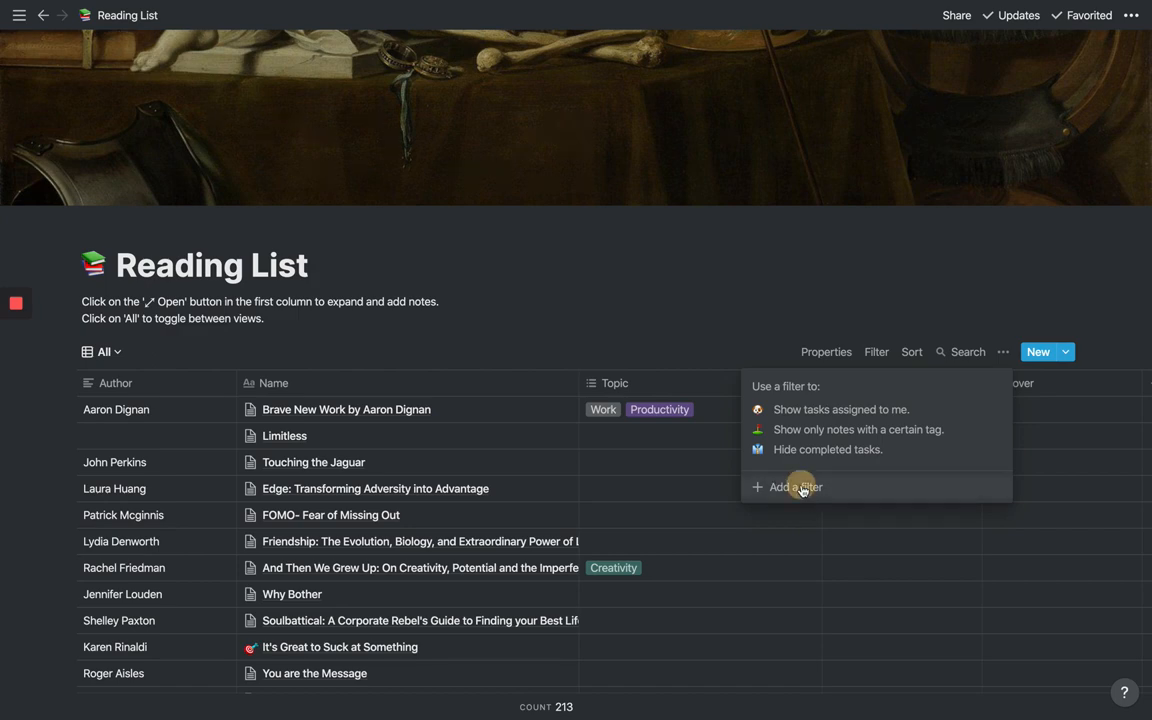
{"action": "left_click", "coordinate": [795, 487]}
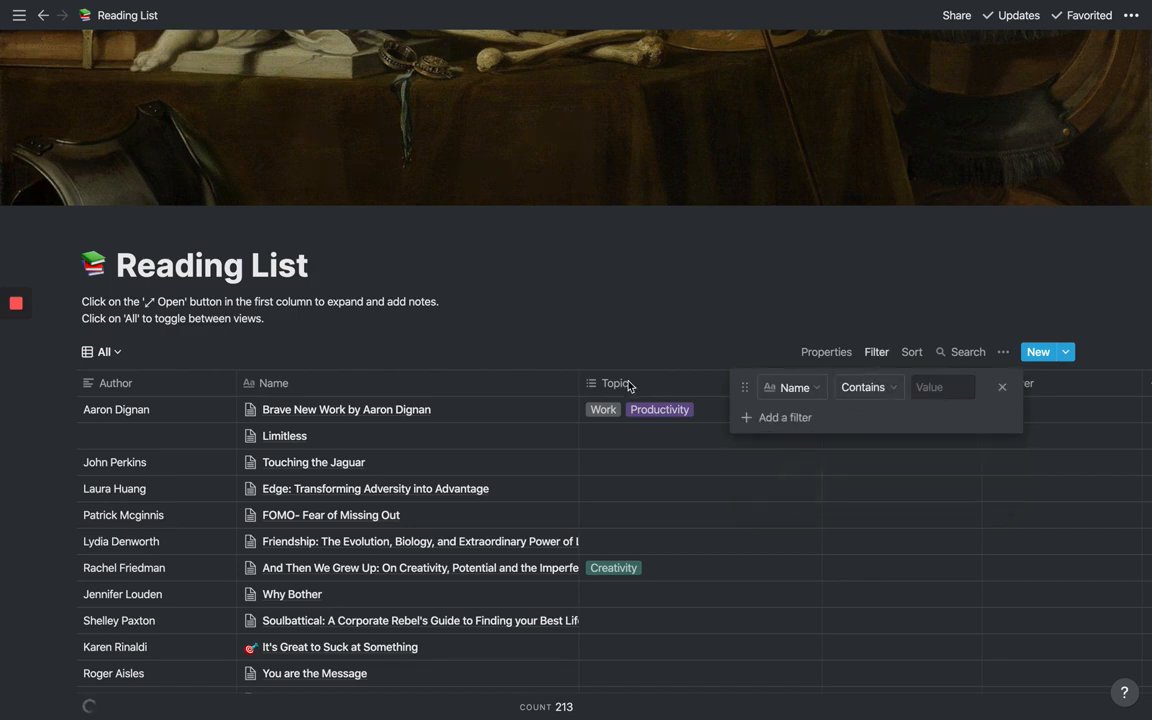
{"action": "left_click", "coordinate": [793, 387]}
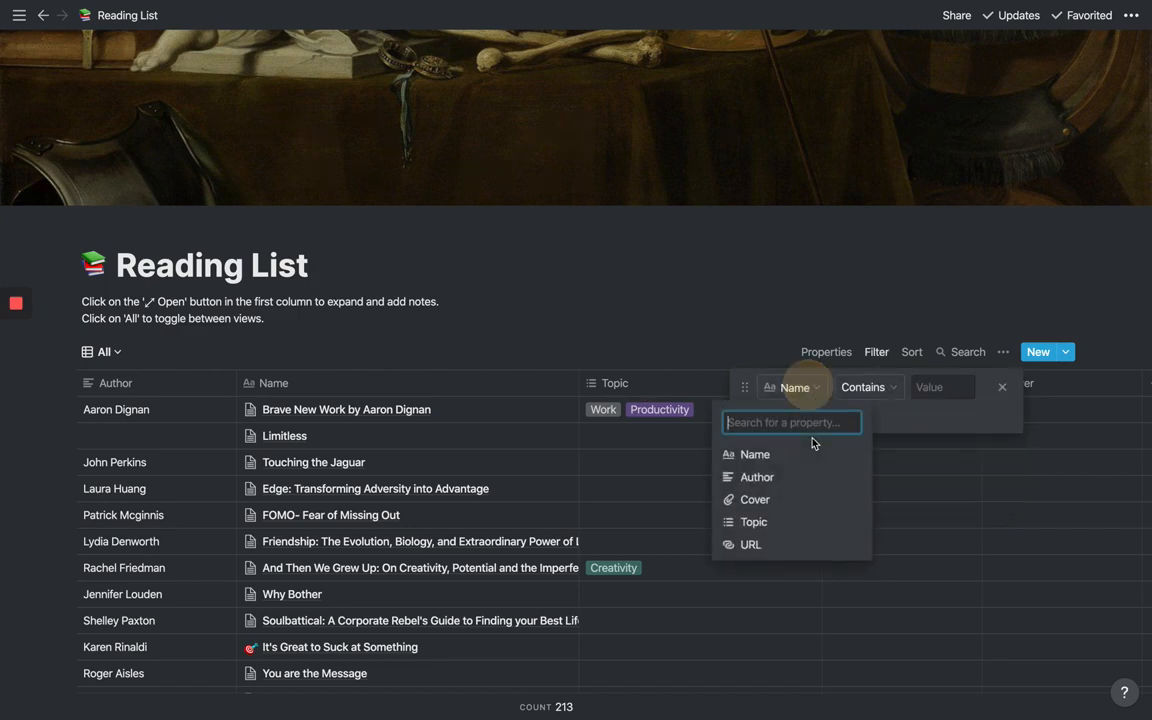
{"action": "left_click", "coordinate": [753, 521]}
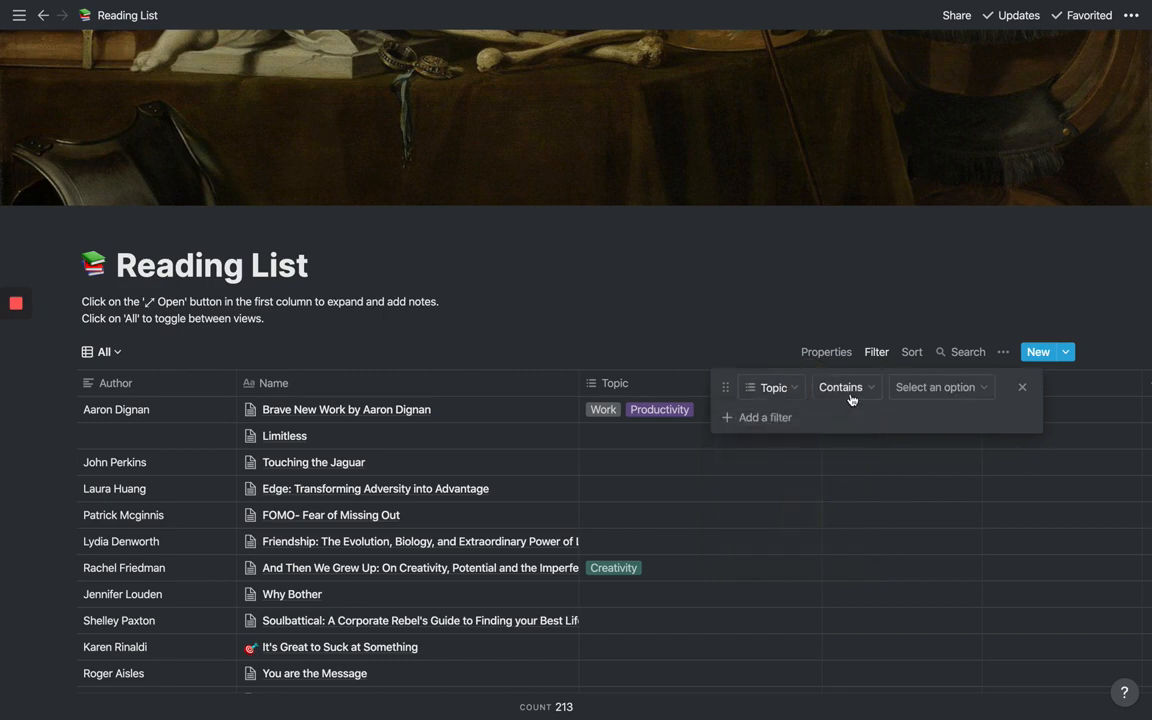
{"action": "left_click", "coordinate": [844, 387]}
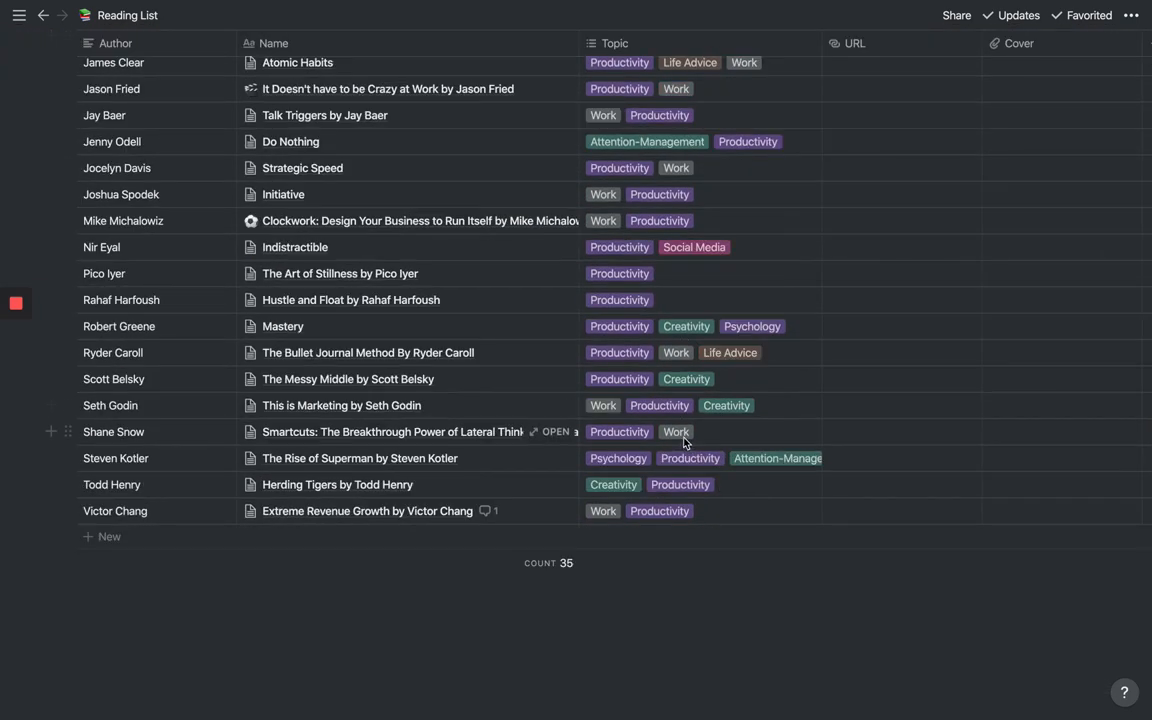
{"action": "scroll", "scroll_direction": "up", "scroll_amount": 3}
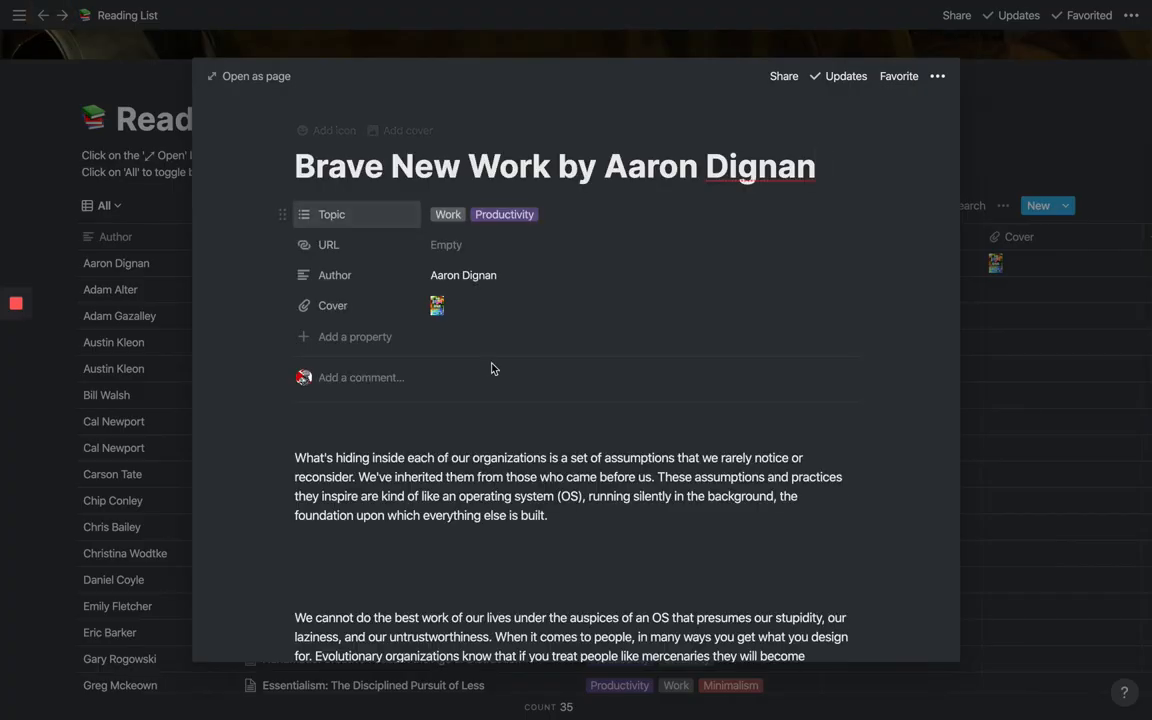
Step: Close the book preview and open UNMISTAKABLE MEDIA WORKSPACE from the sidebar
{"action": "left_click", "coordinate": [42, 15]}
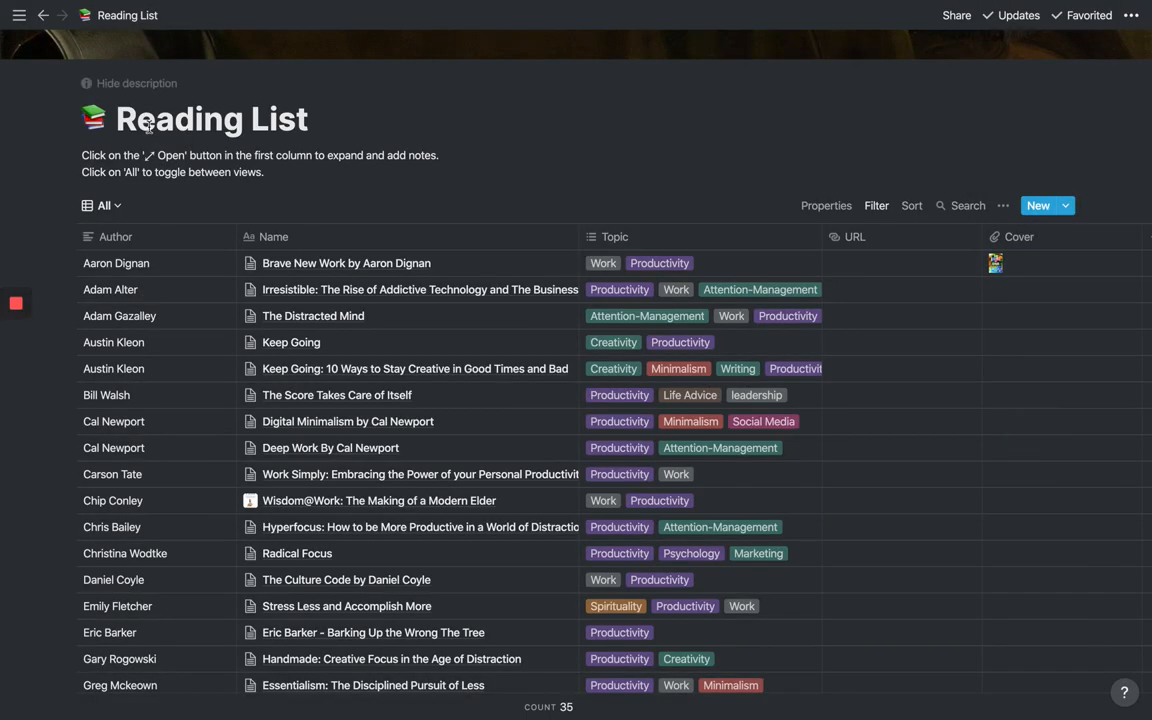
{"action": "left_click", "coordinate": [19, 15]}
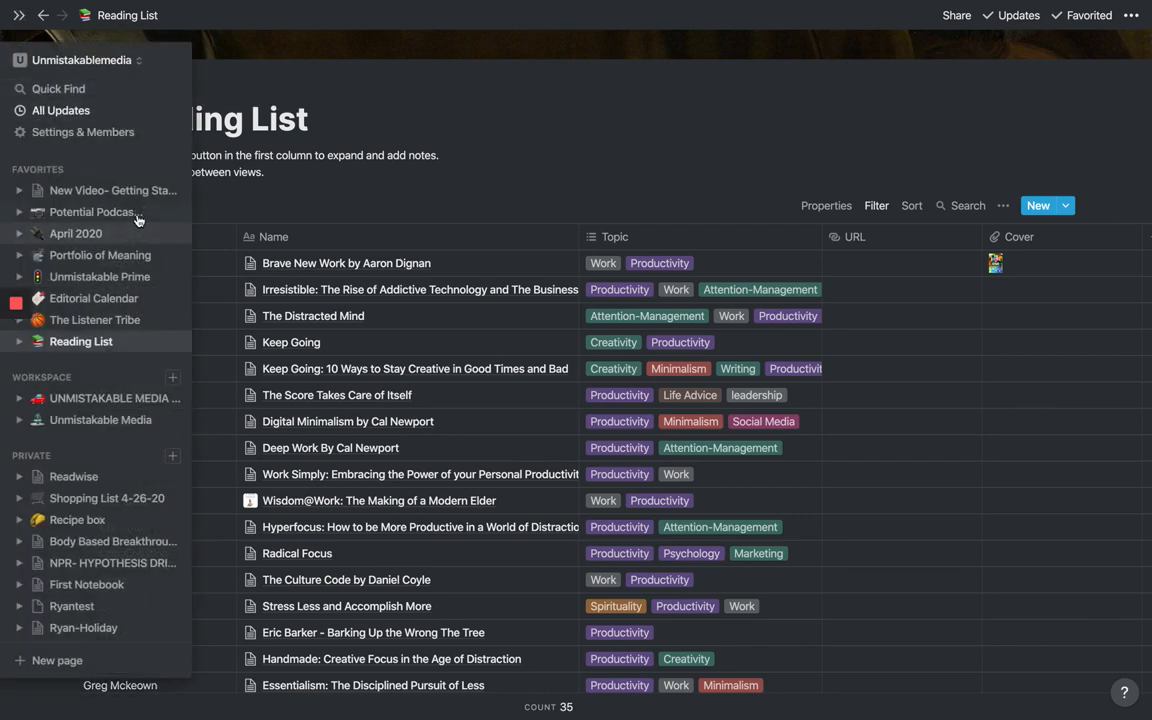
{"action": "left_click", "coordinate": [19, 15]}
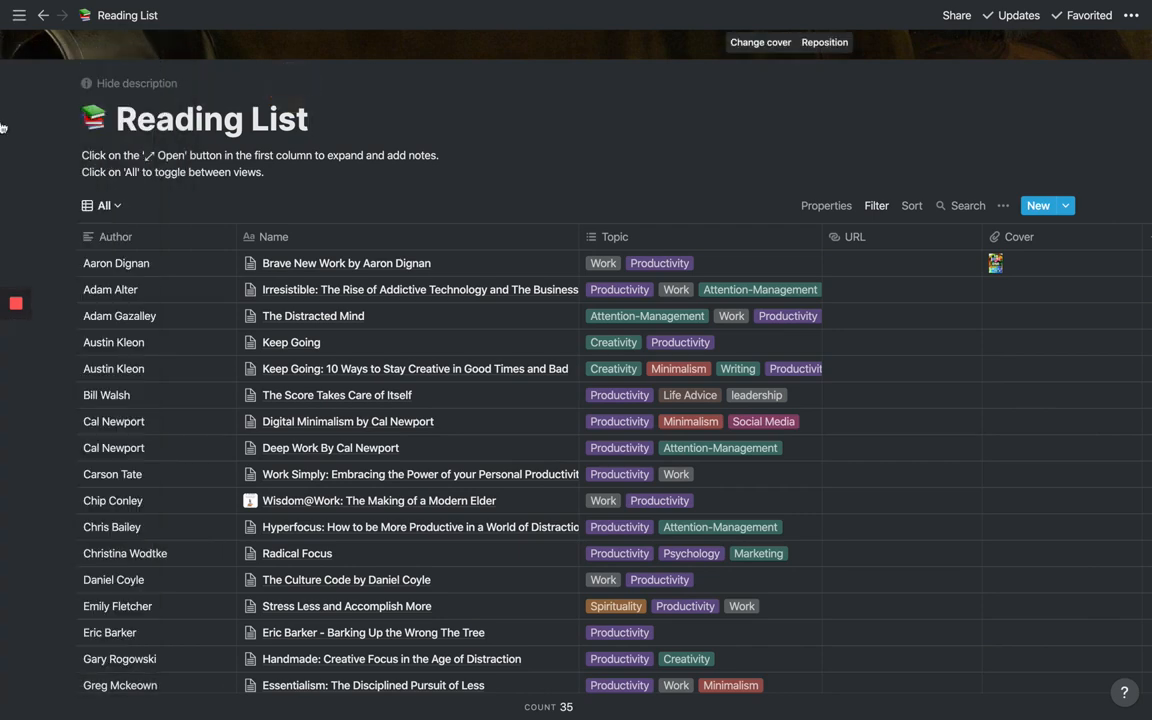
{"action": "left_click", "coordinate": [18, 15]}
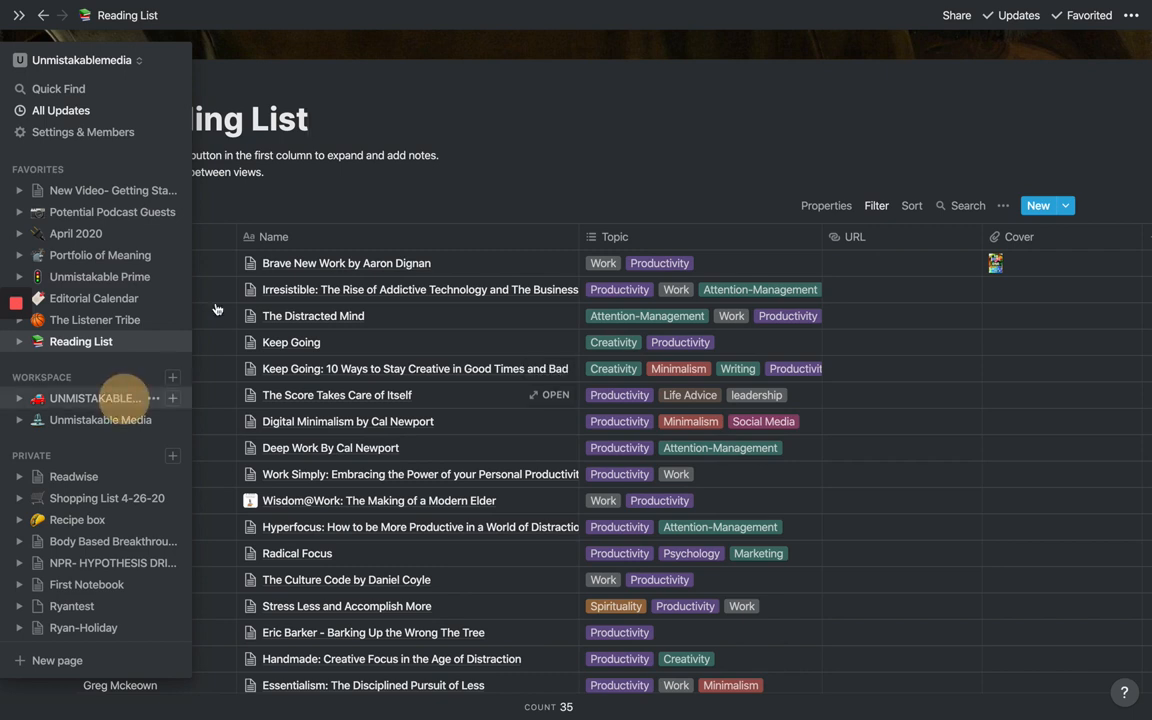
{"action": "left_click", "coordinate": [90, 398]}
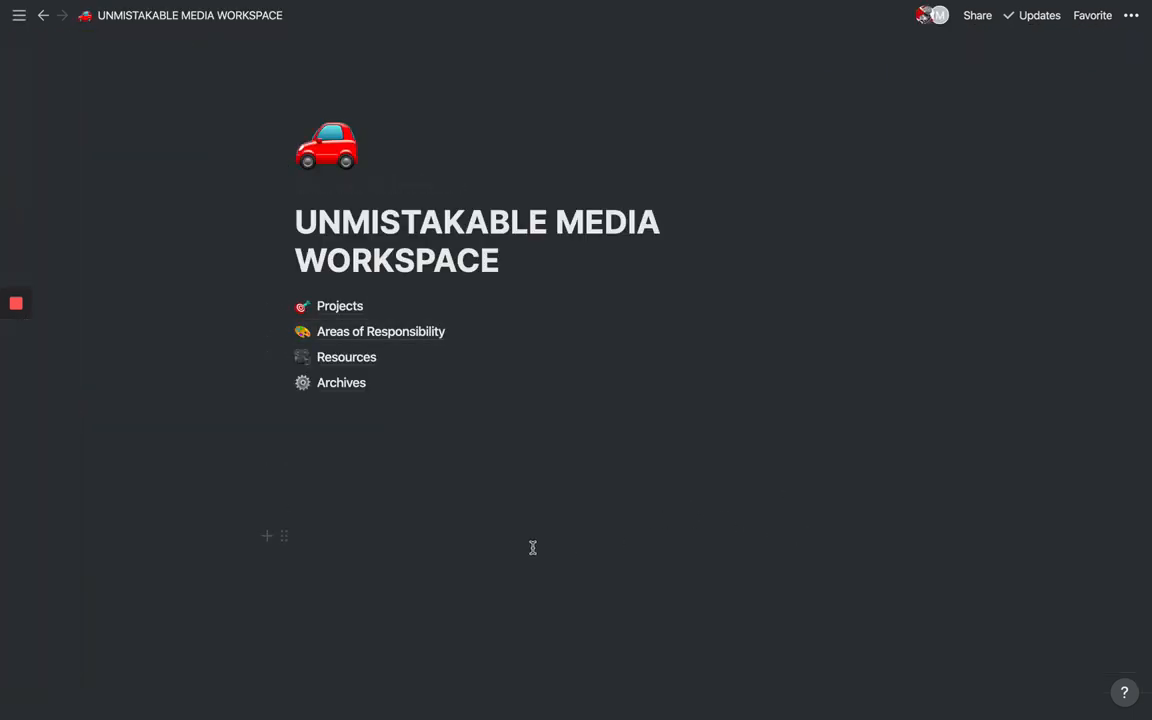